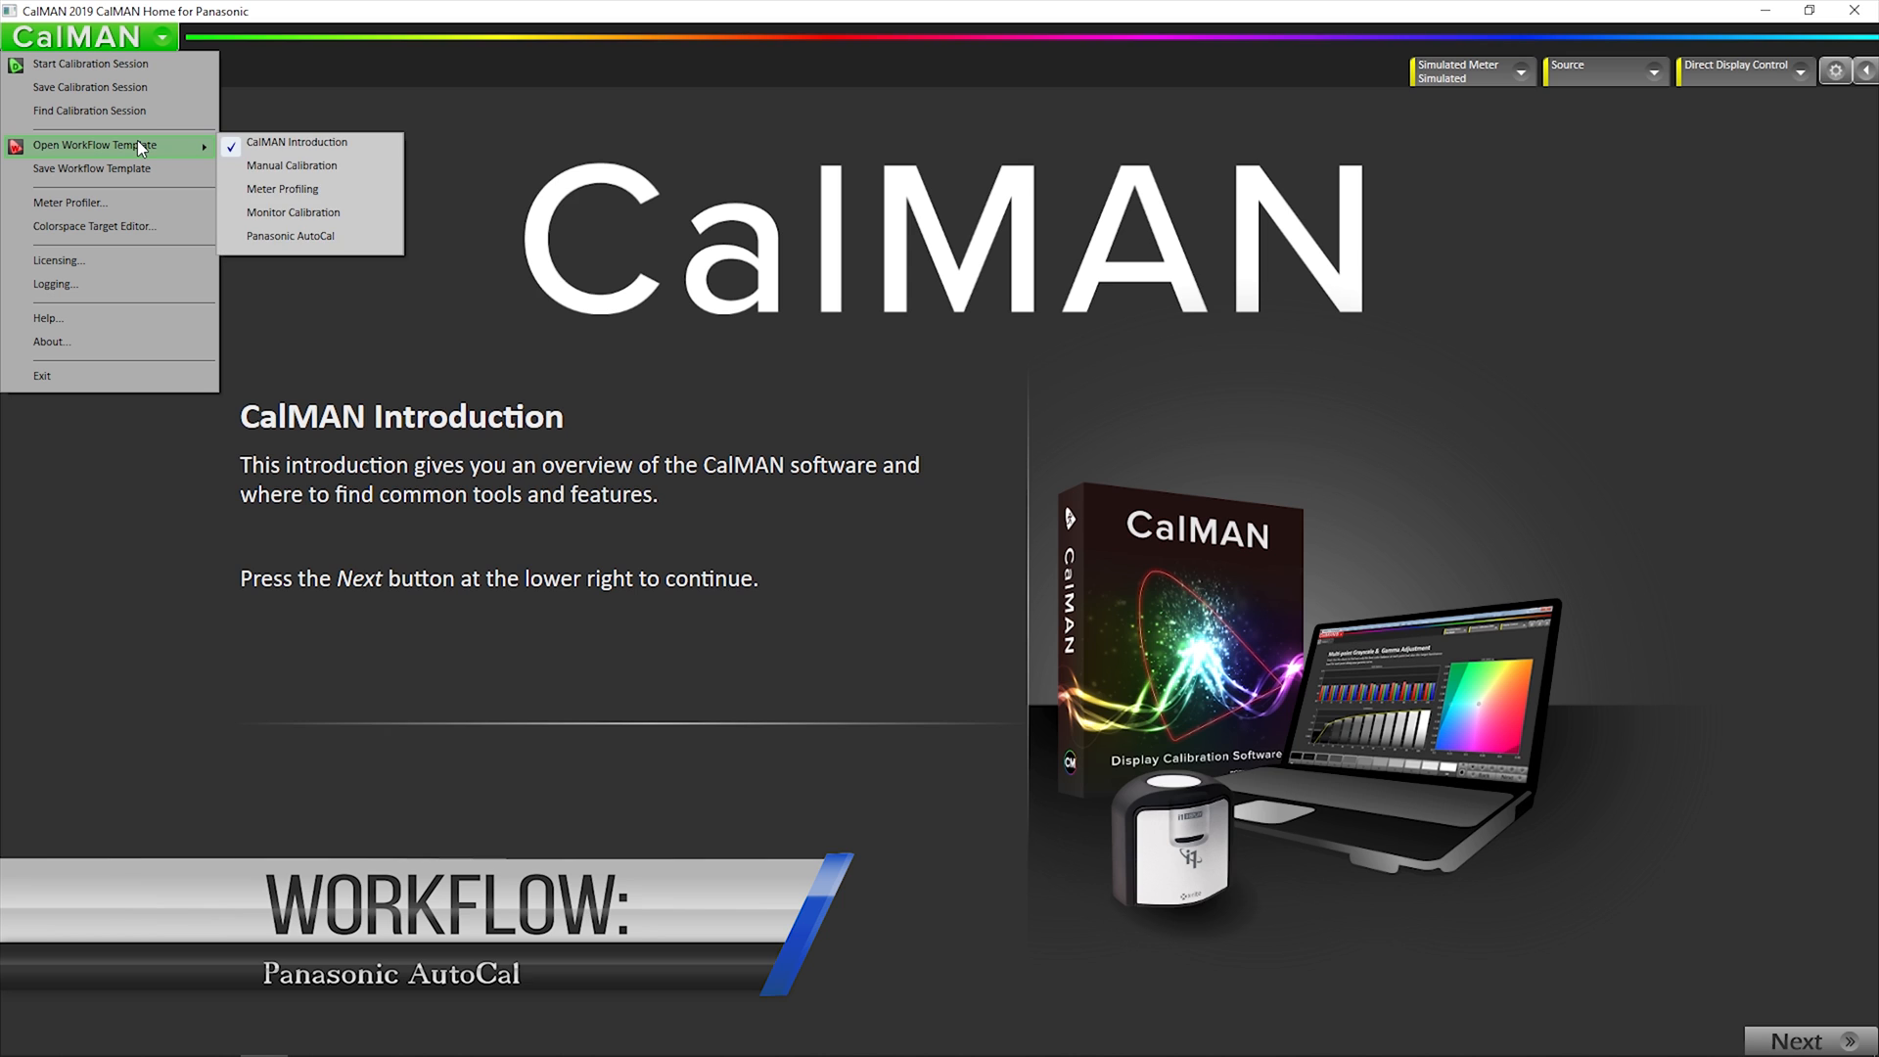
pyautogui.moveTo(290, 235)
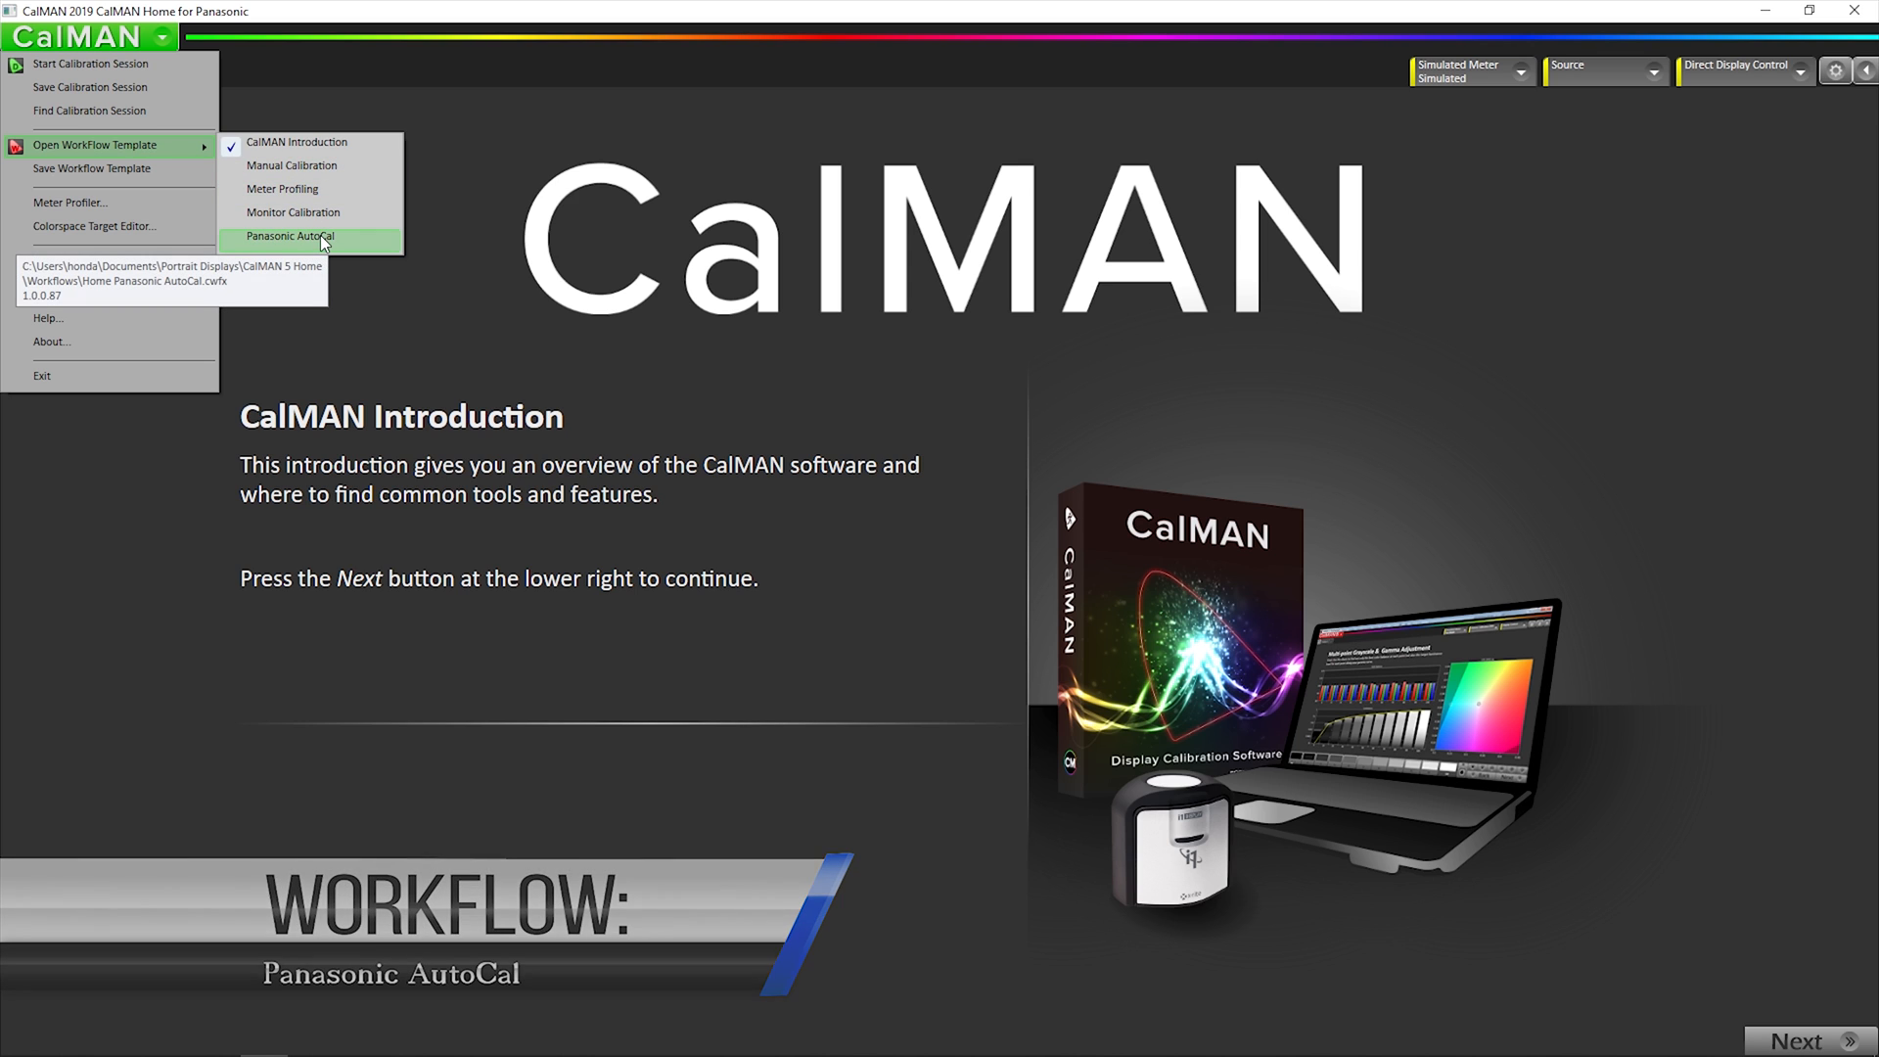
# Load the Panasonic AutoCal workflow template with OLED and SDR selected
pyautogui.click(288, 236)
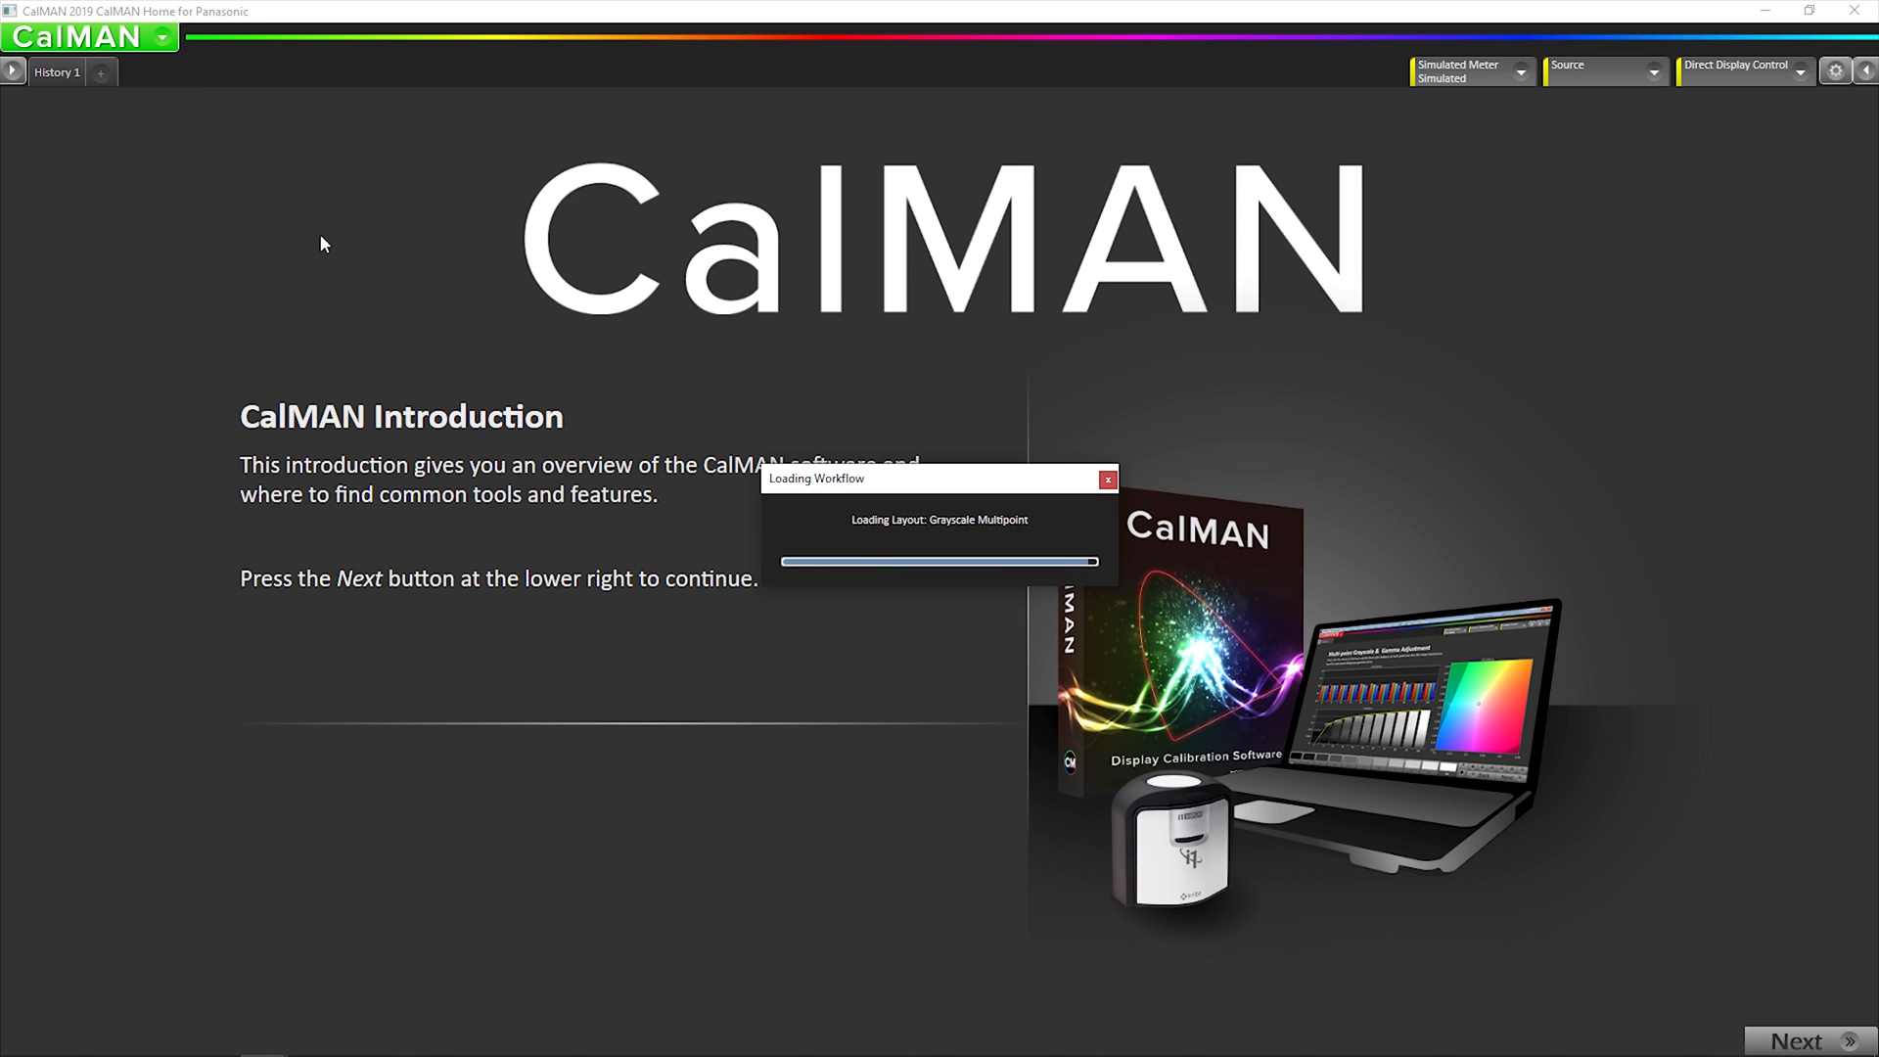
pyautogui.click(1796, 1041)
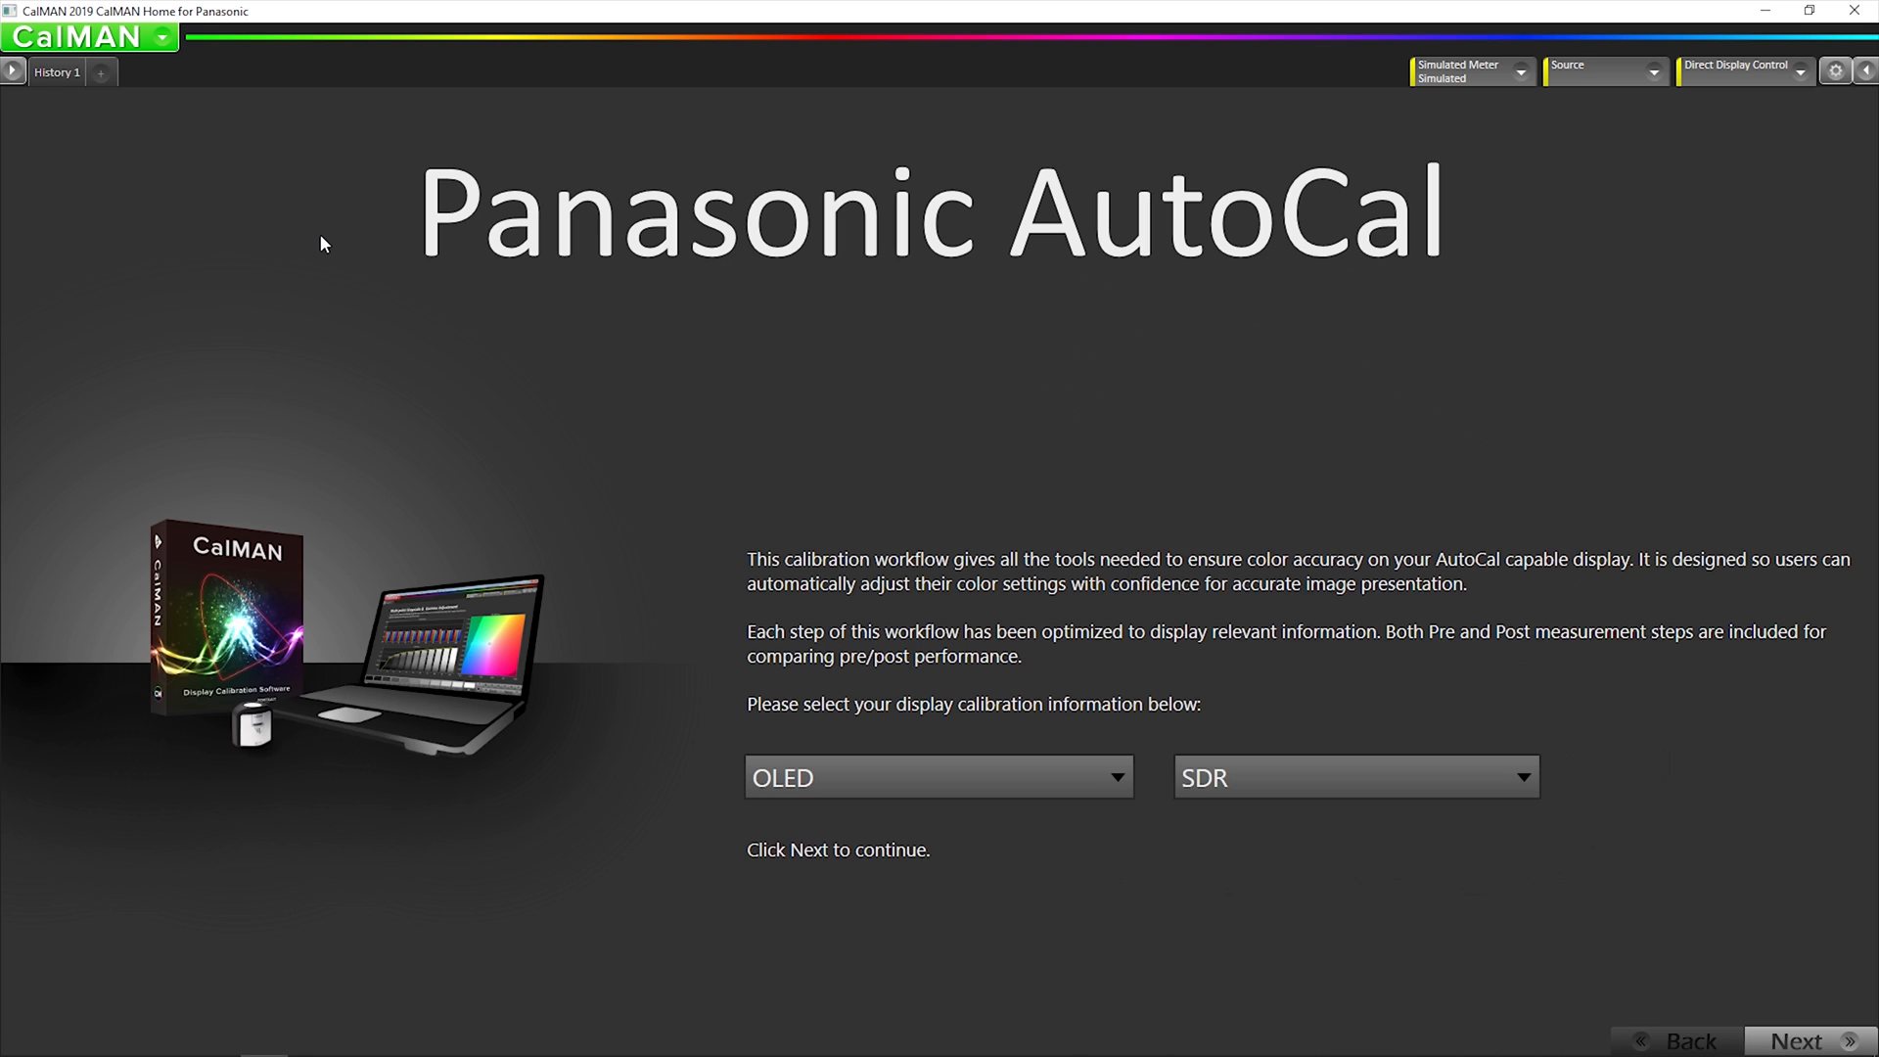
pyautogui.moveTo(748, 455)
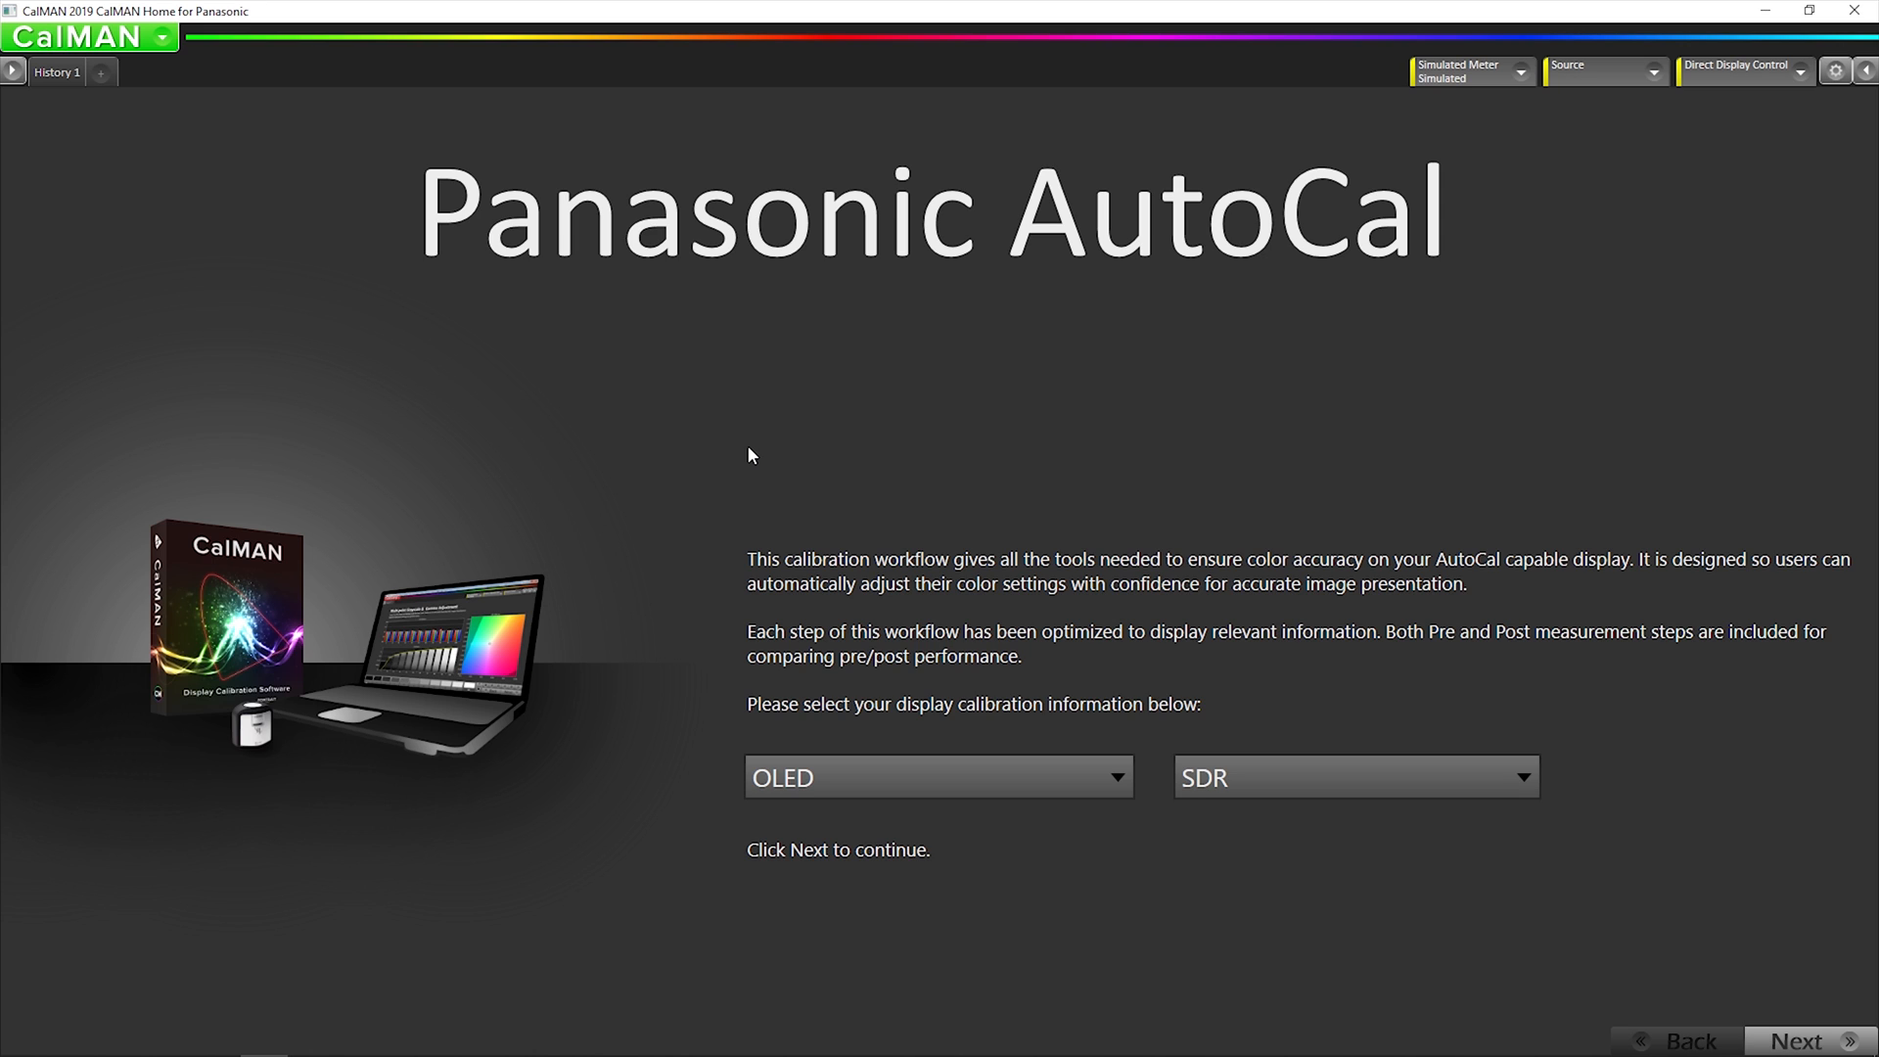
pyautogui.moveTo(1363, 648)
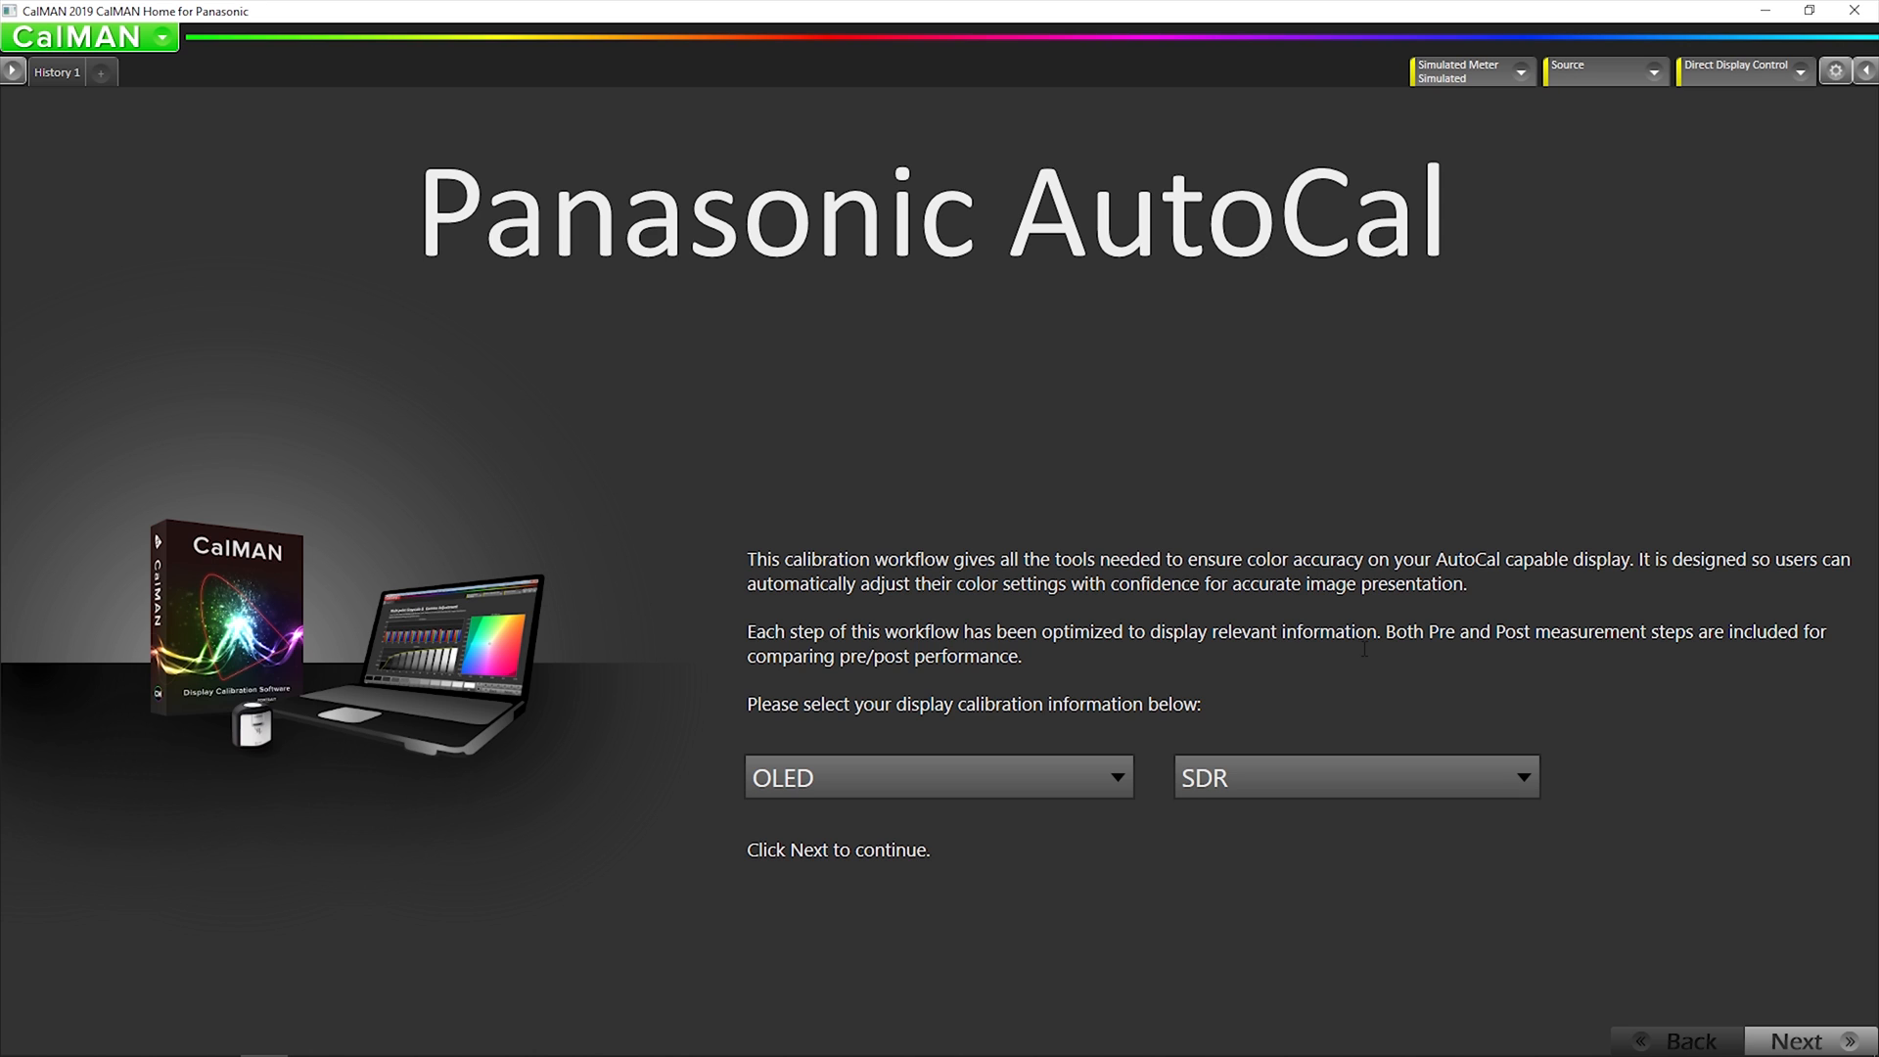
pyautogui.moveTo(1623, 716)
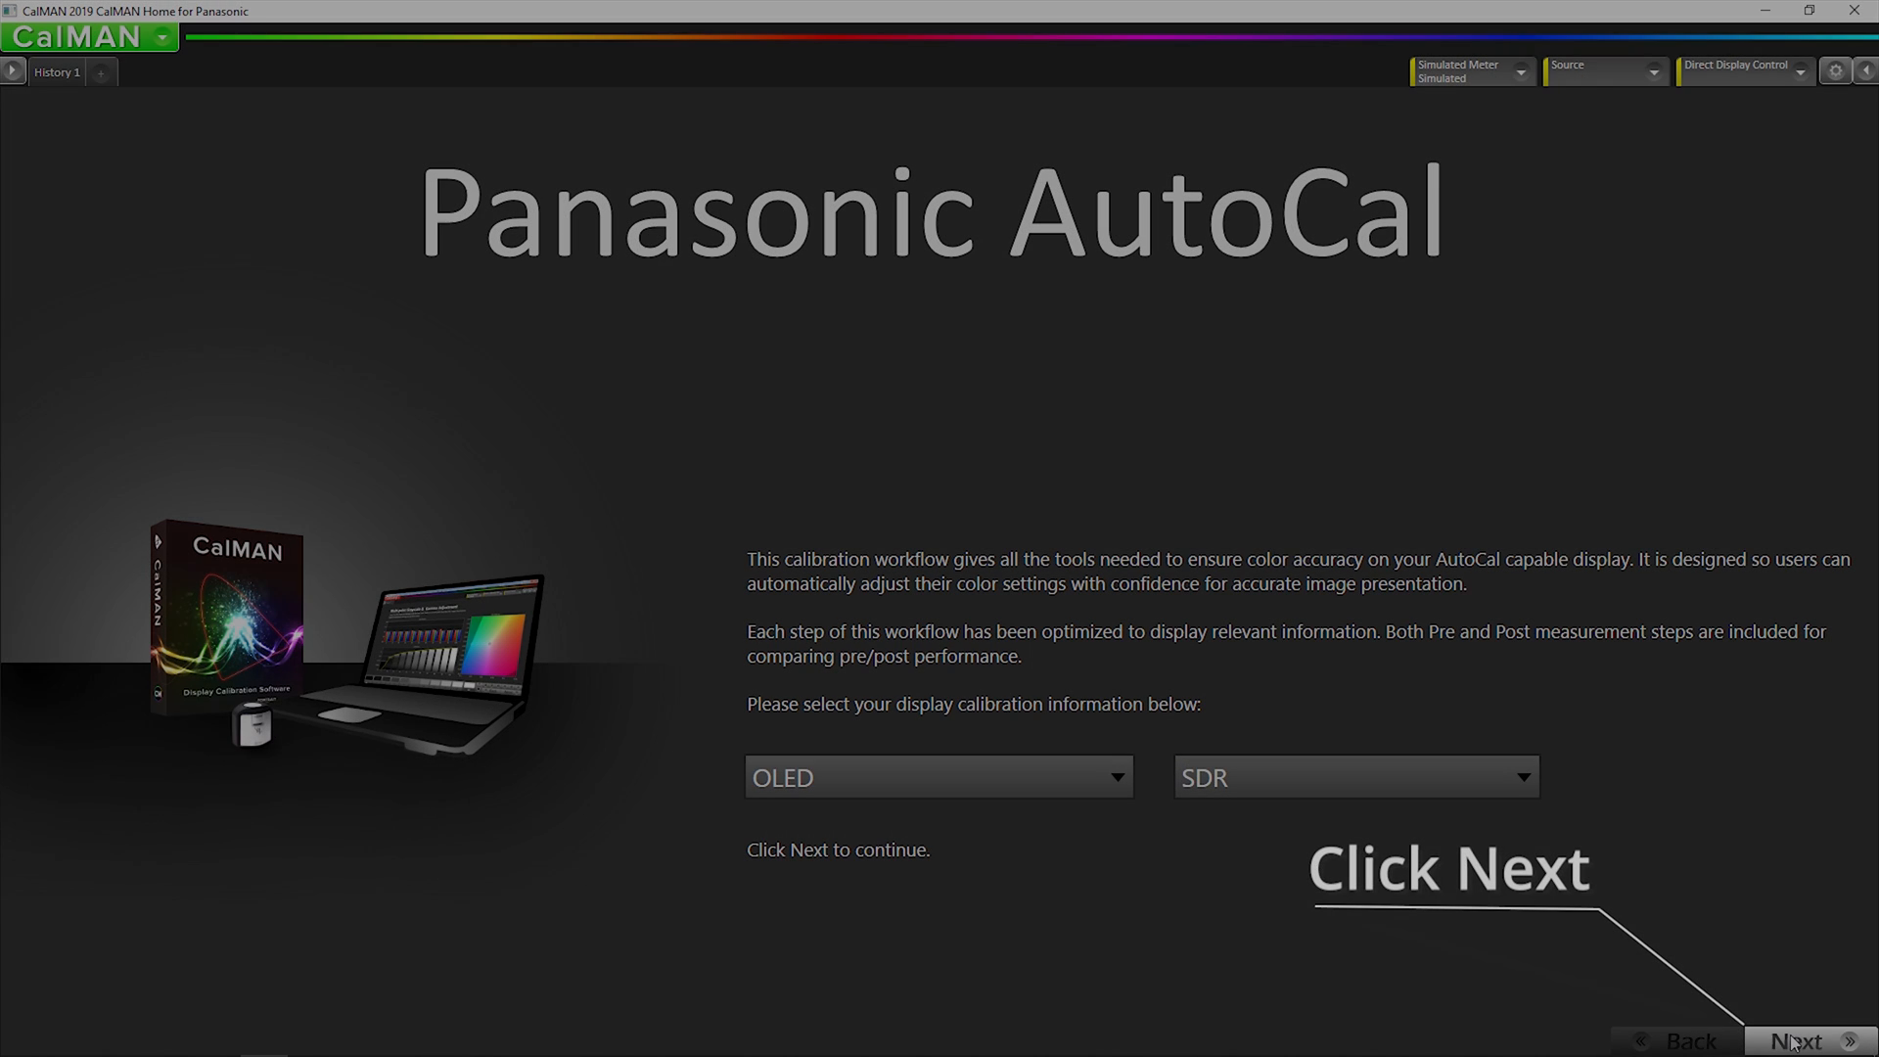
# Connect the SpectraCal C6 HDR2000 meter and pick the OLED (White) FSI XMU 2018 display type
pyautogui.click(1804, 1040)
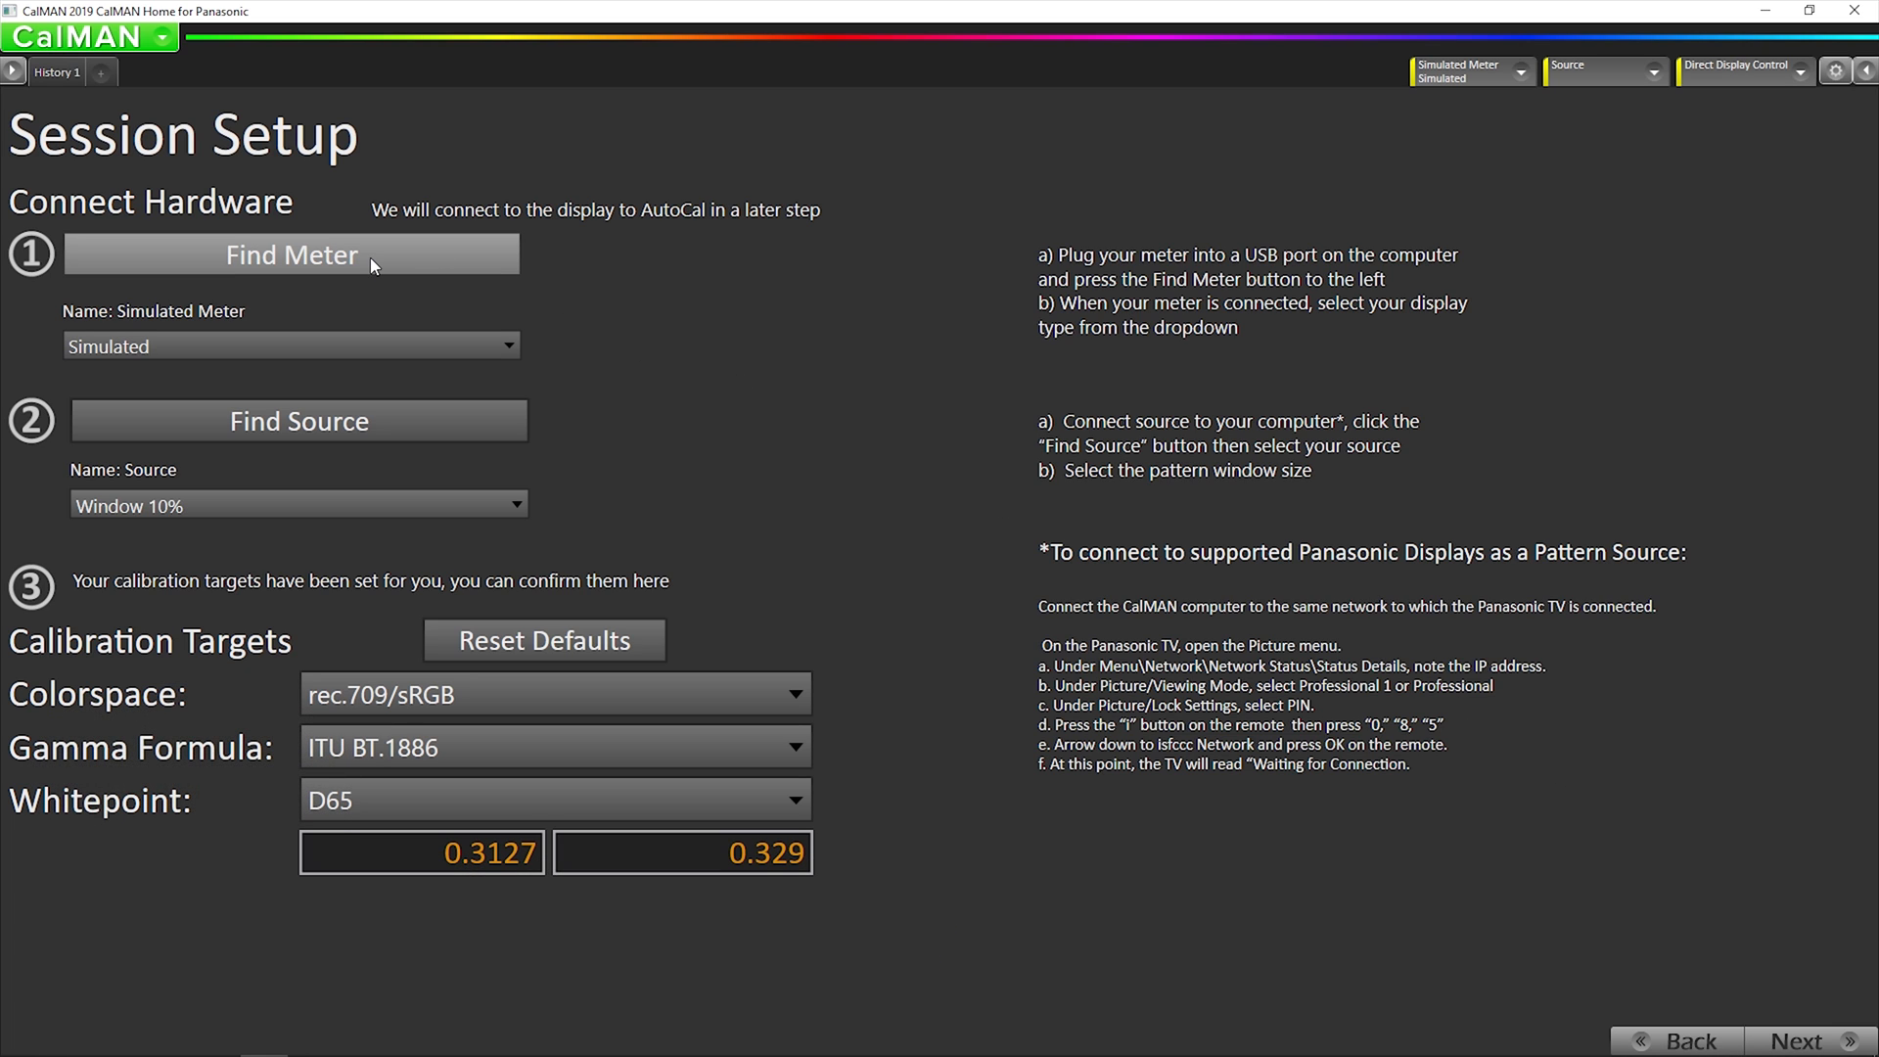
pyautogui.click(289, 255)
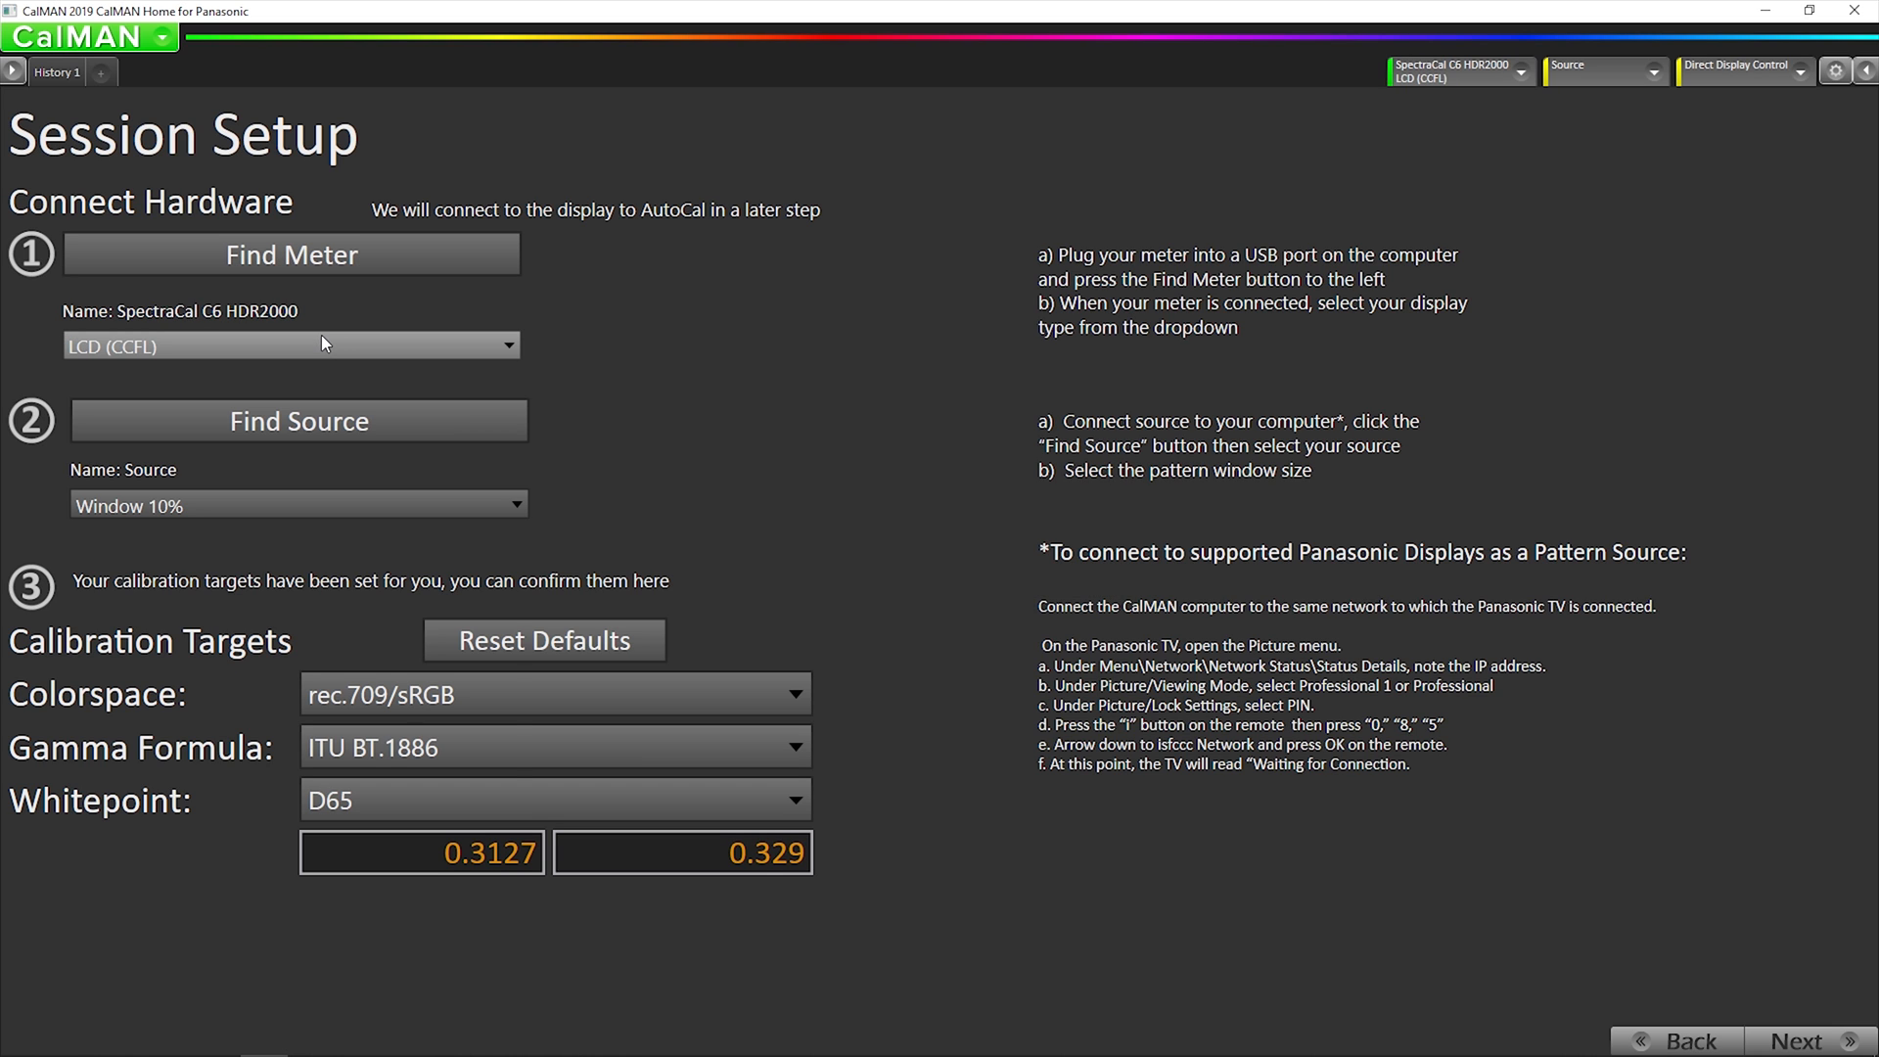
pyautogui.click(290, 345)
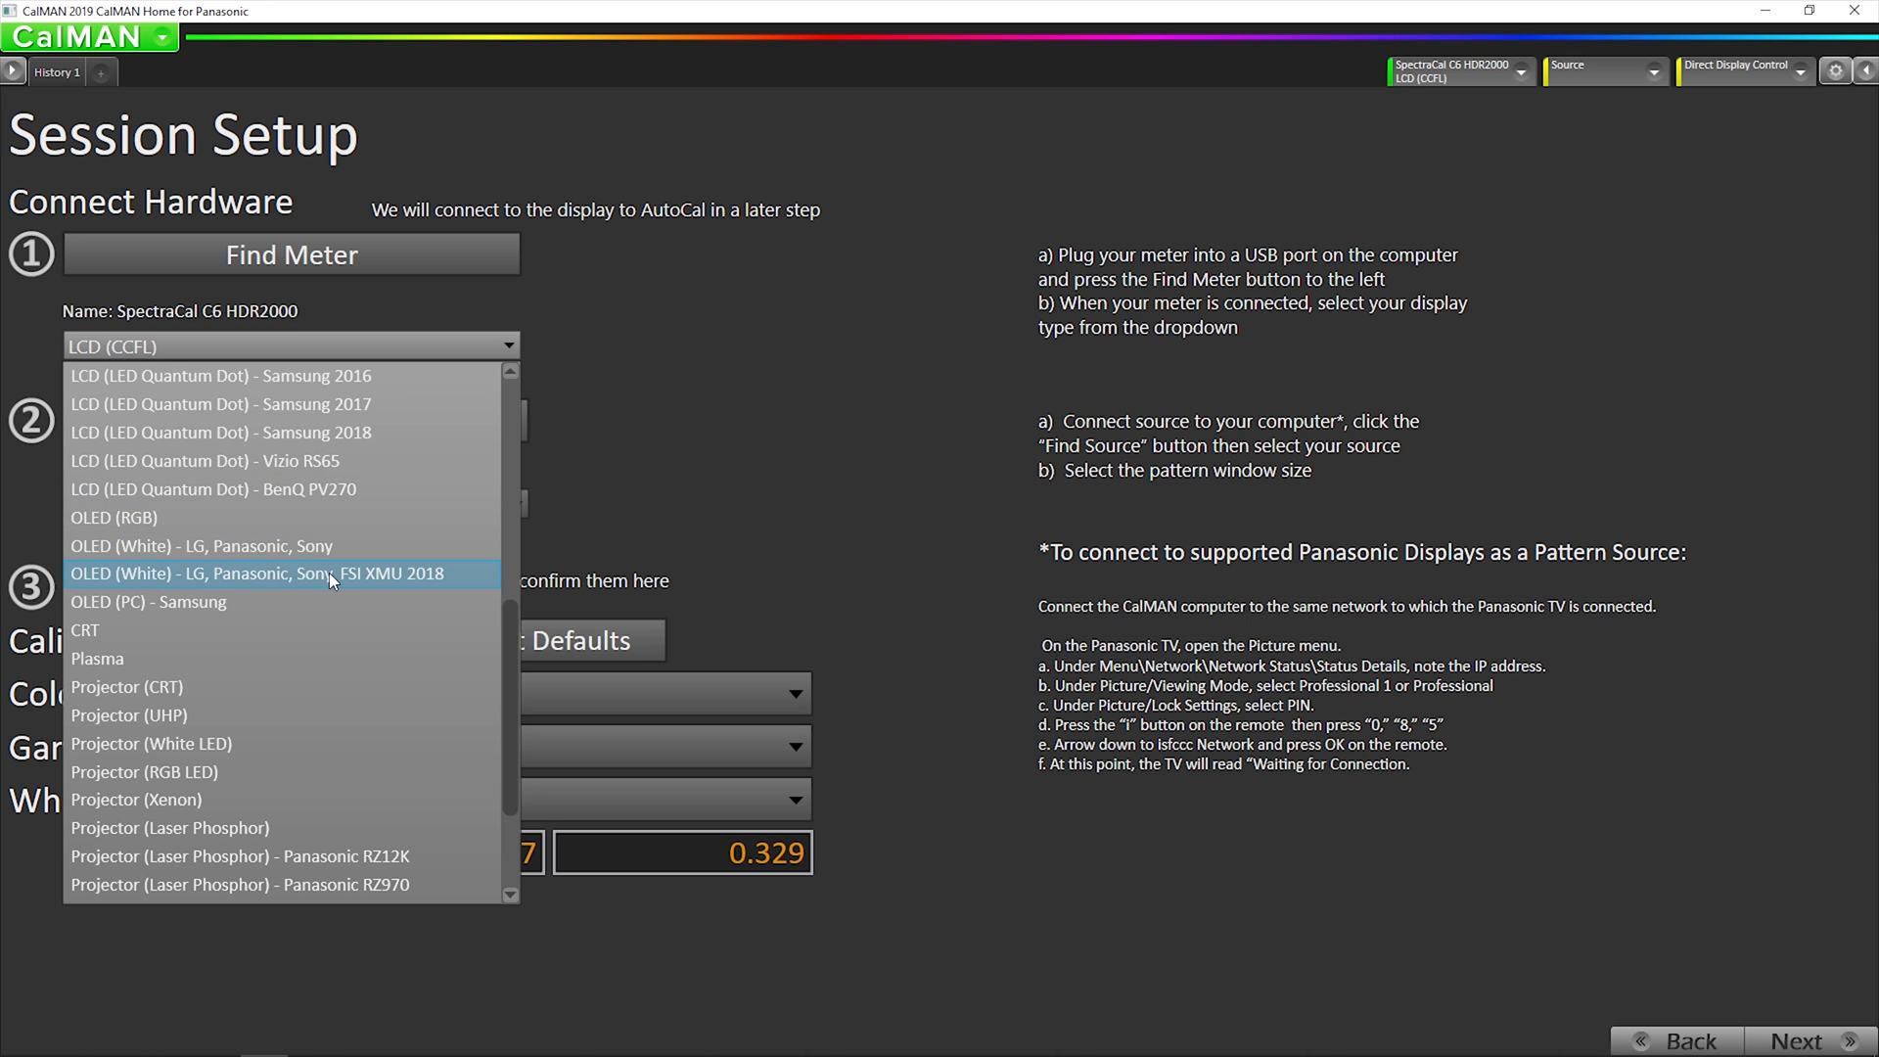
pyautogui.moveTo(620, 522)
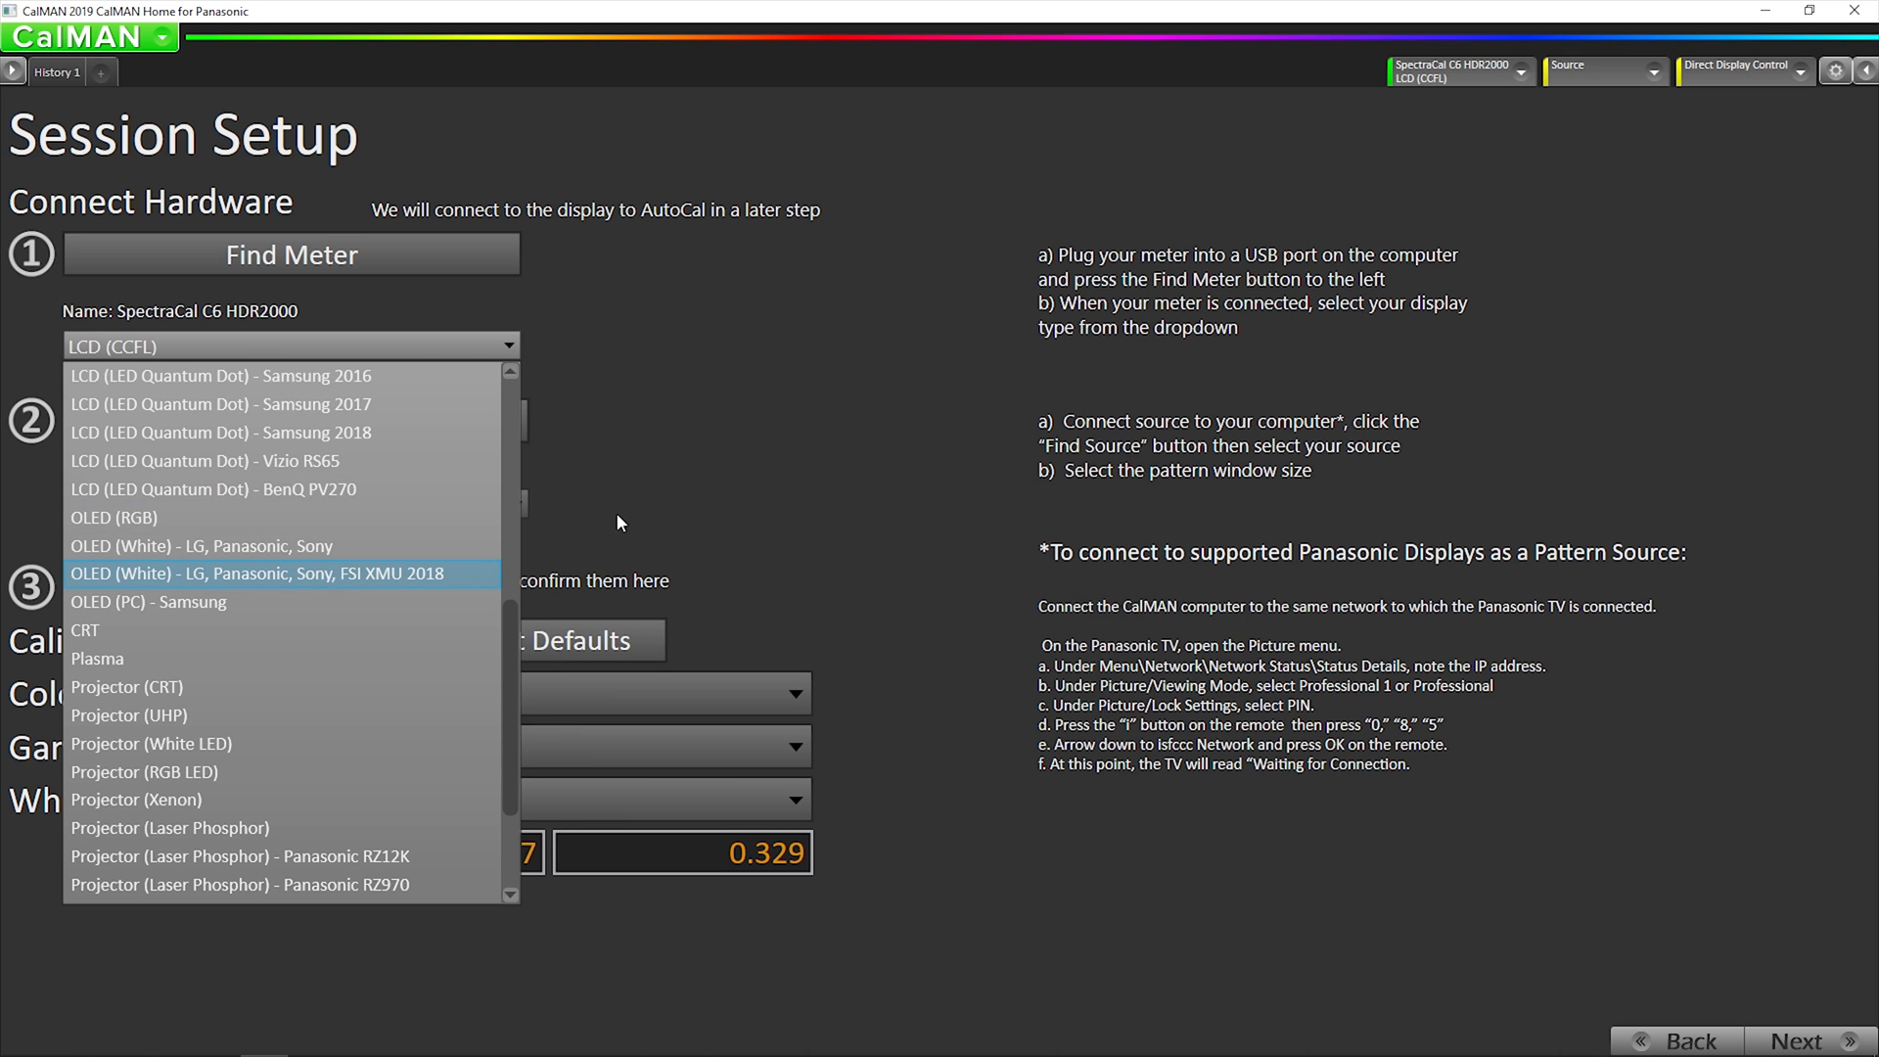
pyautogui.click(257, 572)
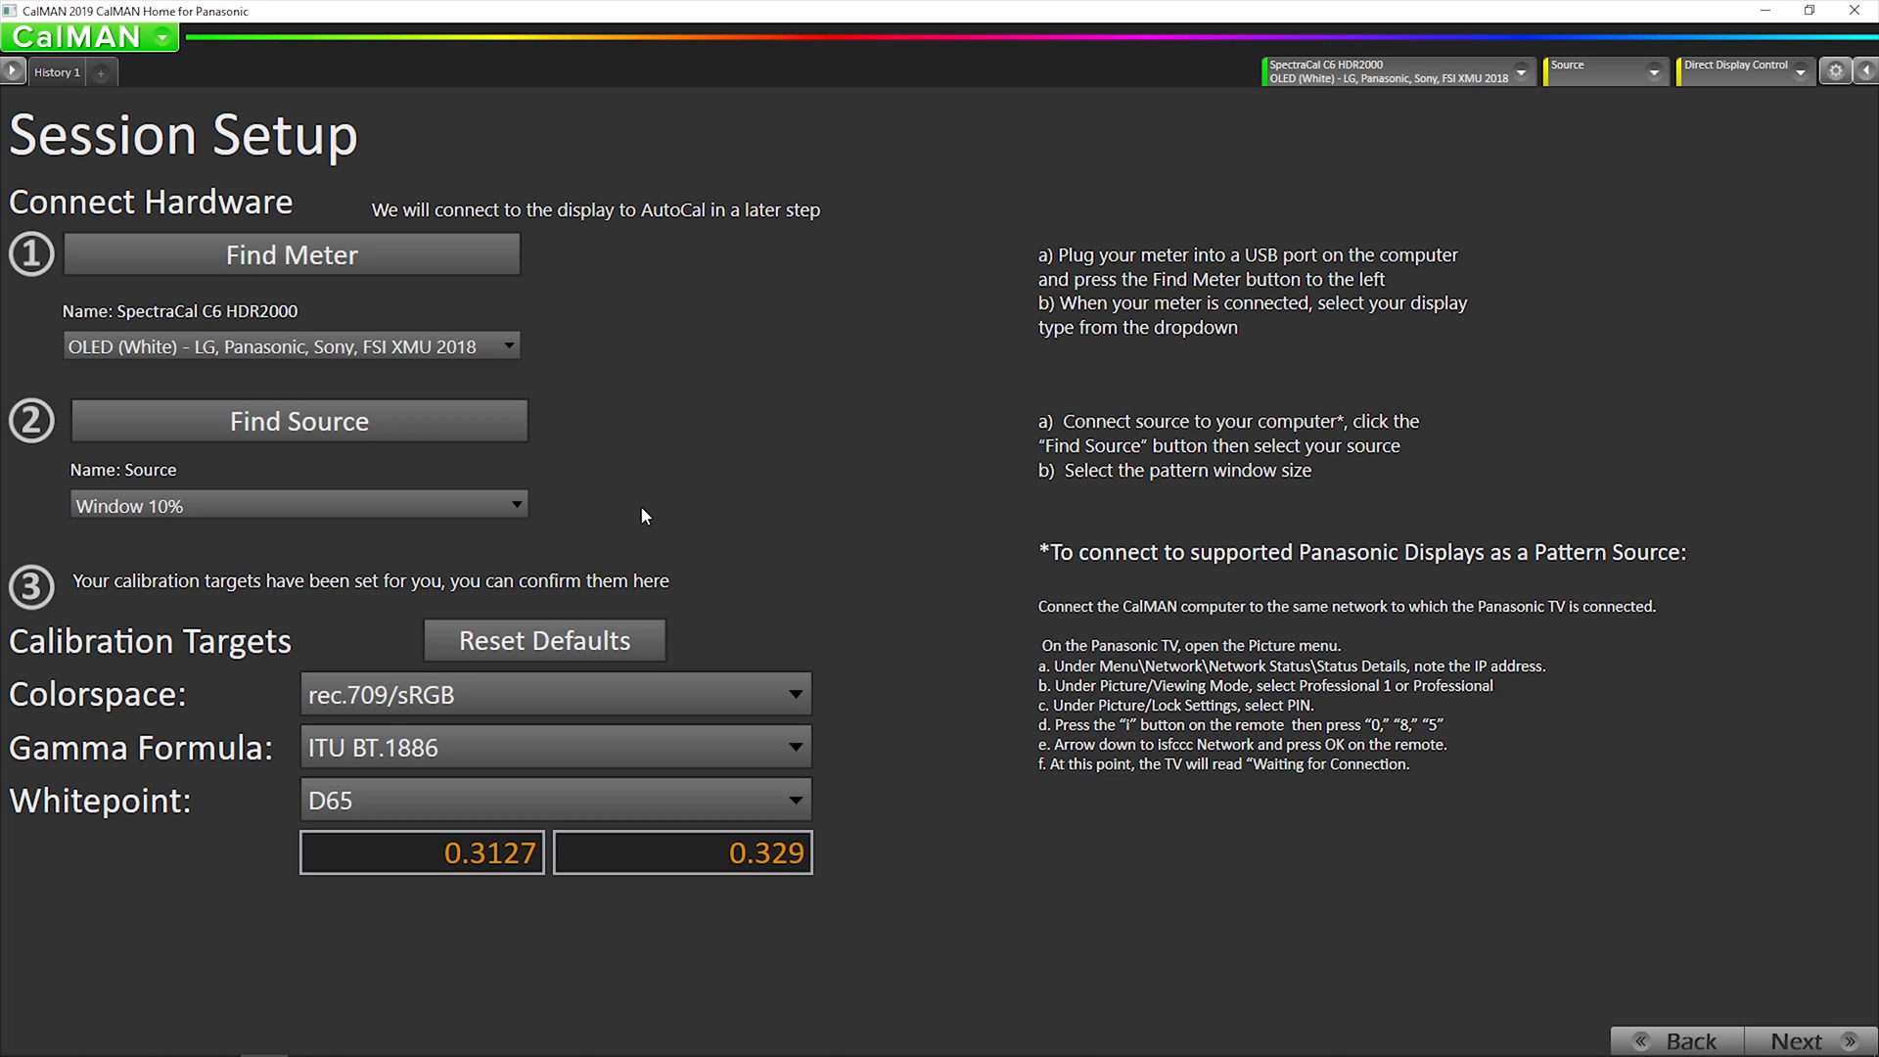
pyautogui.moveTo(636, 492)
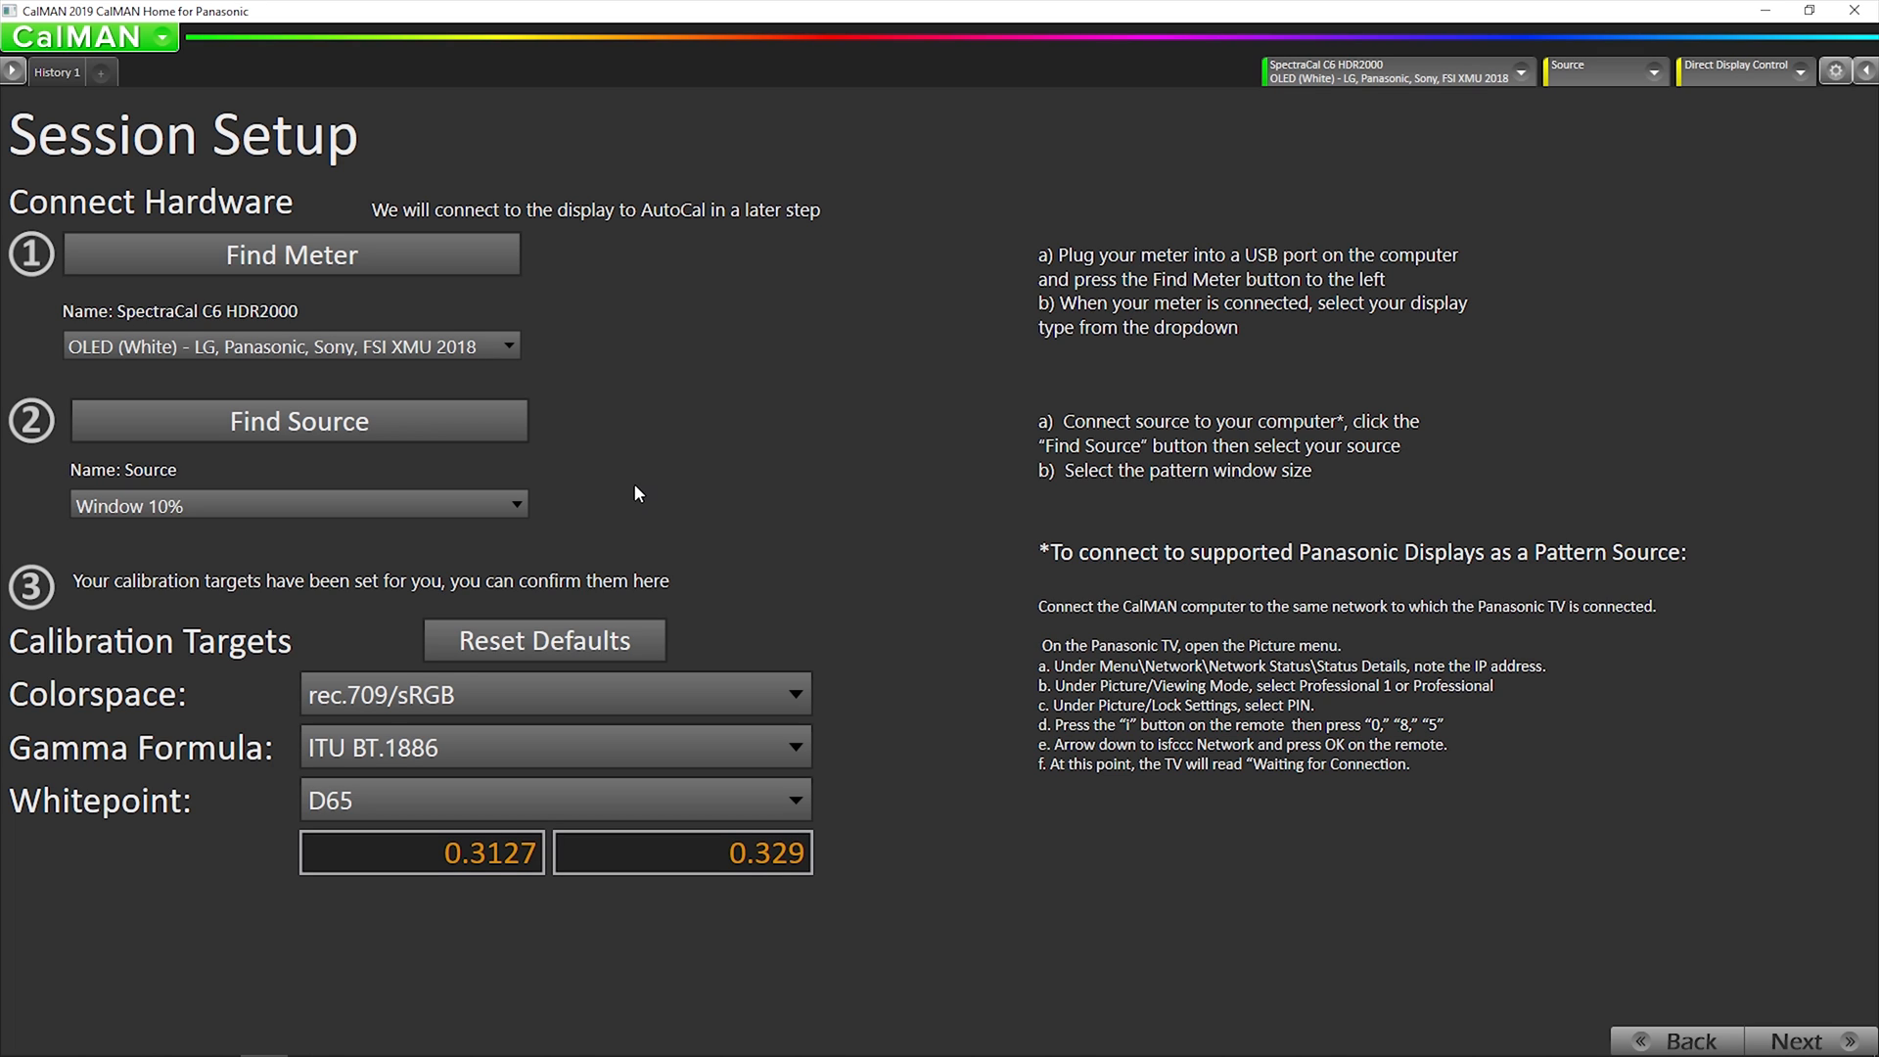
pyautogui.moveTo(653, 472)
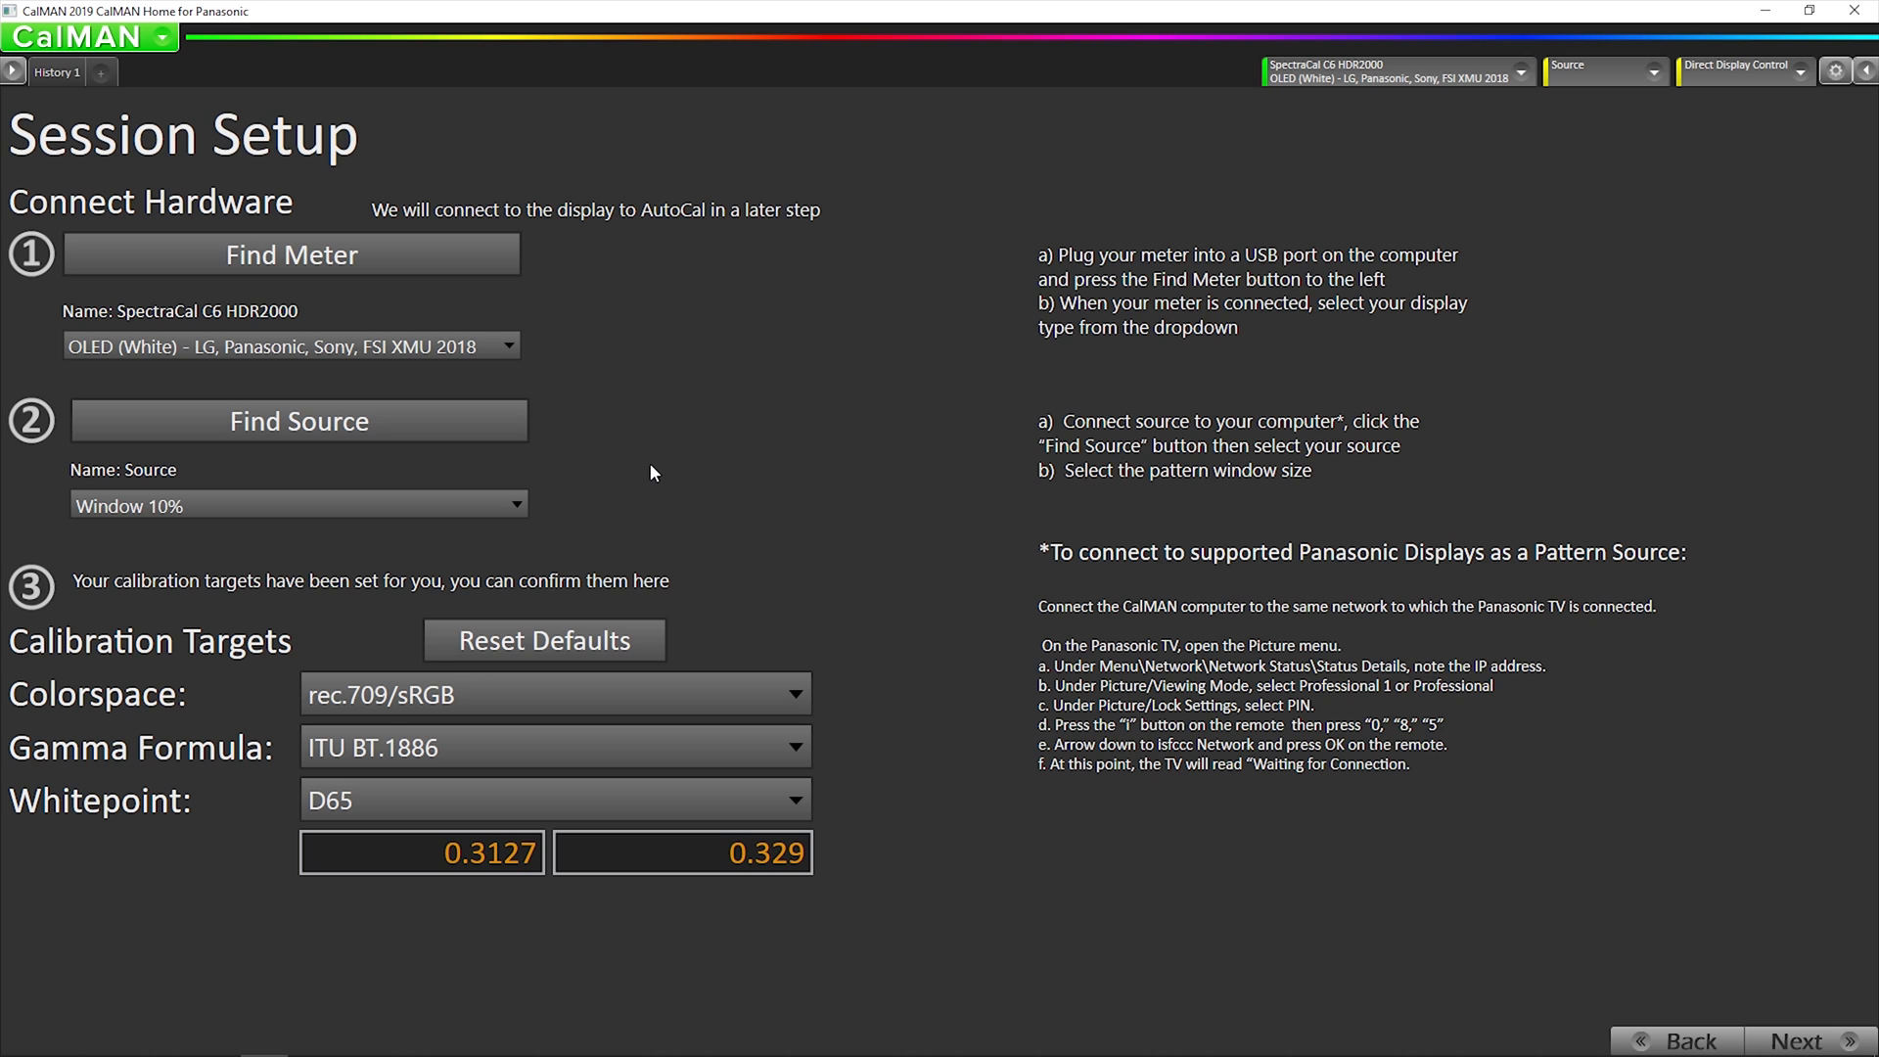
pyautogui.moveTo(620, 459)
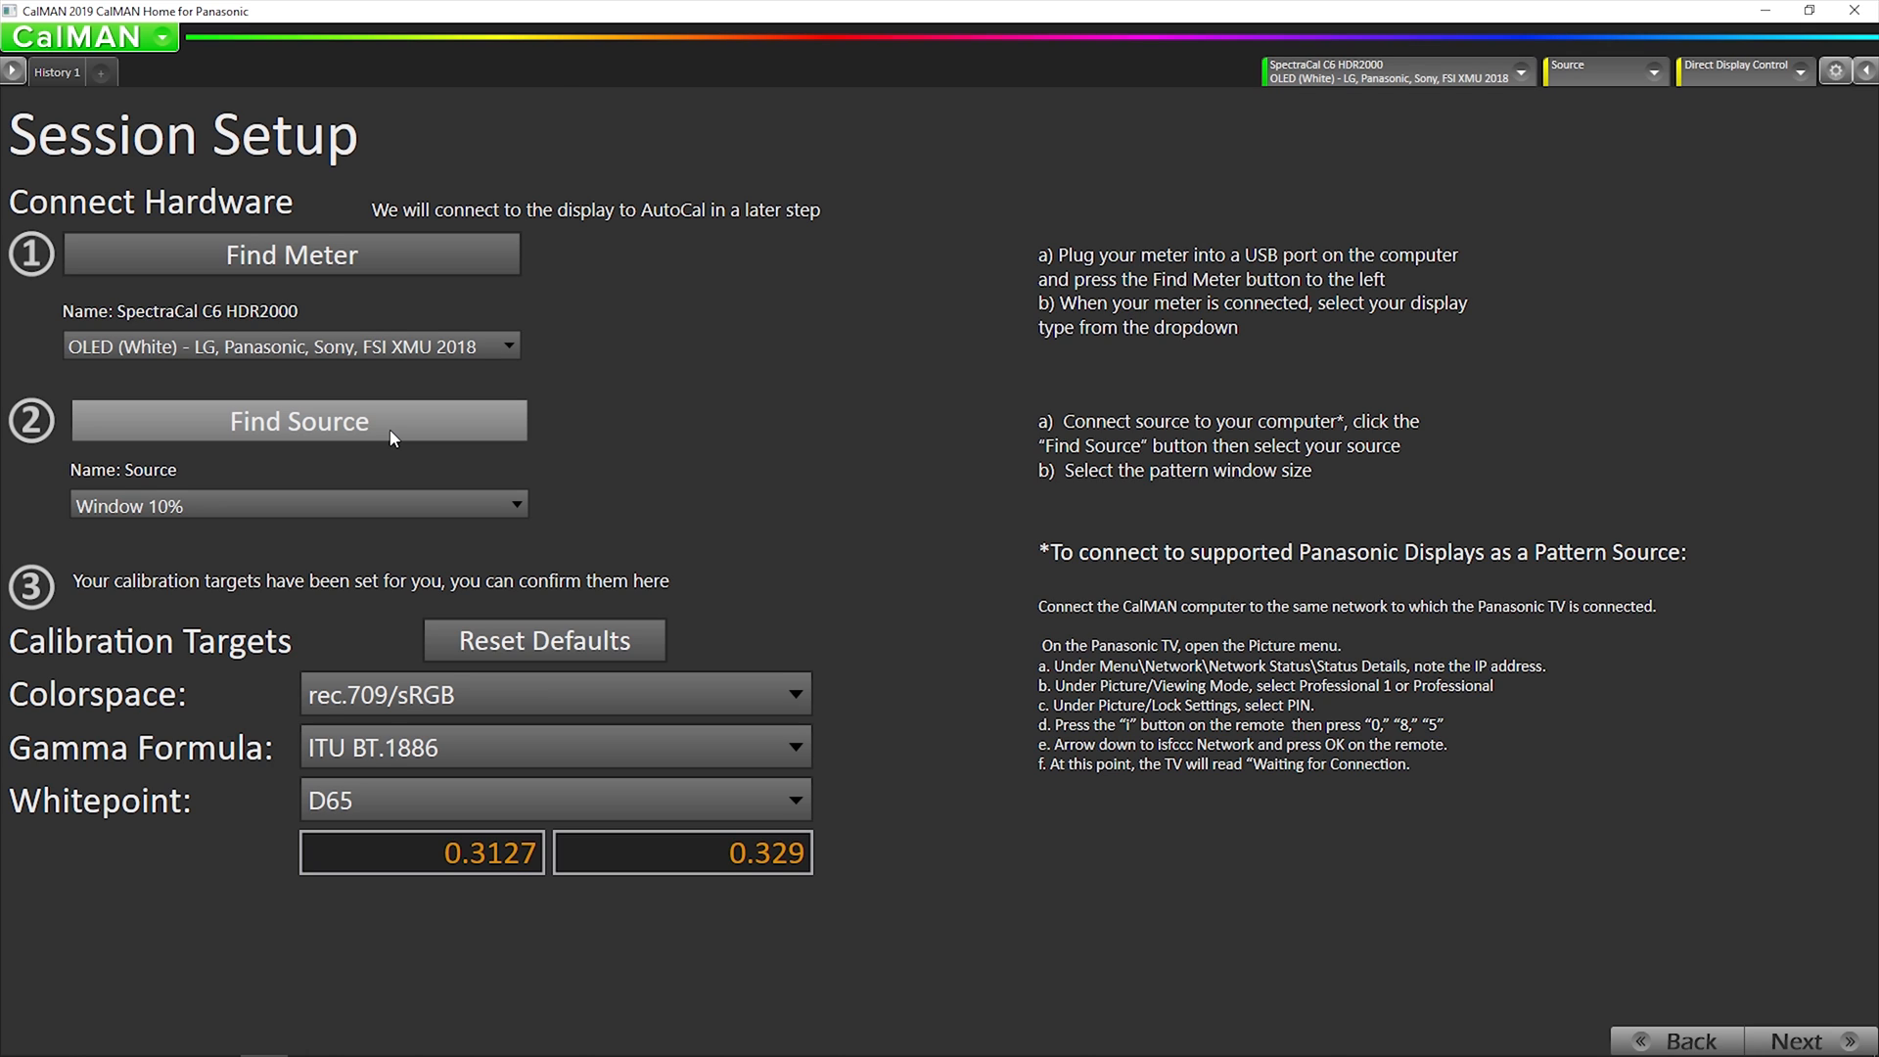
# Connect the Panasonic GZ TV at 192.168.48.150 as the network pattern source
pyautogui.click(298, 421)
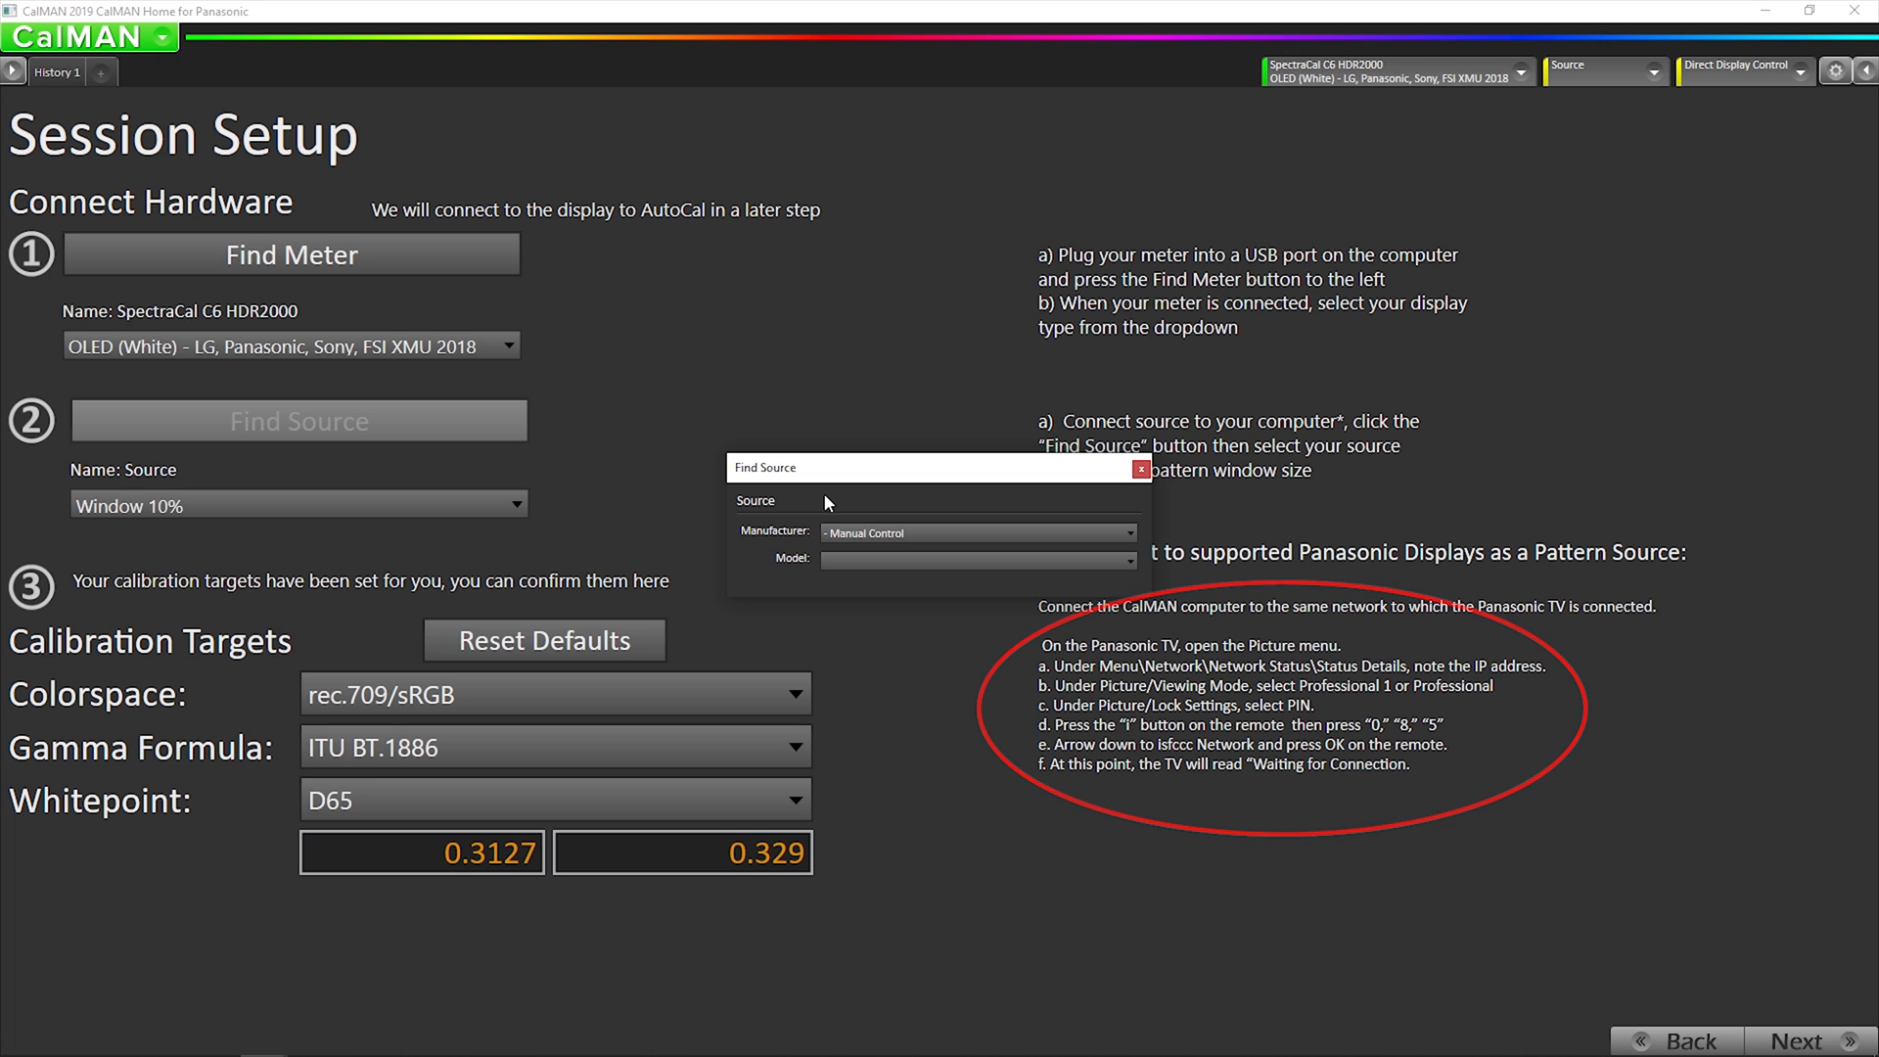
pyautogui.click(976, 532)
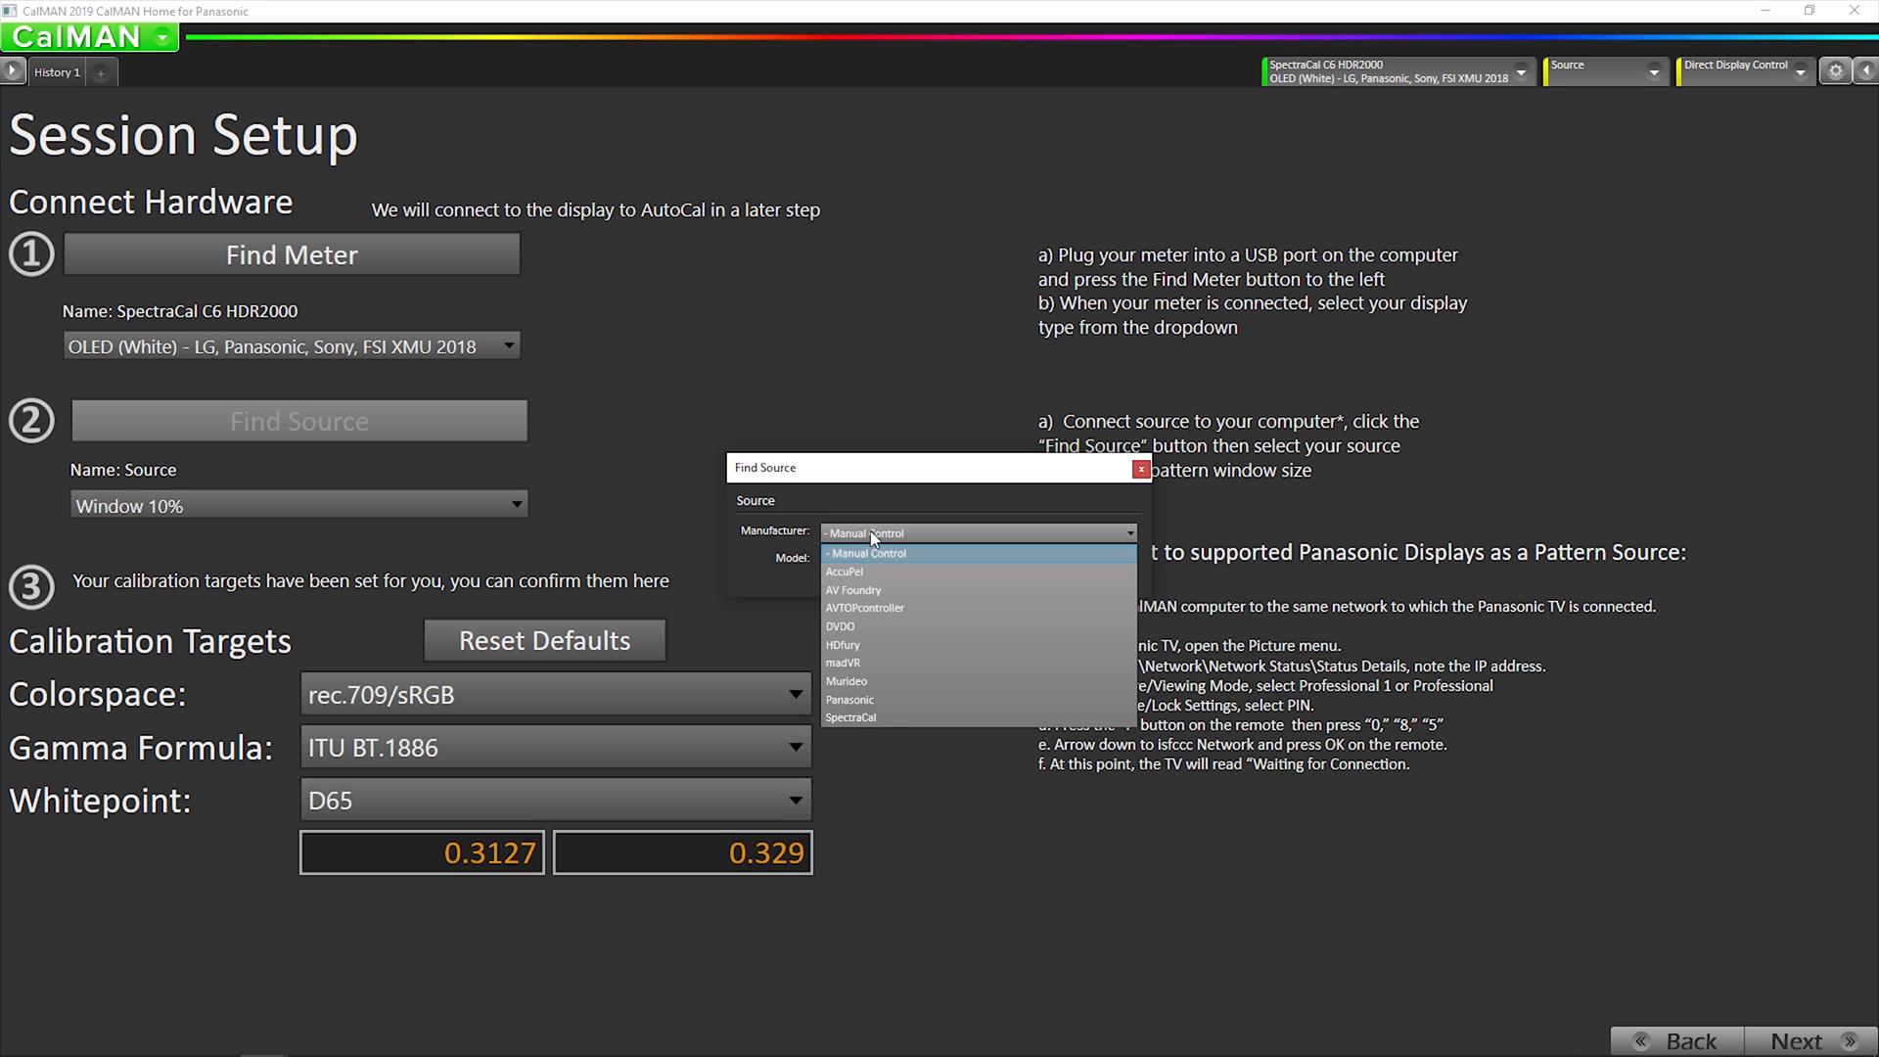
pyautogui.click(849, 698)
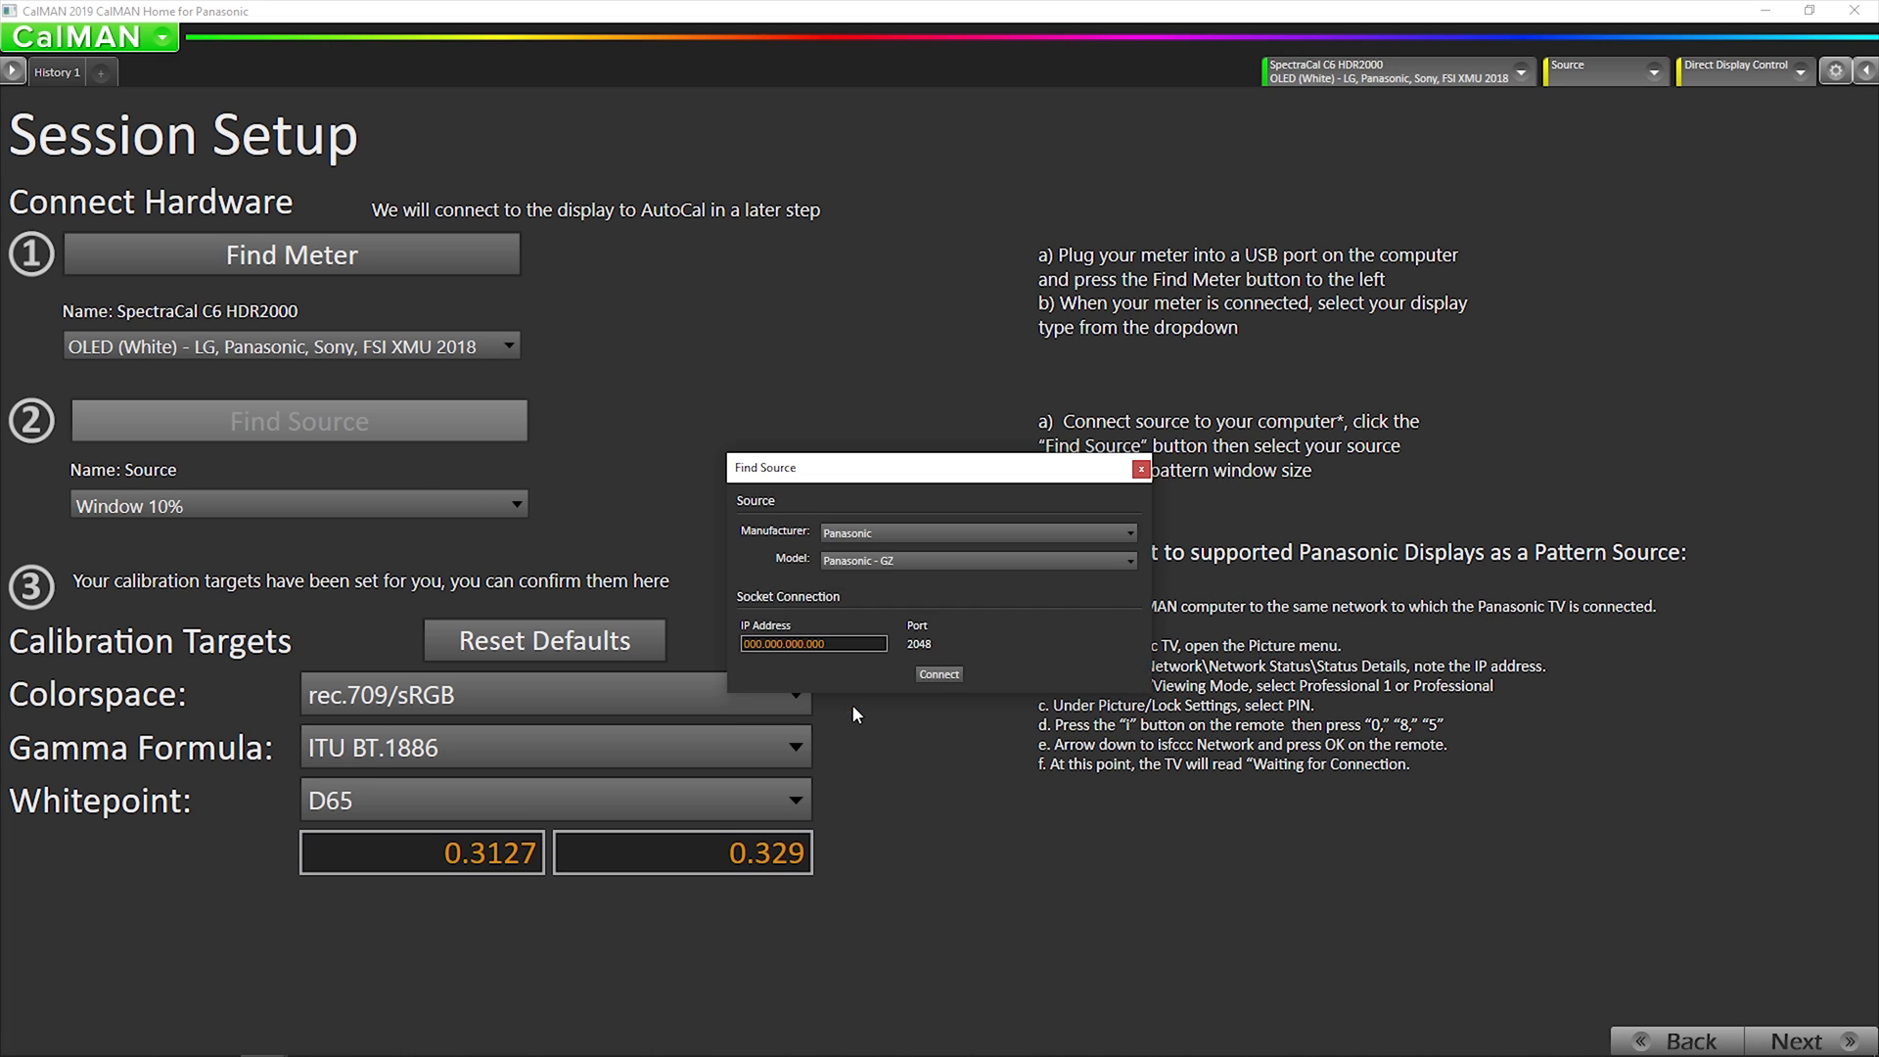
pyautogui.click(813, 644)
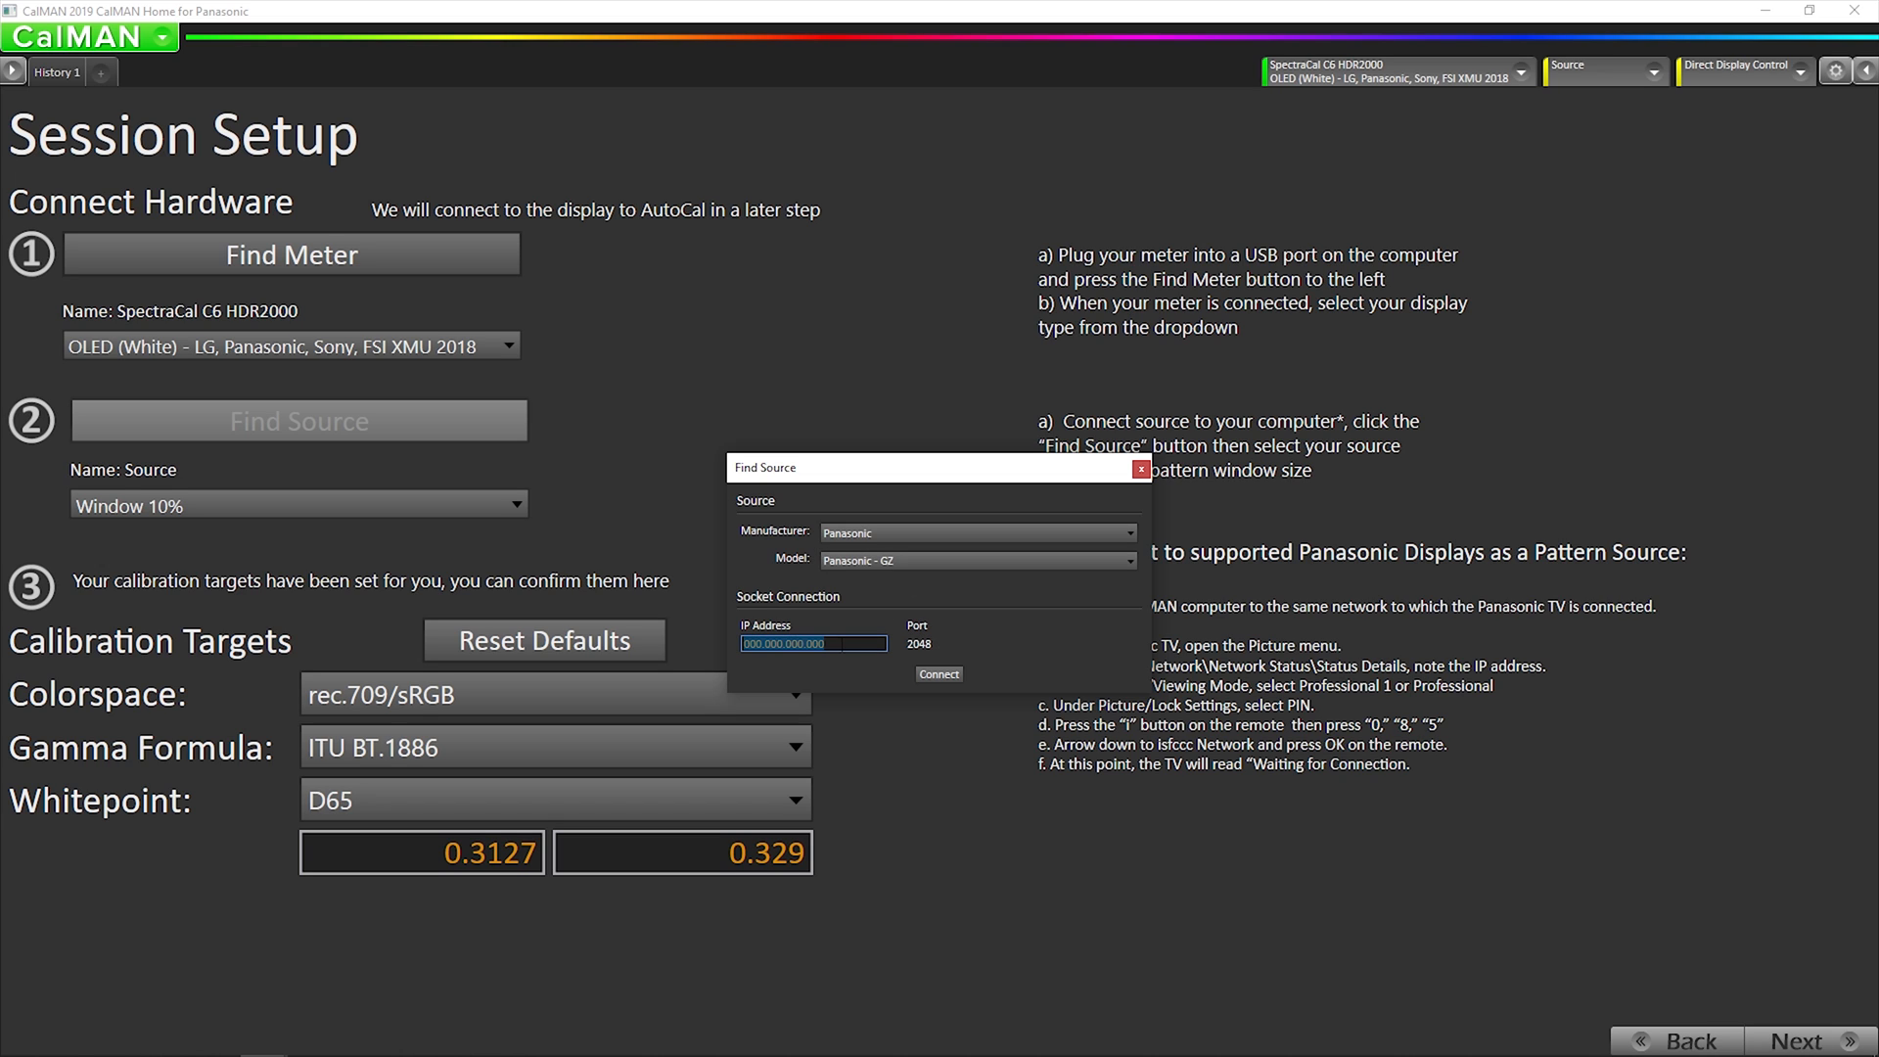
pyautogui.write('192.168.48.150')
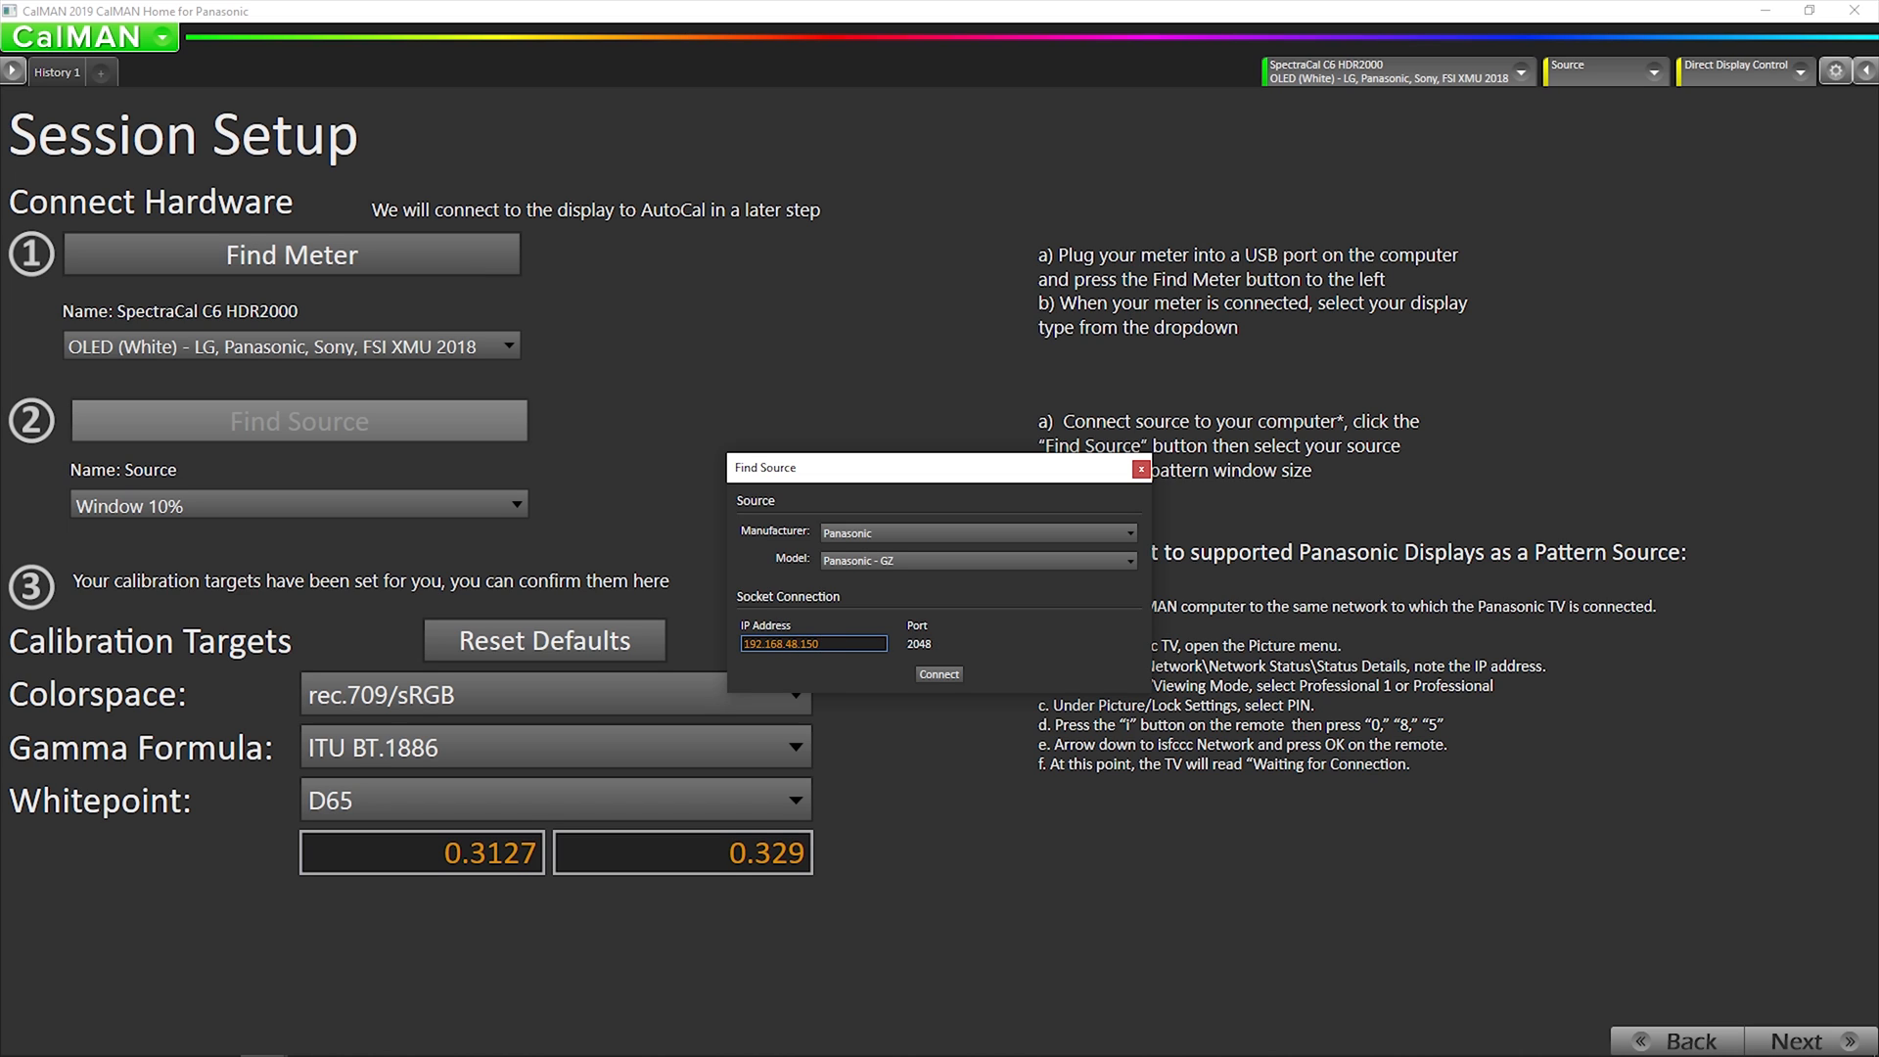
pyautogui.click(939, 673)
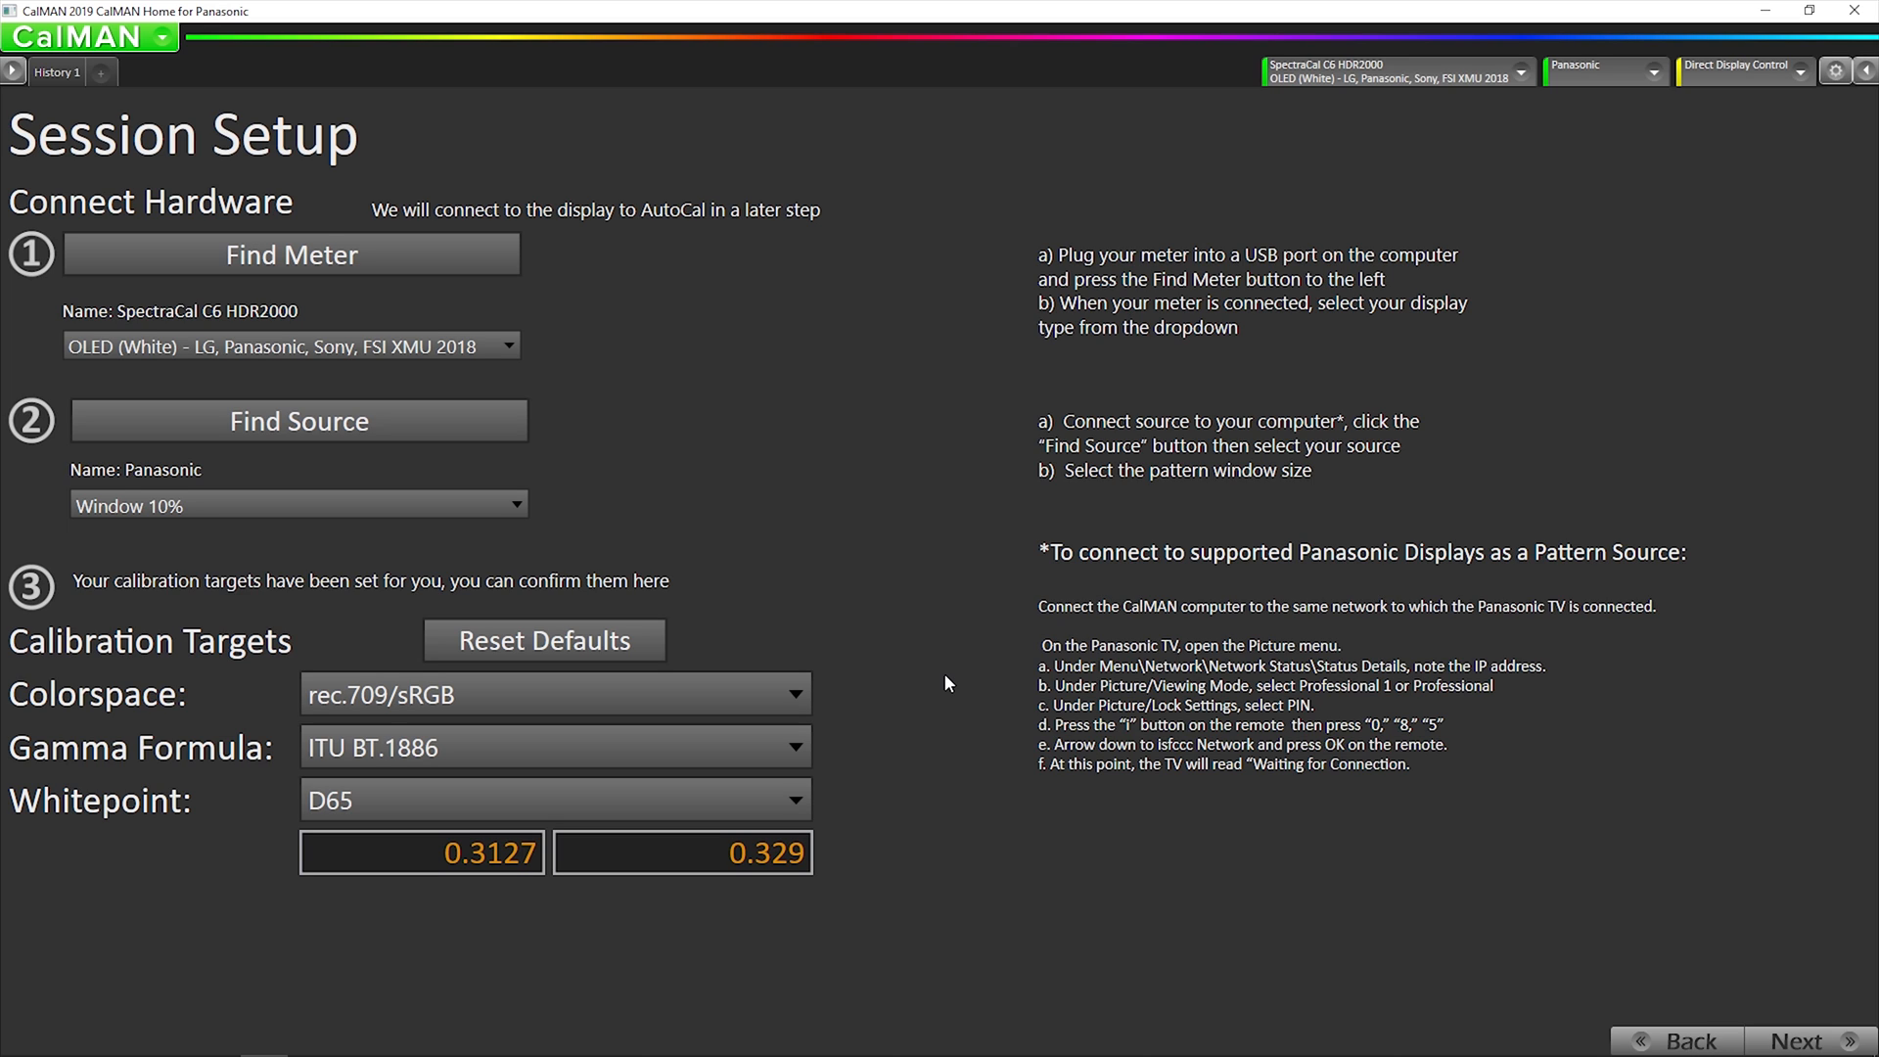
pyautogui.moveTo(982, 677)
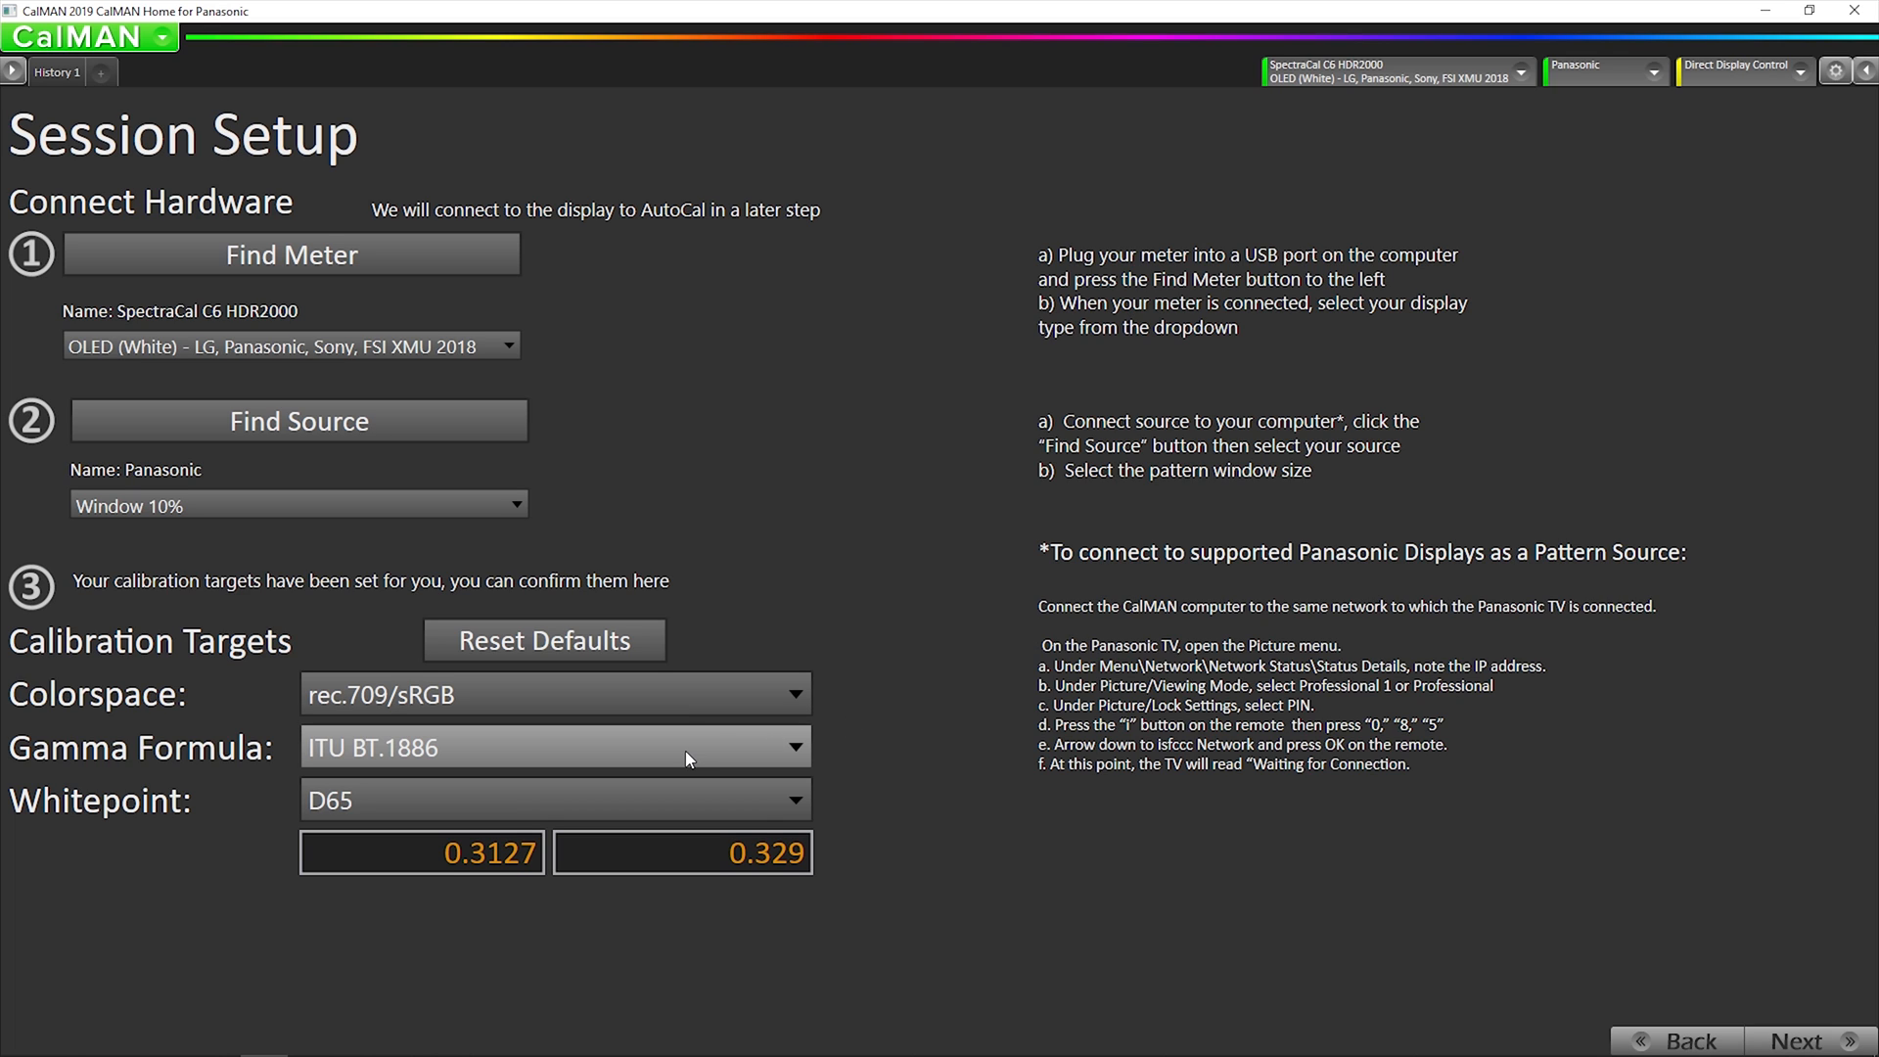
# Set the gamma formula to Power 2.4 and advance to pre-calibration measurements
pyautogui.click(555, 746)
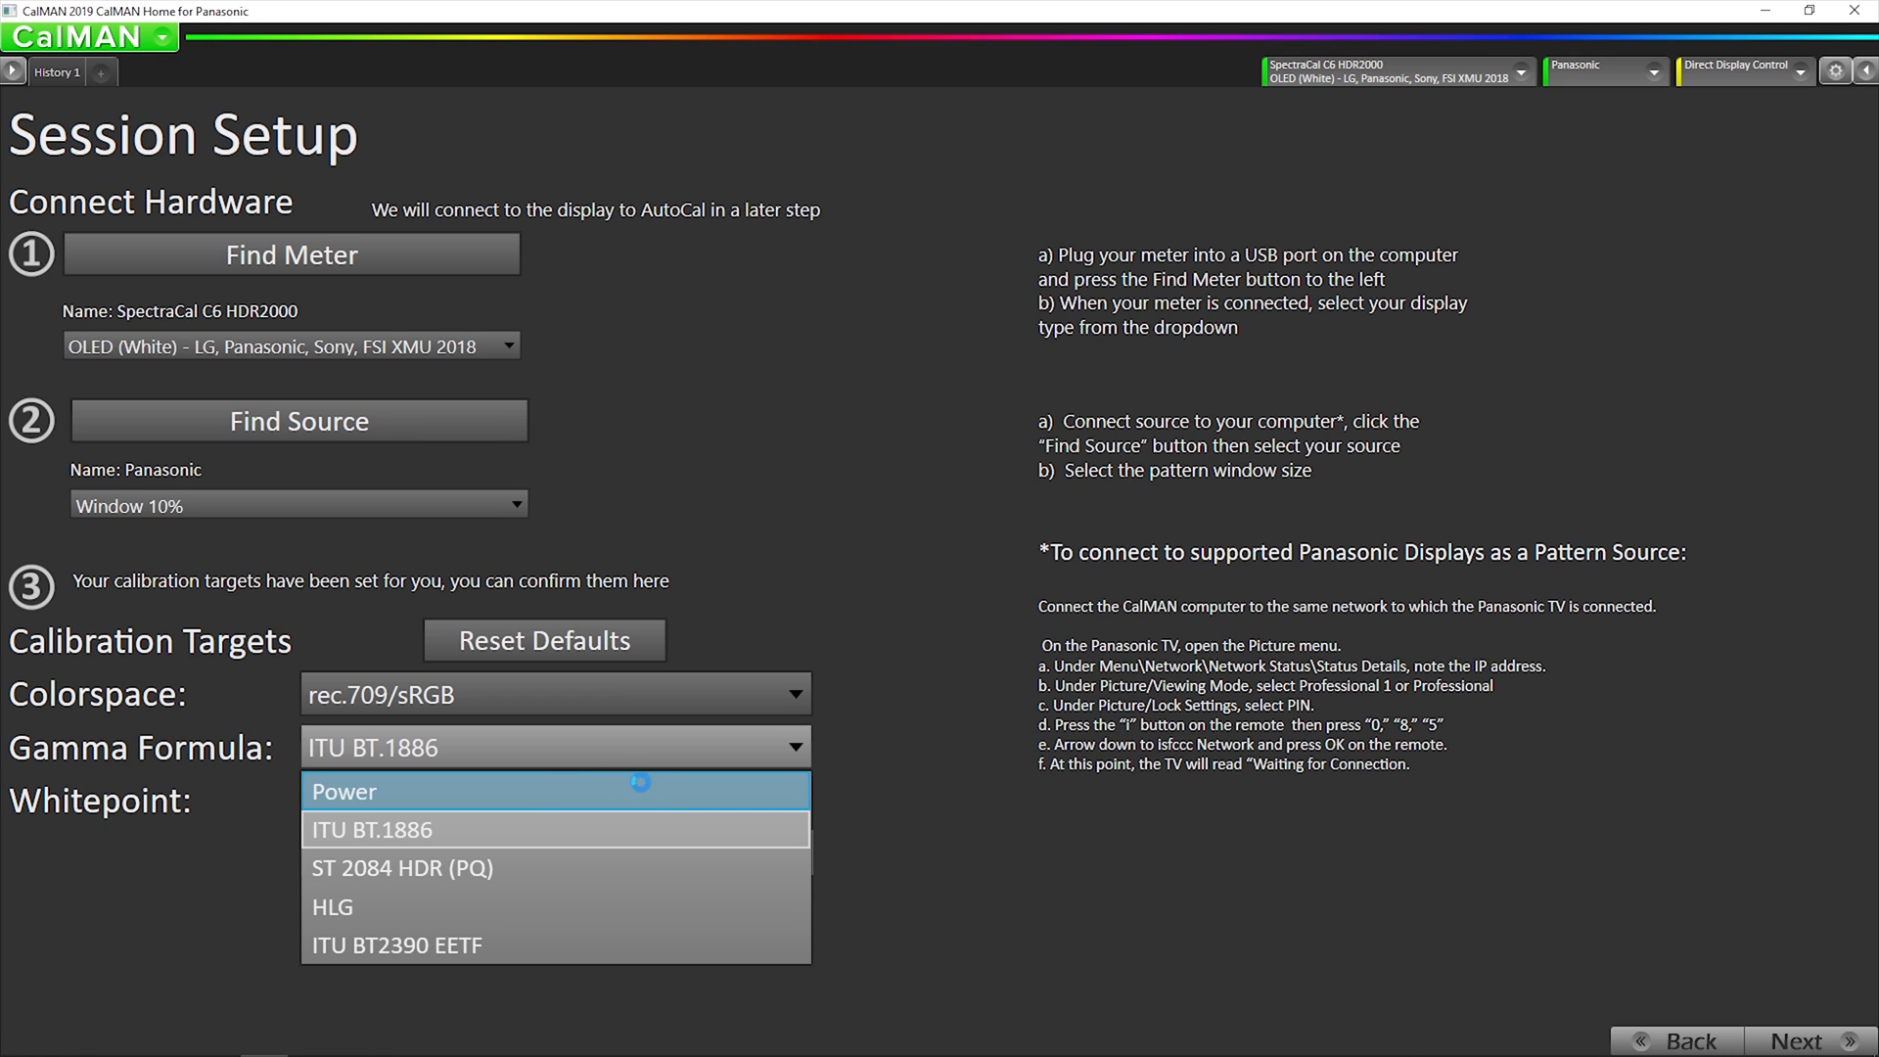
pyautogui.click(344, 791)
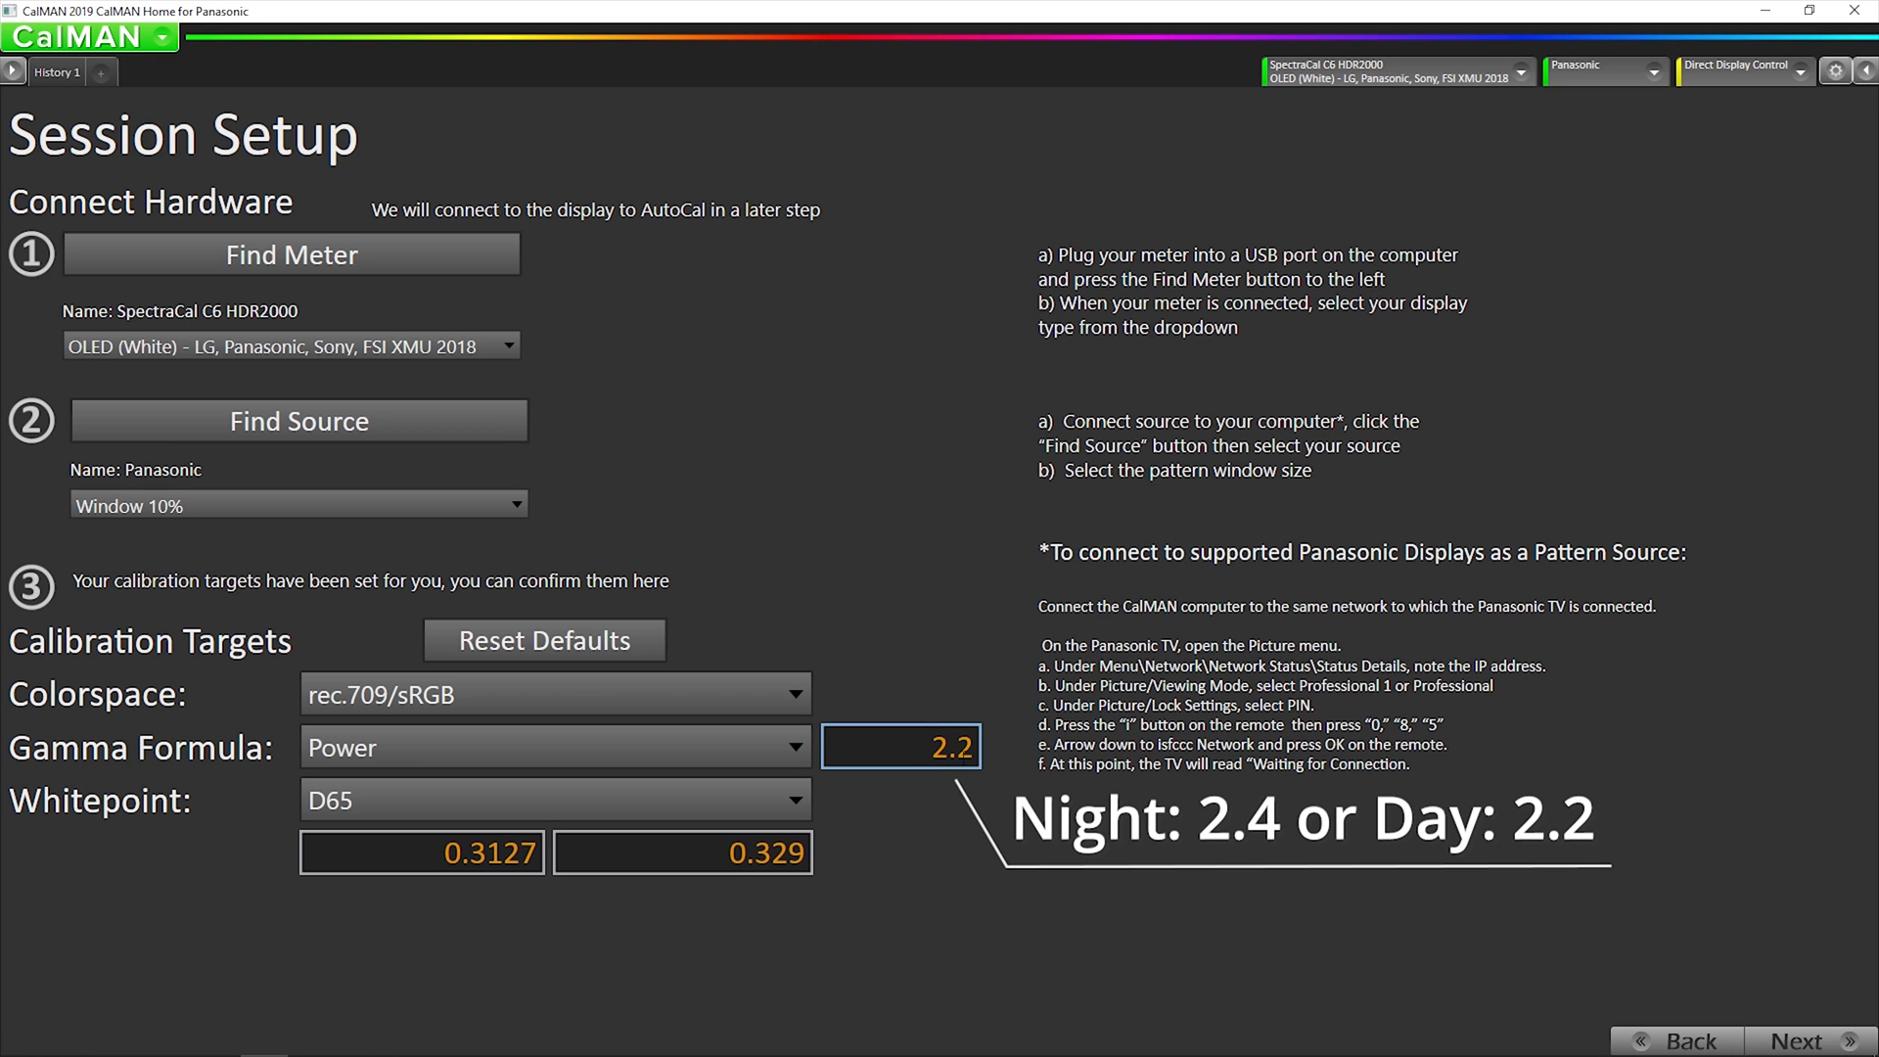
pyautogui.write('2.4')
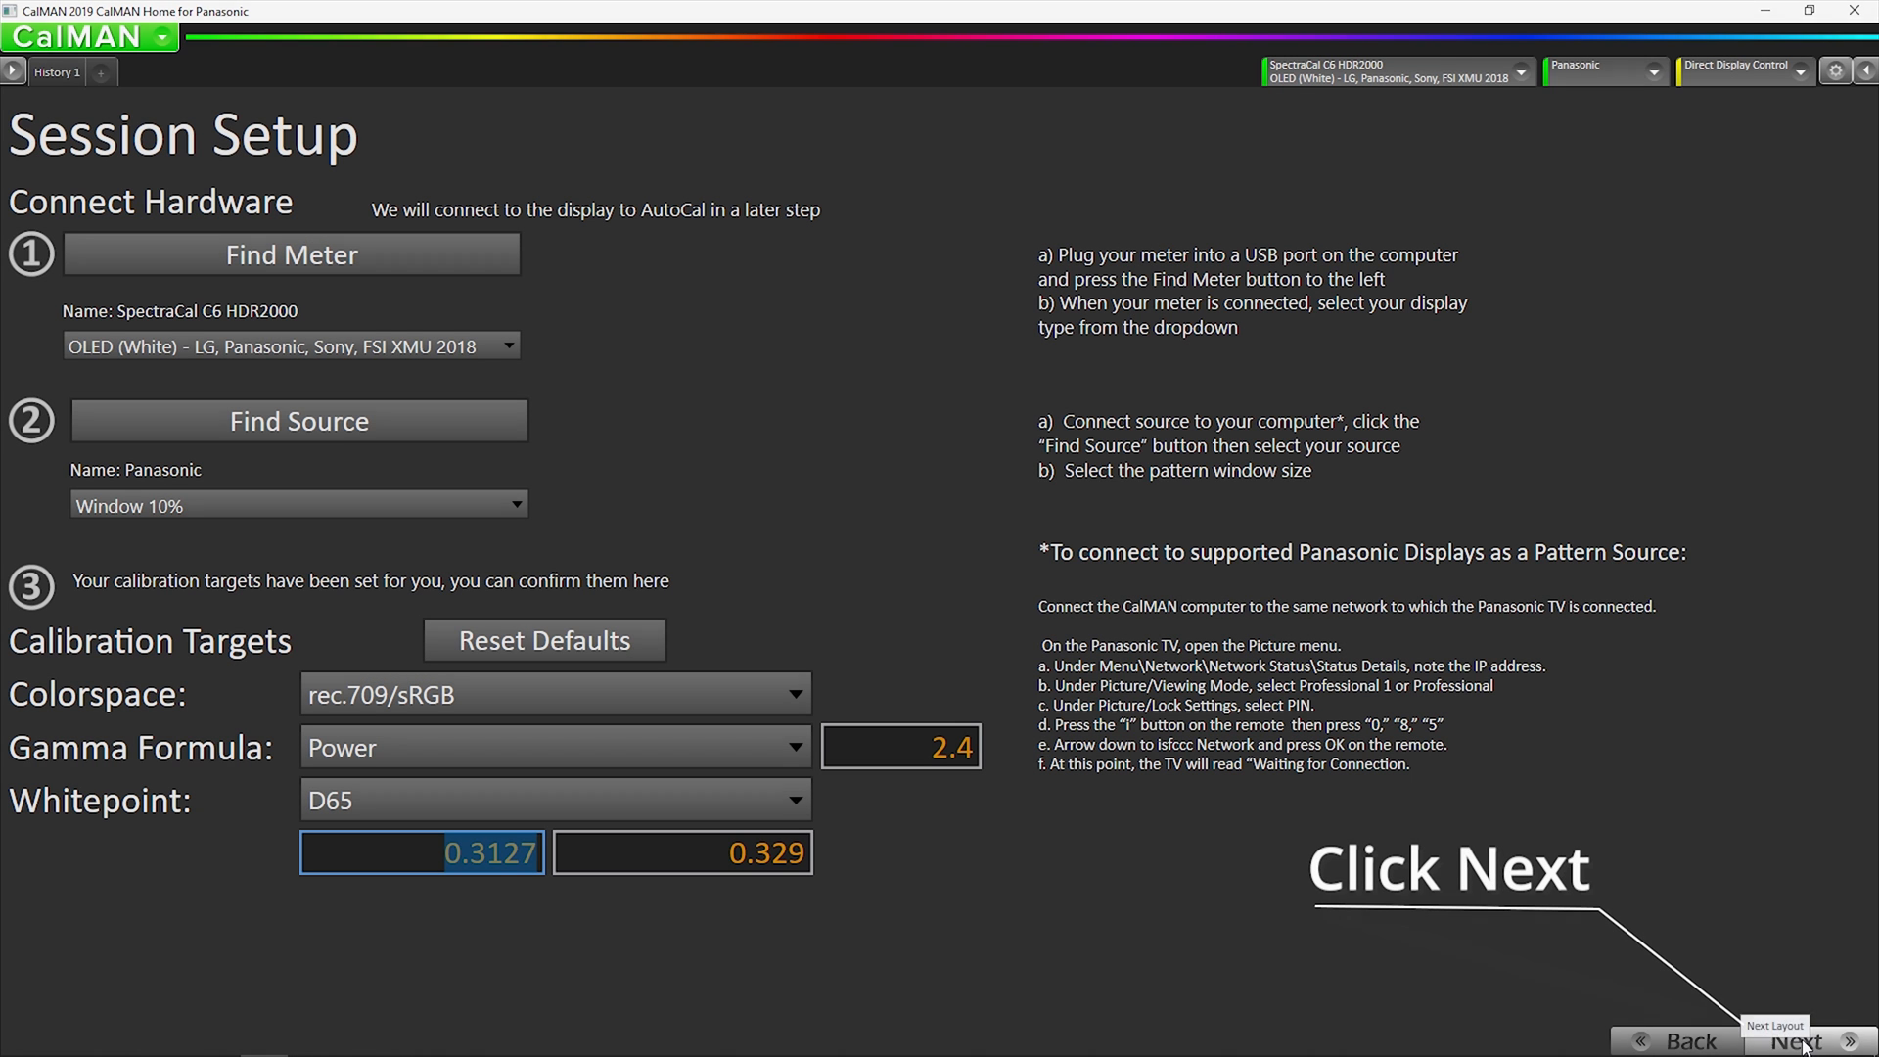
pyautogui.click(1794, 1040)
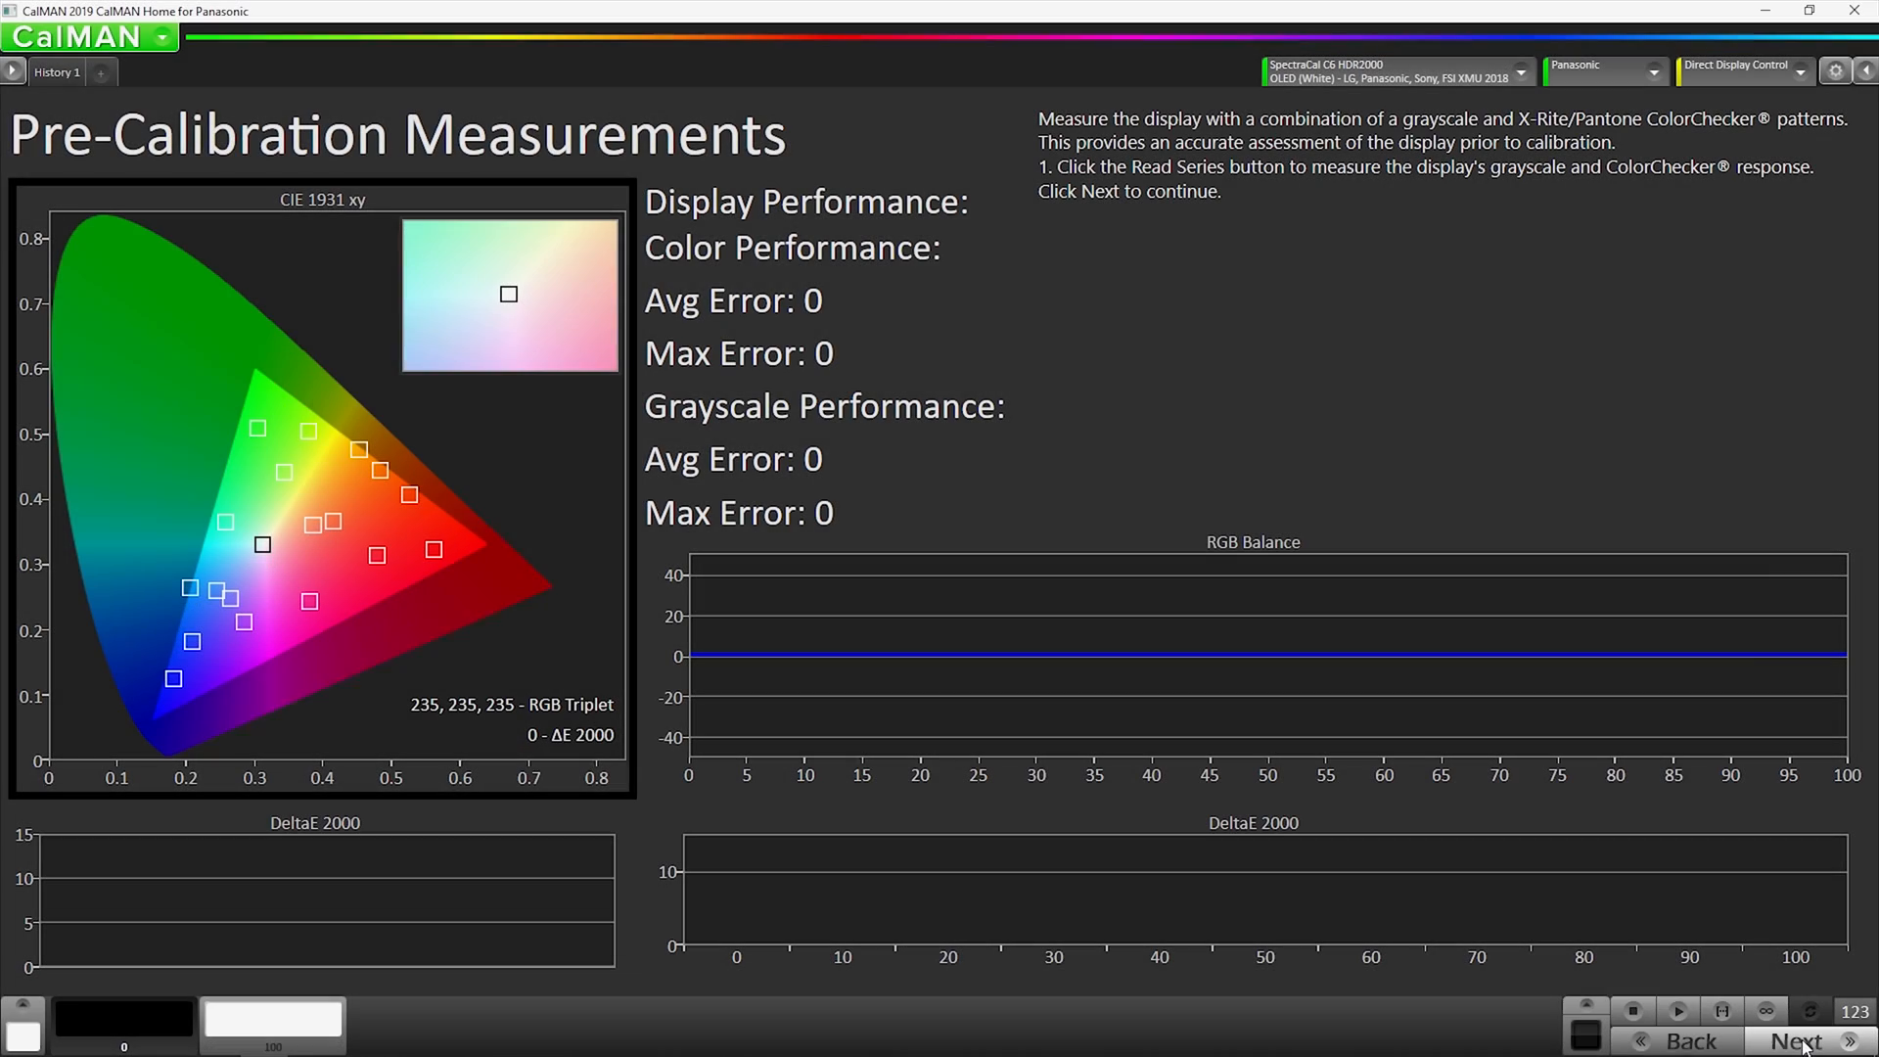
pyautogui.moveTo(1371, 635)
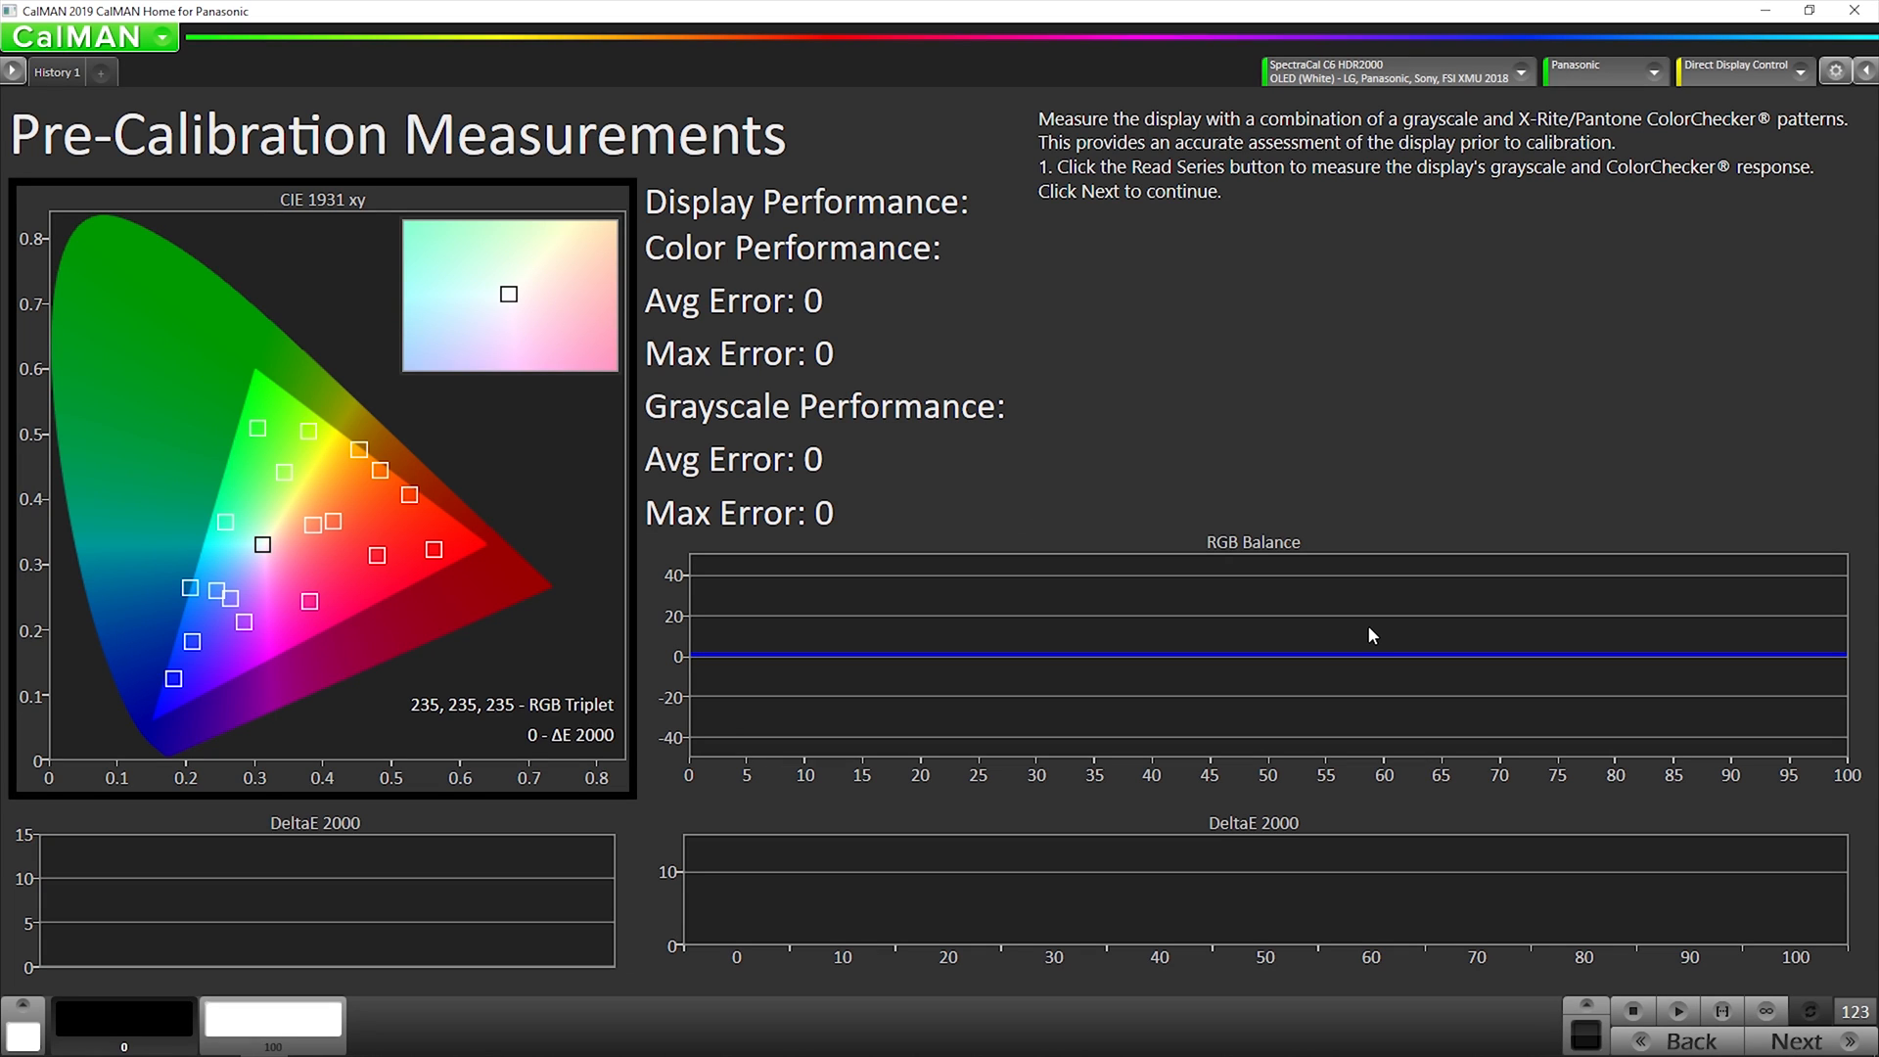
pyautogui.moveTo(1608, 75)
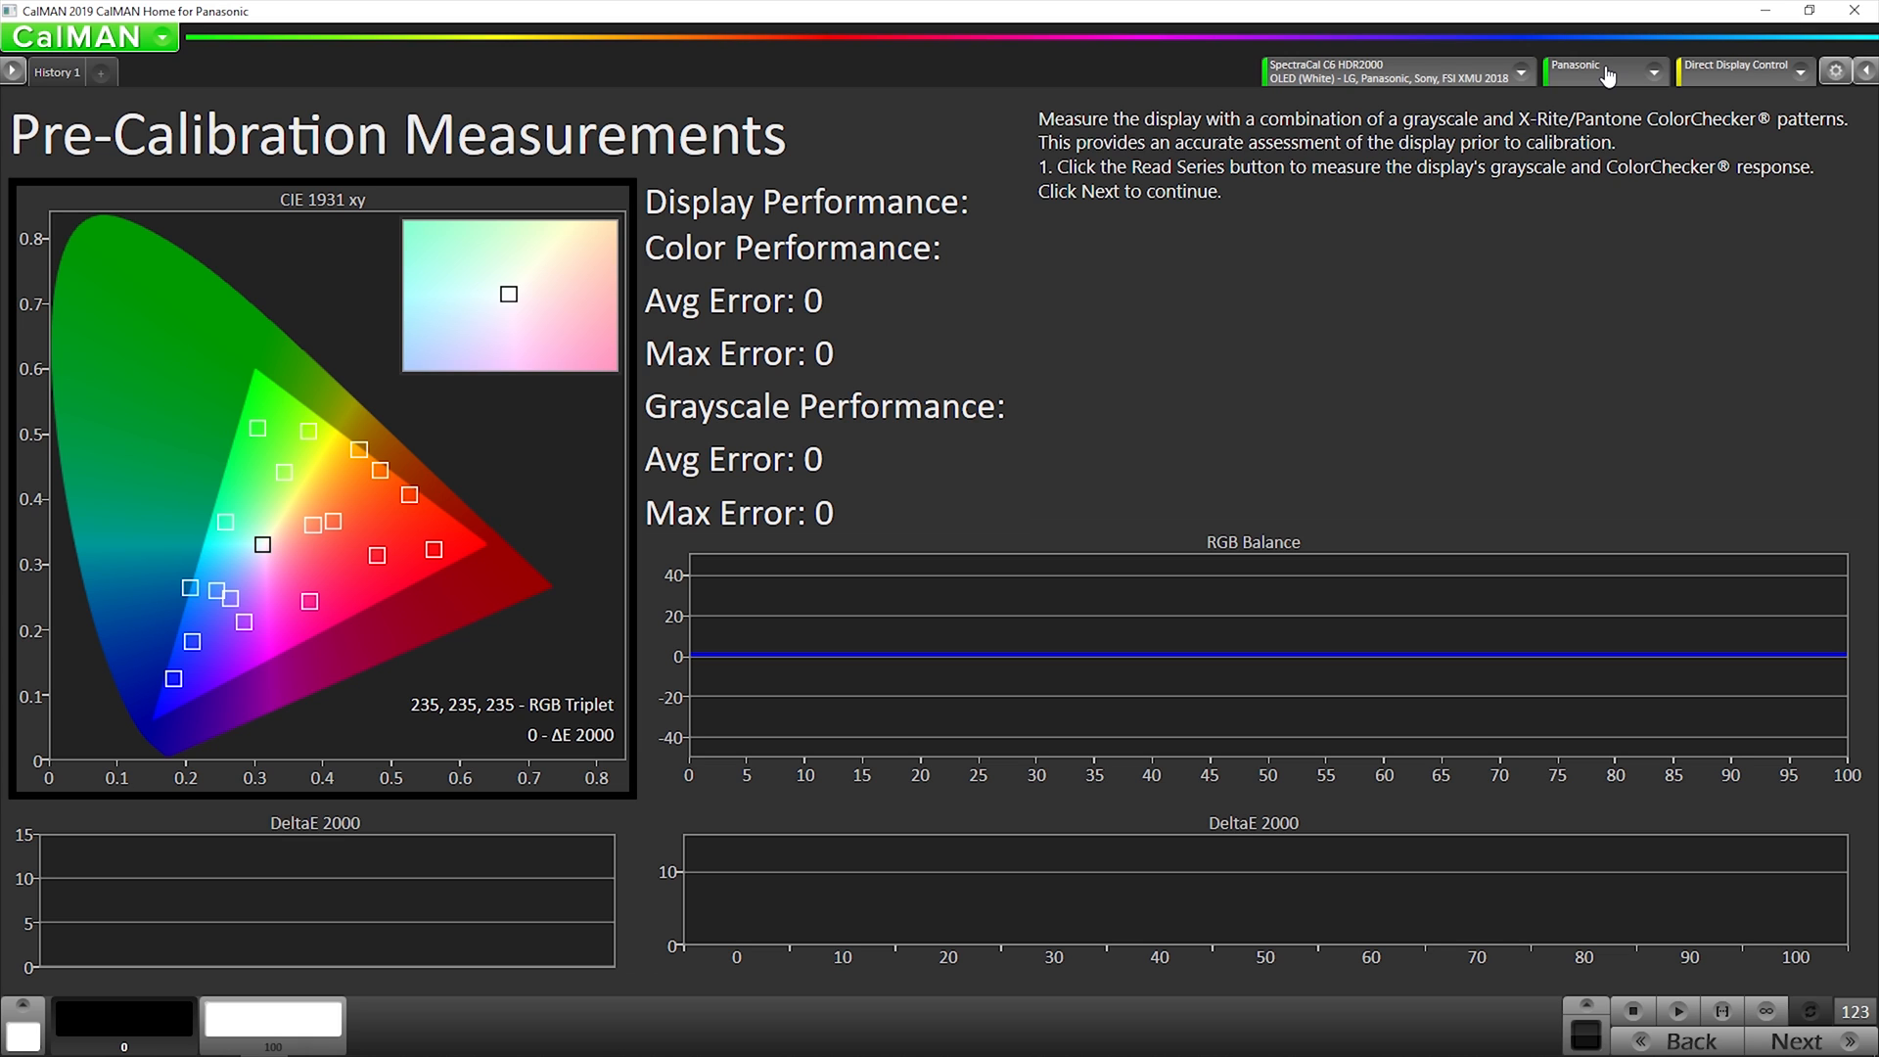
# Switch the Panasonic source patterns to SDR EOTF and BT.709 colourspace
pyautogui.click(1606, 70)
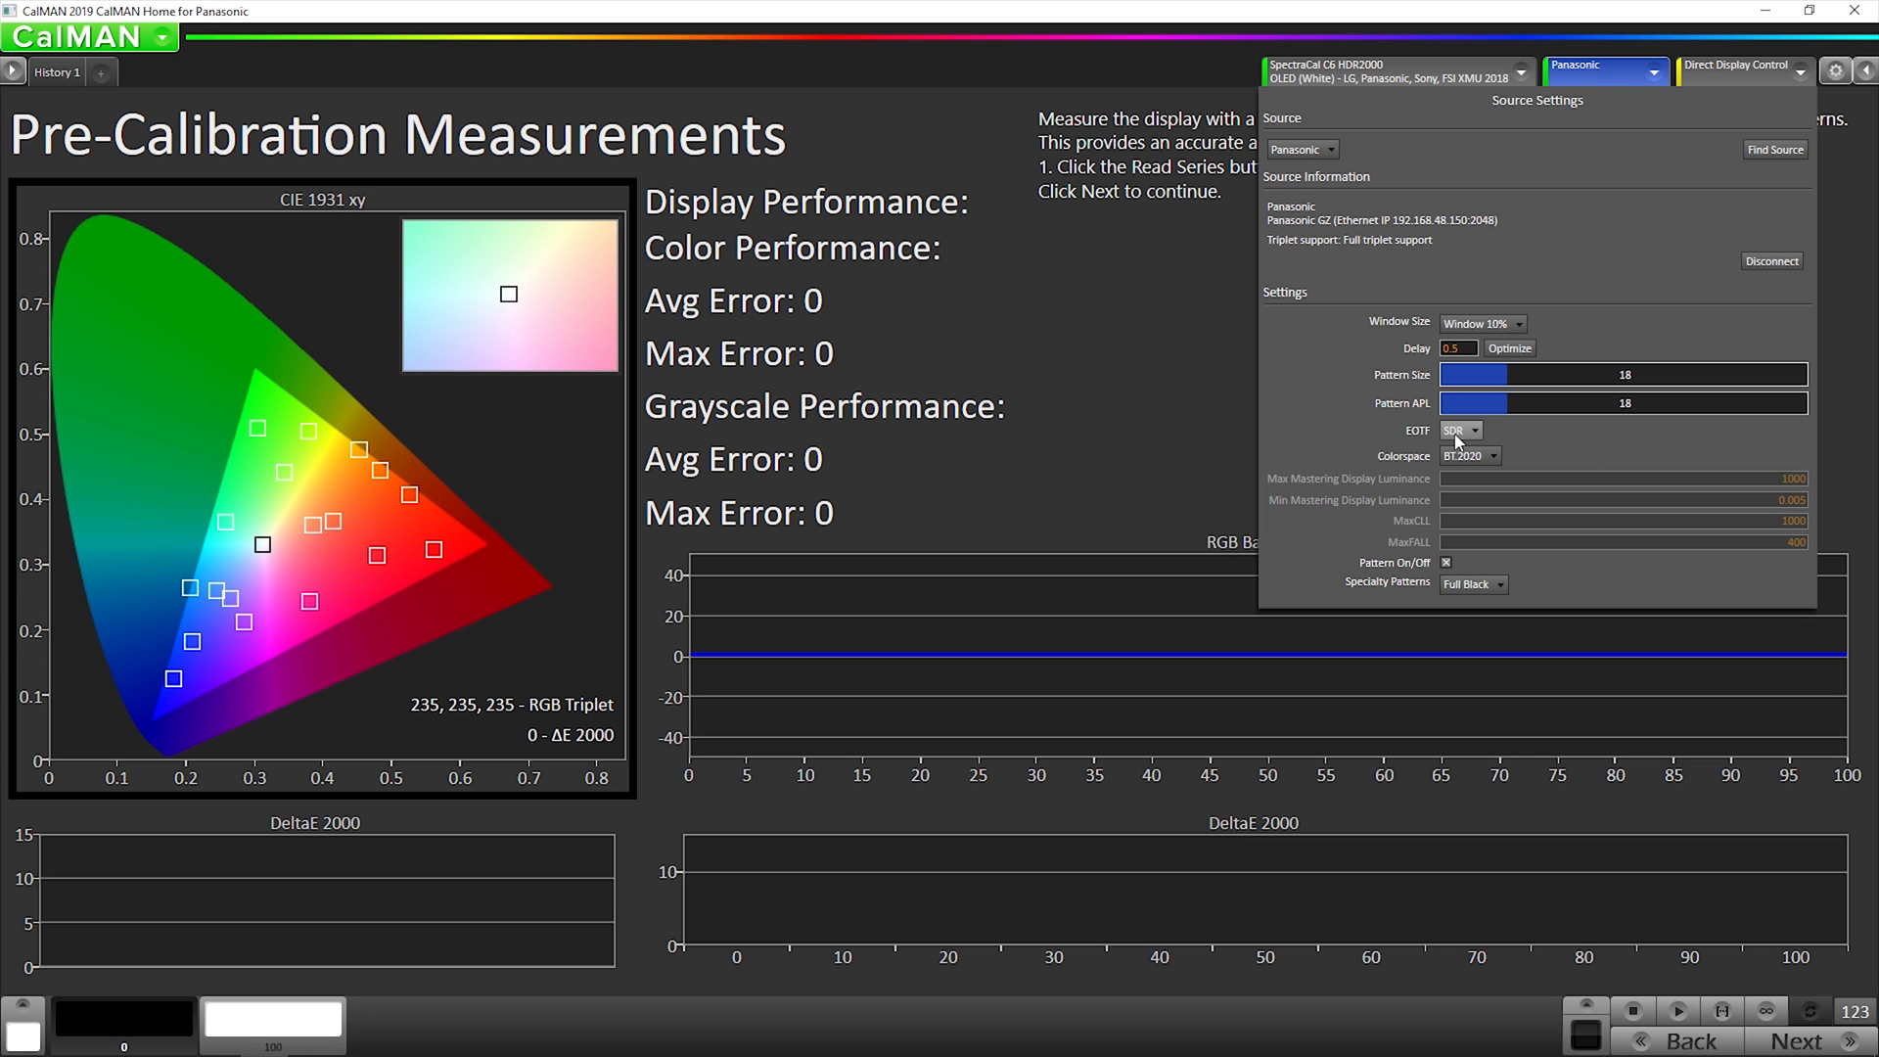
pyautogui.click(1459, 429)
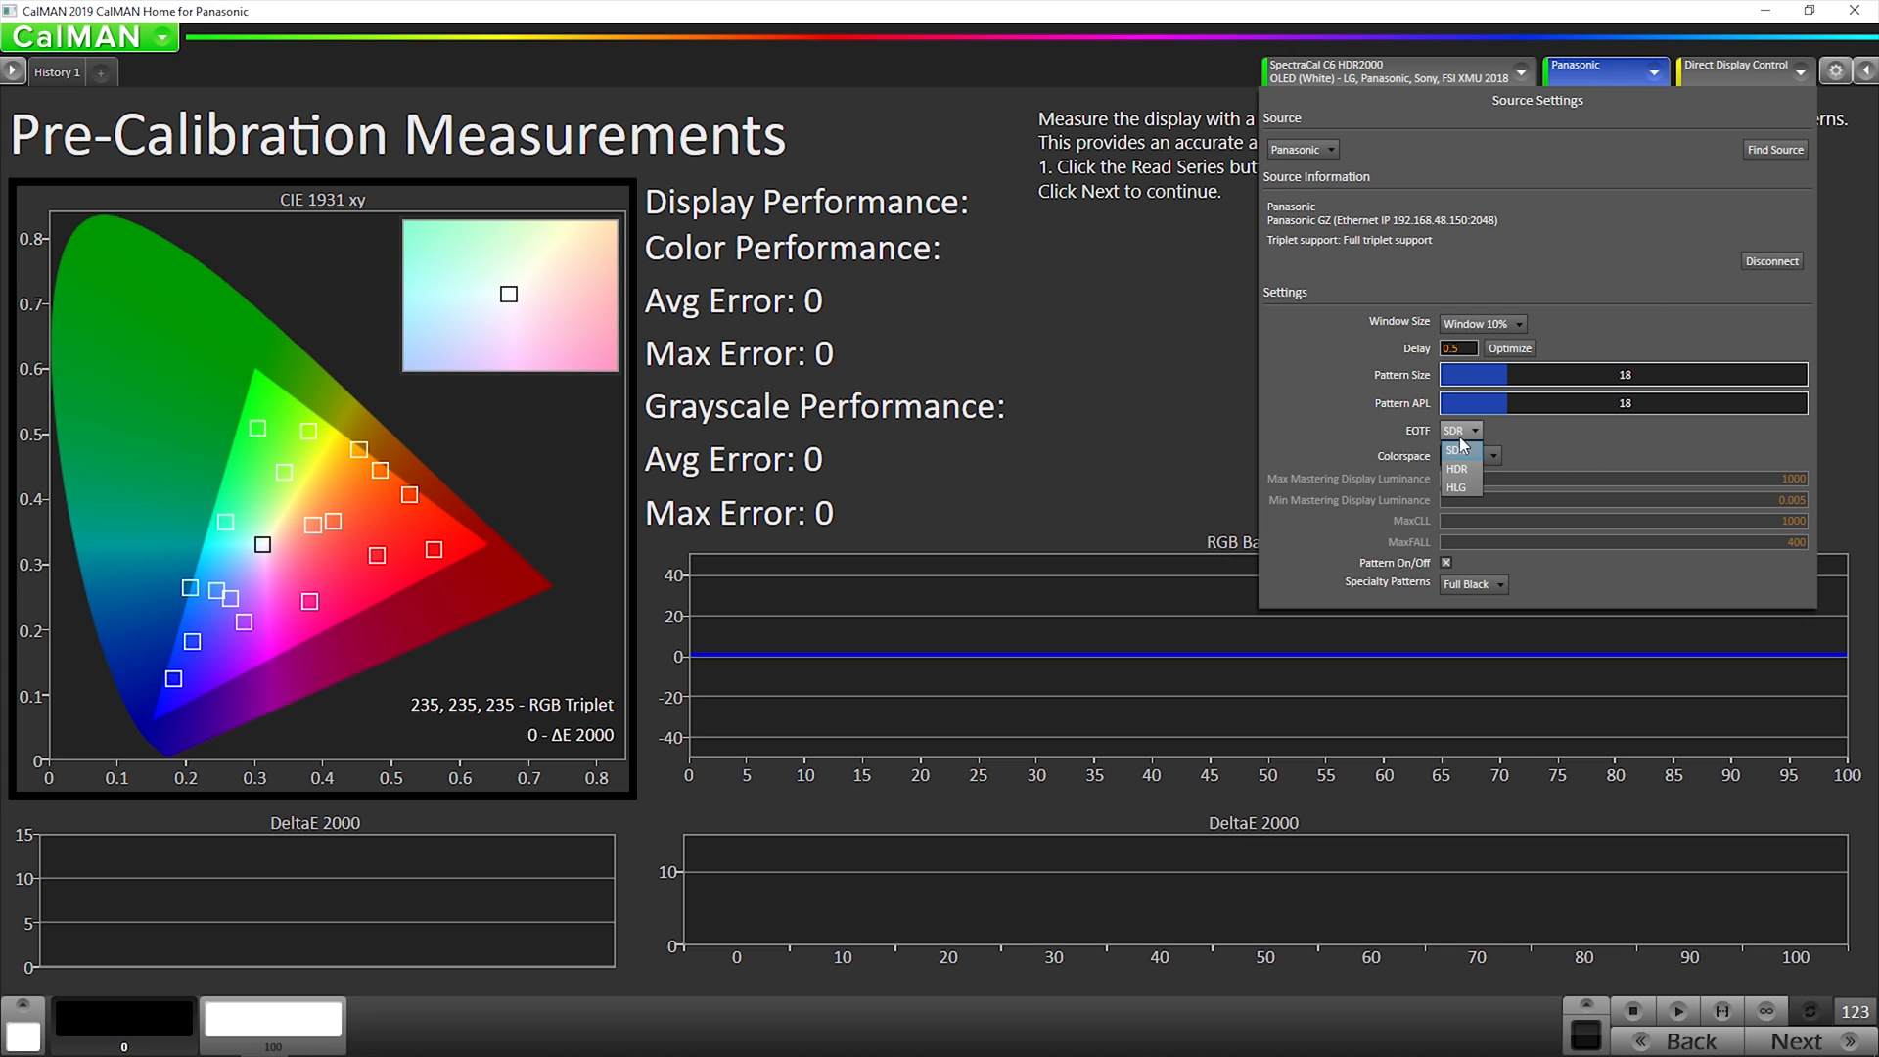
pyautogui.click(1468, 455)
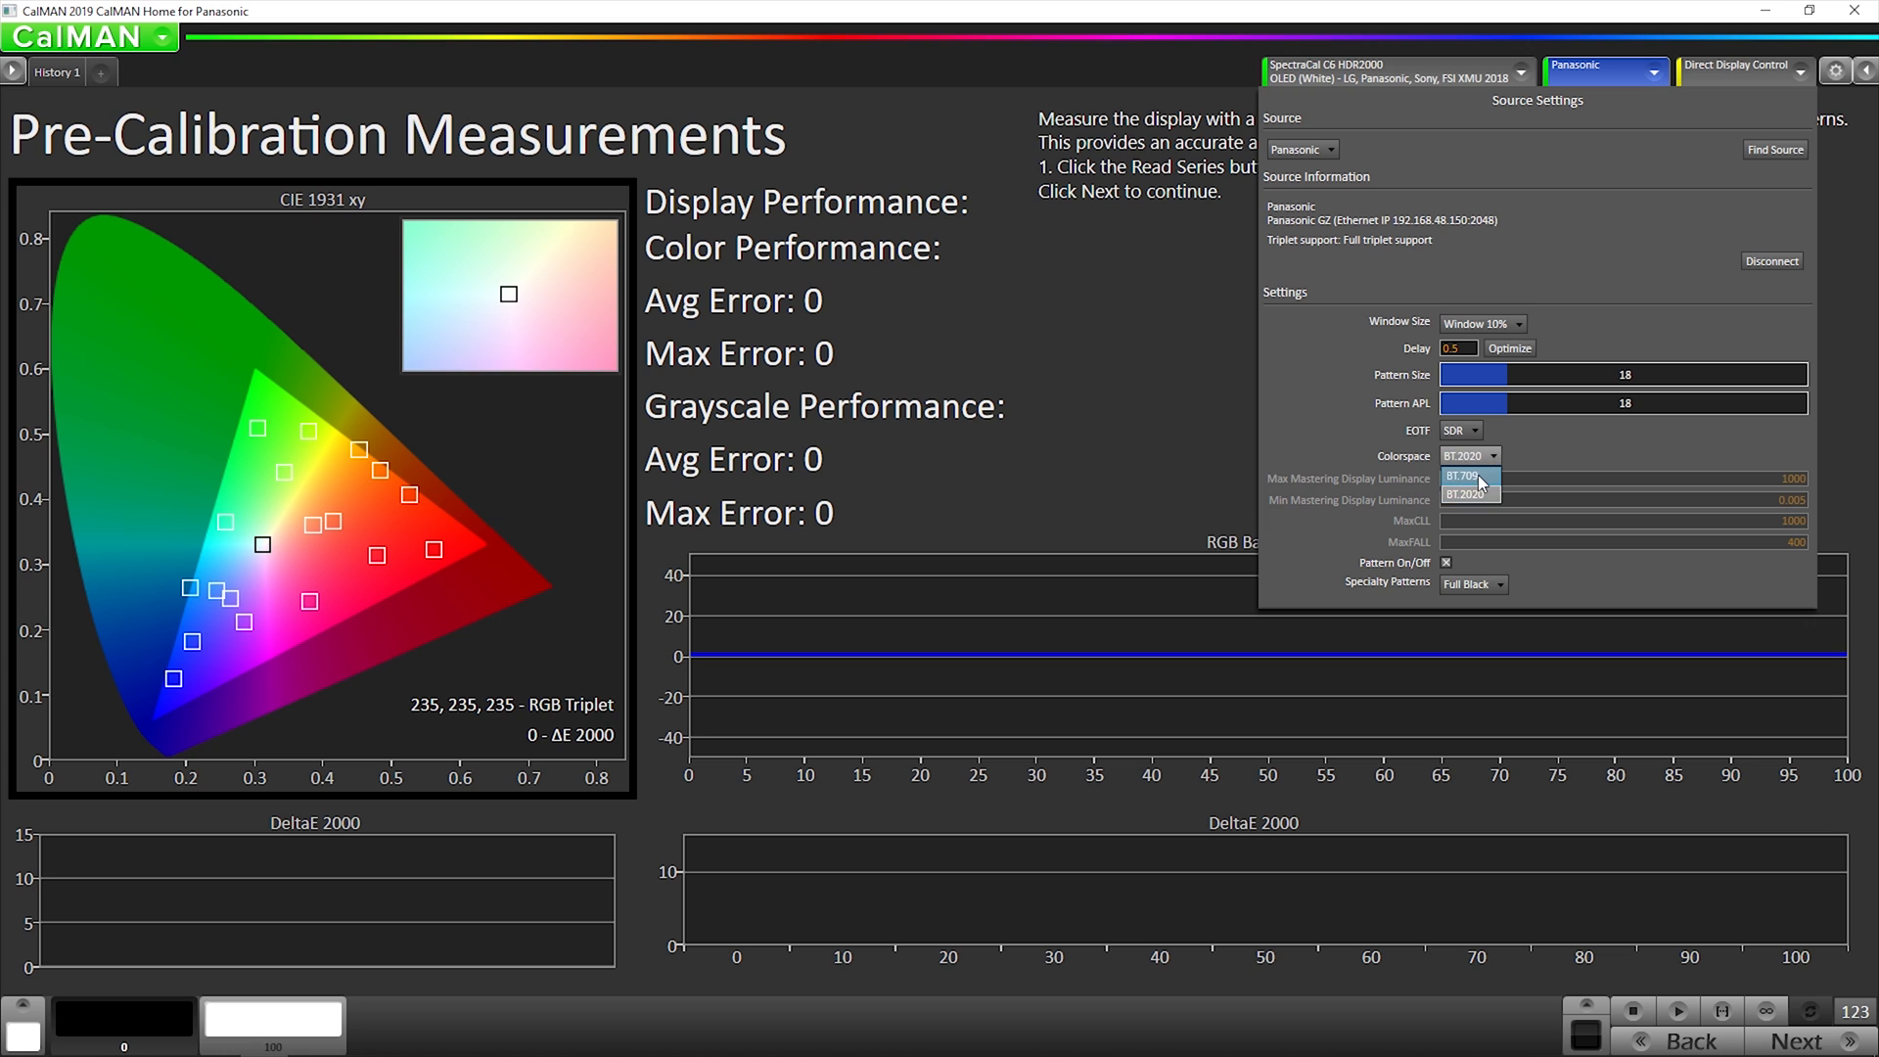
pyautogui.click(1459, 476)
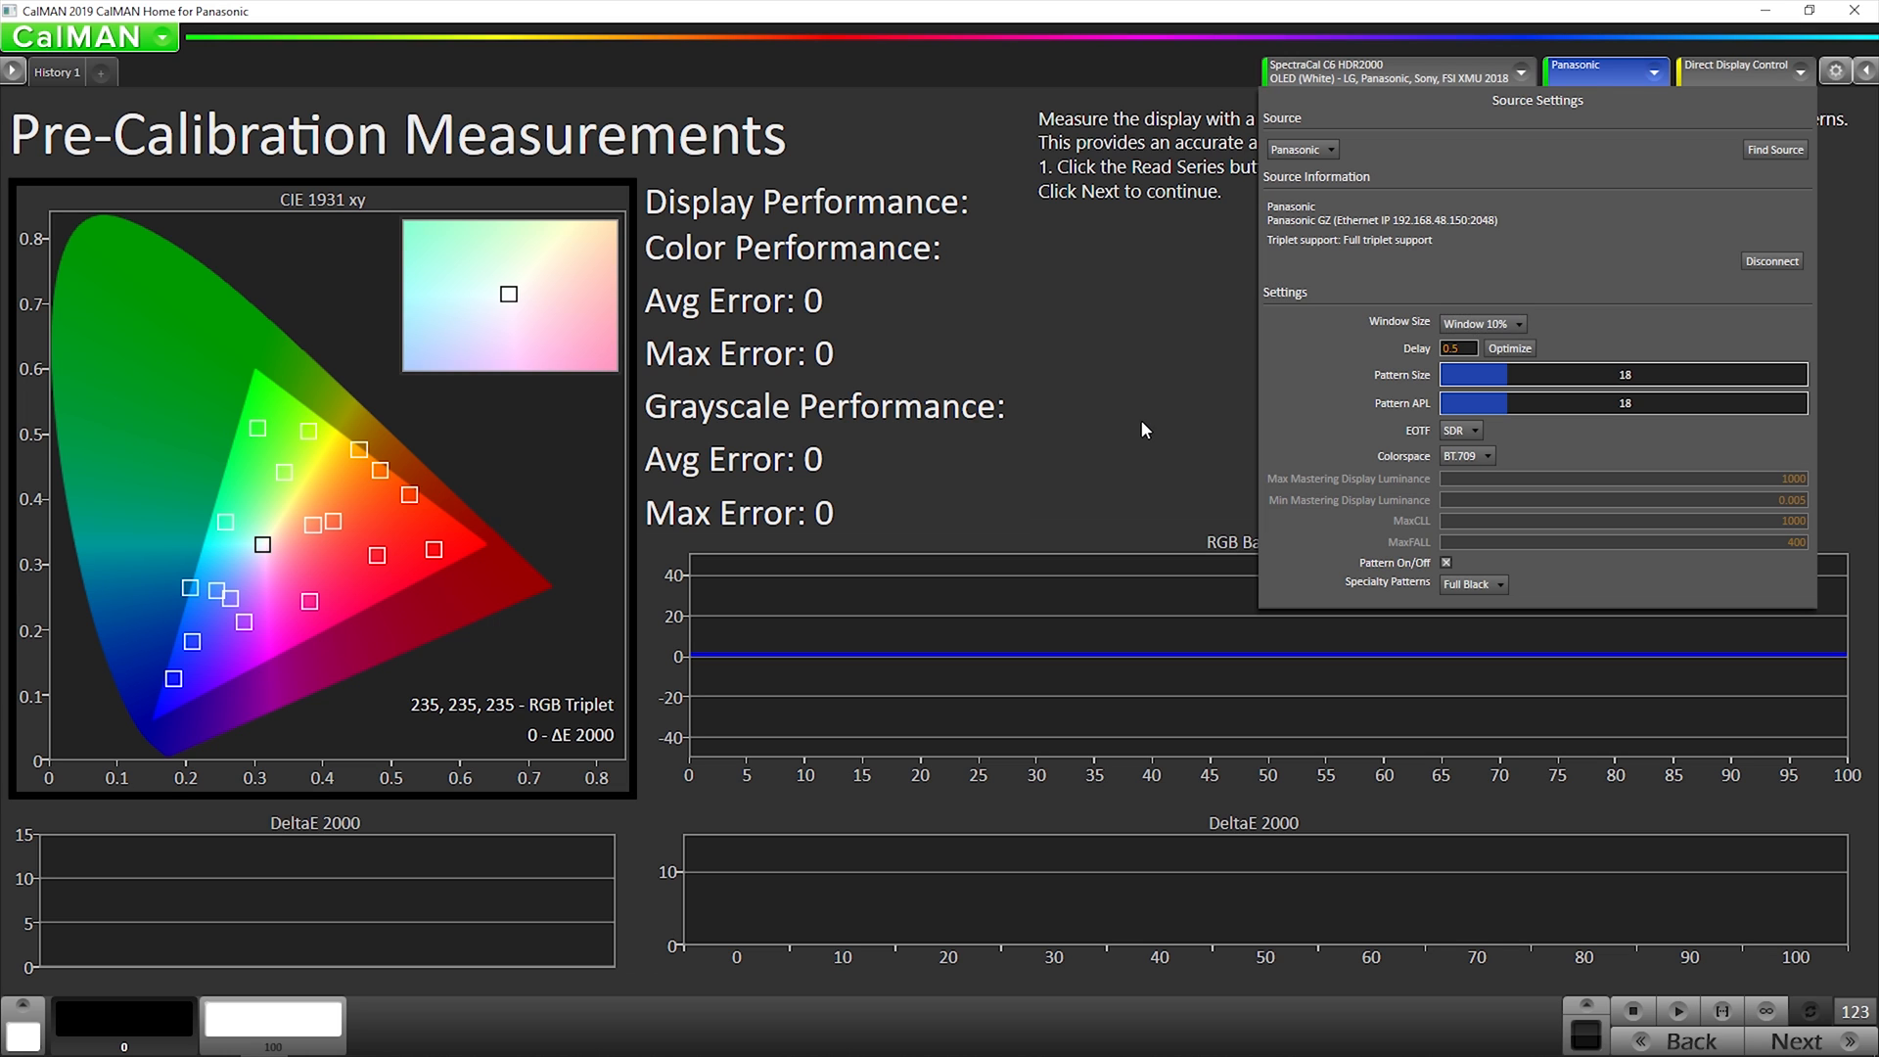
pyautogui.click(1604, 70)
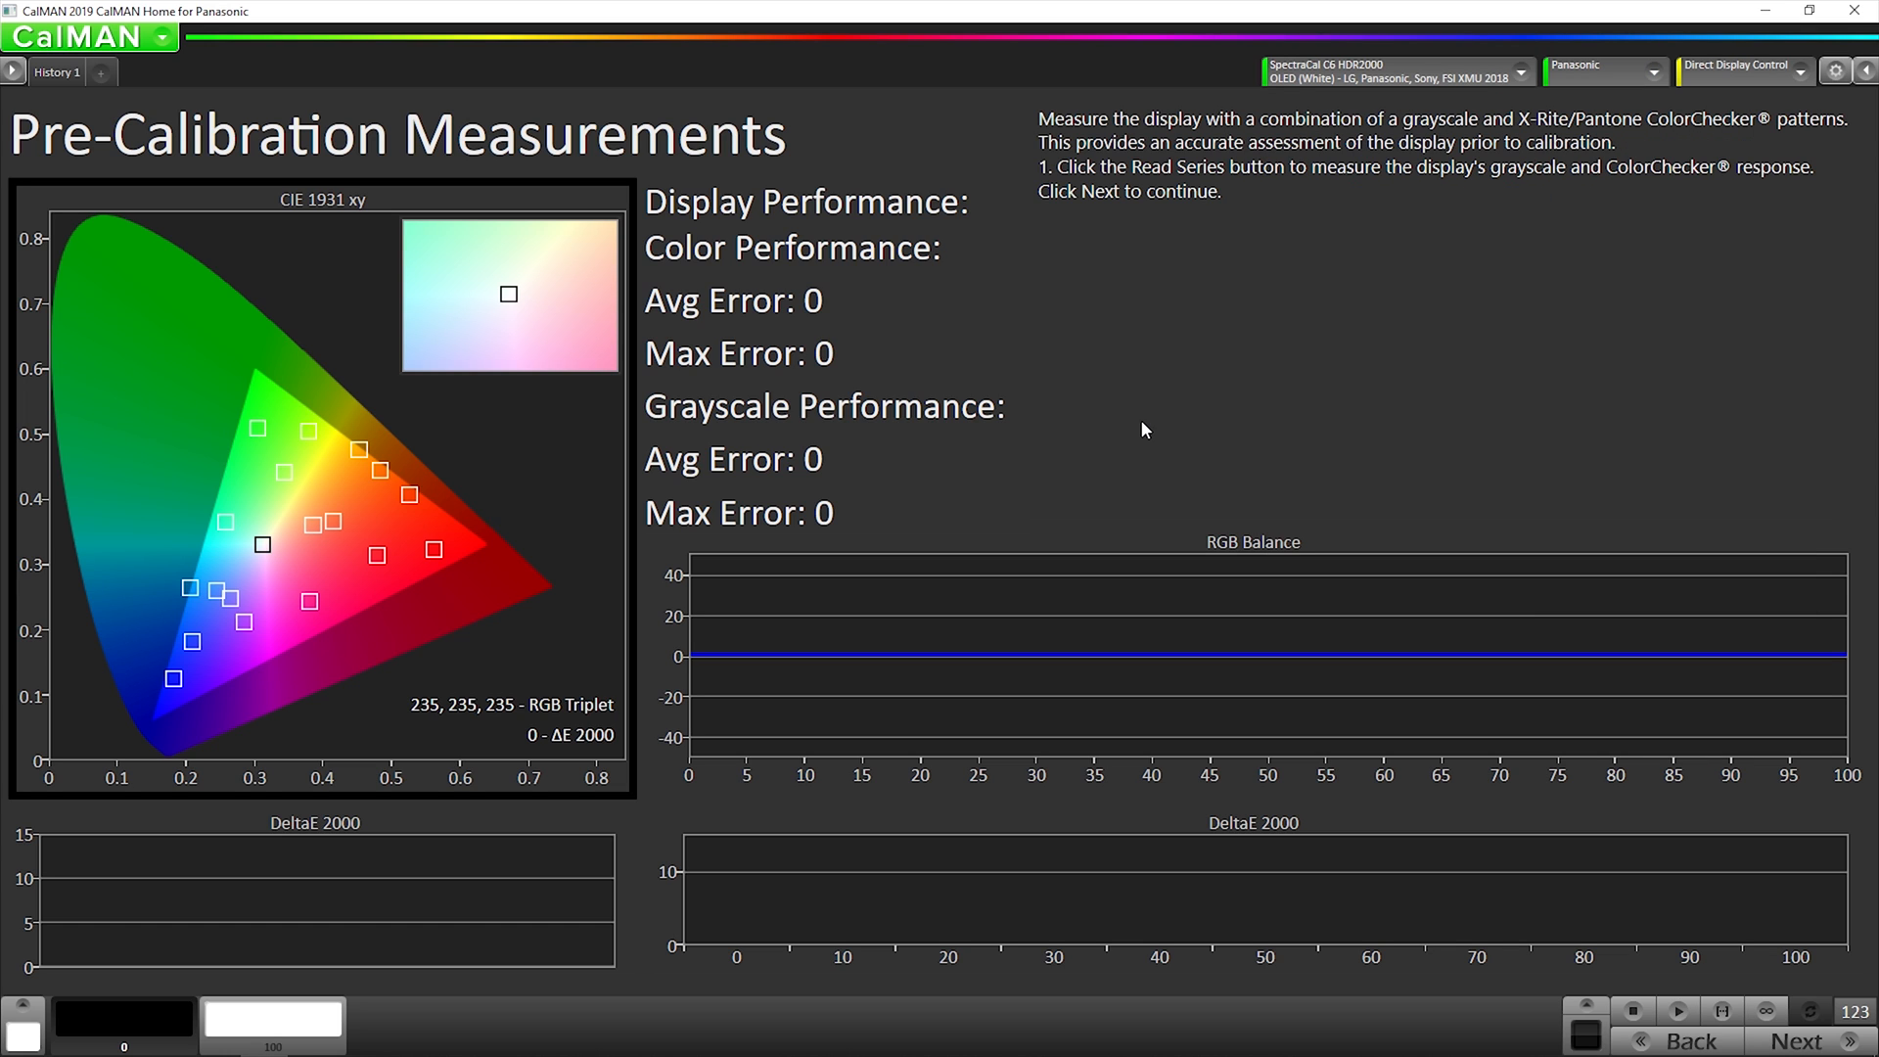
pyautogui.moveTo(1686, 874)
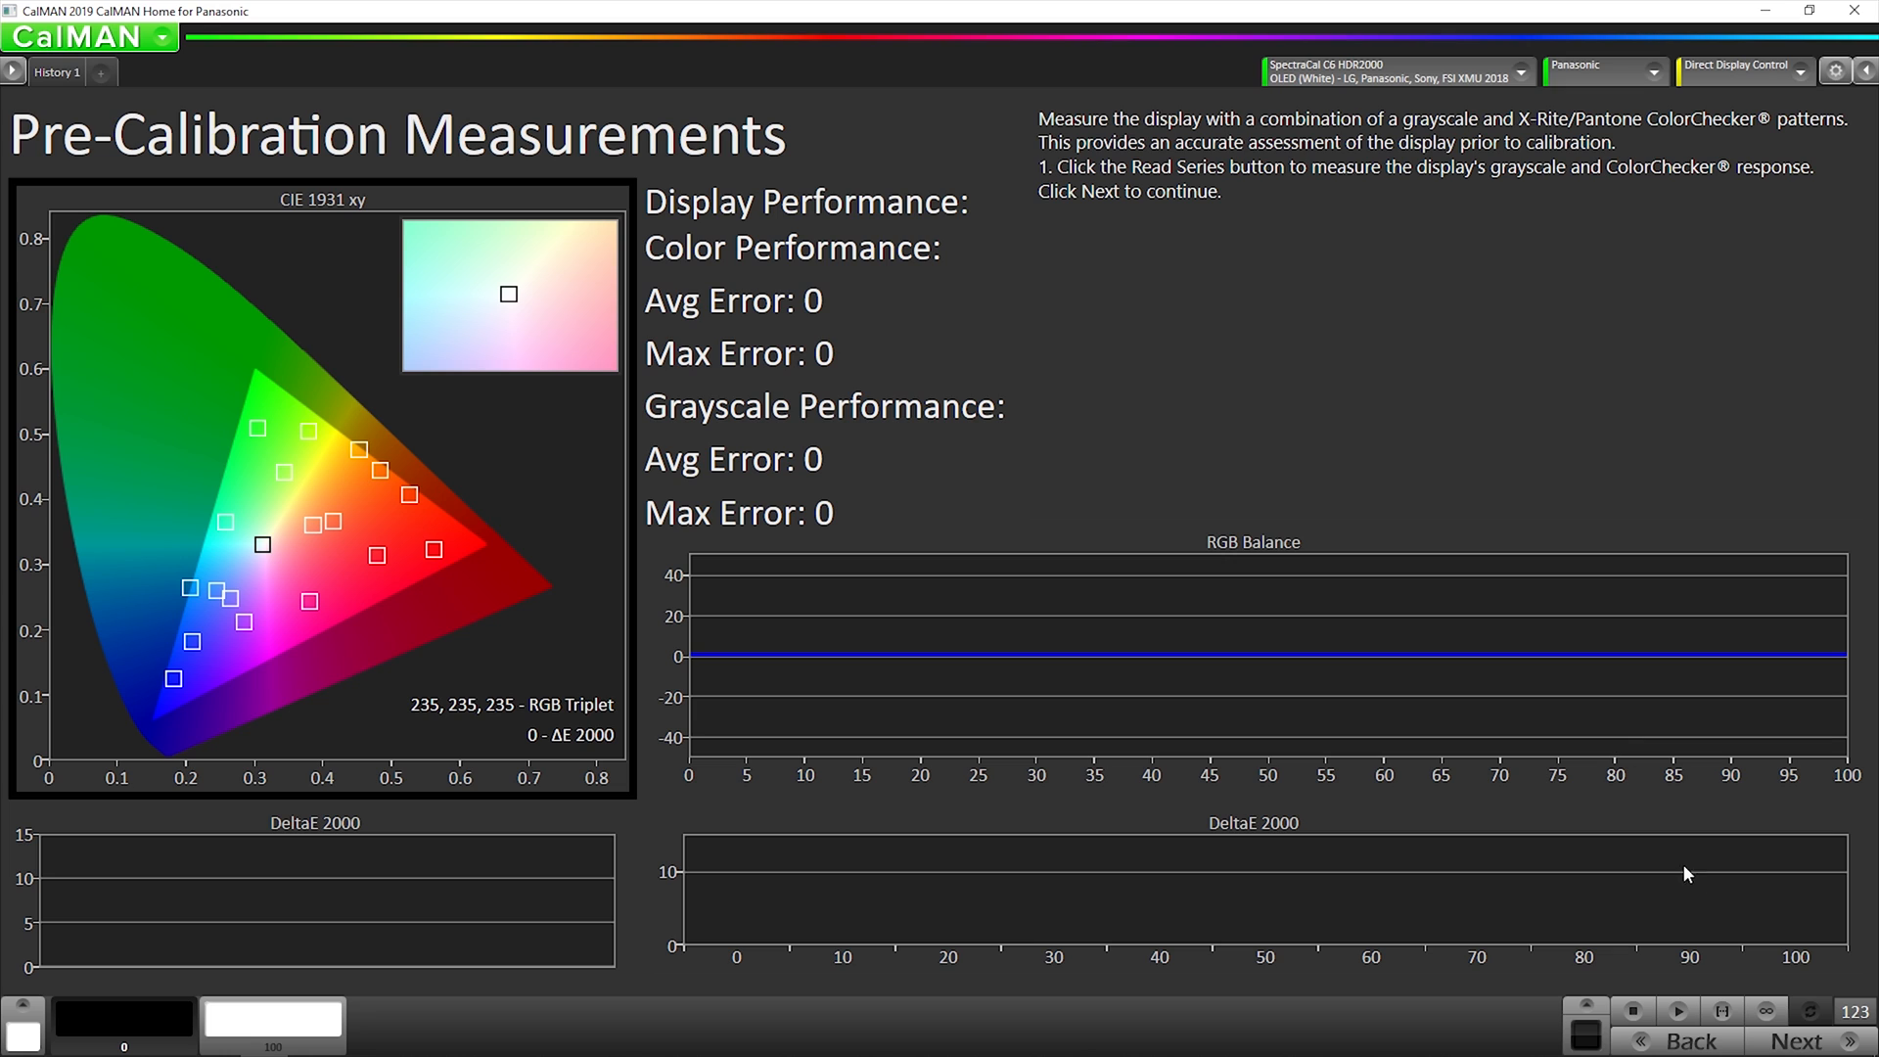
pyautogui.moveTo(1718, 955)
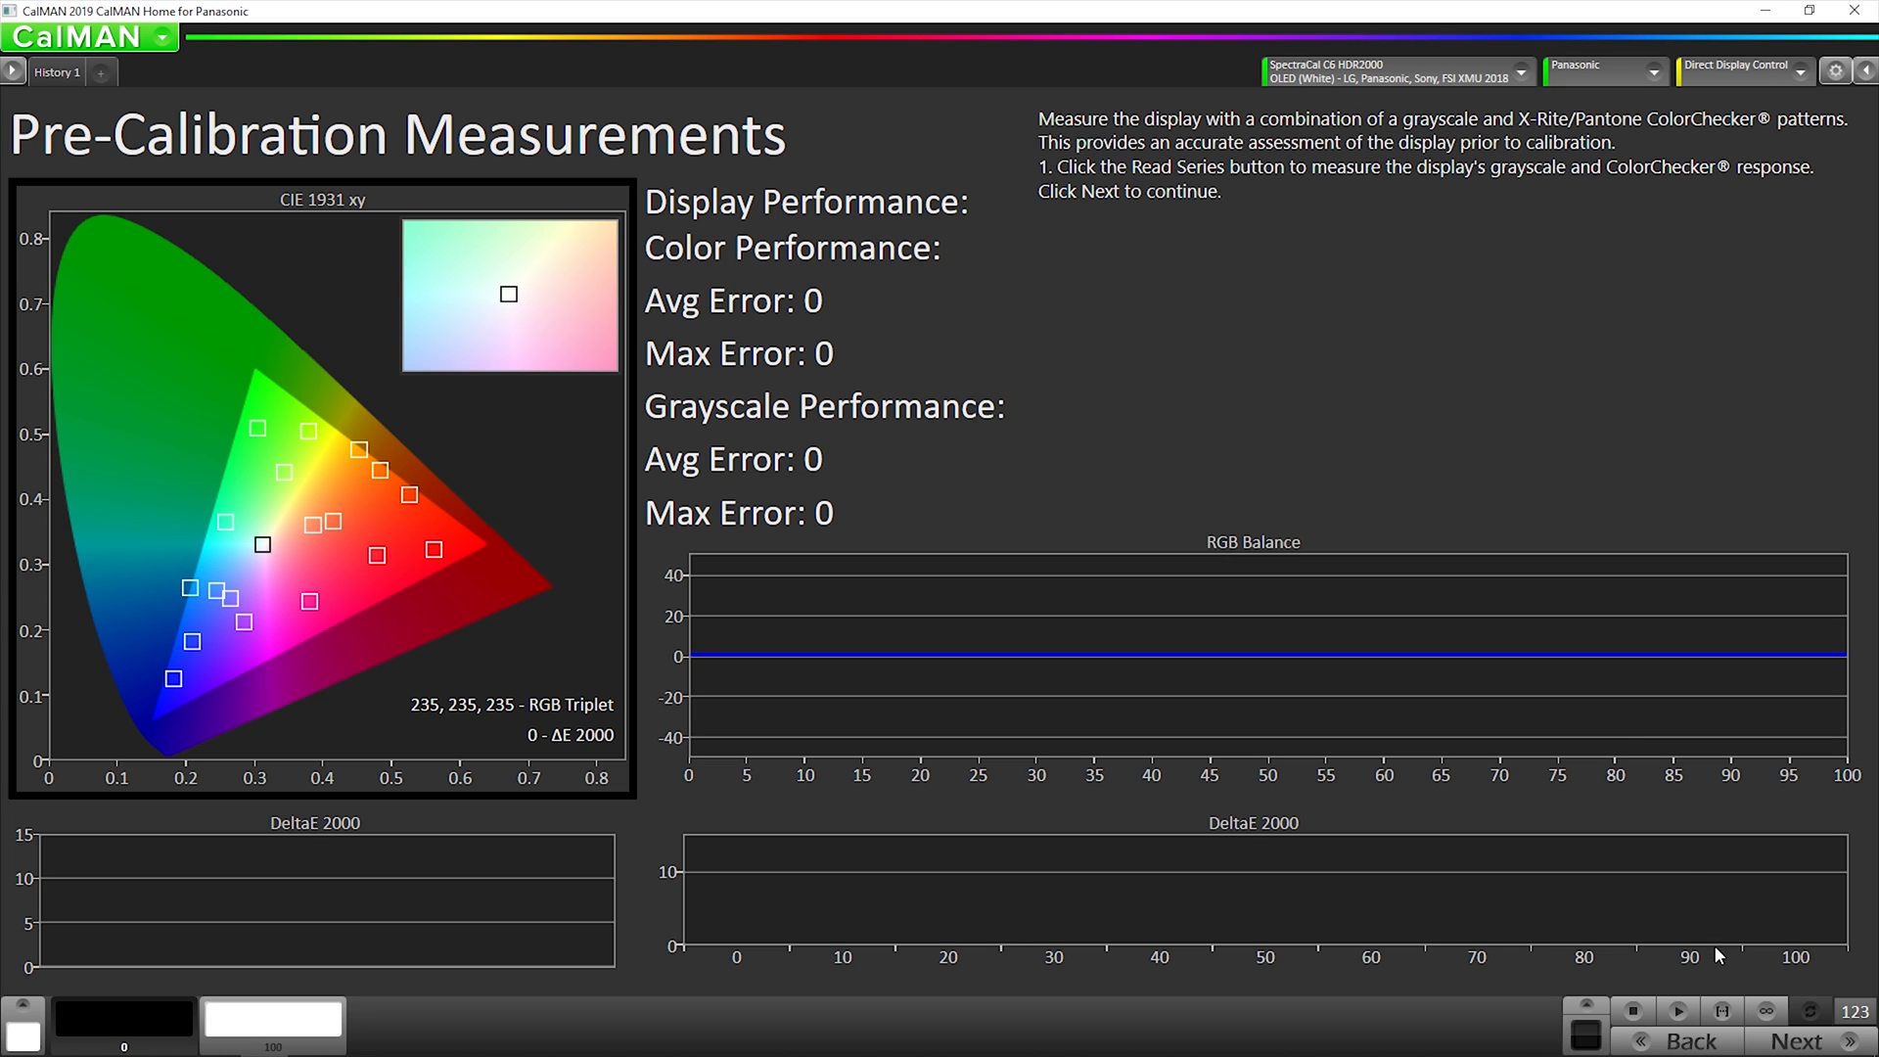
pyautogui.moveTo(1723, 1009)
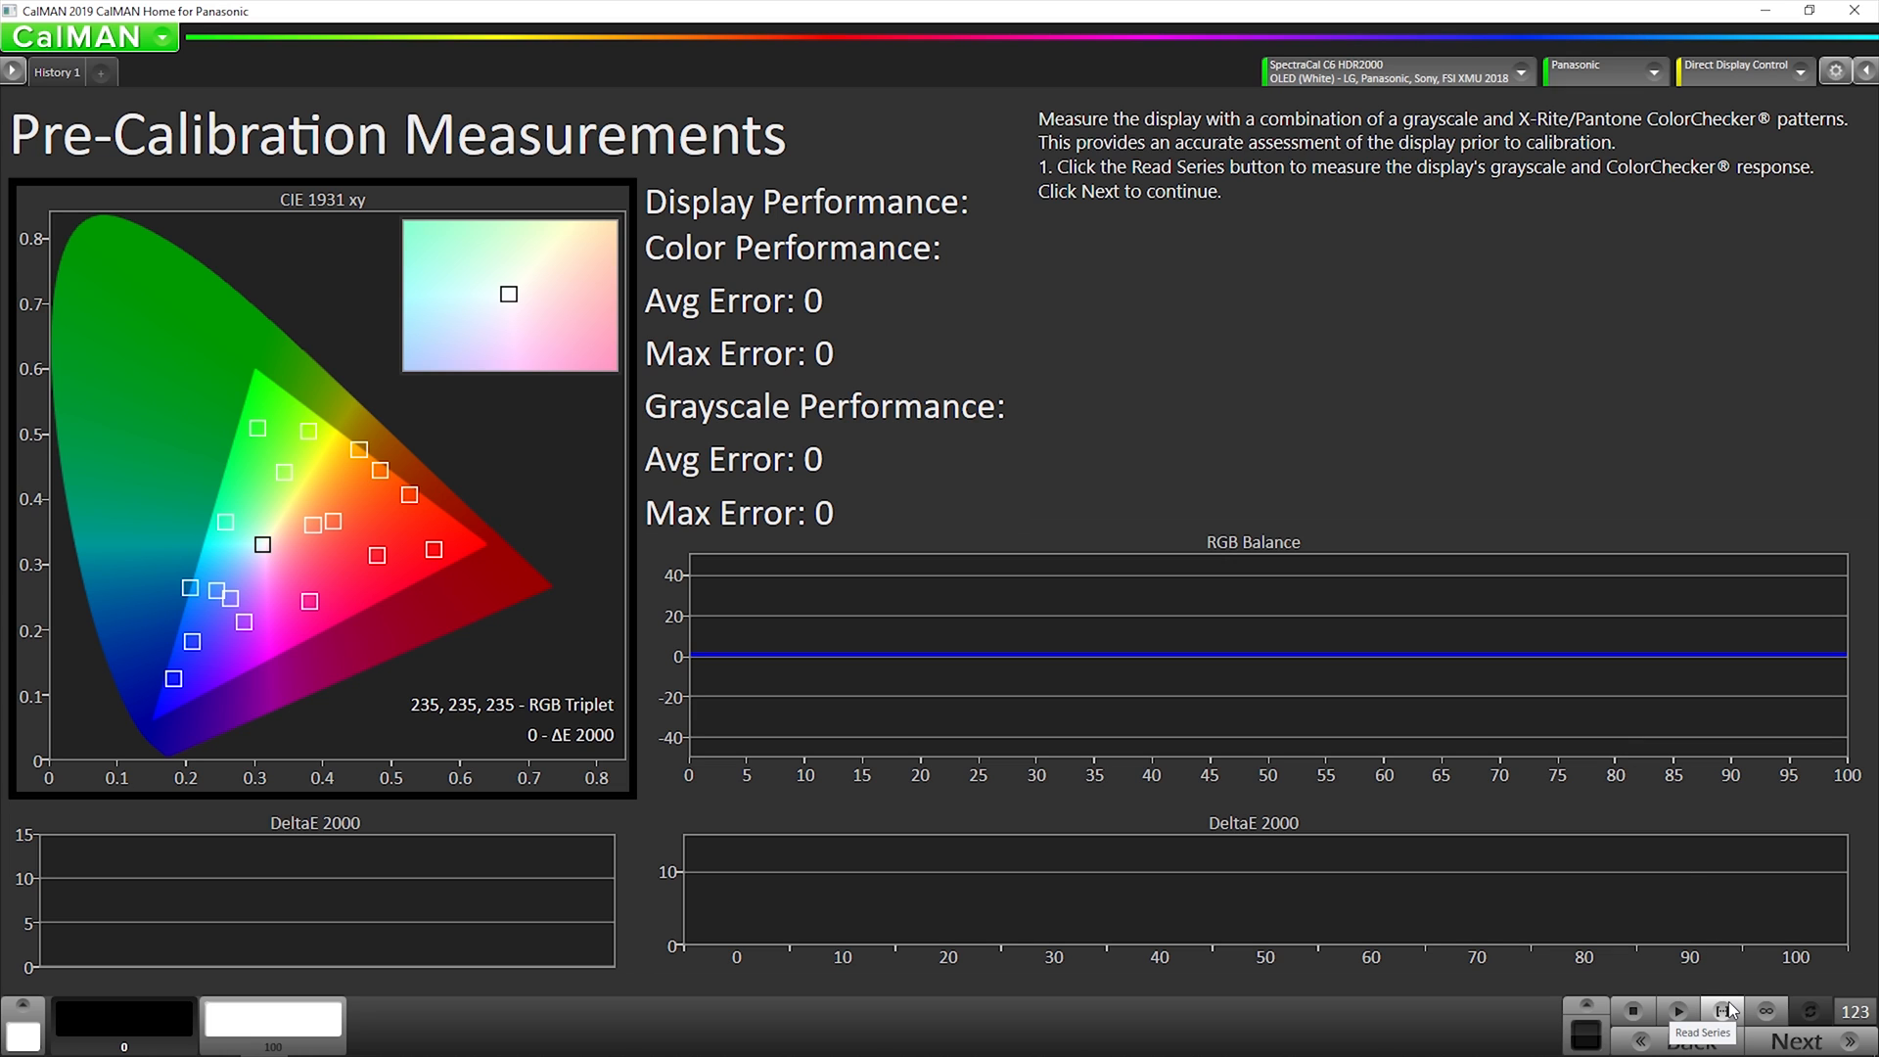
# Read the pre-calibration series (grayscale and colour averages 1.3) and continue
pyautogui.click(1725, 1010)
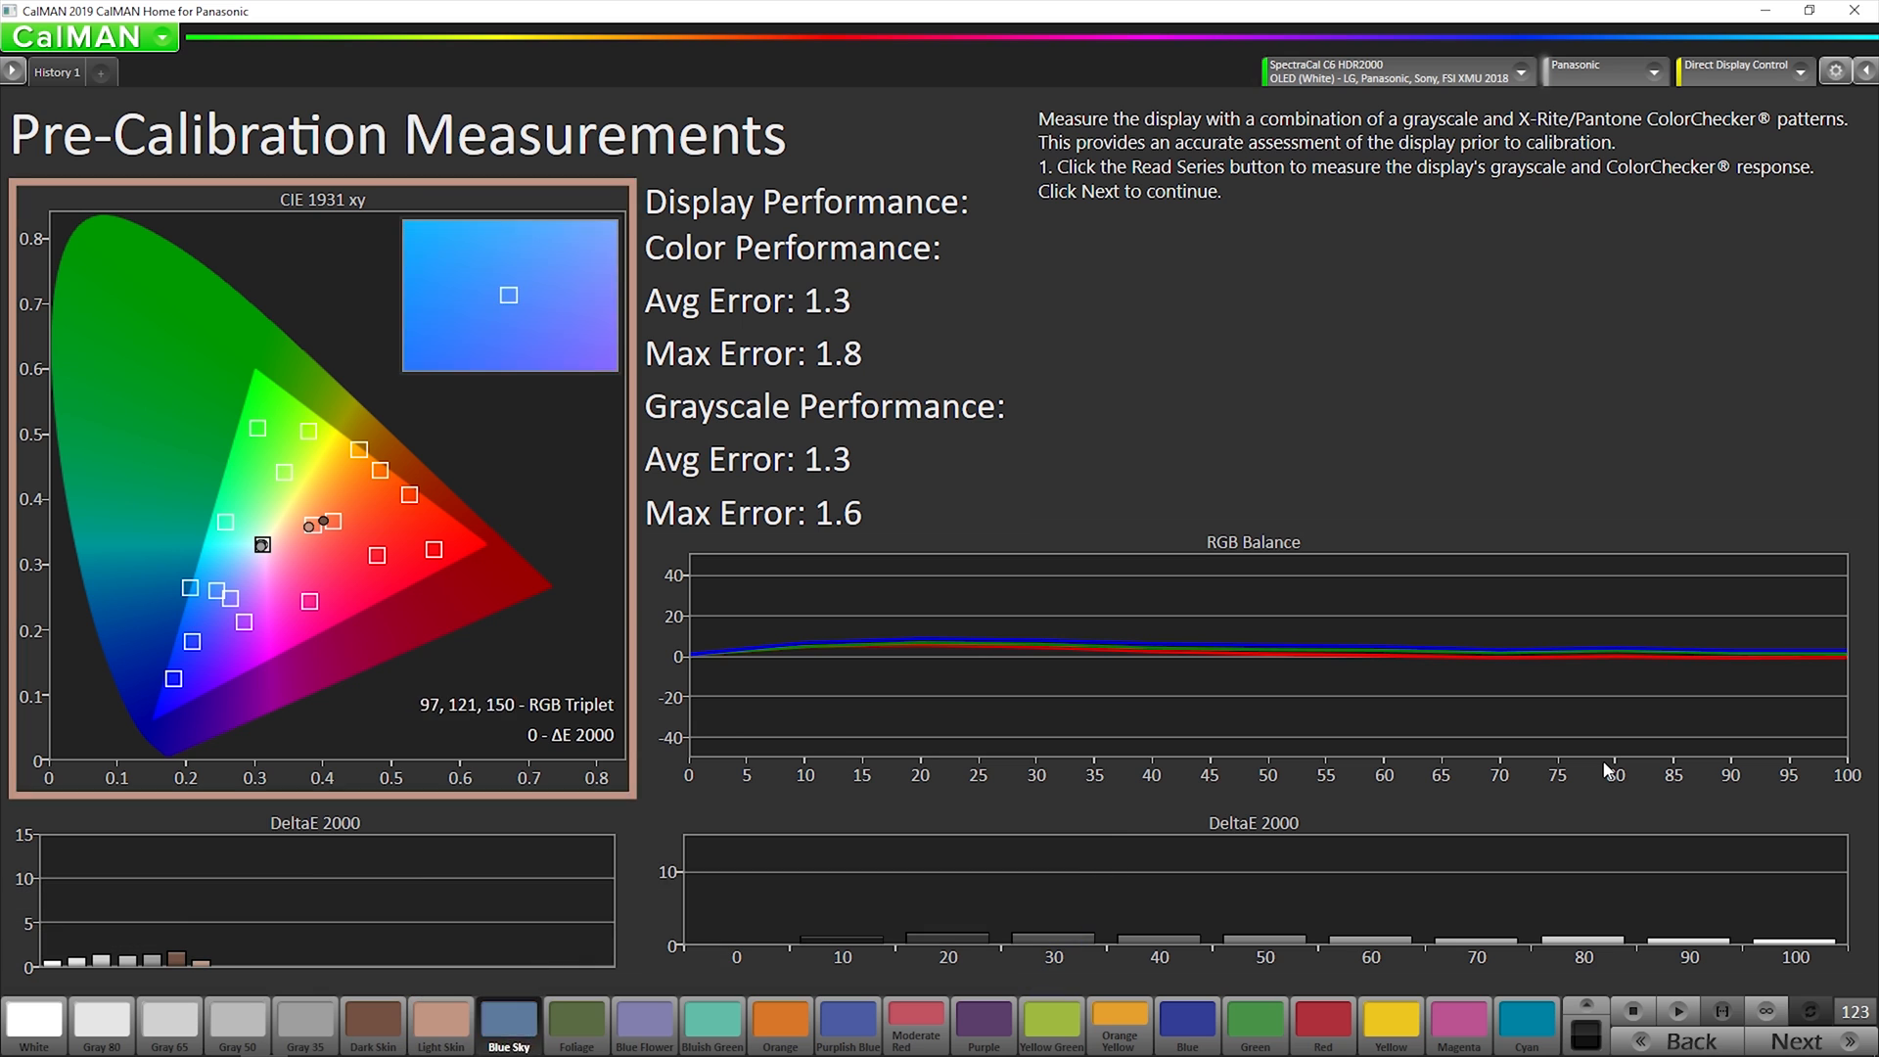
pyautogui.click(914, 1025)
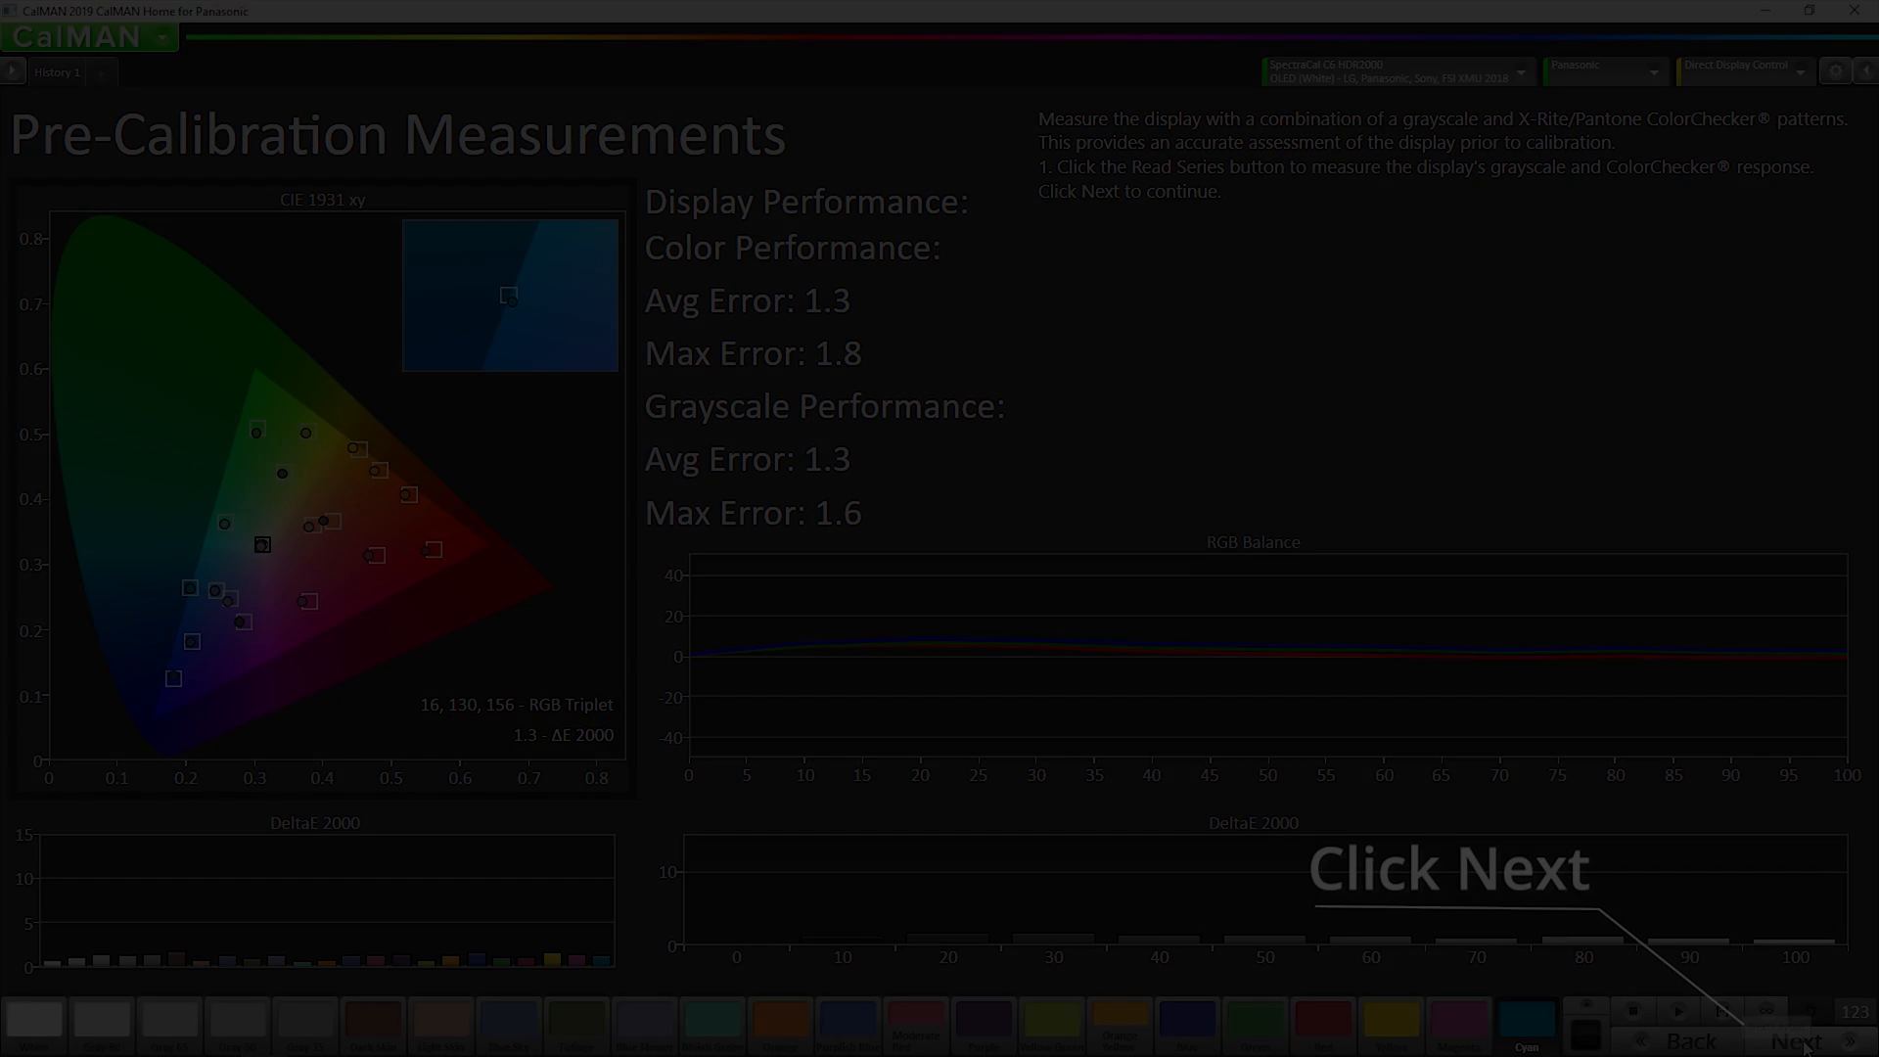
pyautogui.click(1794, 1040)
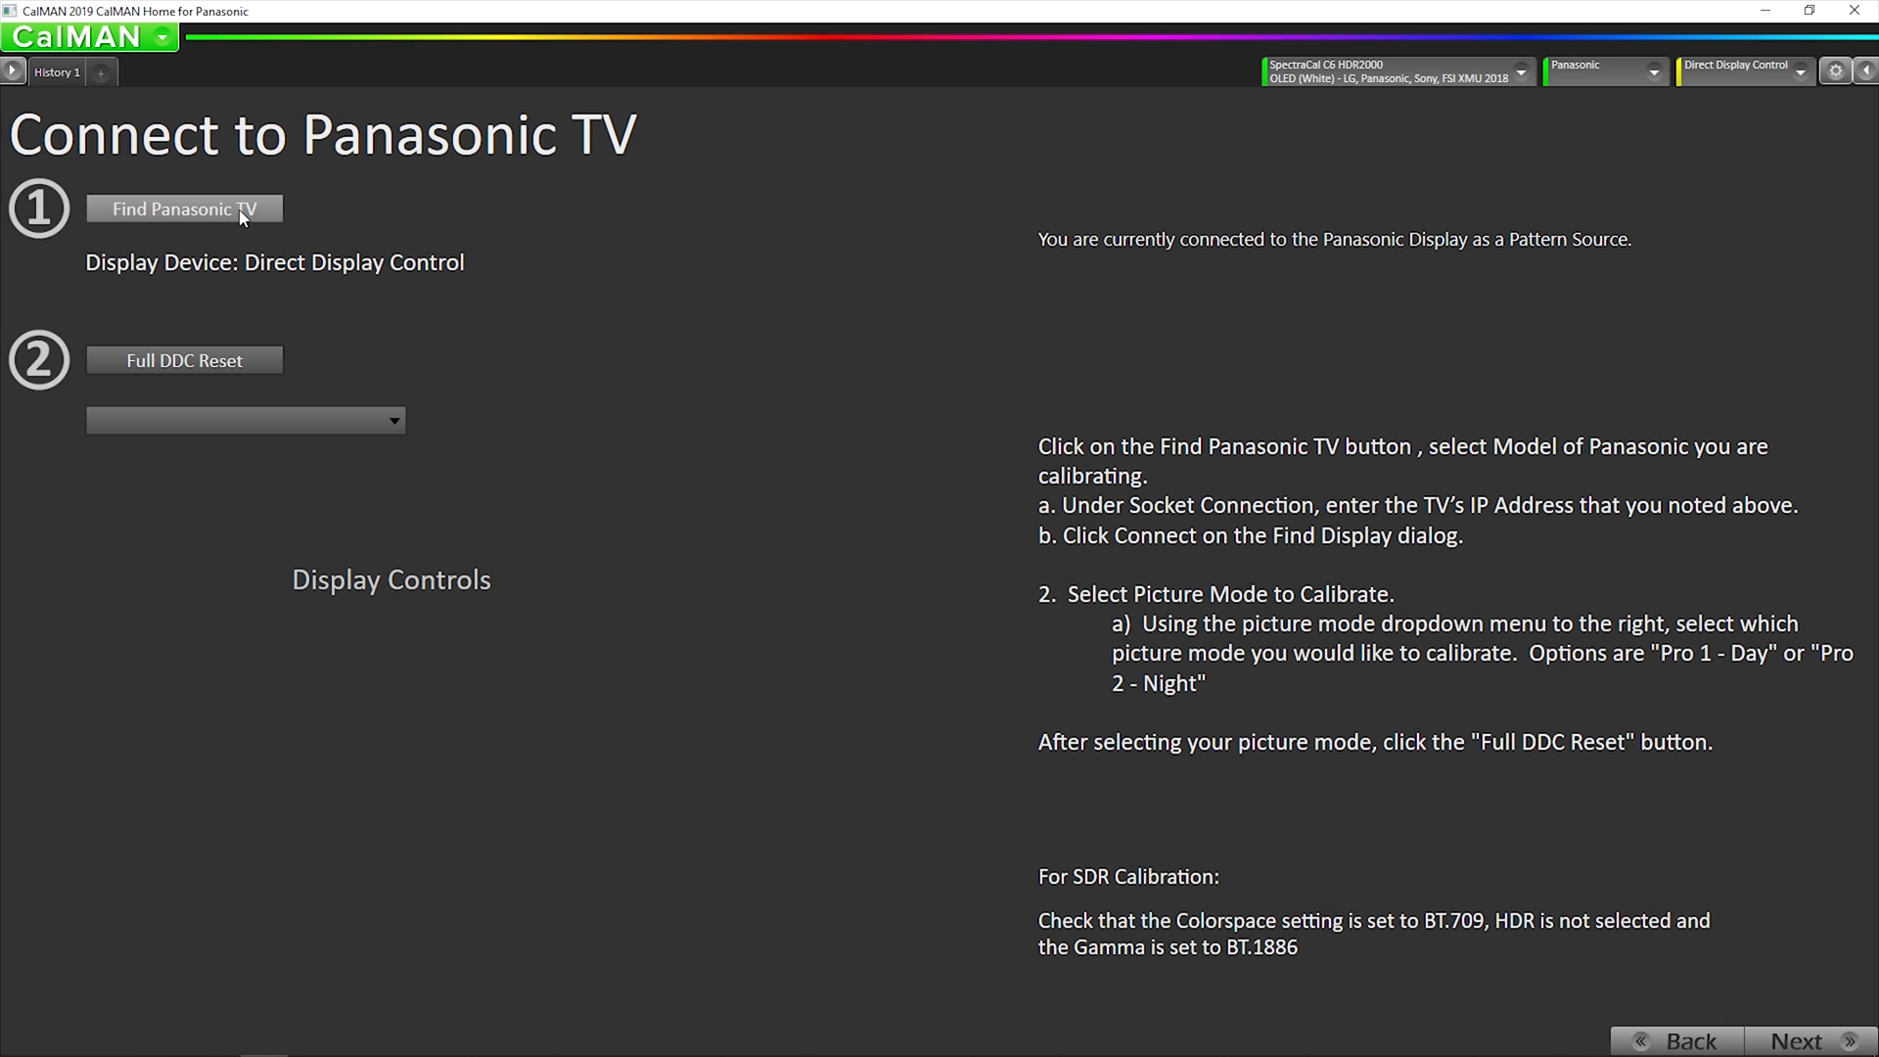
# Connect to the Panasonic 2019 GZ Series TV over Ethernet at 192.168.48.150
pyautogui.click(185, 209)
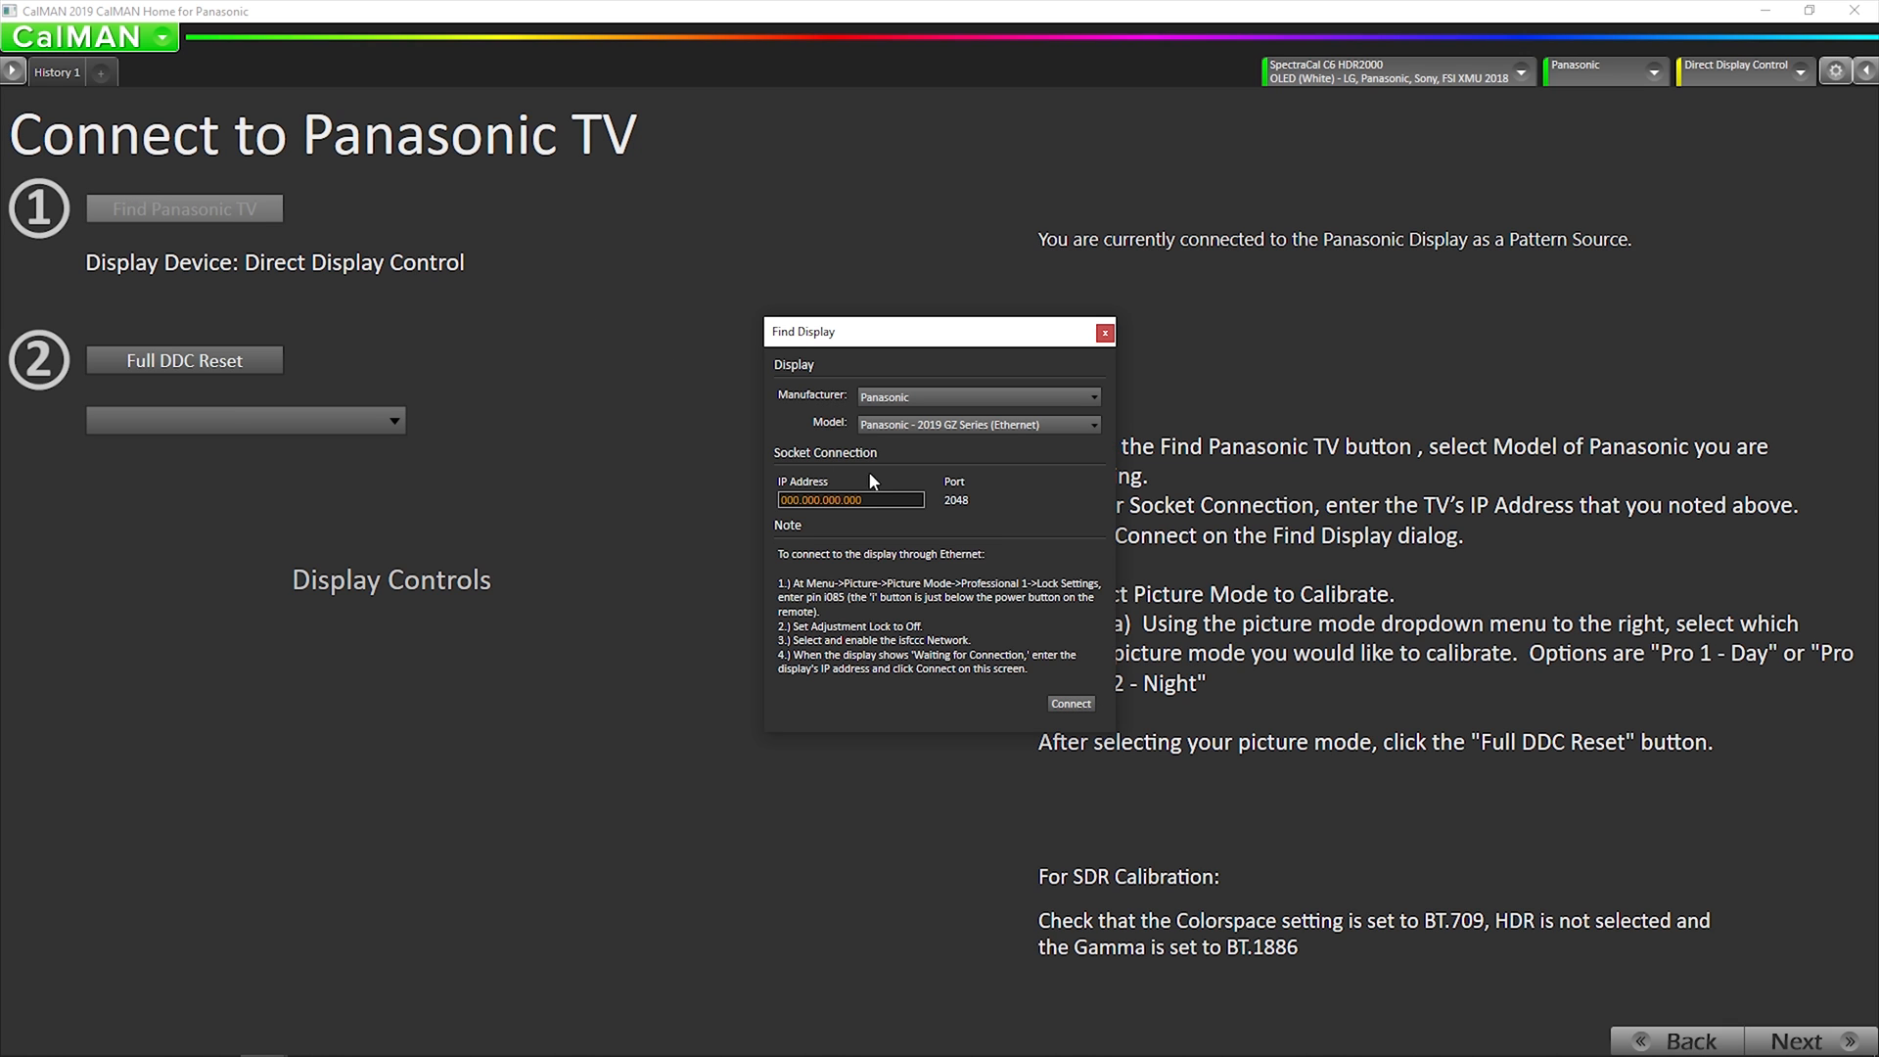
pyautogui.click(971, 423)
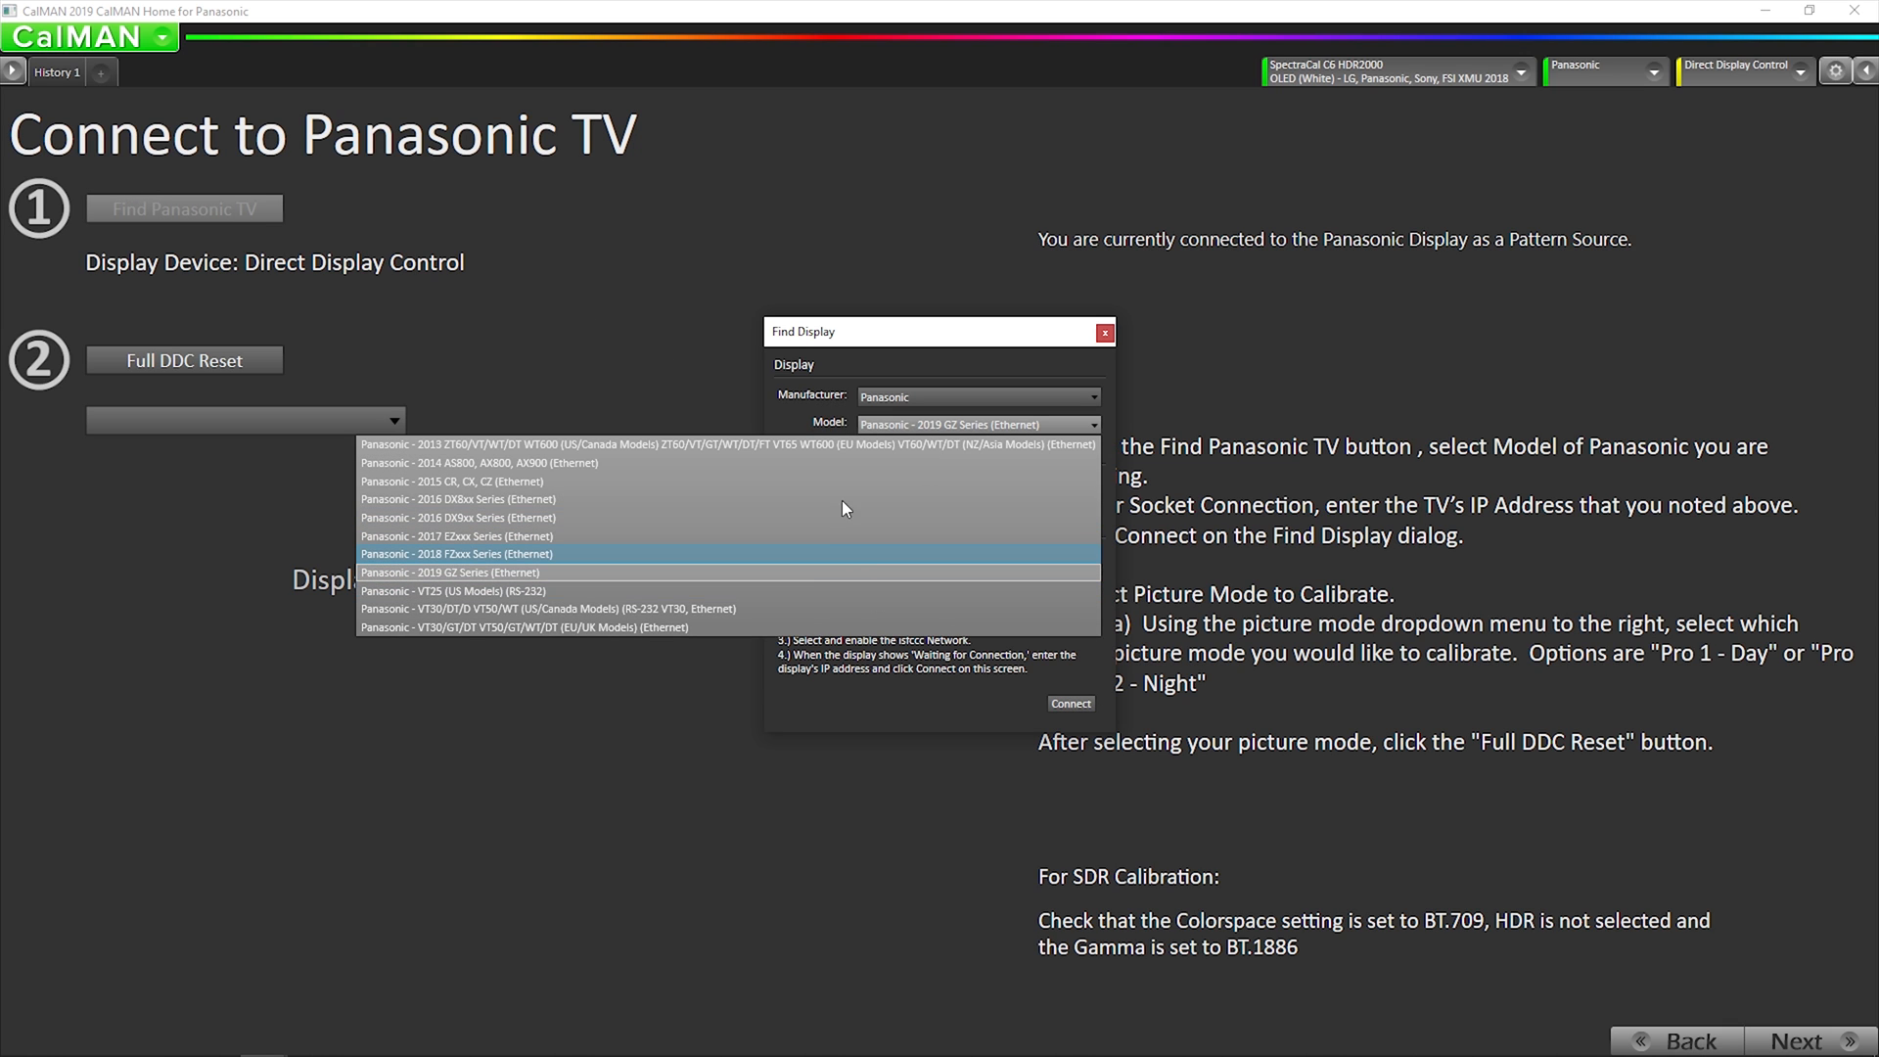
pyautogui.click(455, 571)
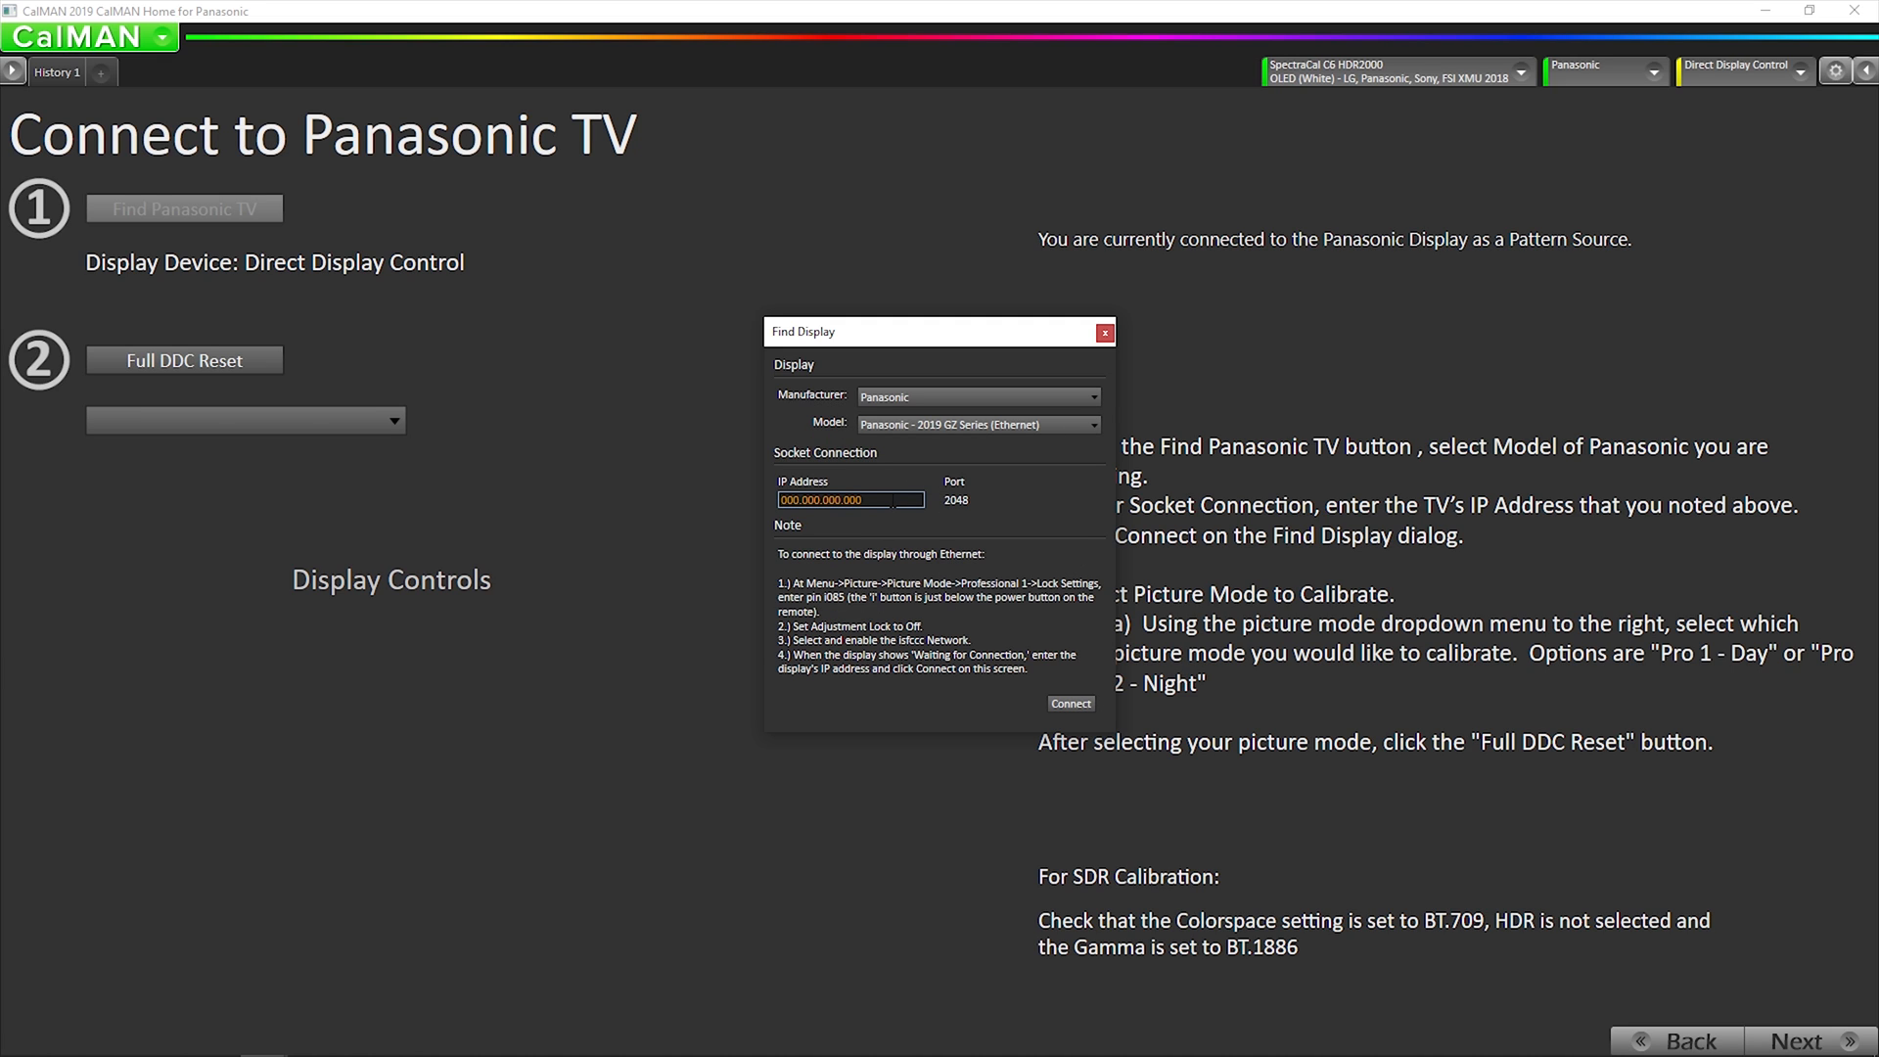
pyautogui.click(849, 500)
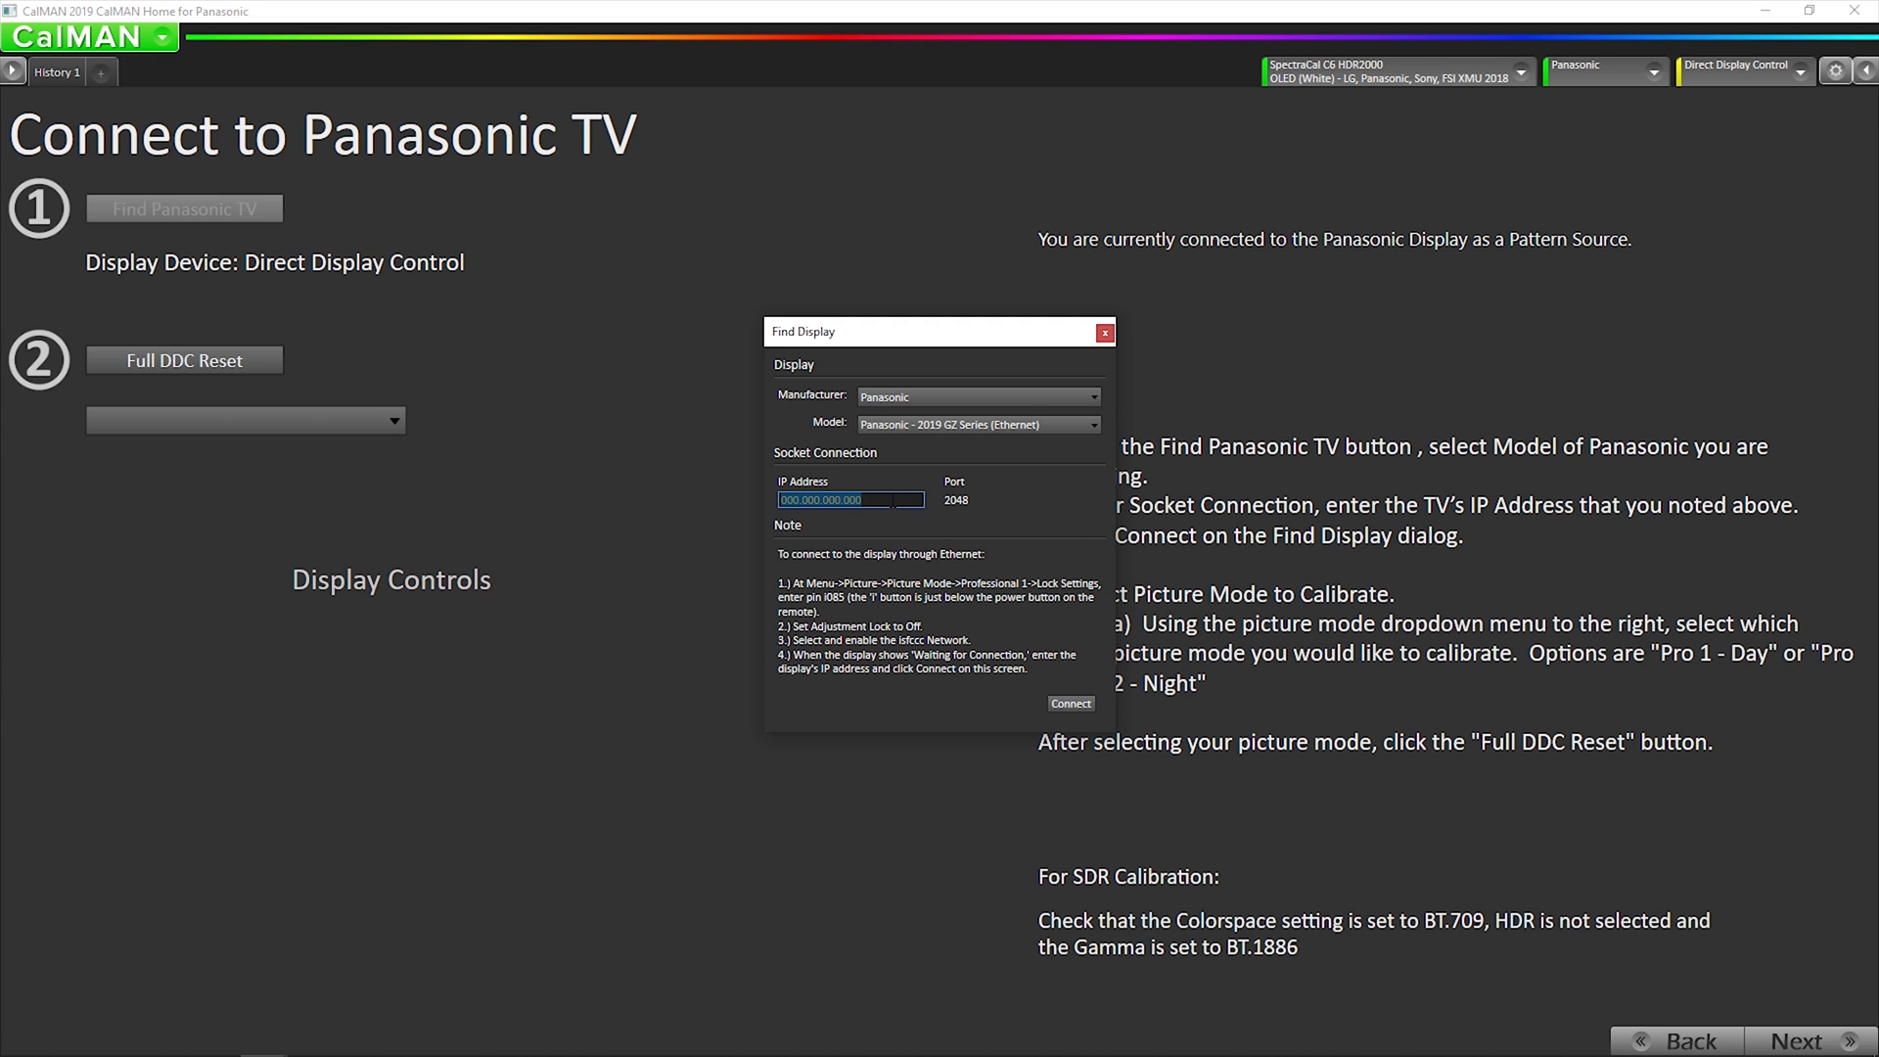
pyautogui.write('192')
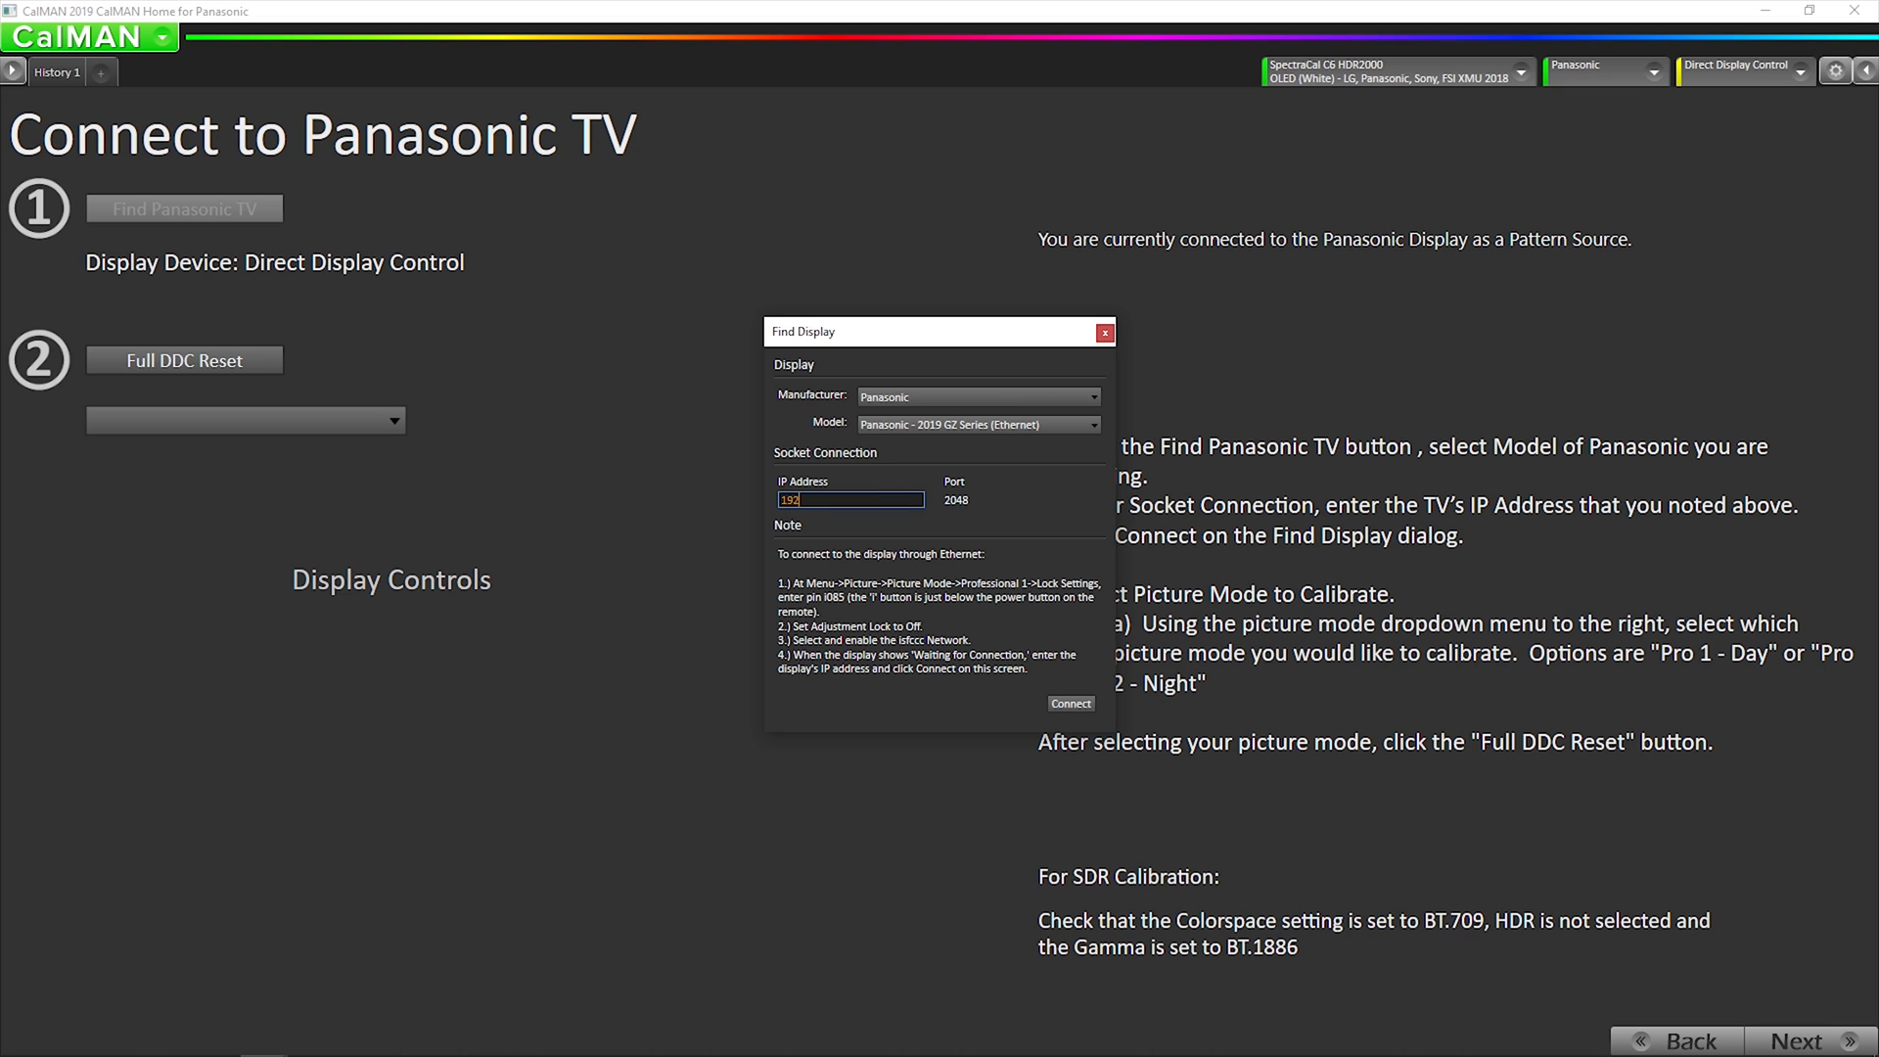
pyautogui.write('.168.48.150')
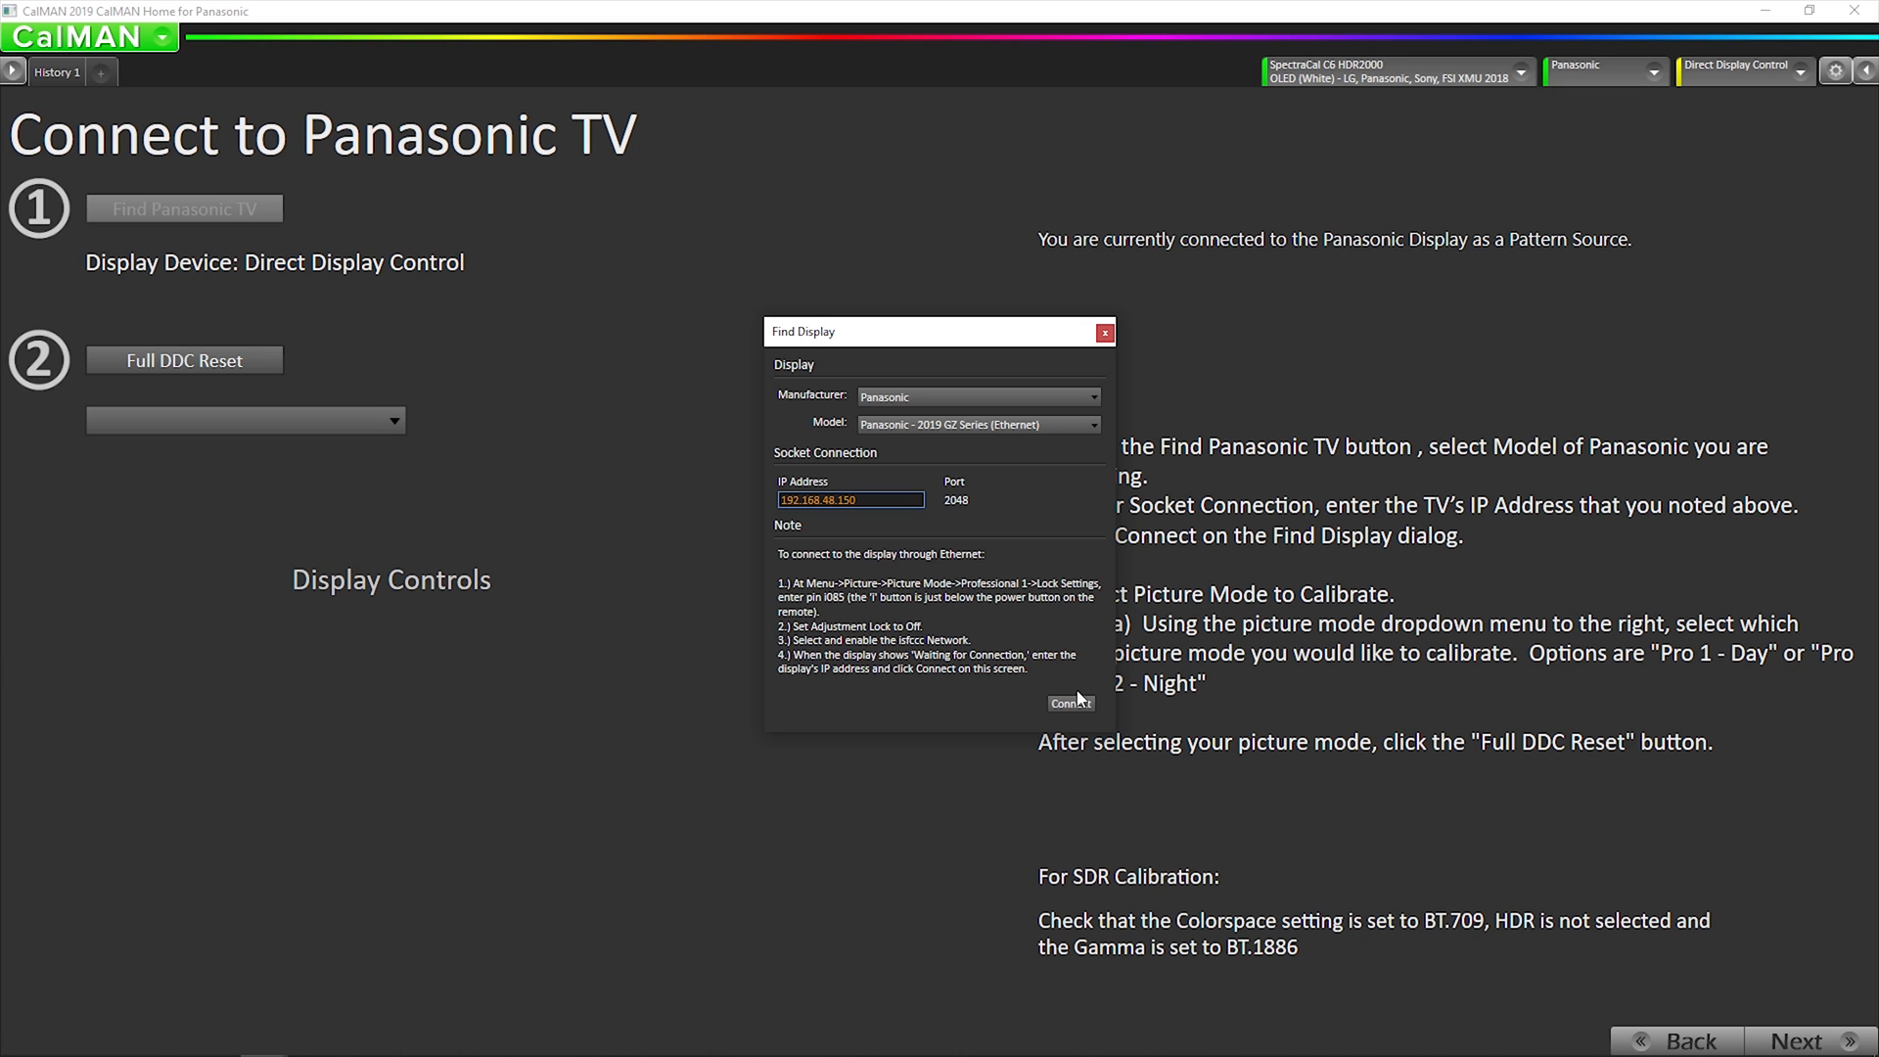
pyautogui.click(1069, 703)
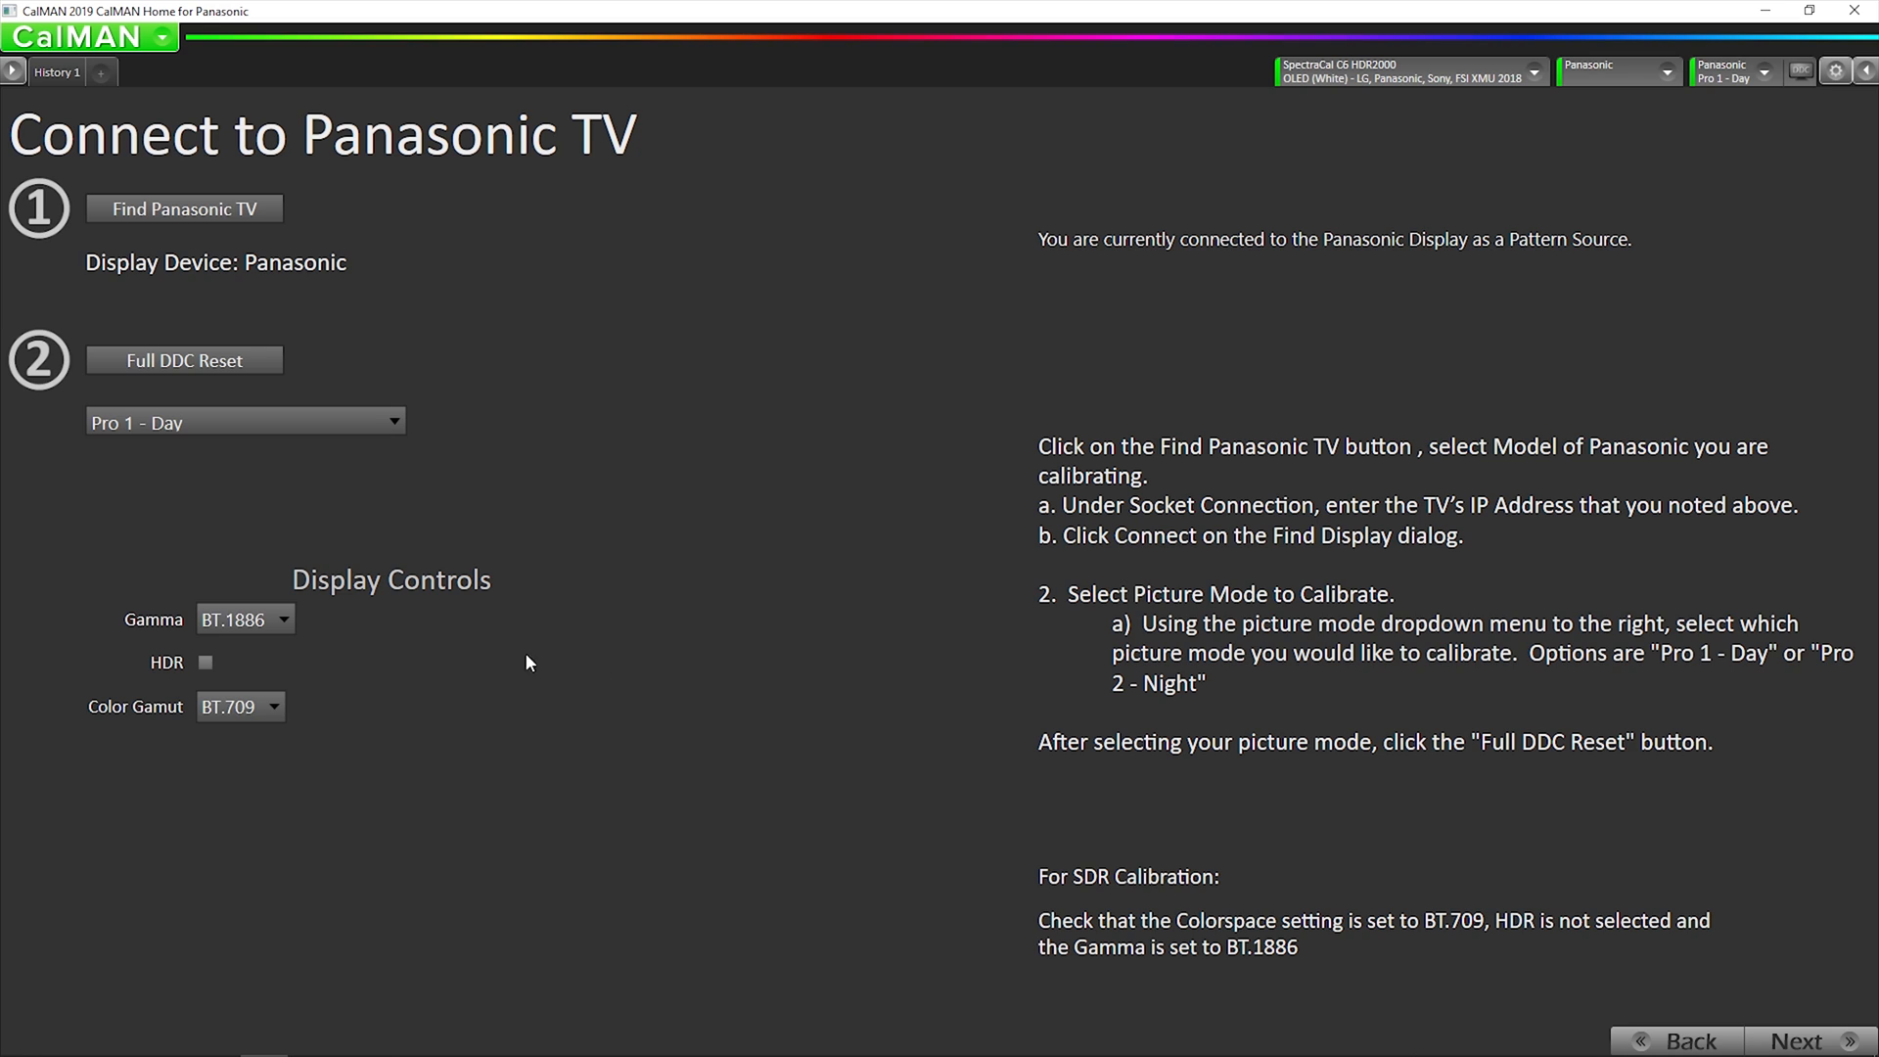
# Set TV gamma to 2.4, reset the picture mode, reapply 2.4, and go to Luminance
pyautogui.click(244, 619)
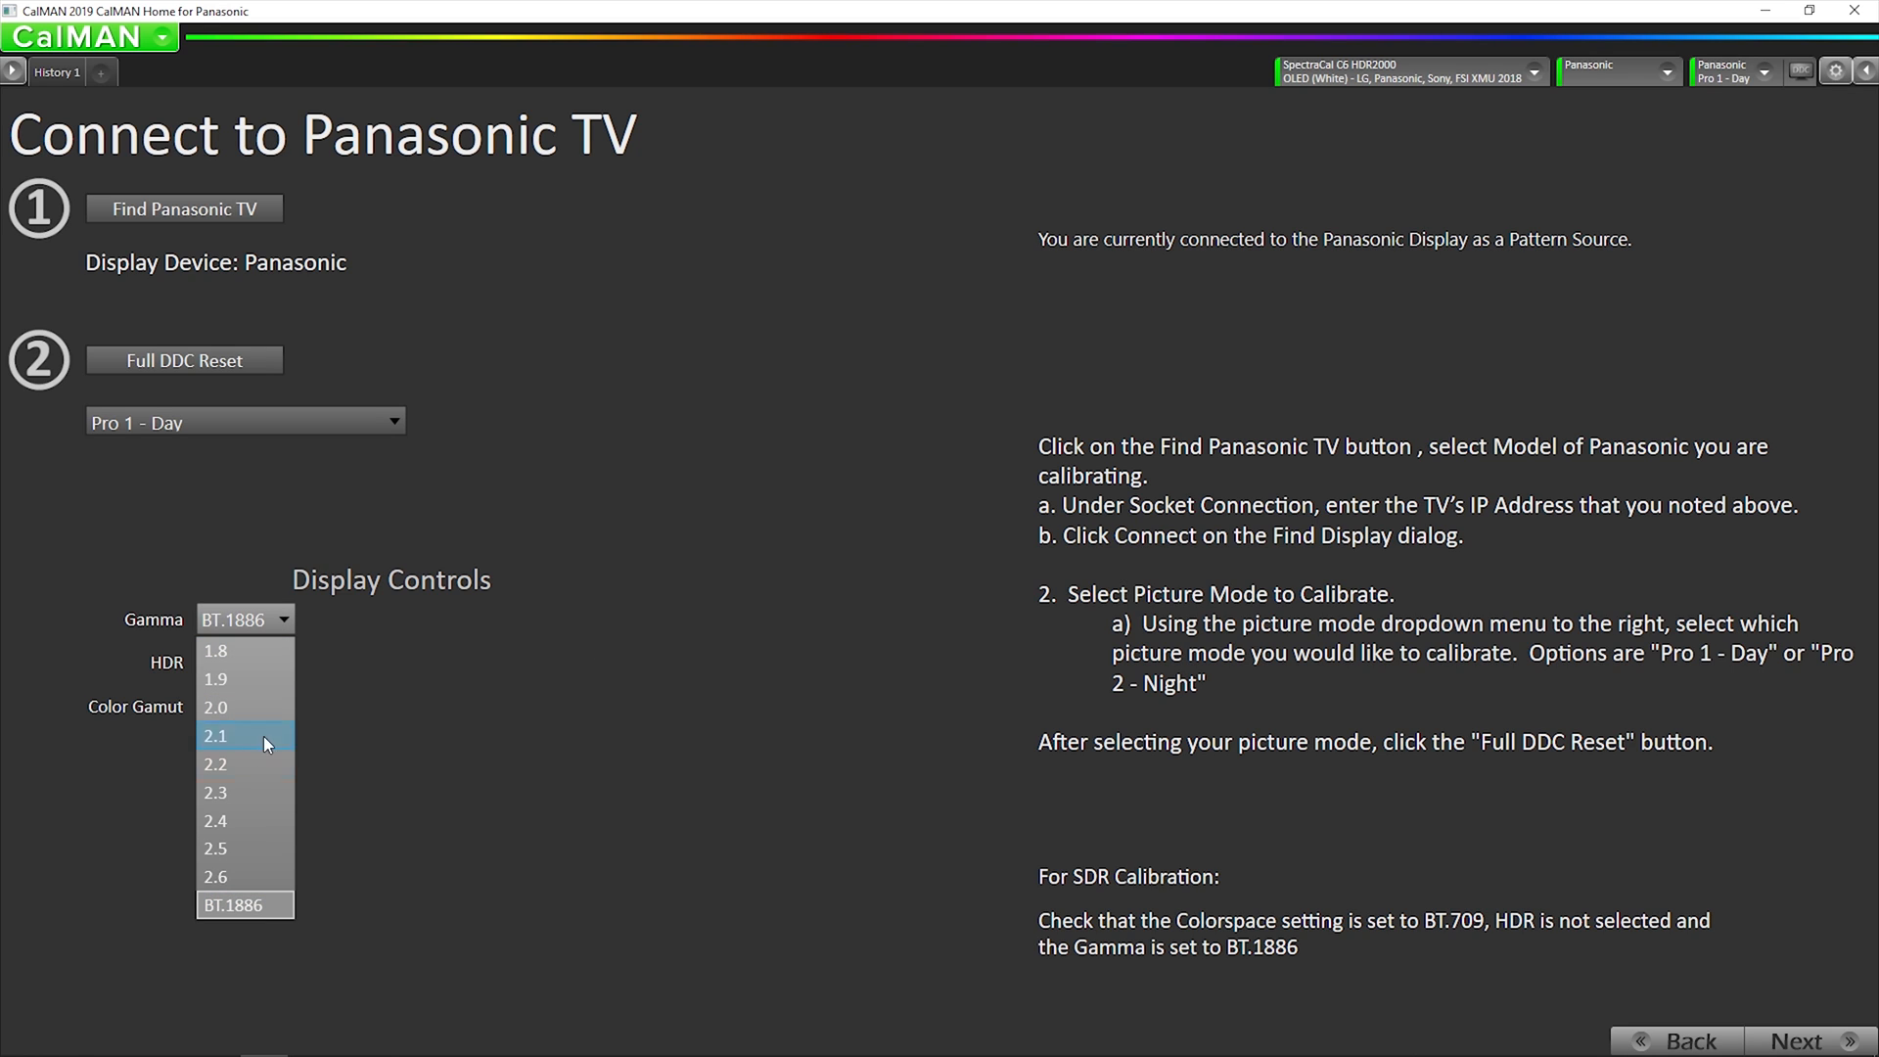
pyautogui.click(214, 736)
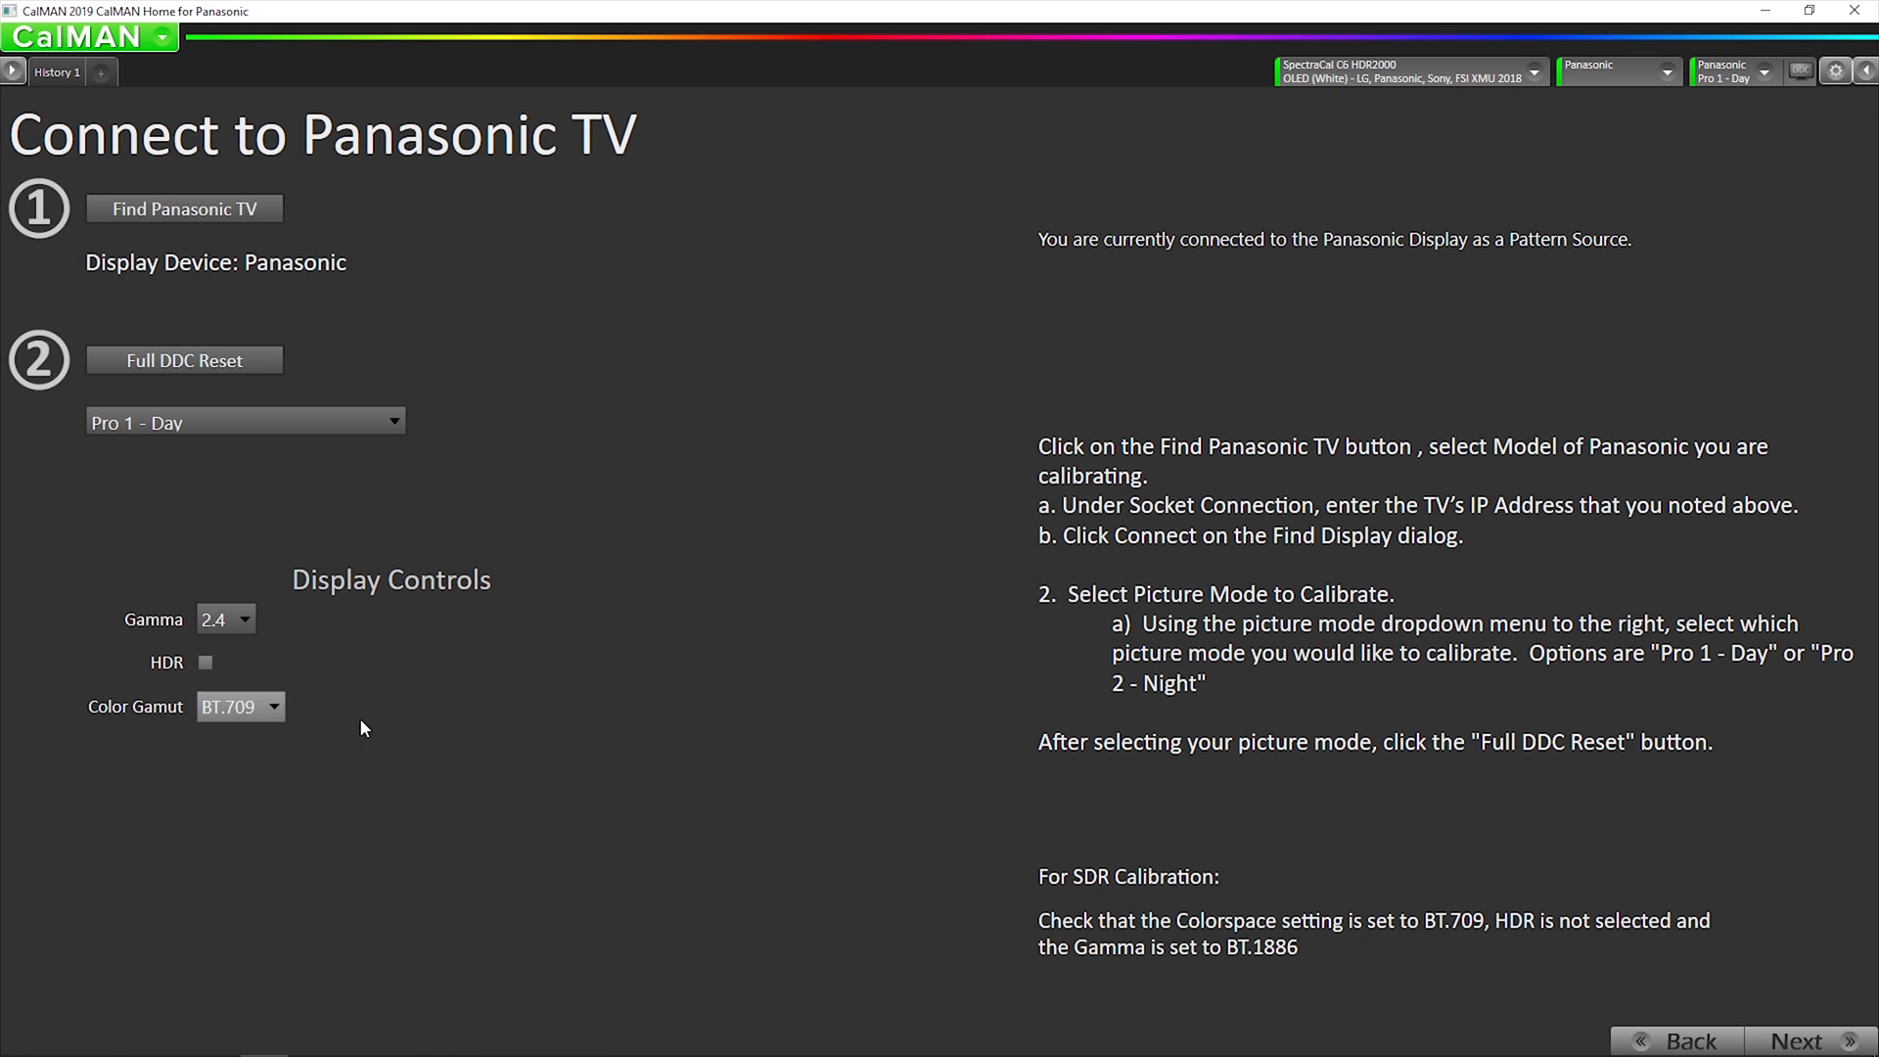
pyautogui.moveTo(939, 762)
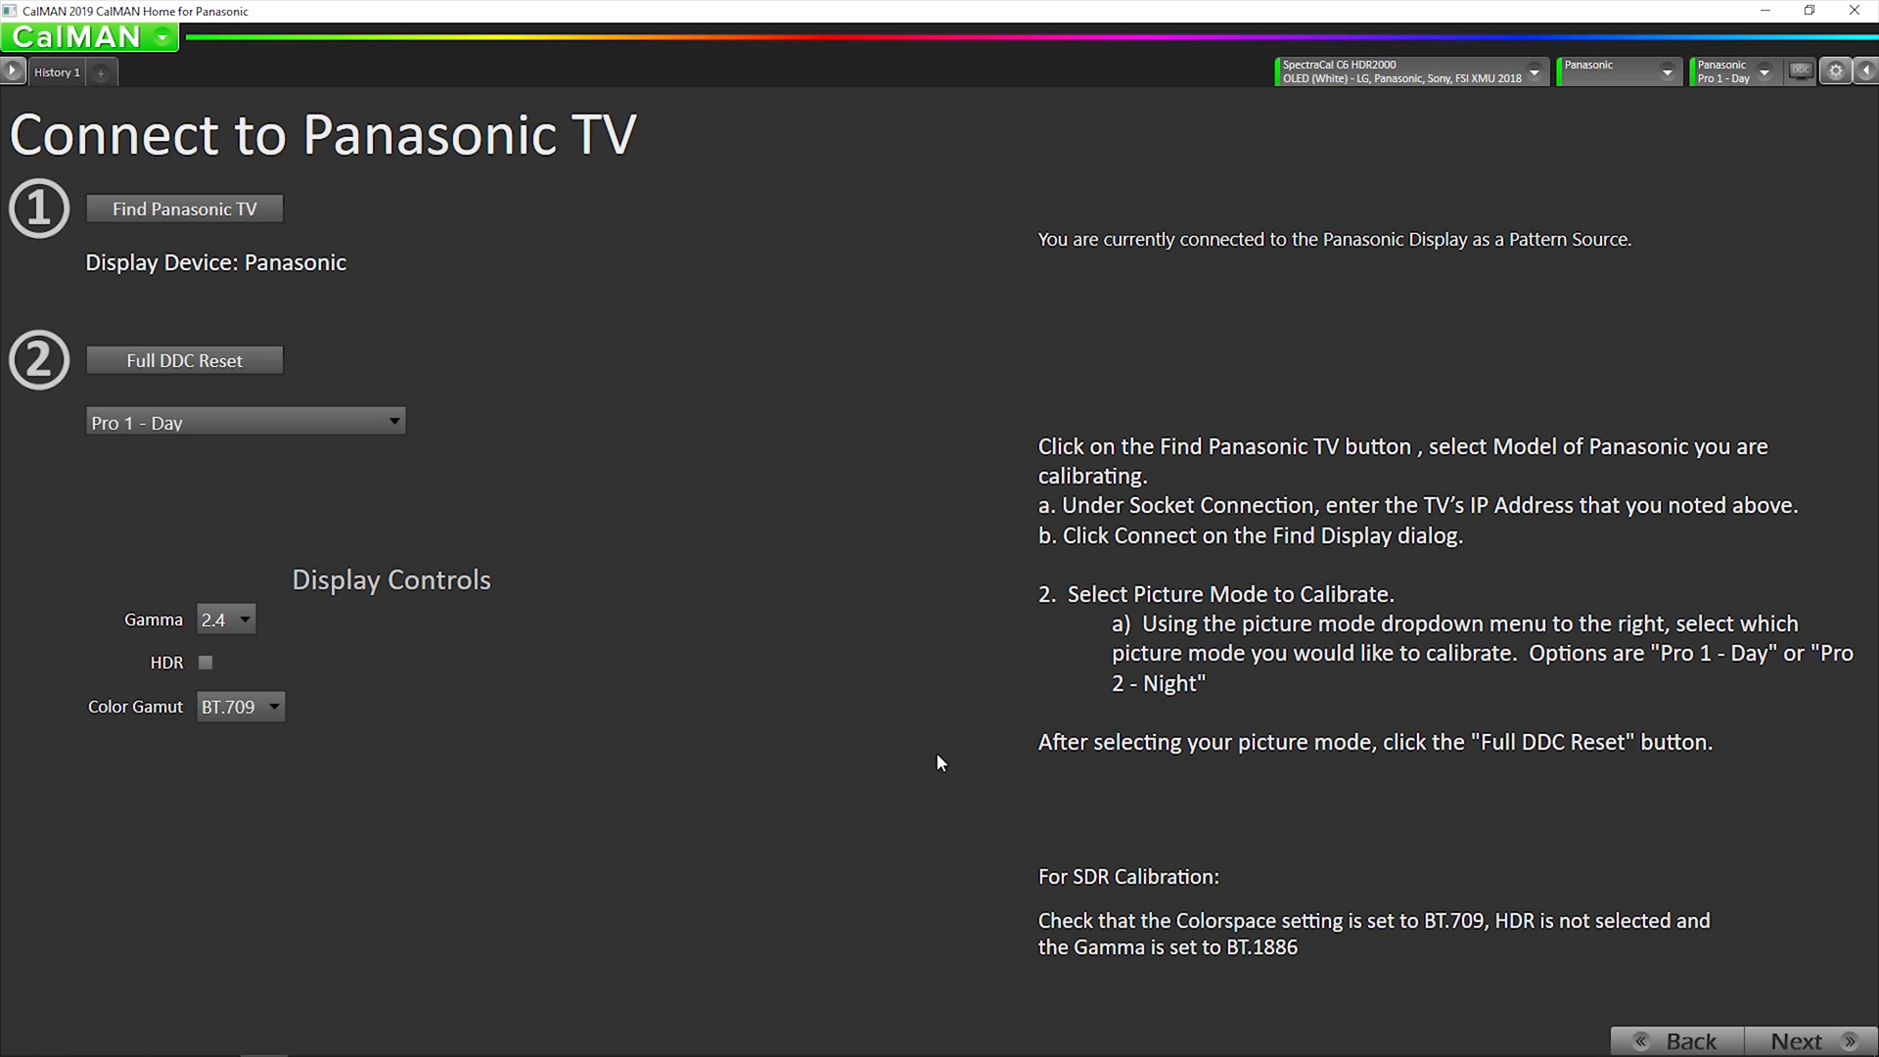
pyautogui.moveTo(1495, 794)
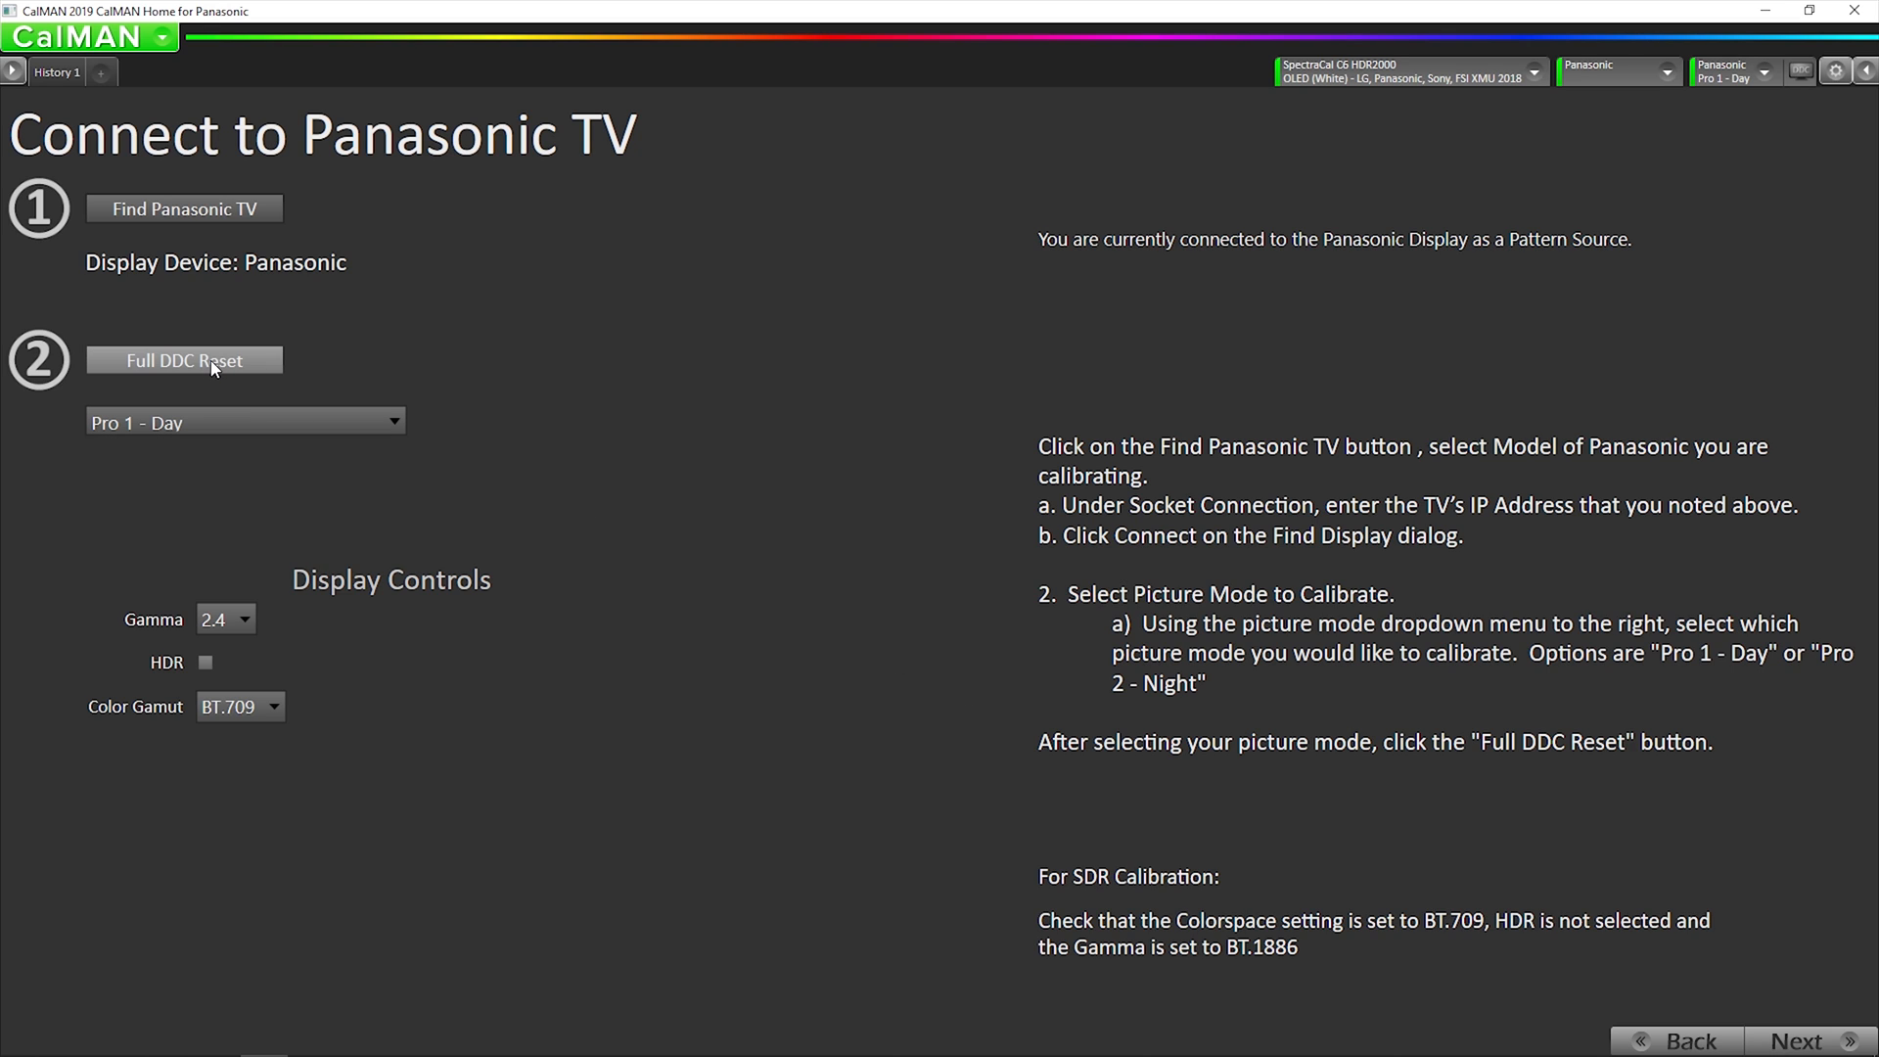
pyautogui.click(183, 361)
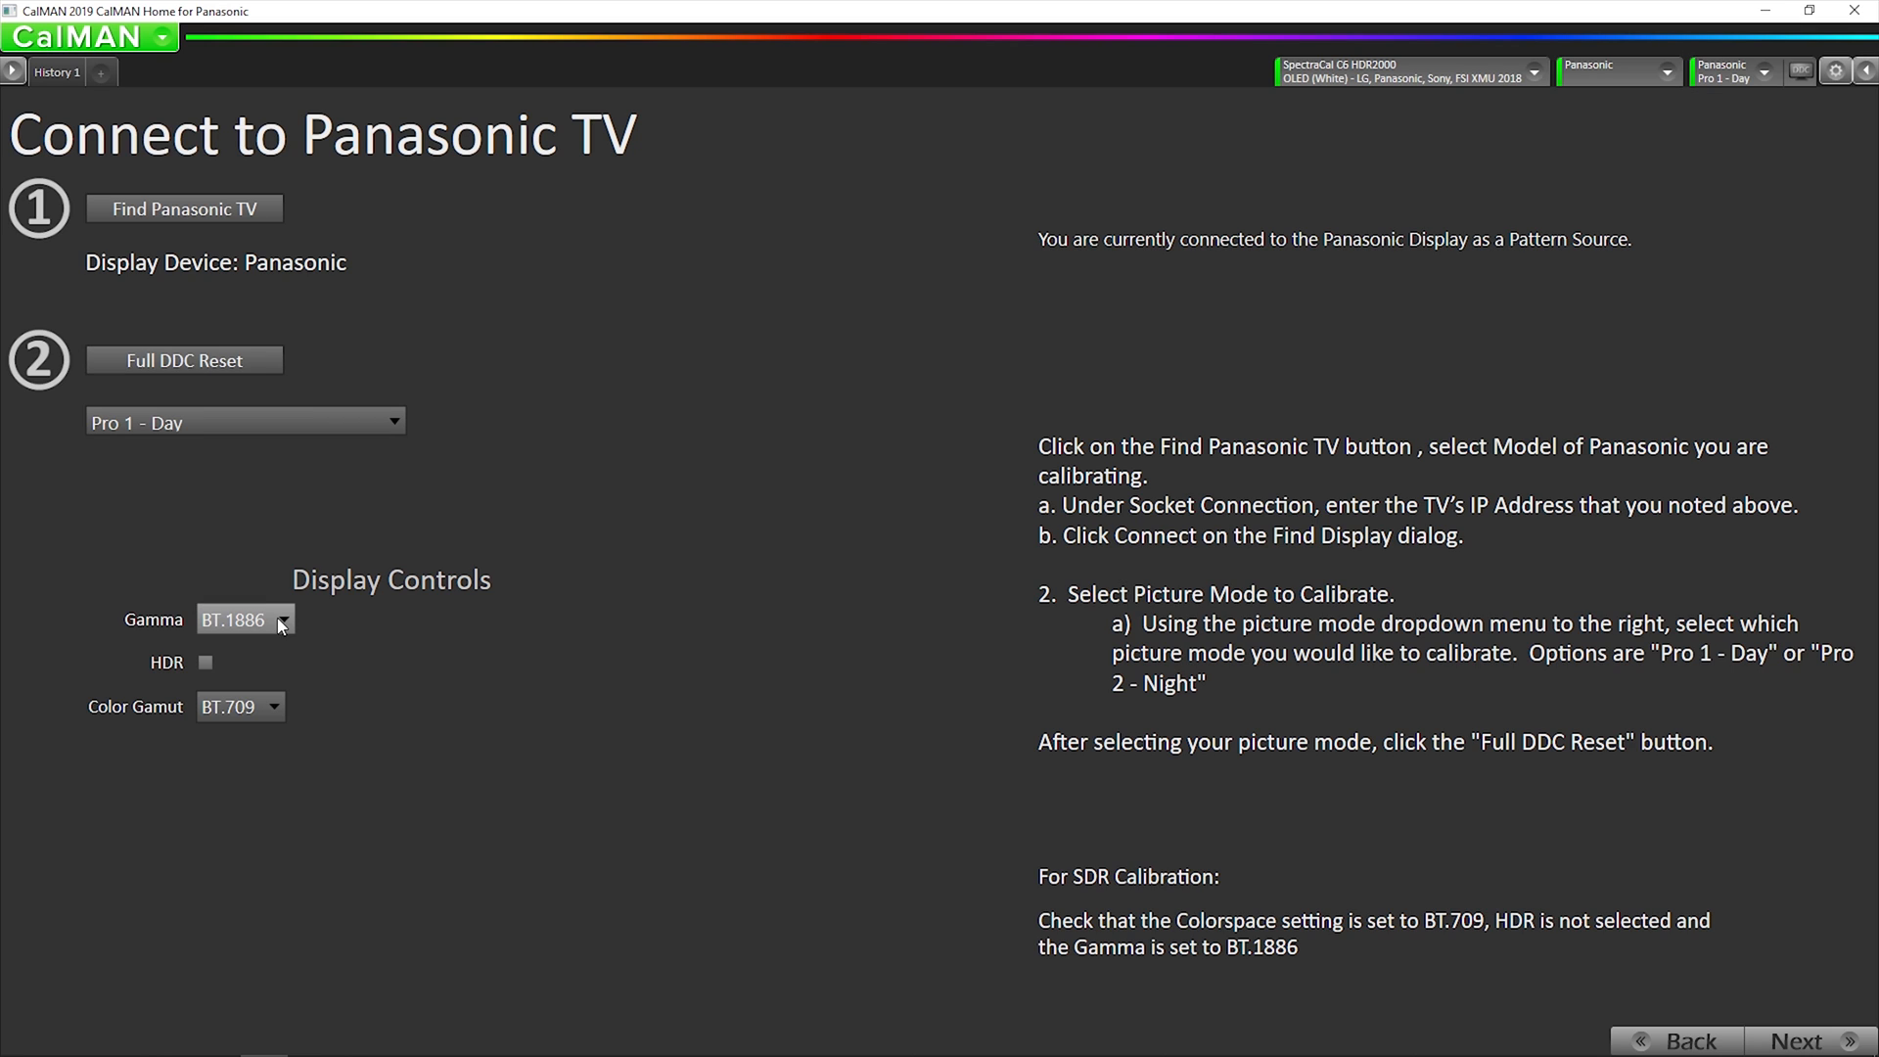
pyautogui.click(281, 620)
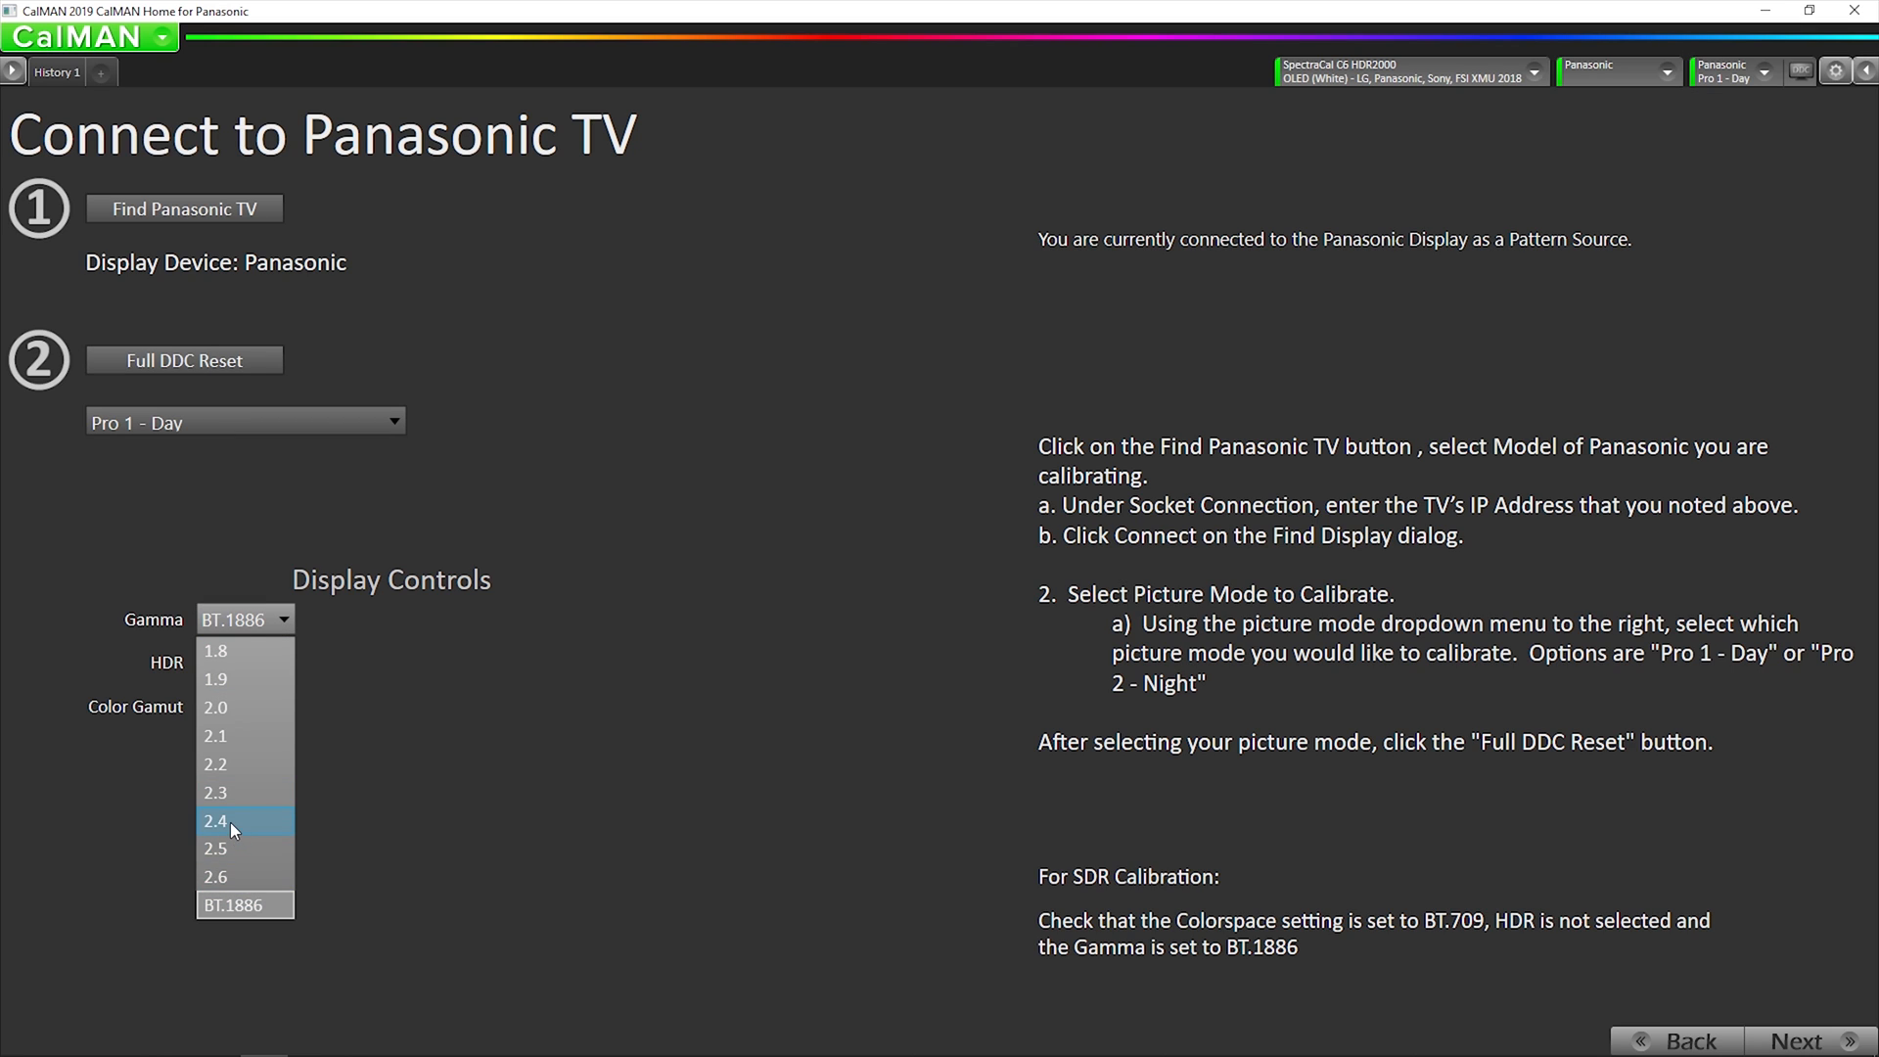
pyautogui.click(216, 820)
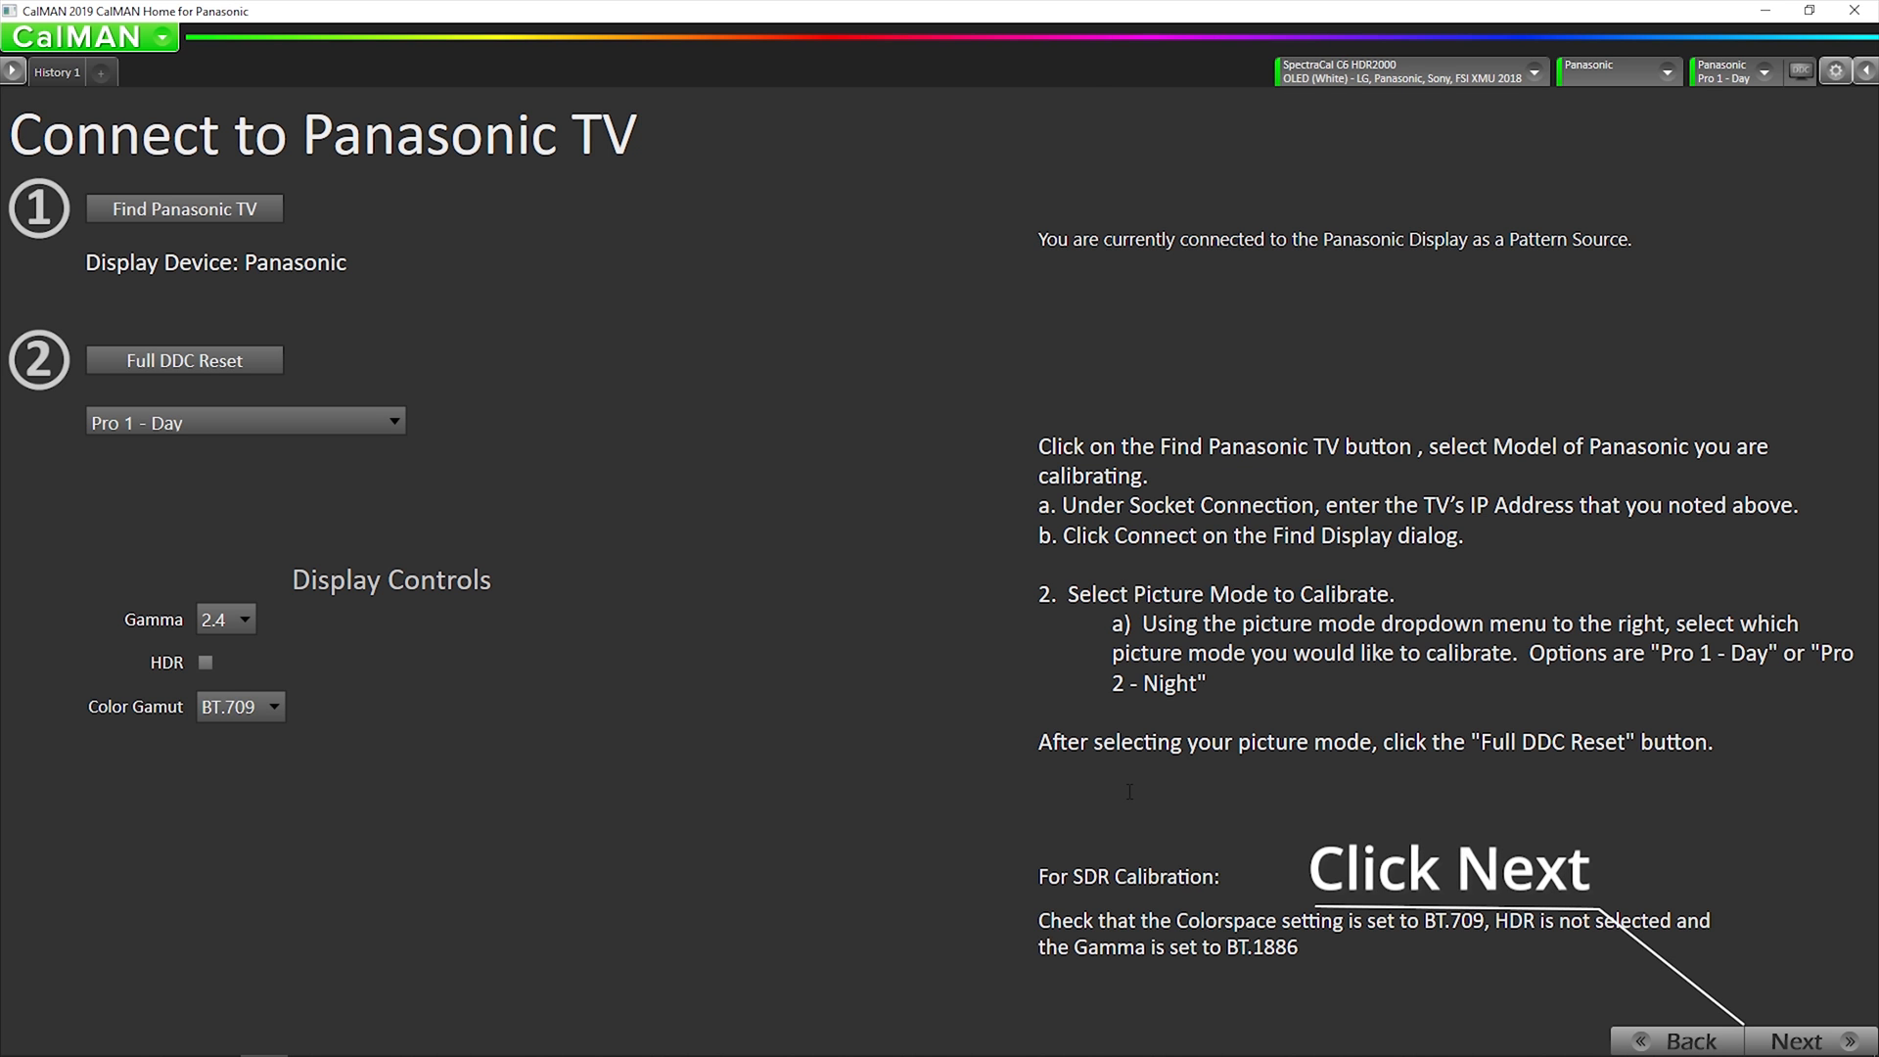
pyautogui.click(1794, 1040)
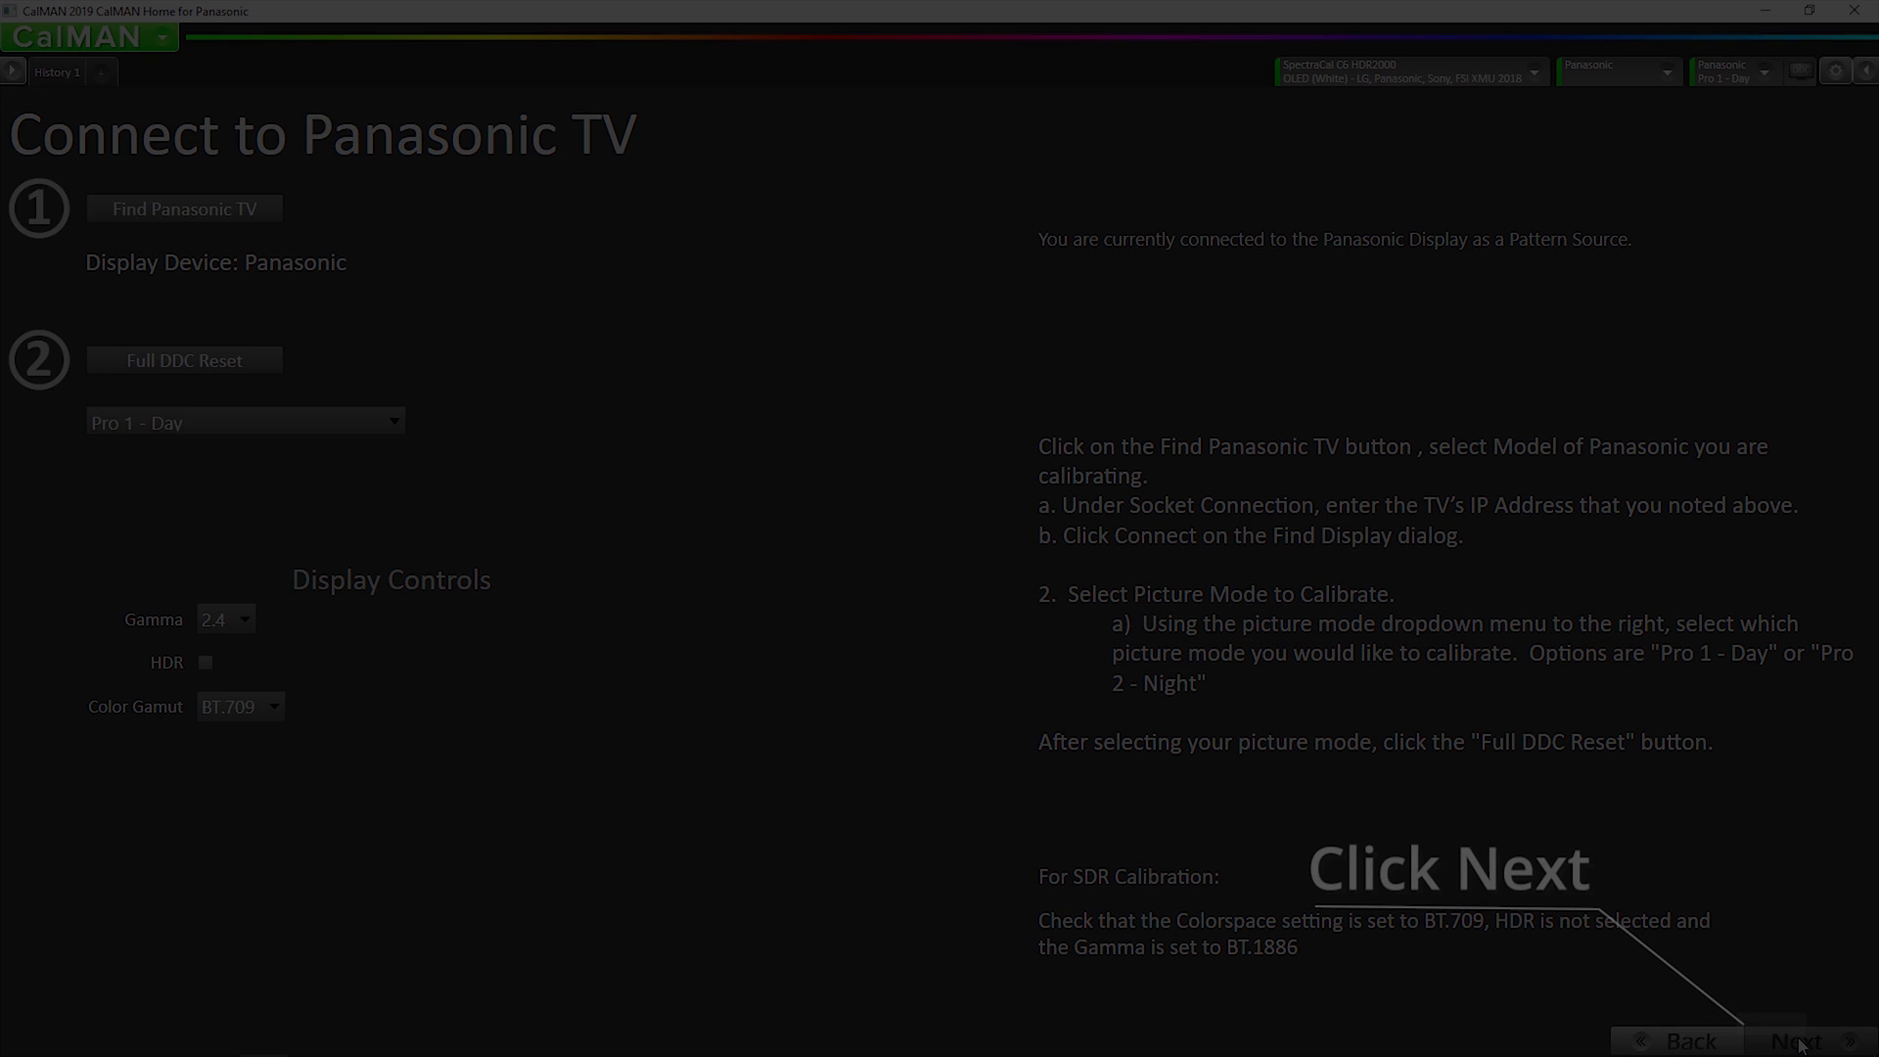
pyautogui.click(1794, 1040)
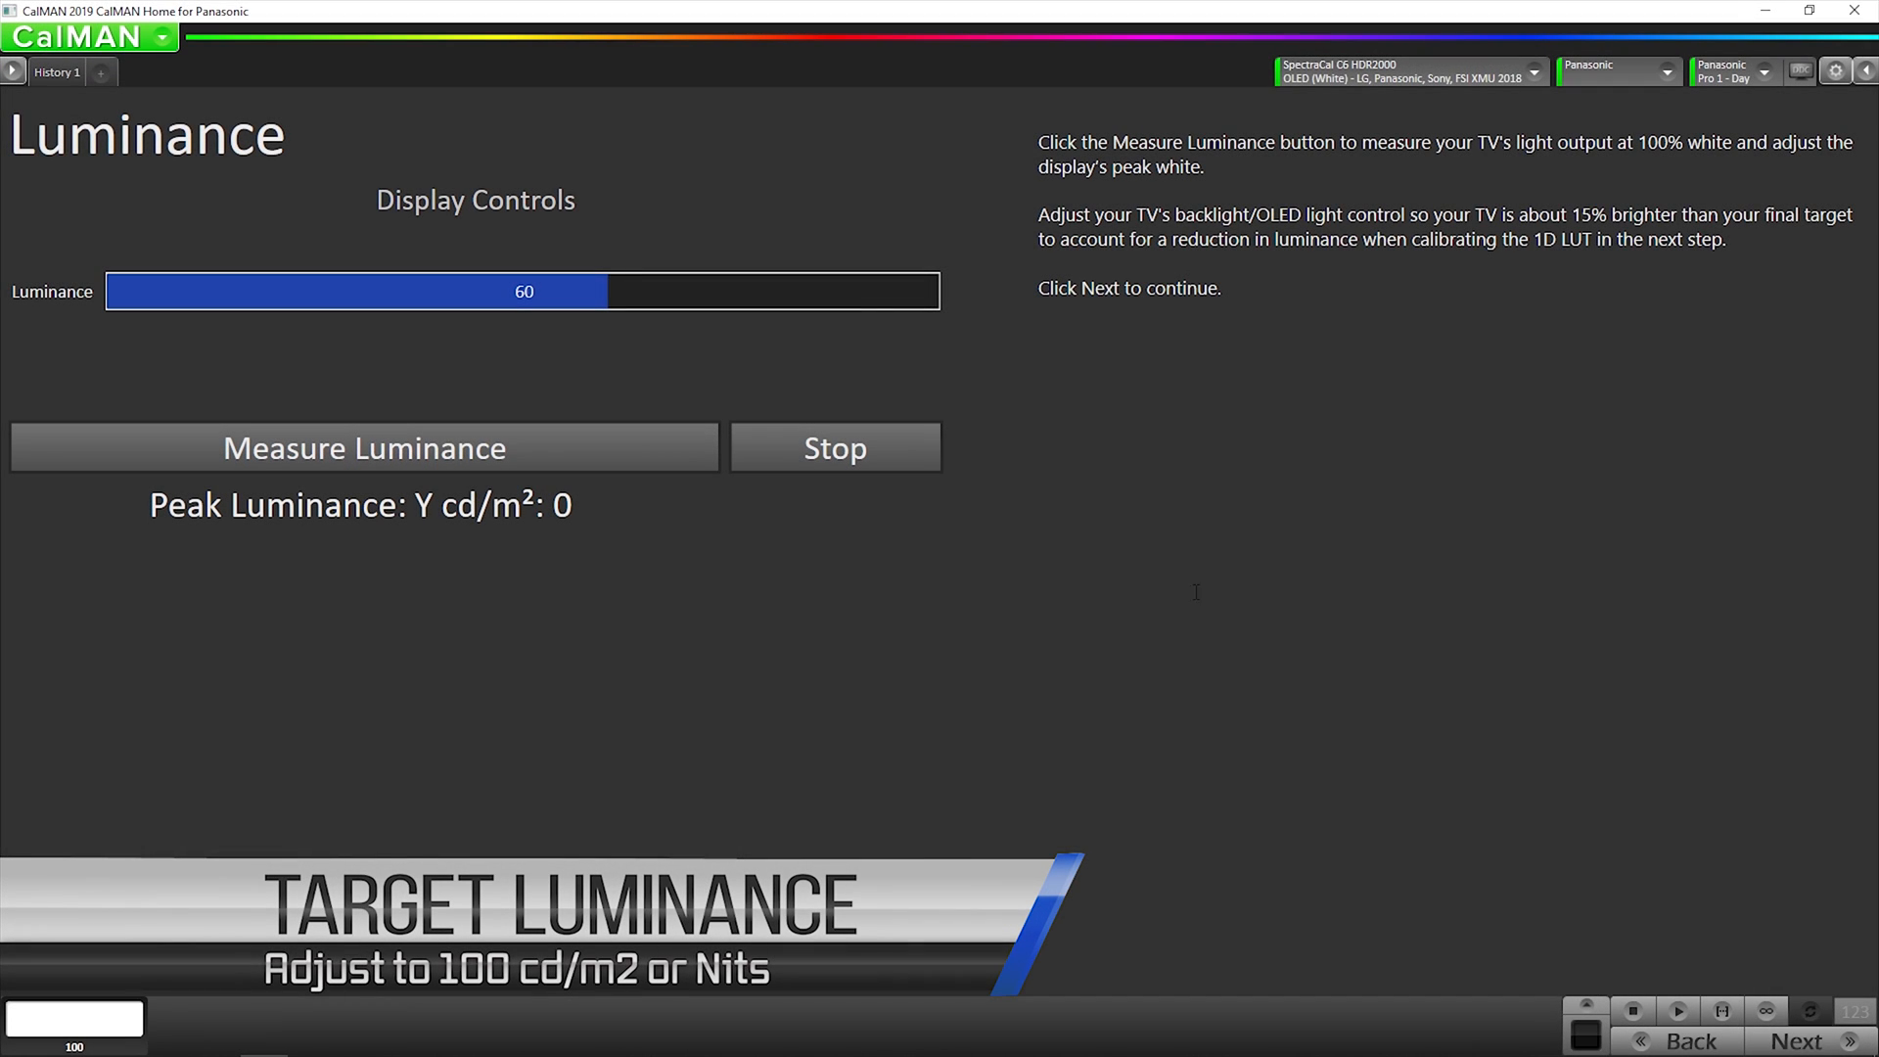
pyautogui.moveTo(900, 679)
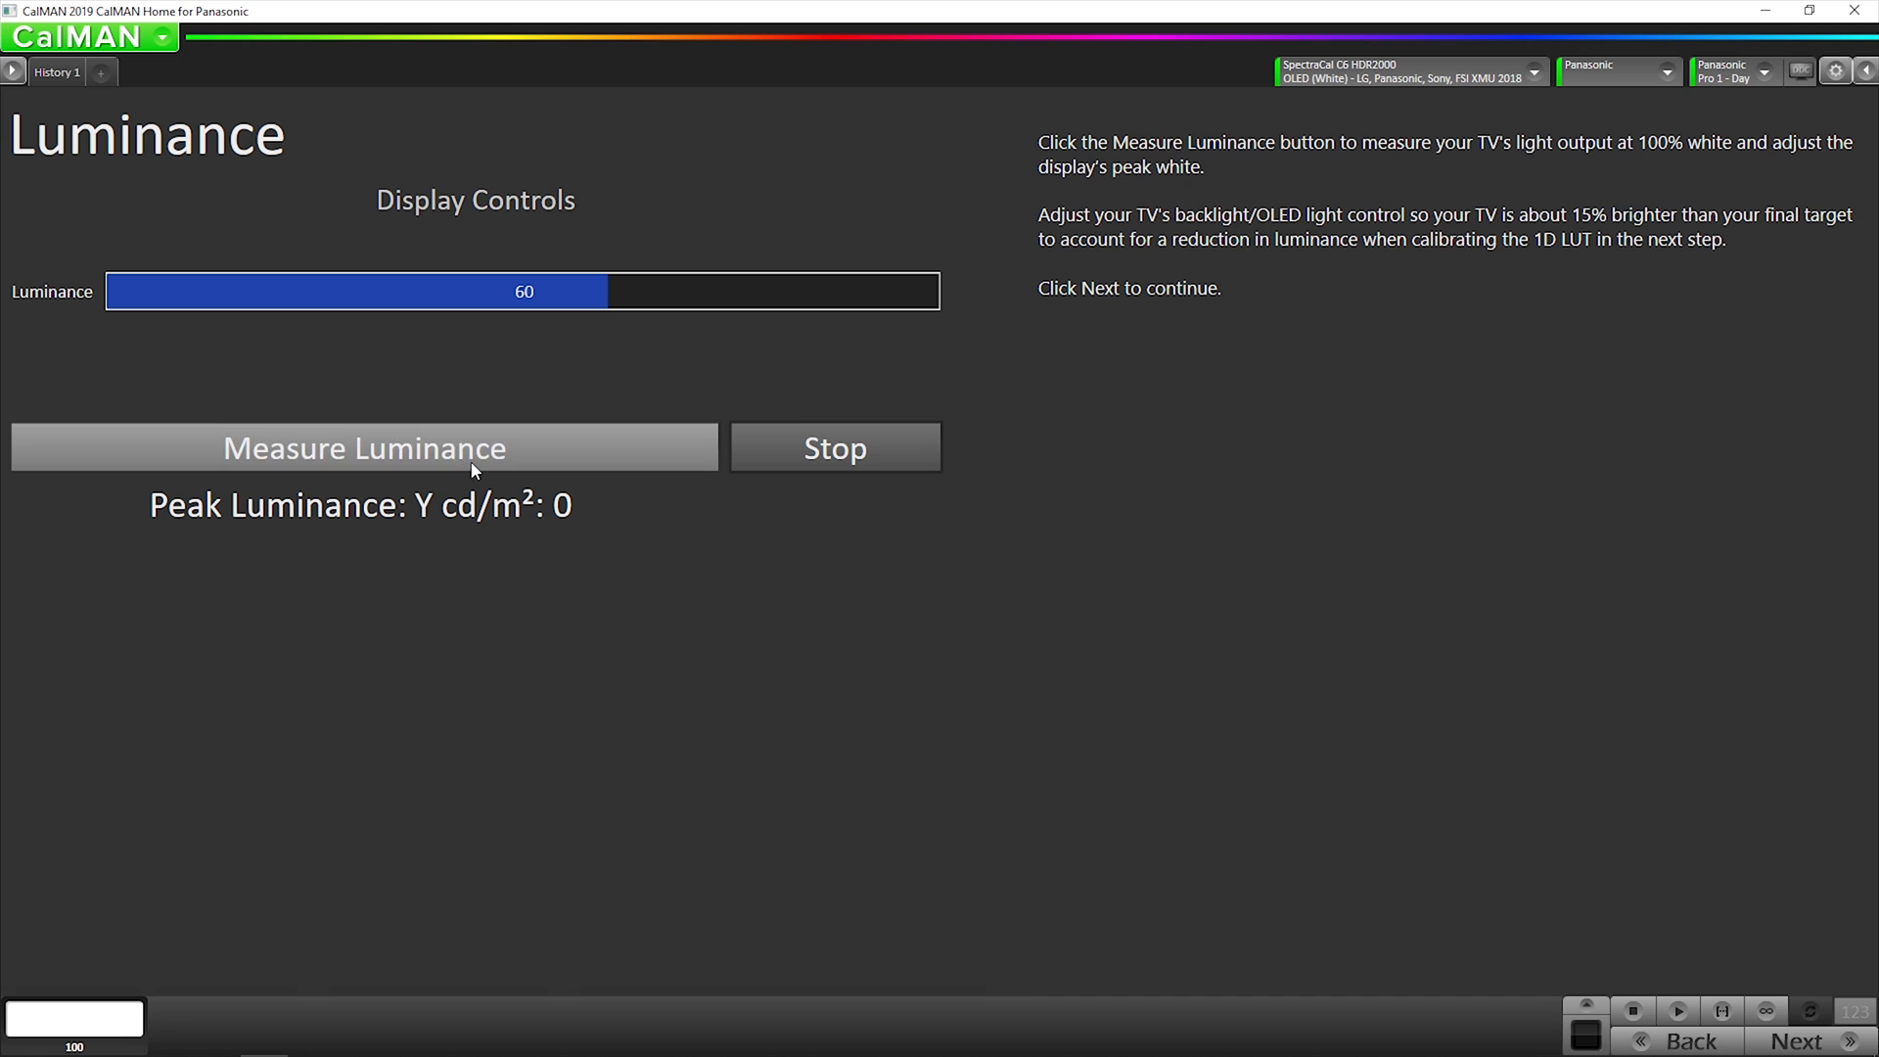
# Measure peak white and lower TV luminance to 28 for about 104 cd/m²
pyautogui.click(363, 448)
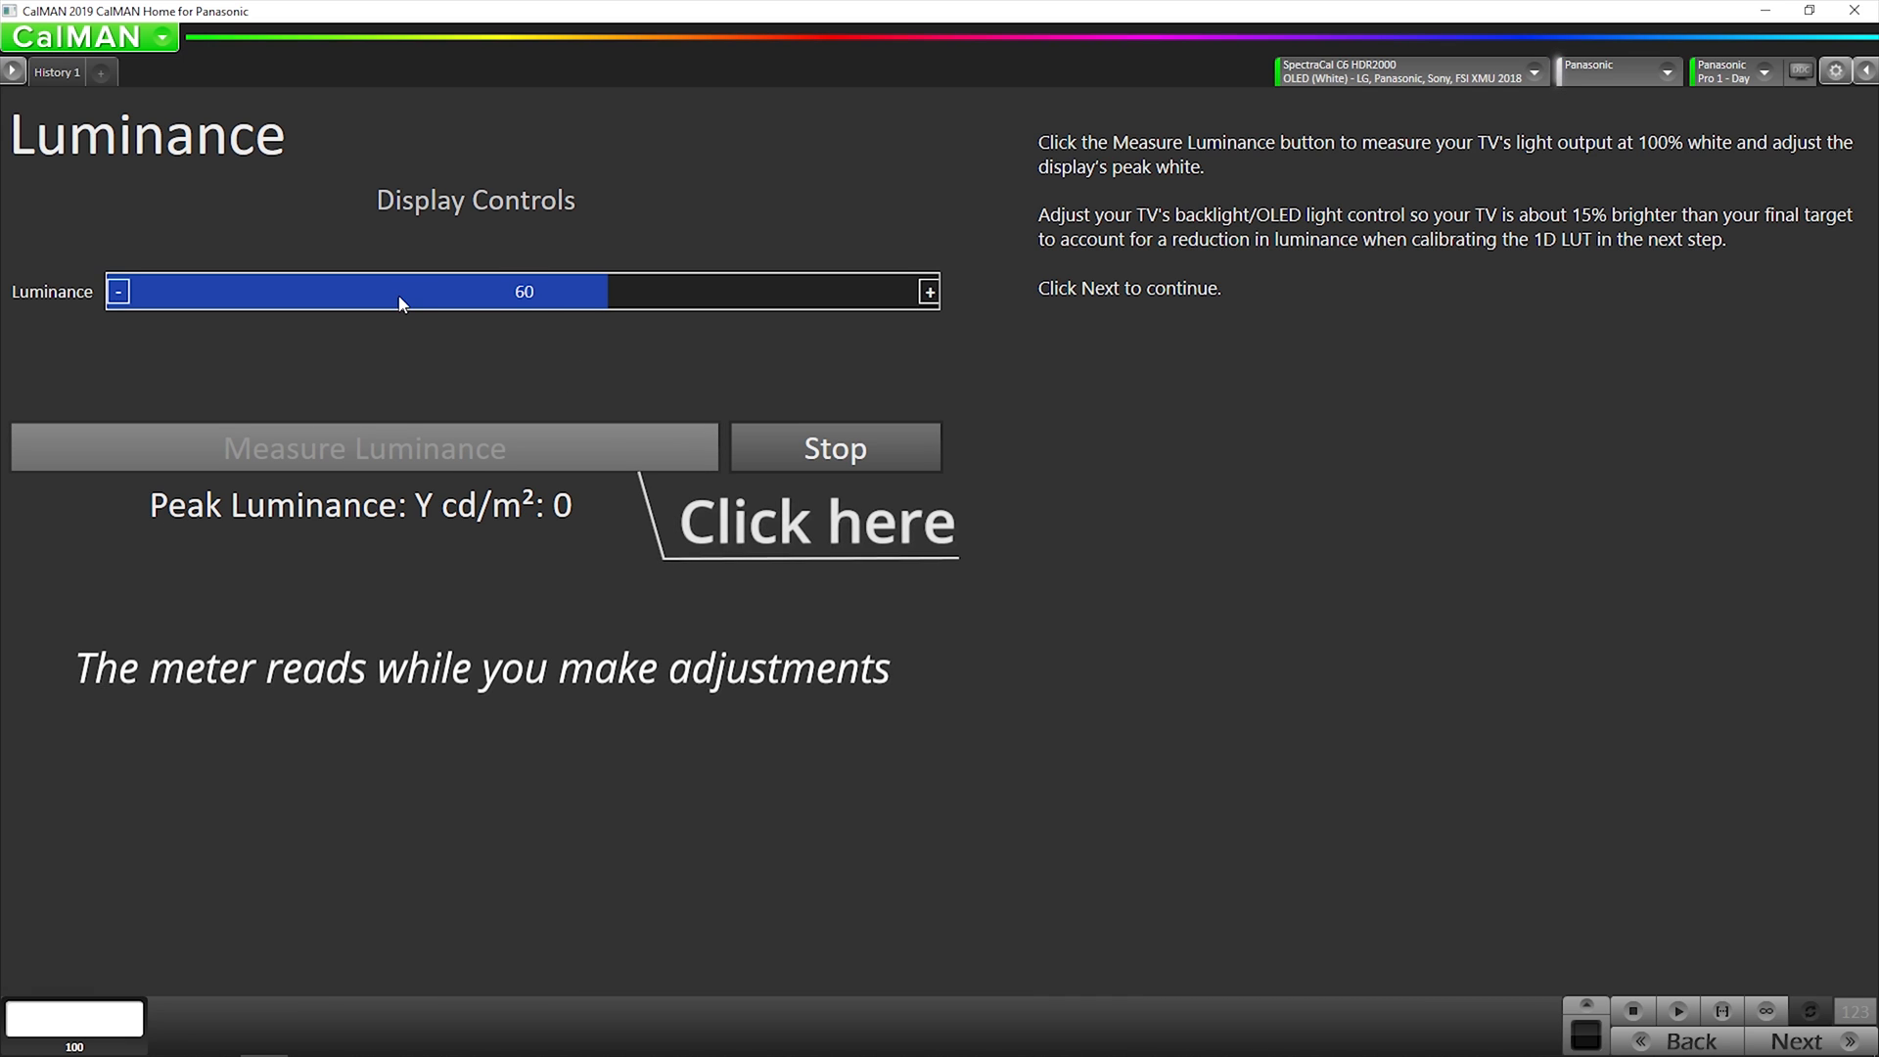
pyautogui.click(523, 292)
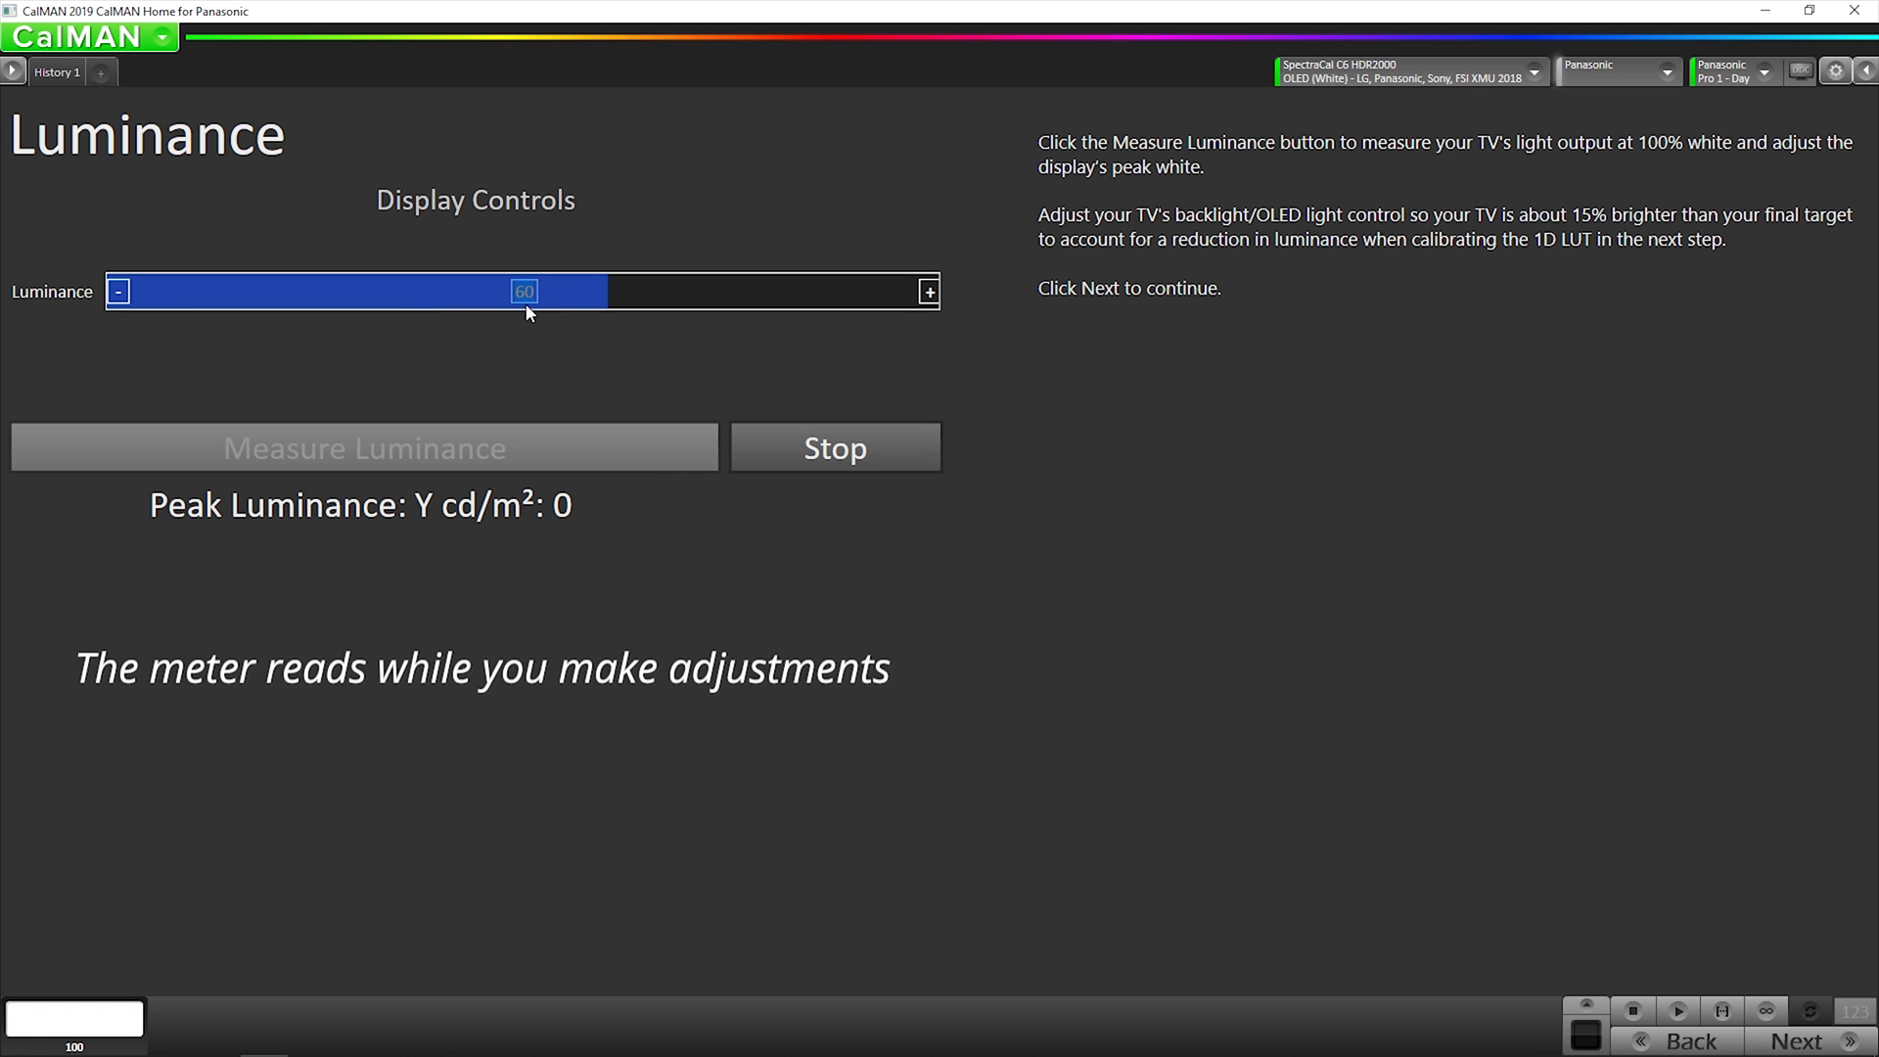
pyautogui.moveTo(168, 273)
pyautogui.write('30')
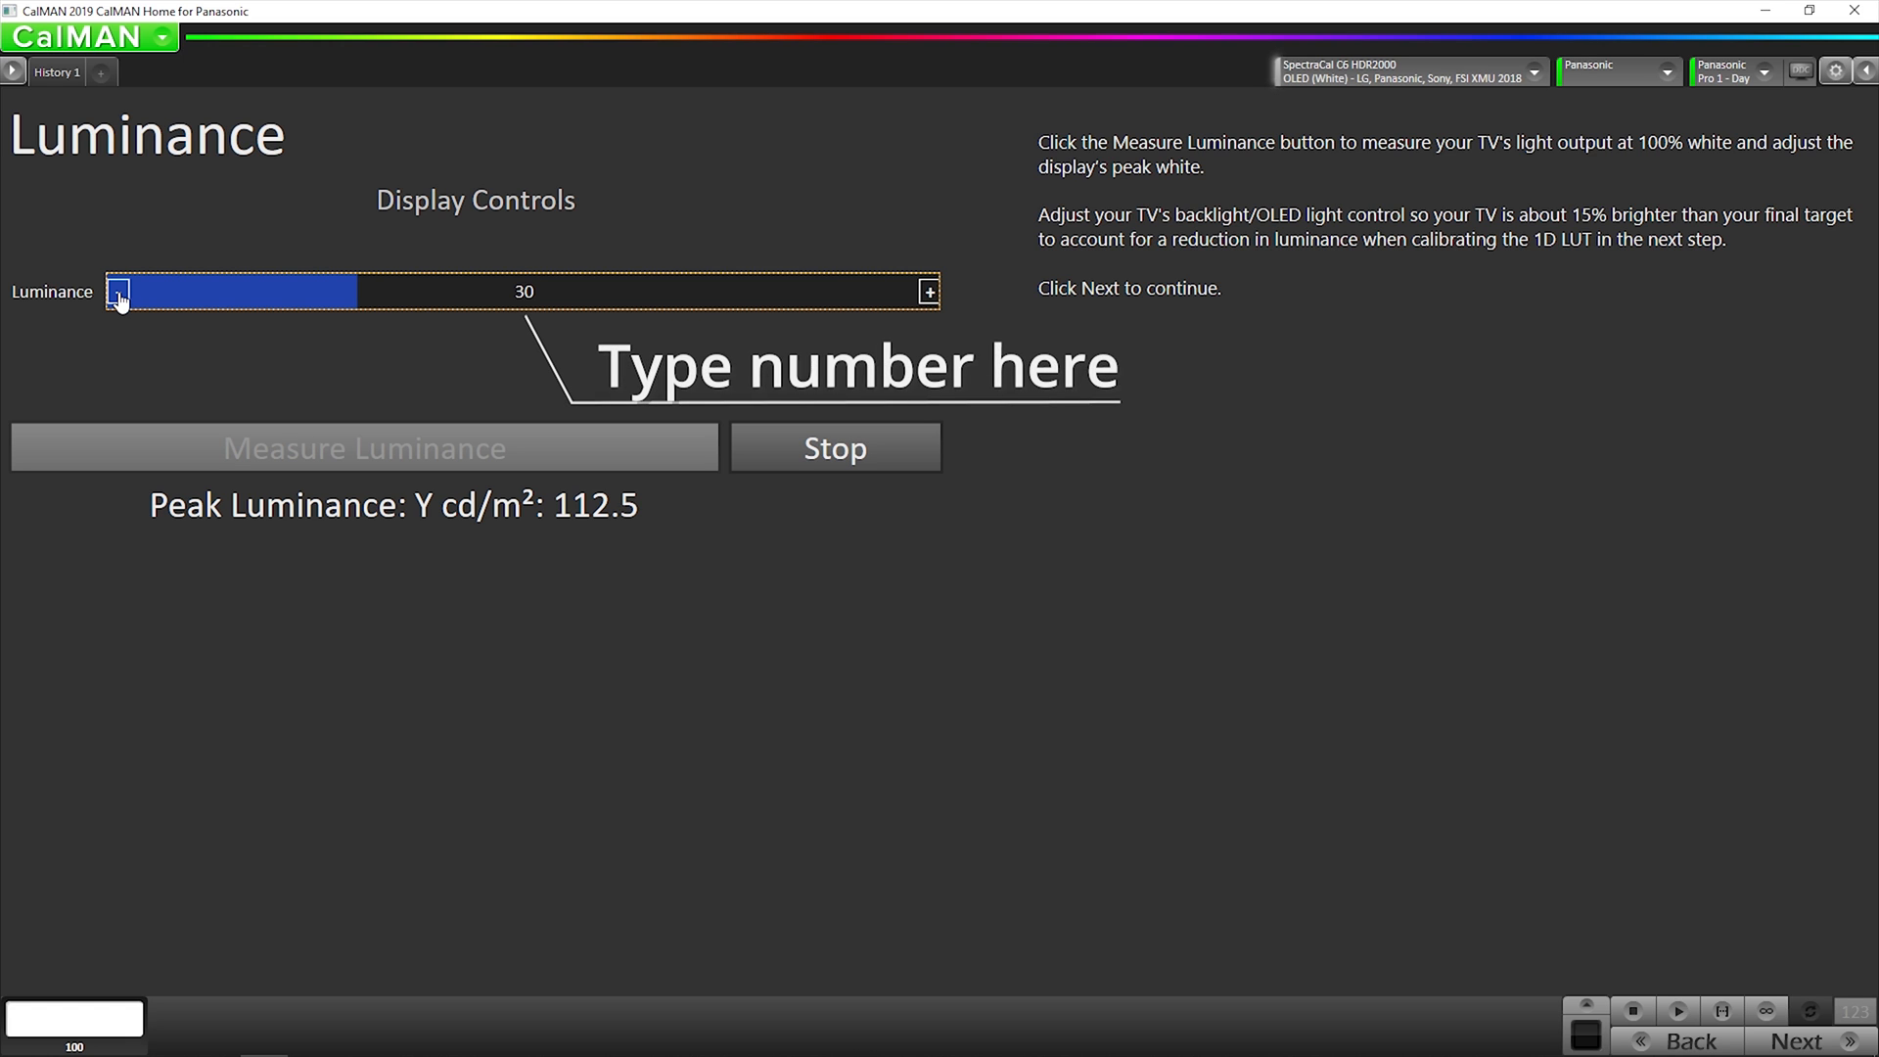
pyautogui.click(119, 292)
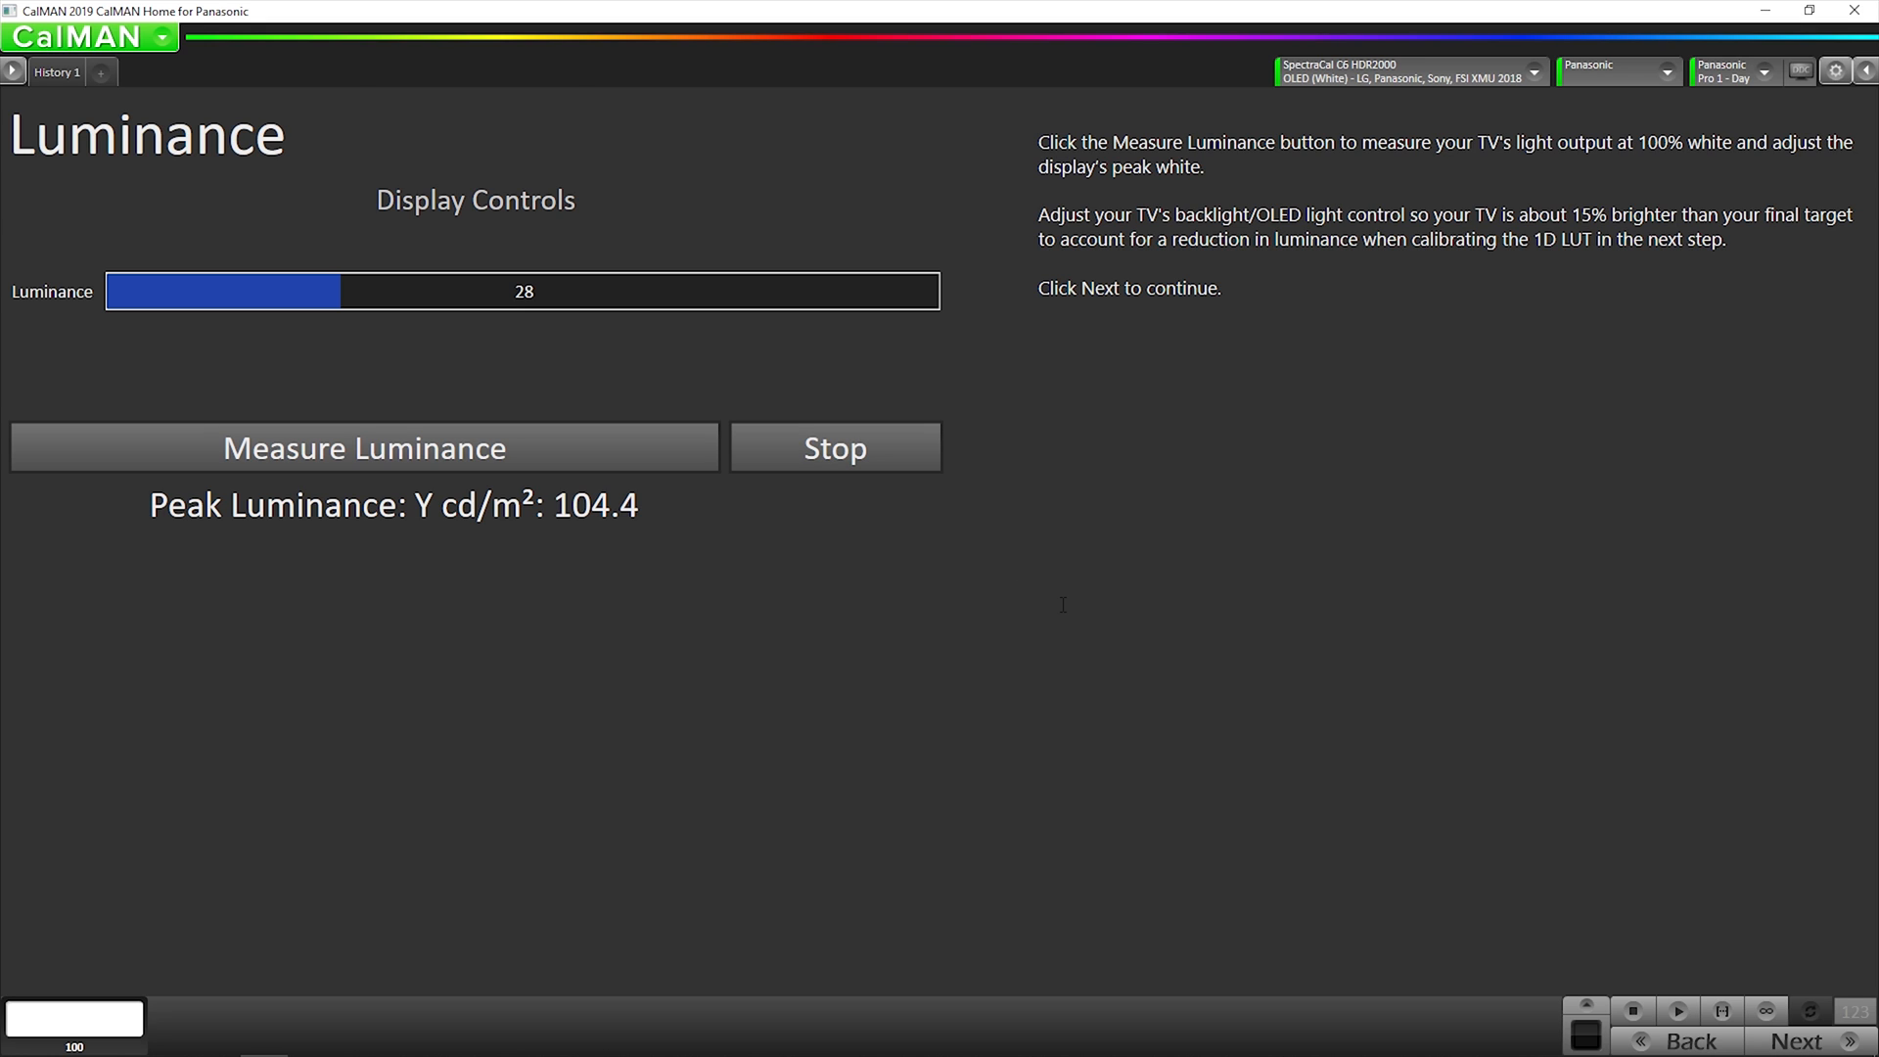
pyautogui.moveTo(1794, 1040)
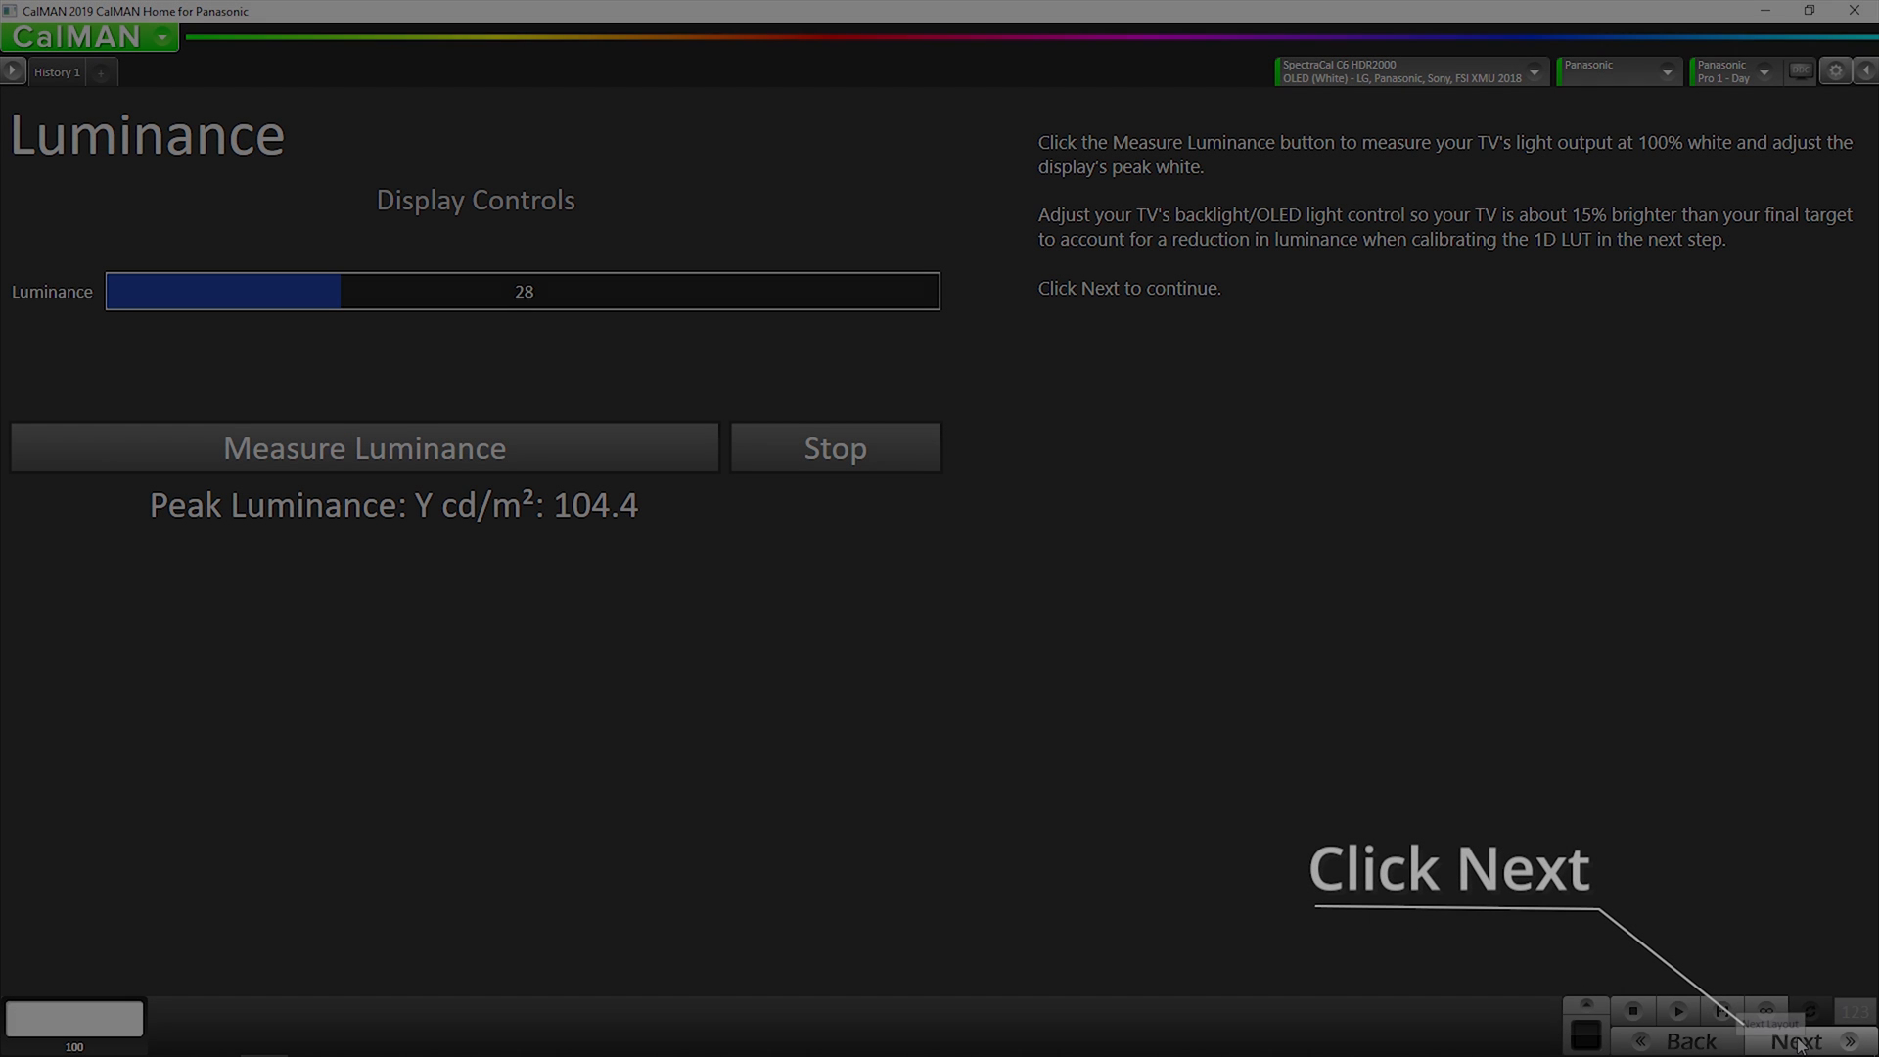
pyautogui.click(1794, 1041)
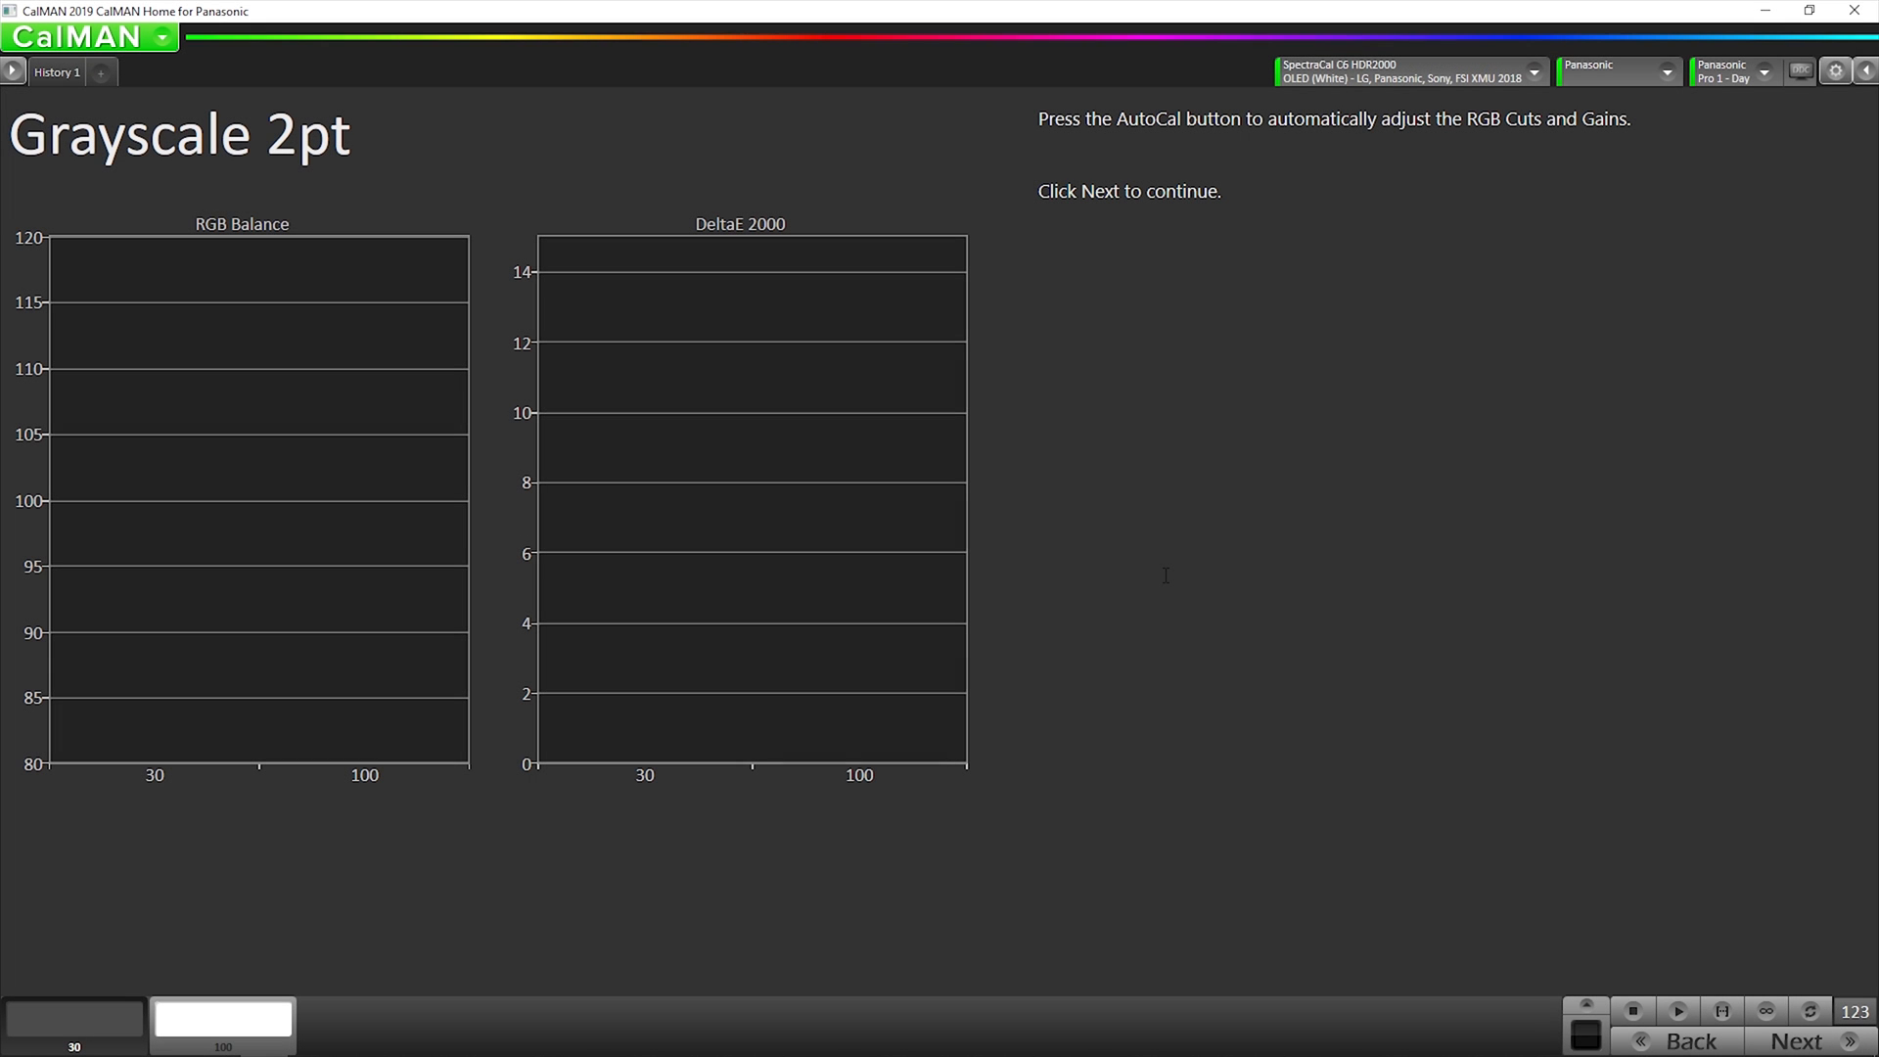
pyautogui.moveTo(1783, 912)
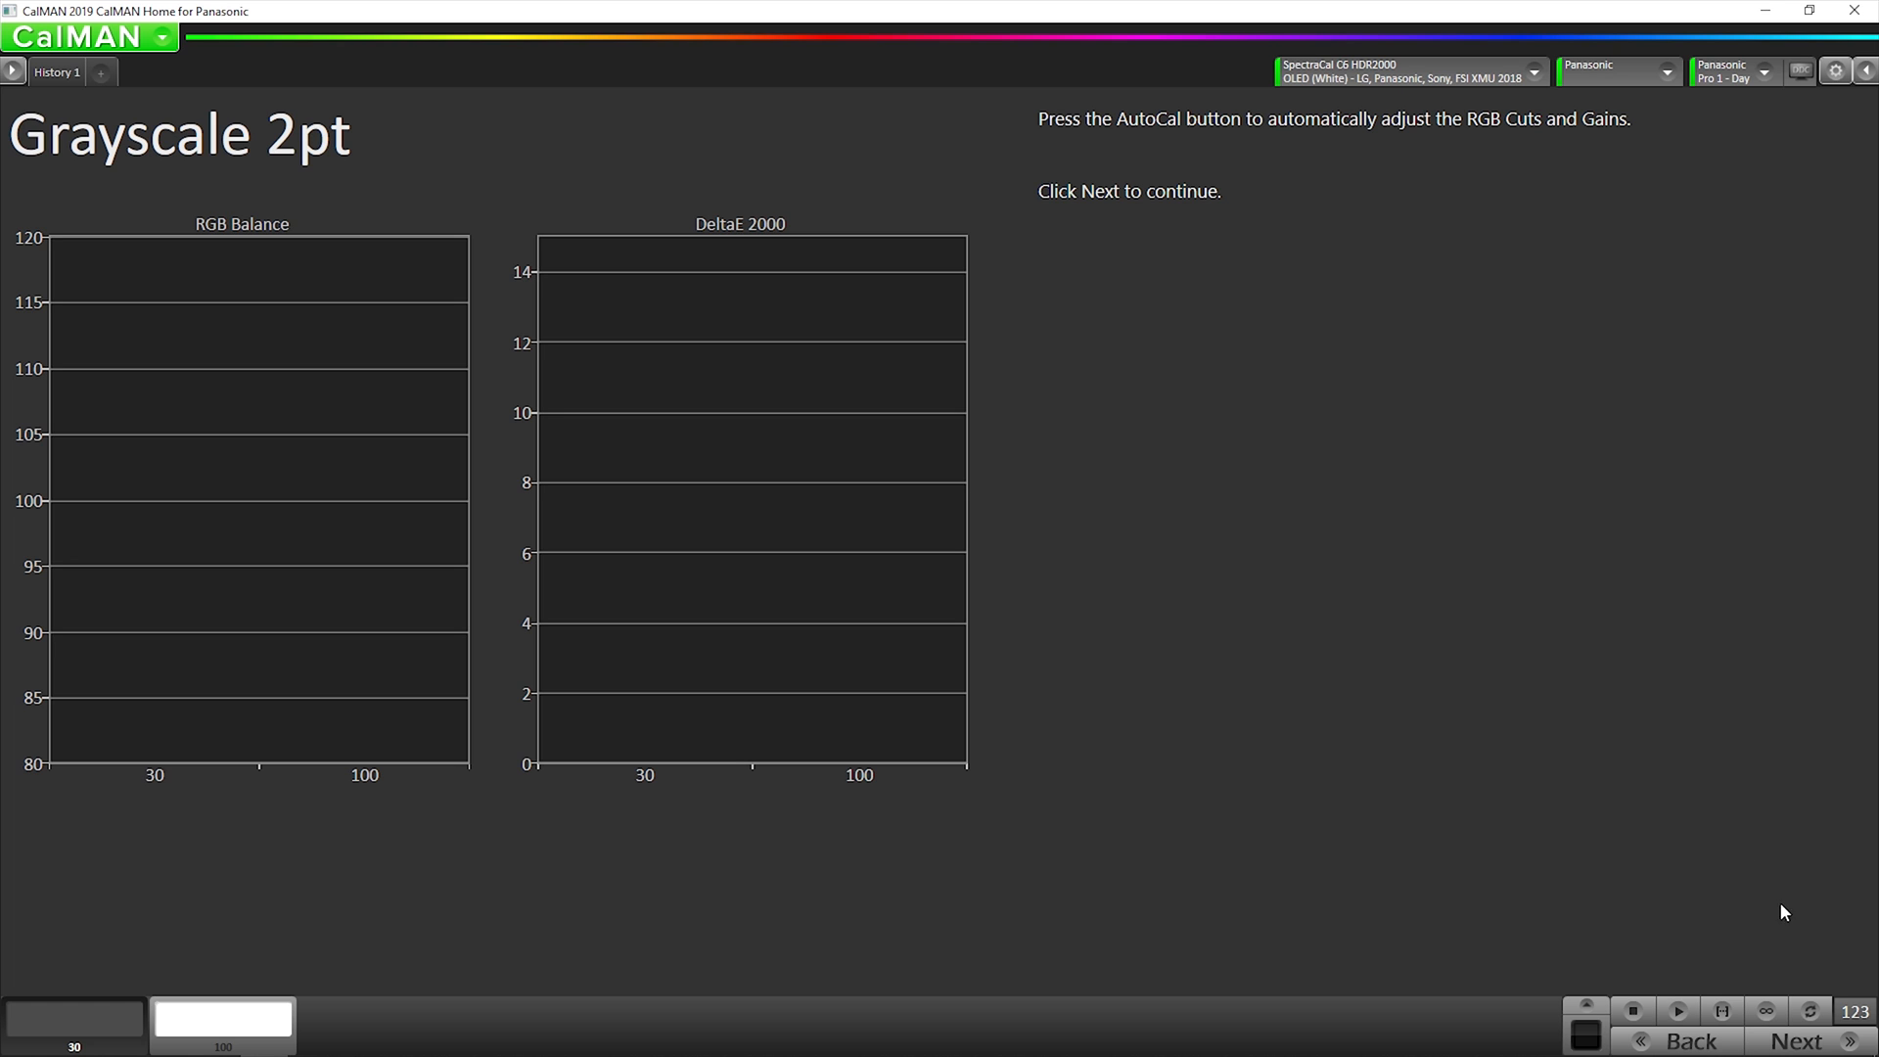
# Run the 2-point grayscale AutoCal, balancing RGB near 100, then open Grayscale Multipoint
pyautogui.click(1811, 1009)
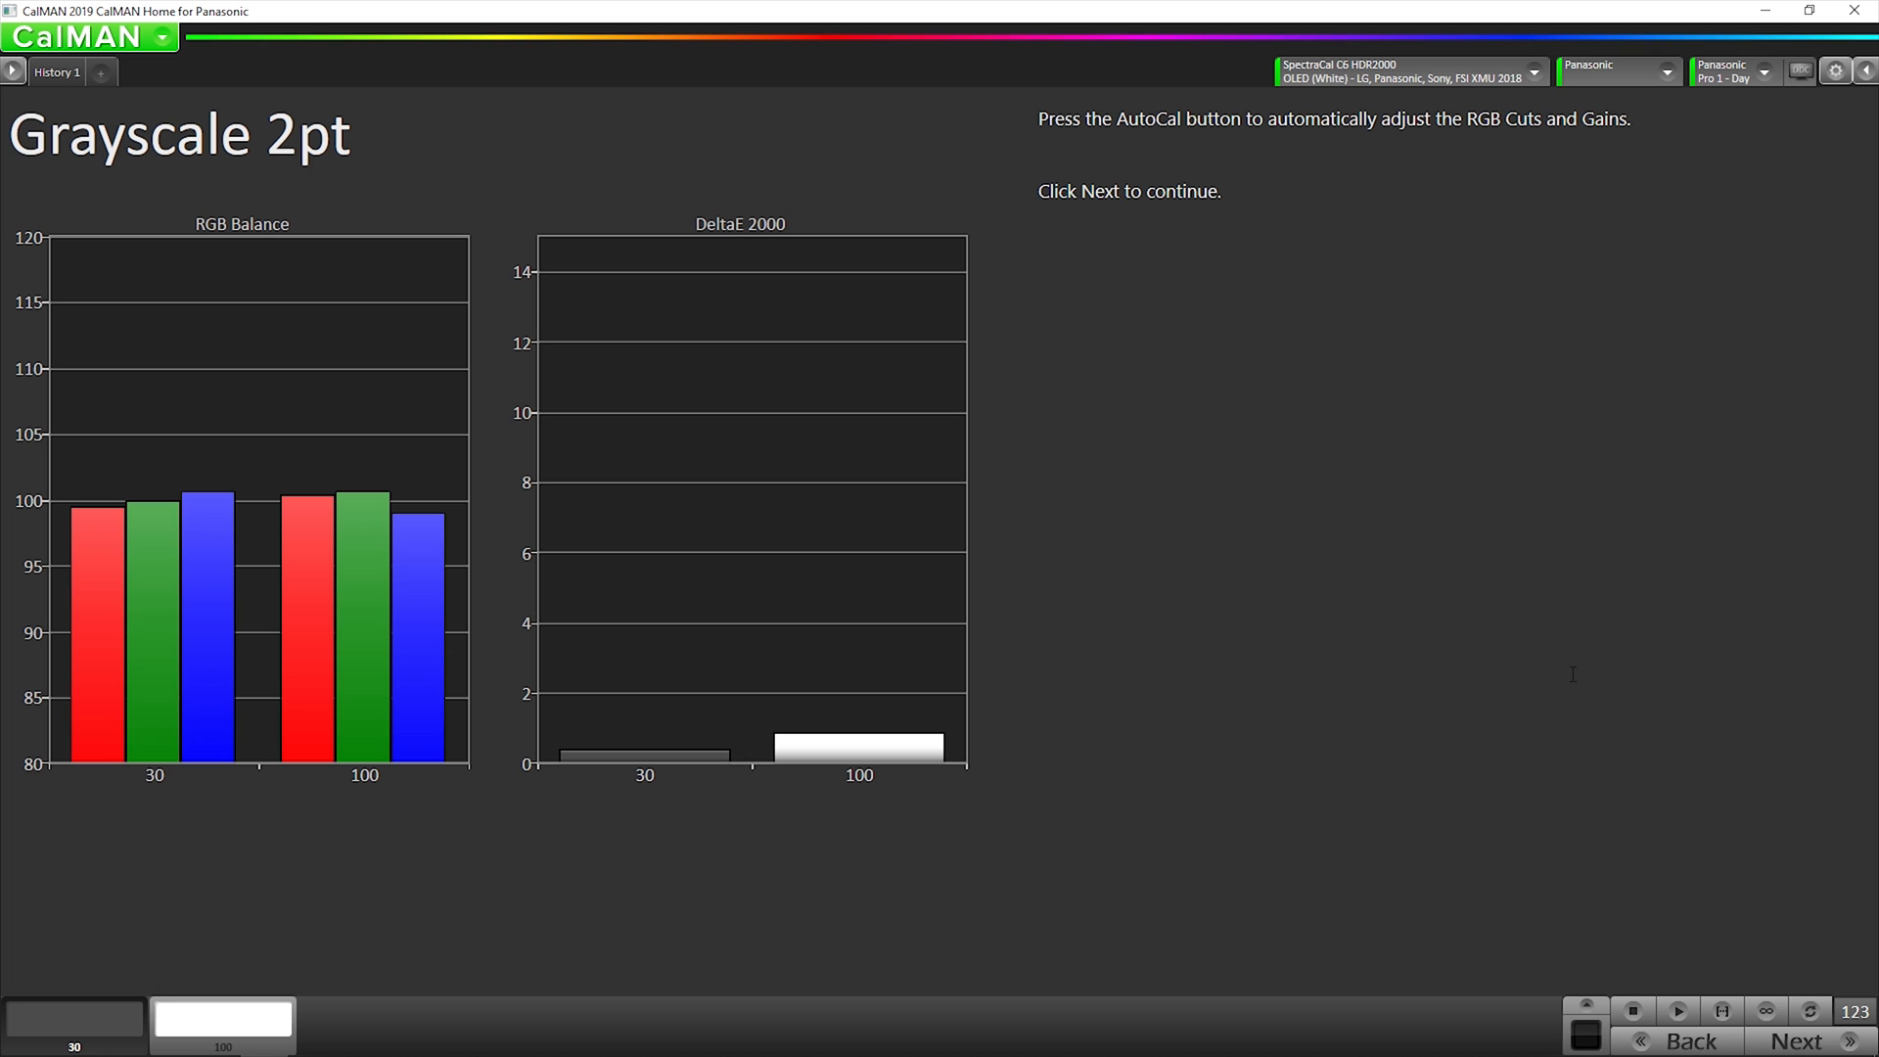
pyautogui.moveTo(1718, 916)
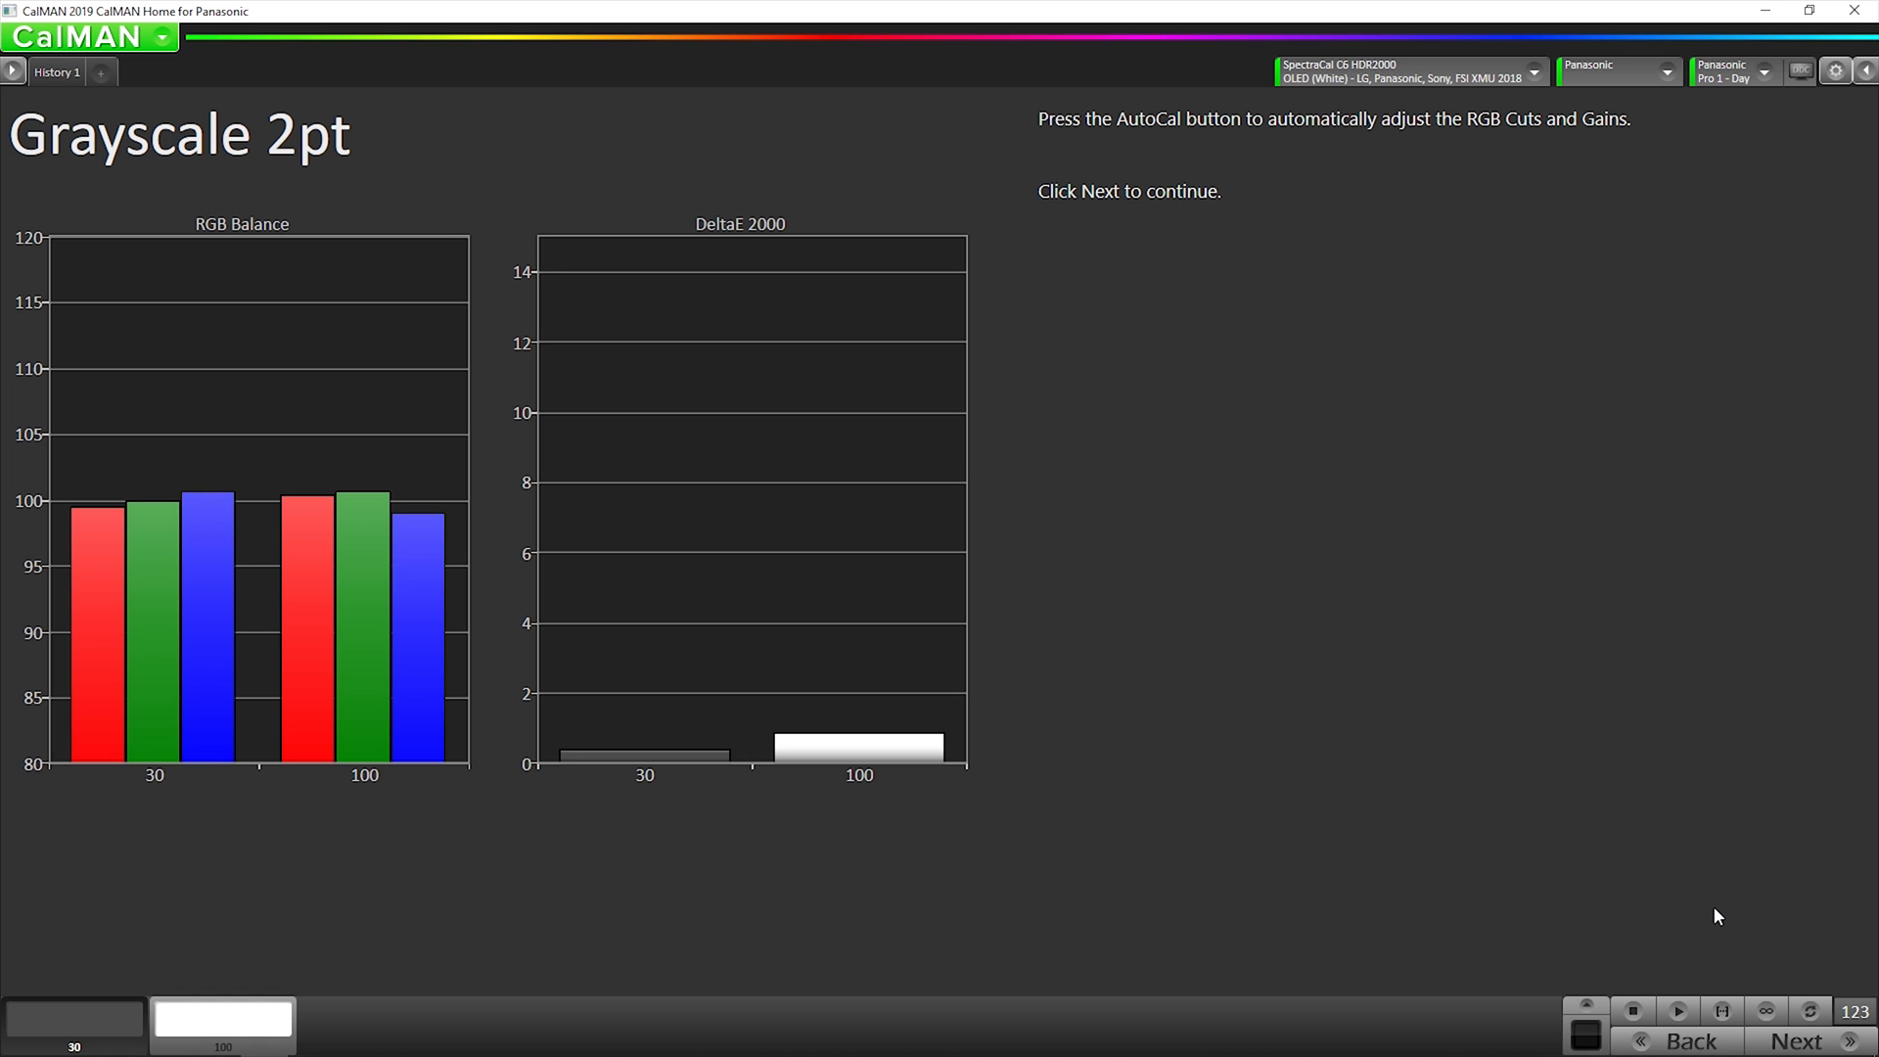
pyautogui.moveTo(1713, 907)
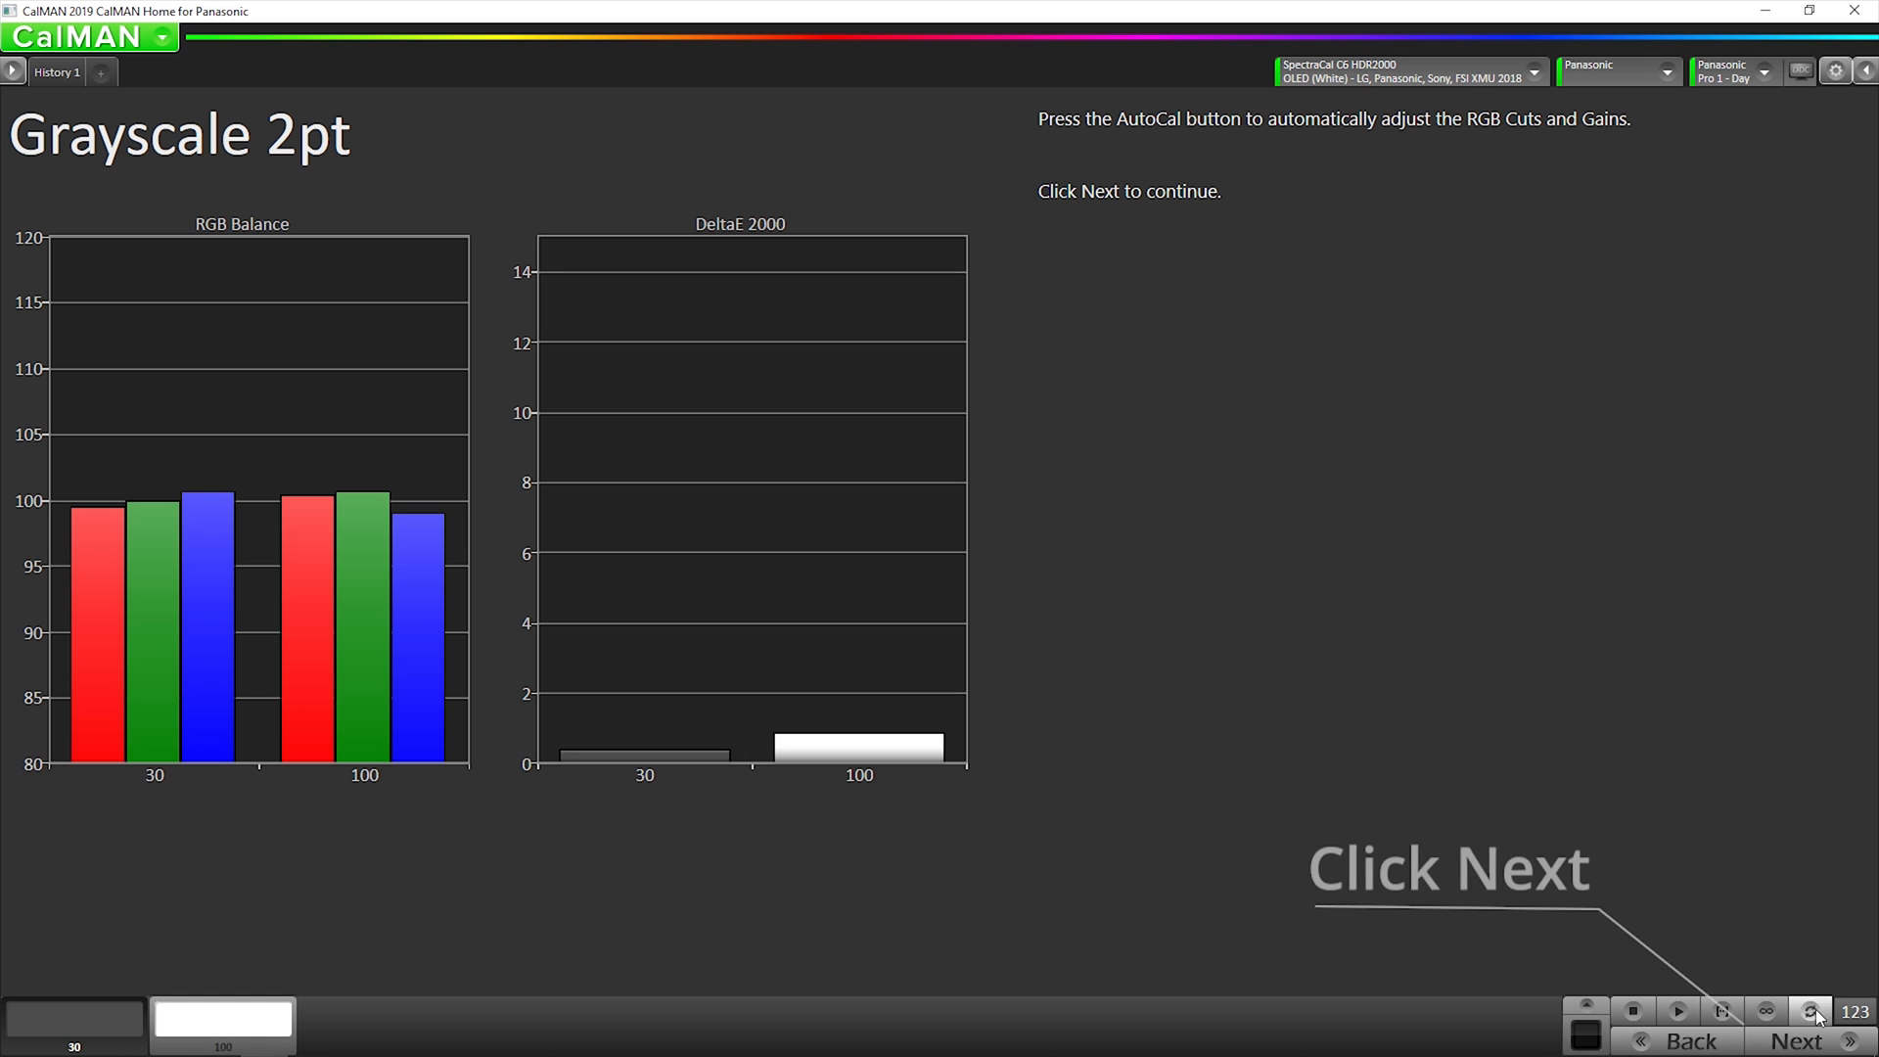
pyautogui.click(1796, 1040)
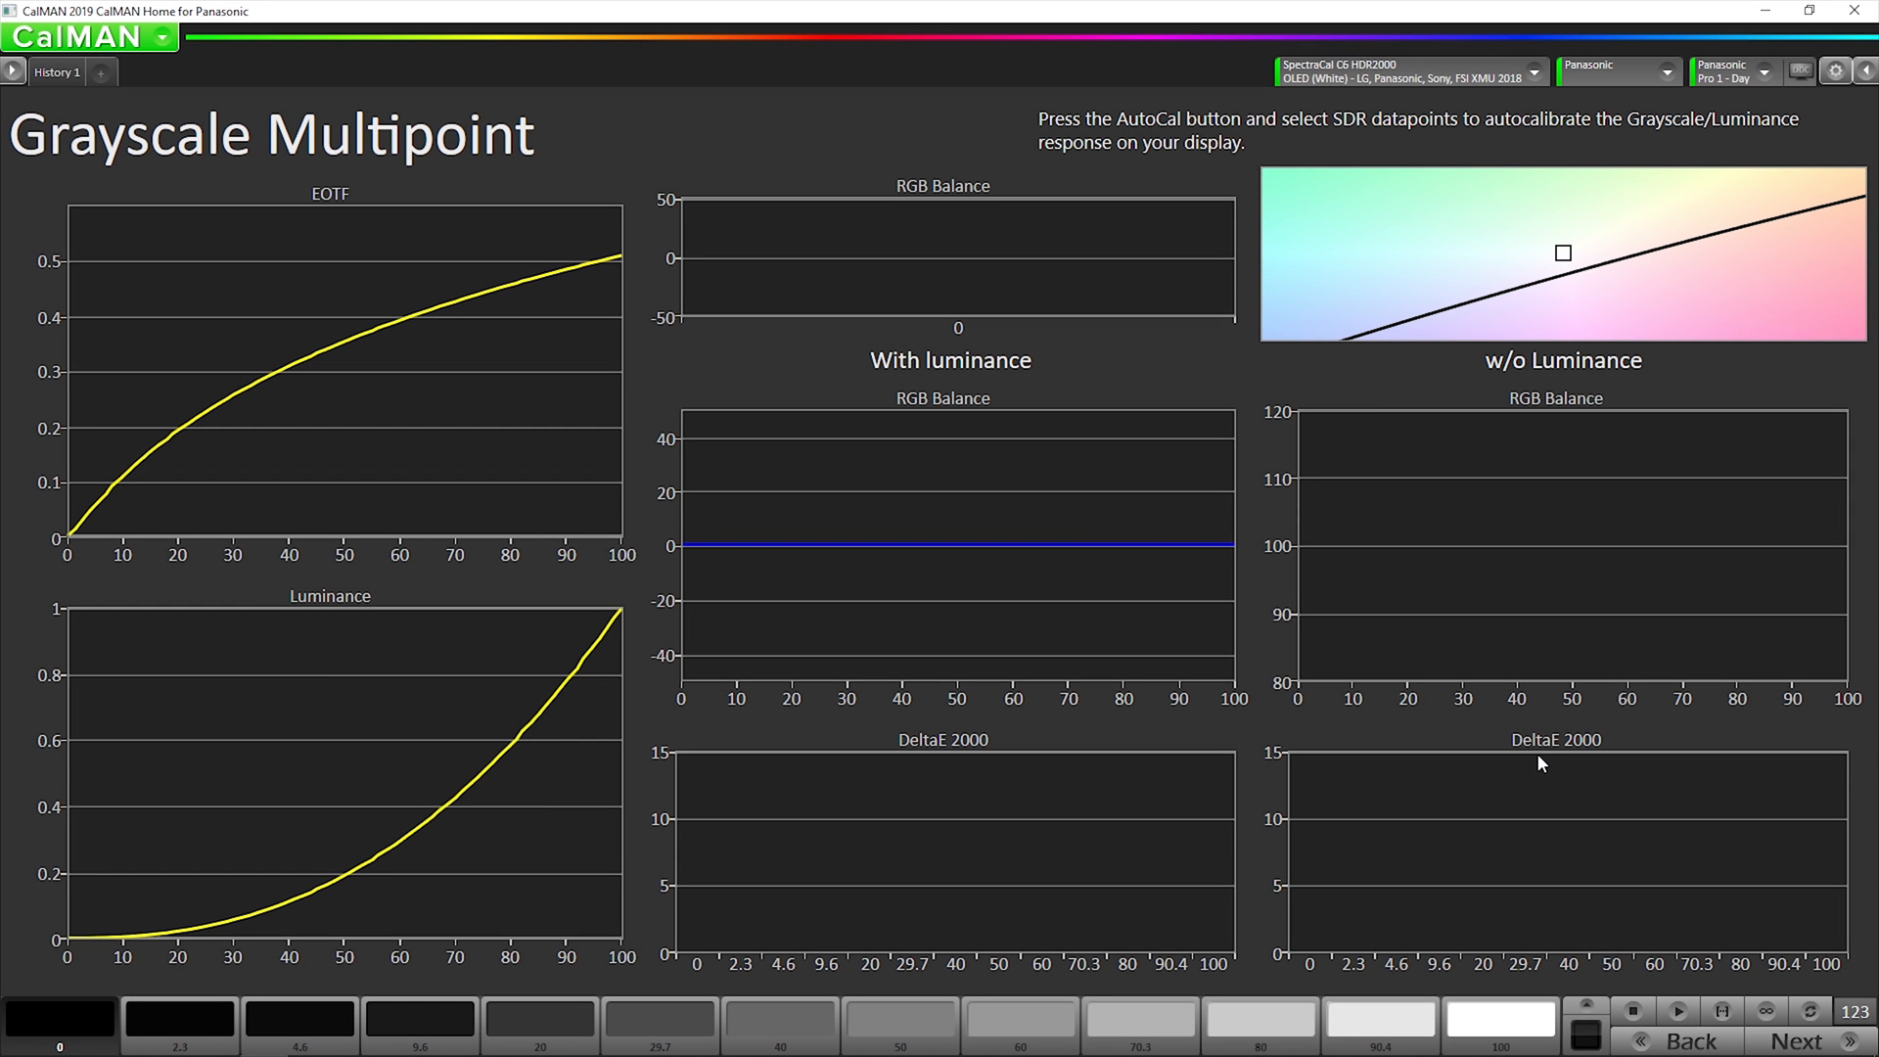
pyautogui.moveTo(1697, 297)
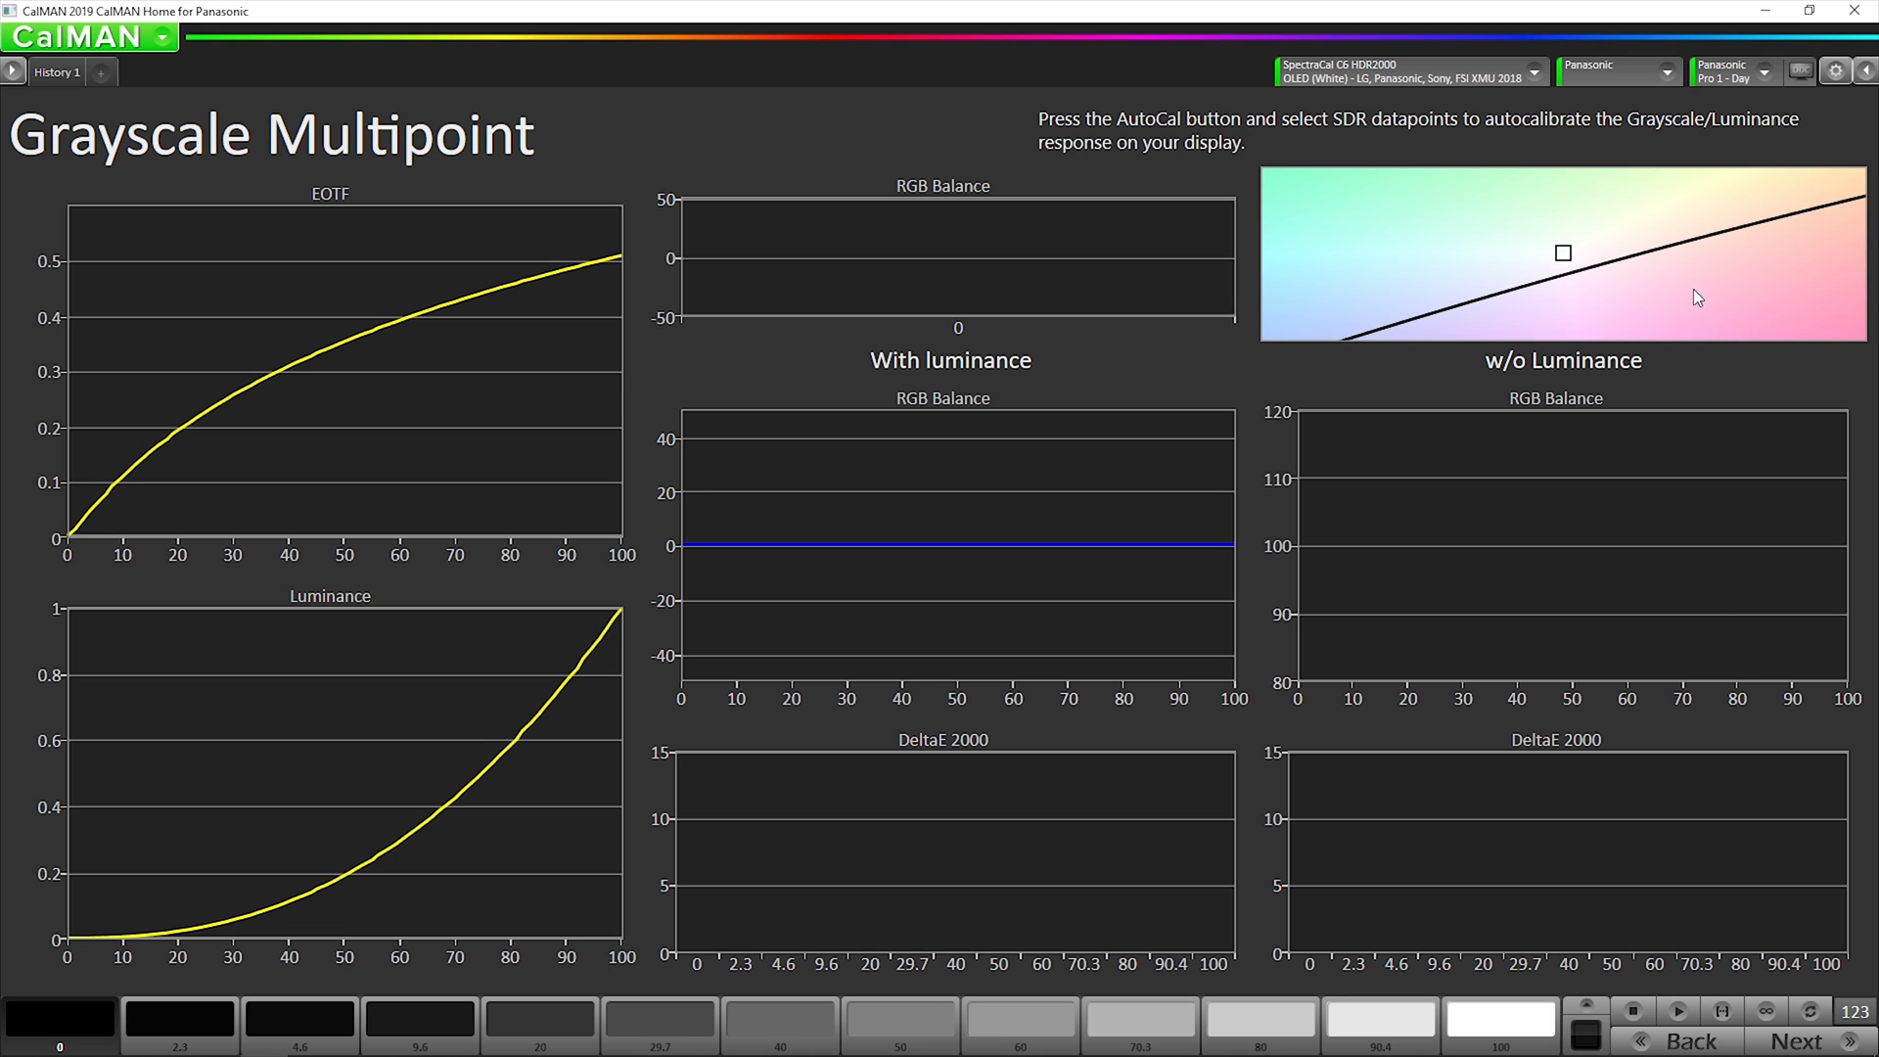
pyautogui.moveTo(1835, 69)
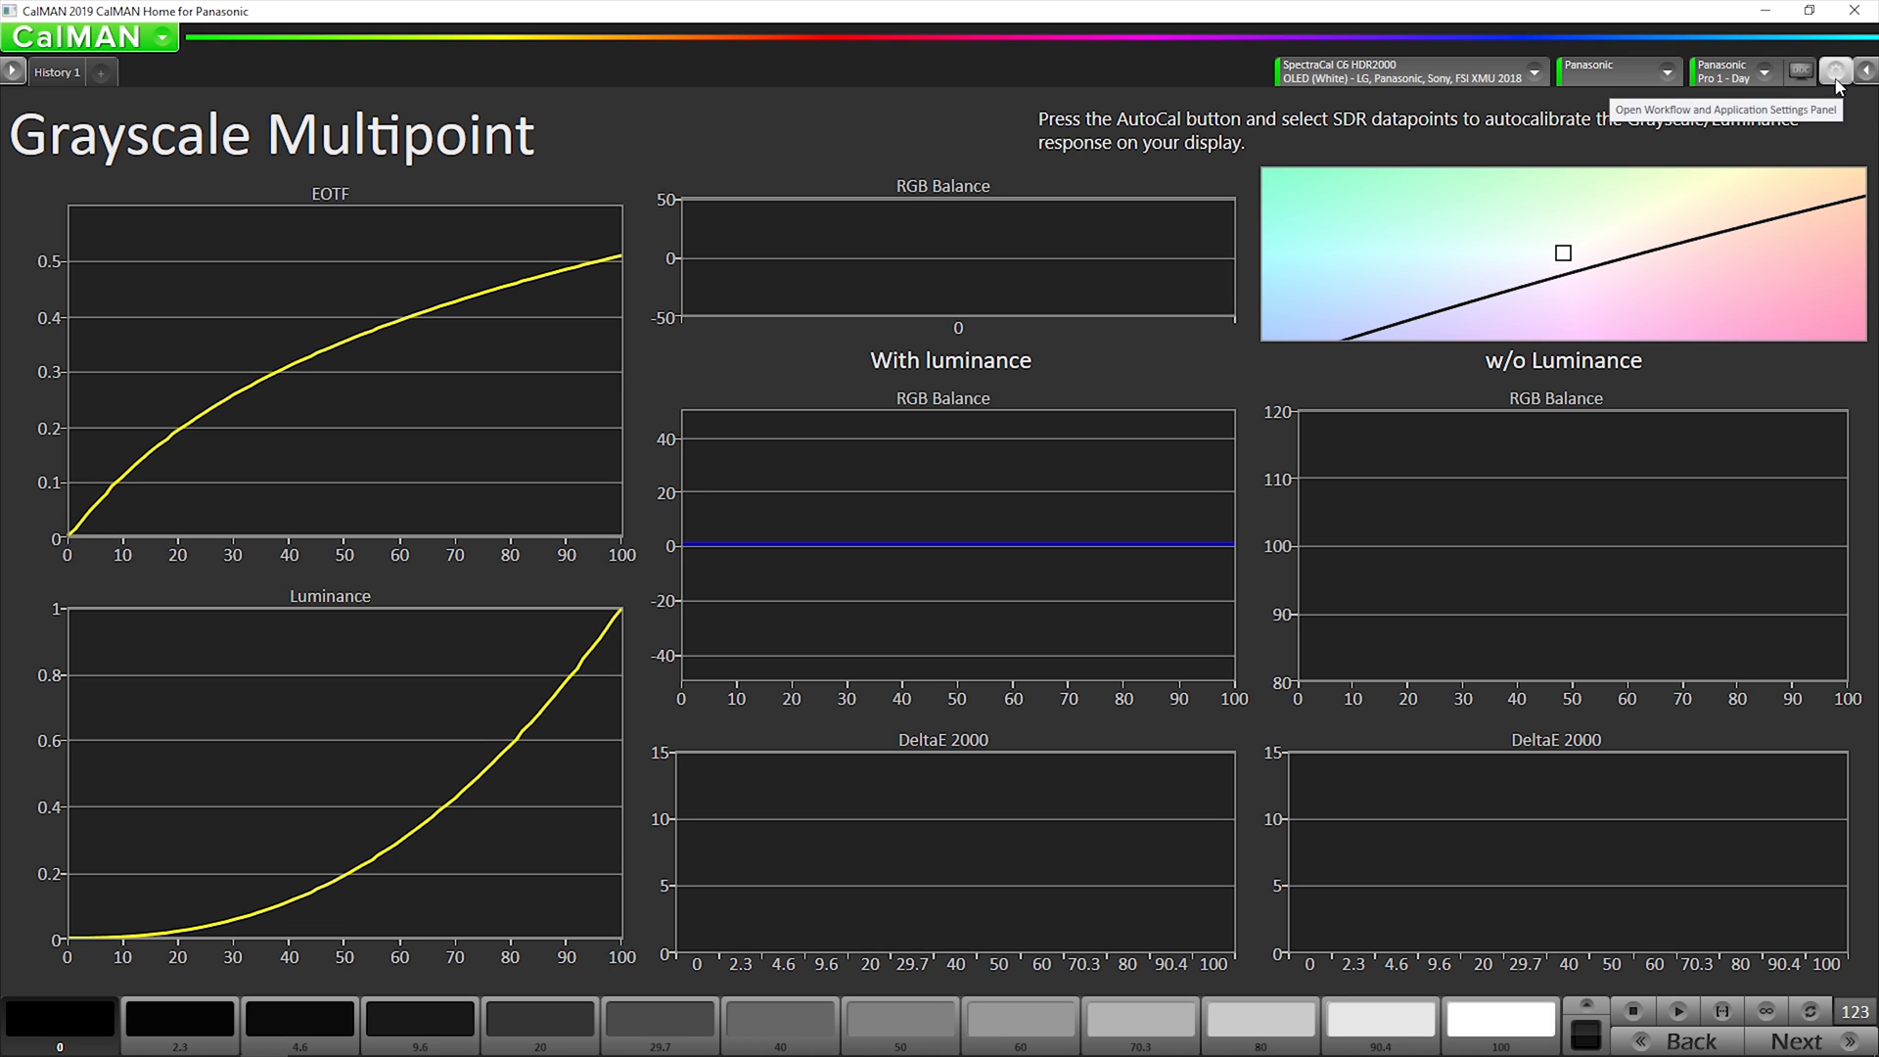
# Check the DeltaE formula, then start the 12-point SDR grayscale AutoCal with a 0.5 DeltaE target
pyautogui.click(1835, 71)
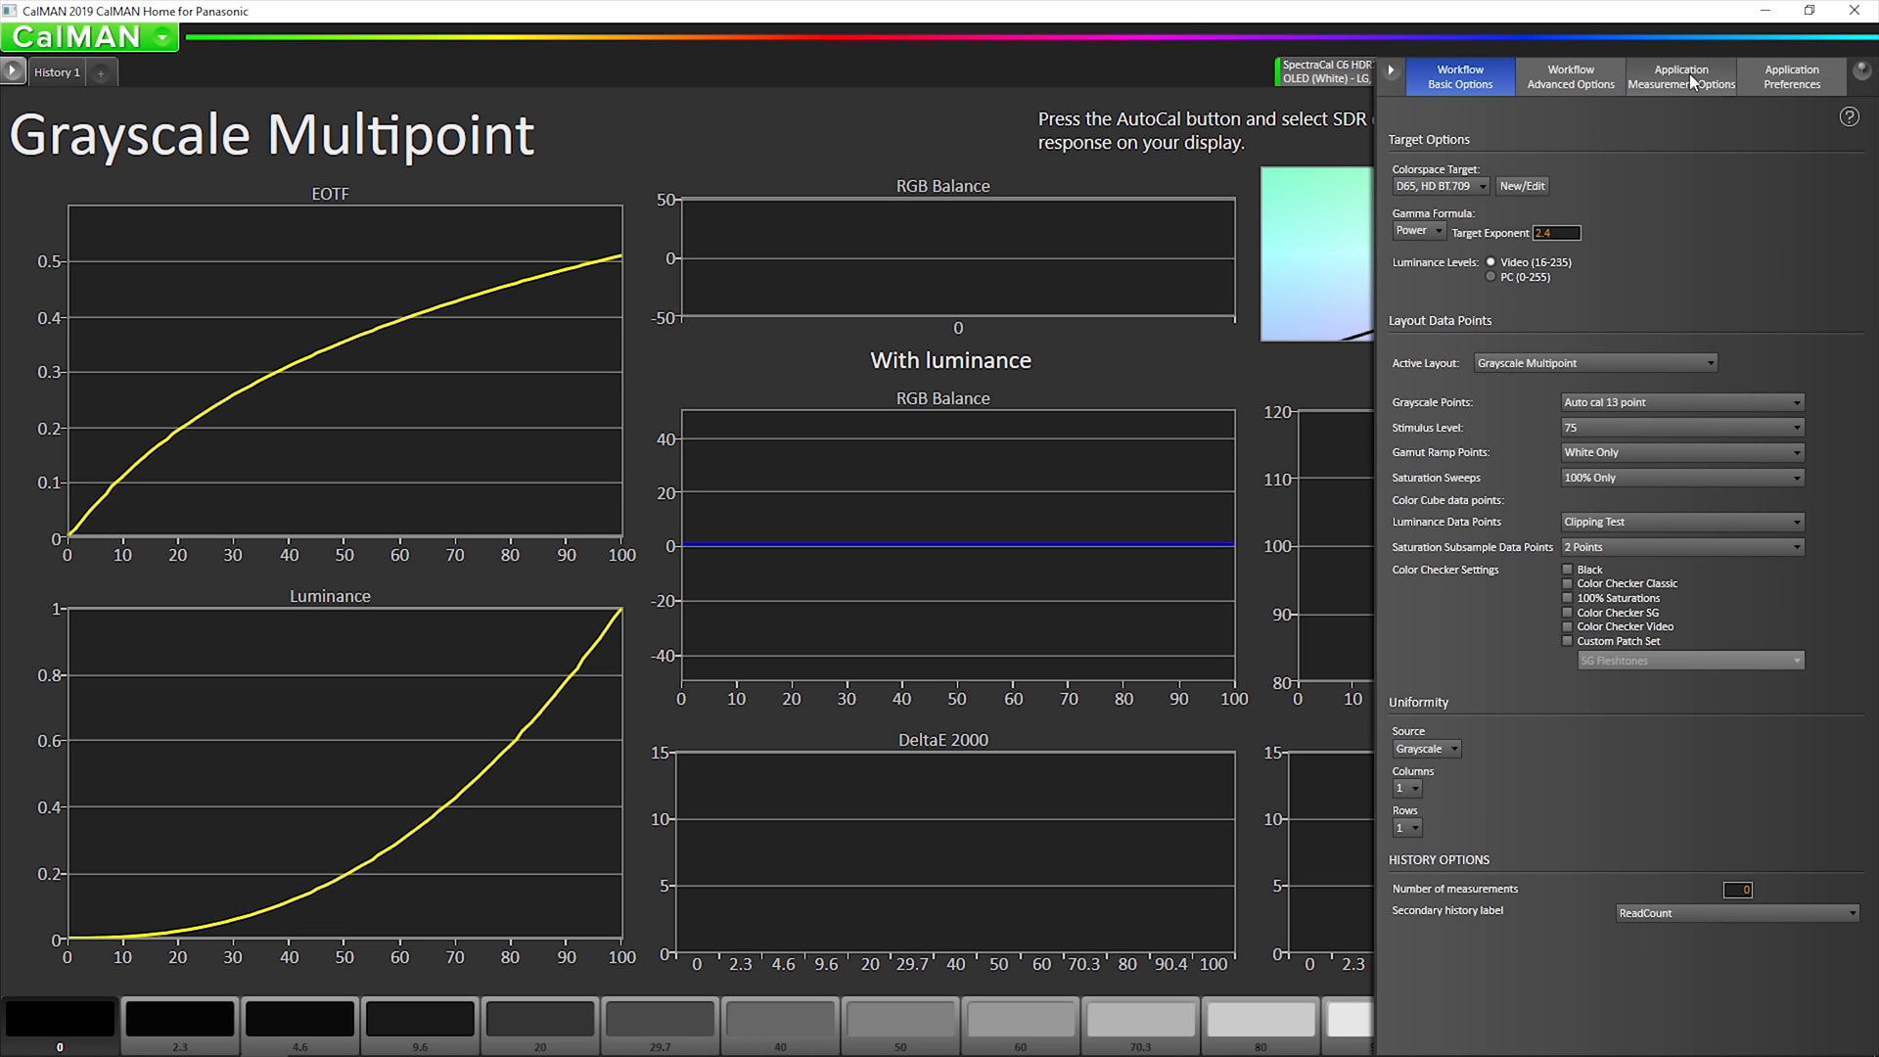
pyautogui.click(1680, 76)
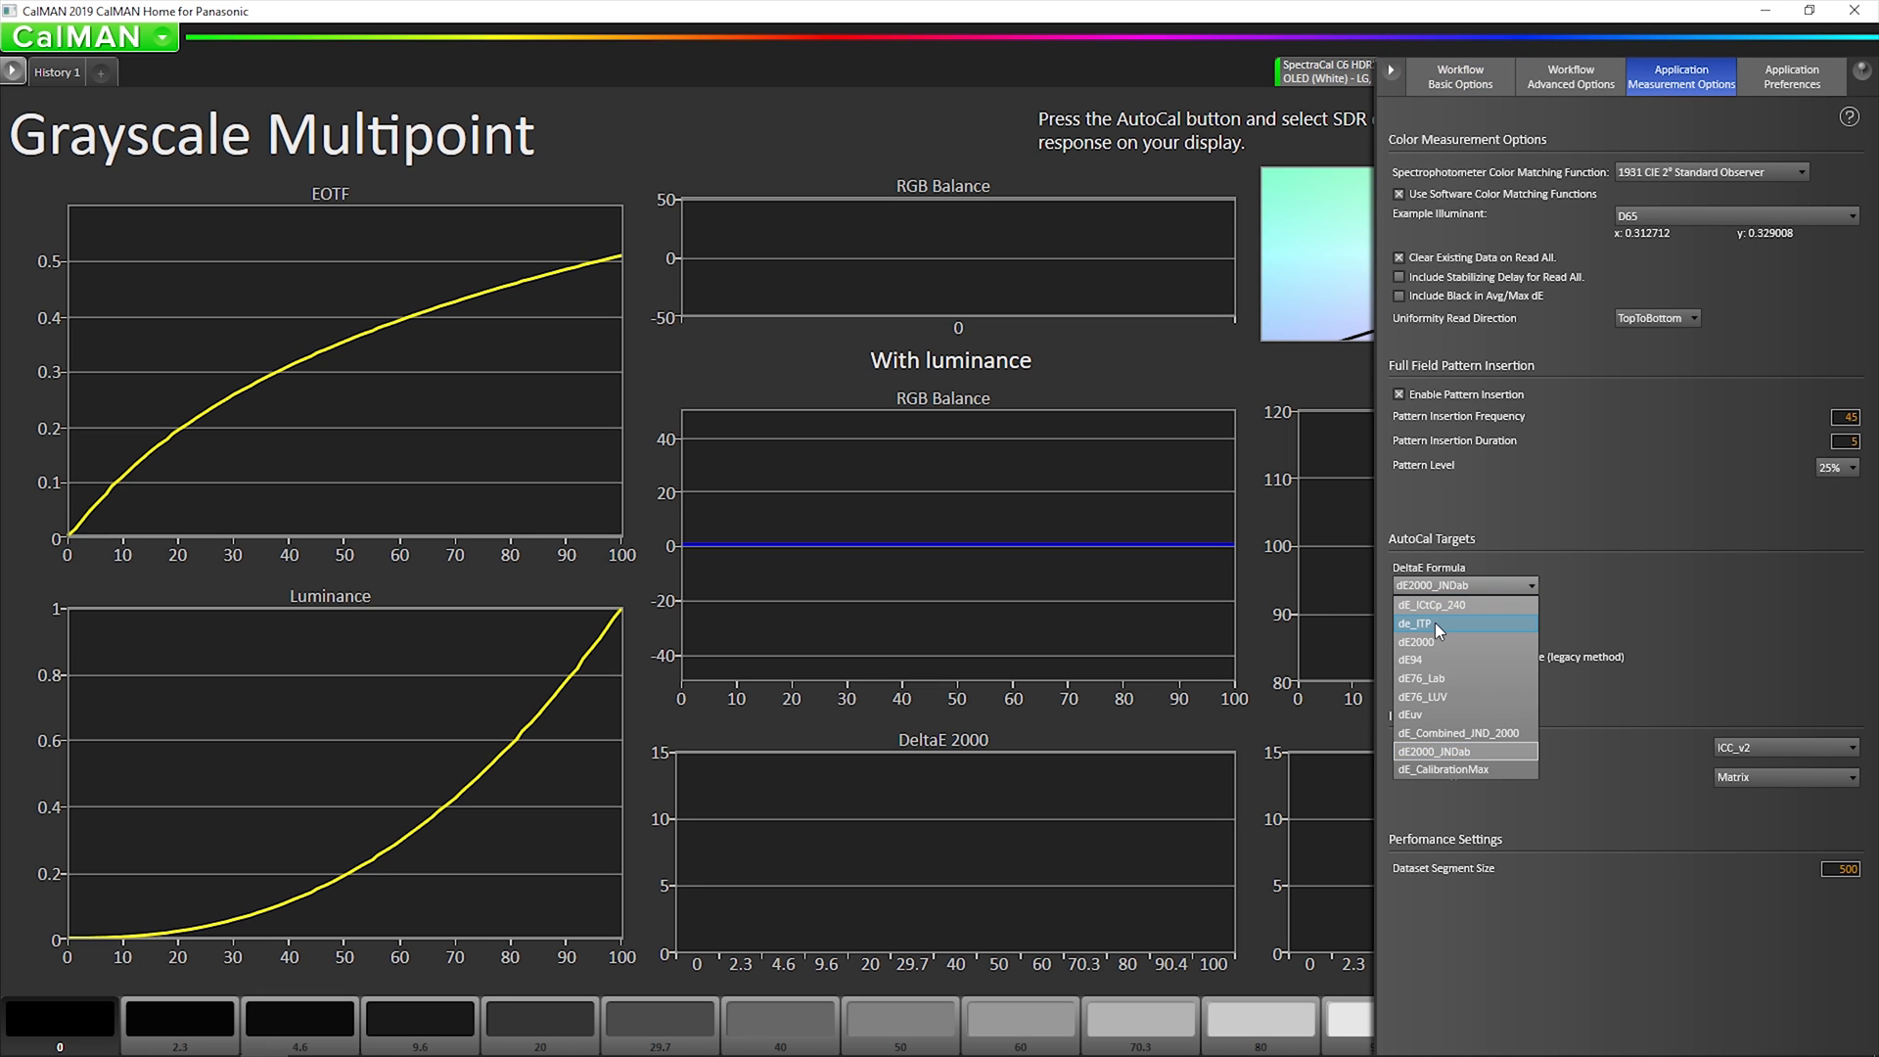
pyautogui.click(1431, 623)
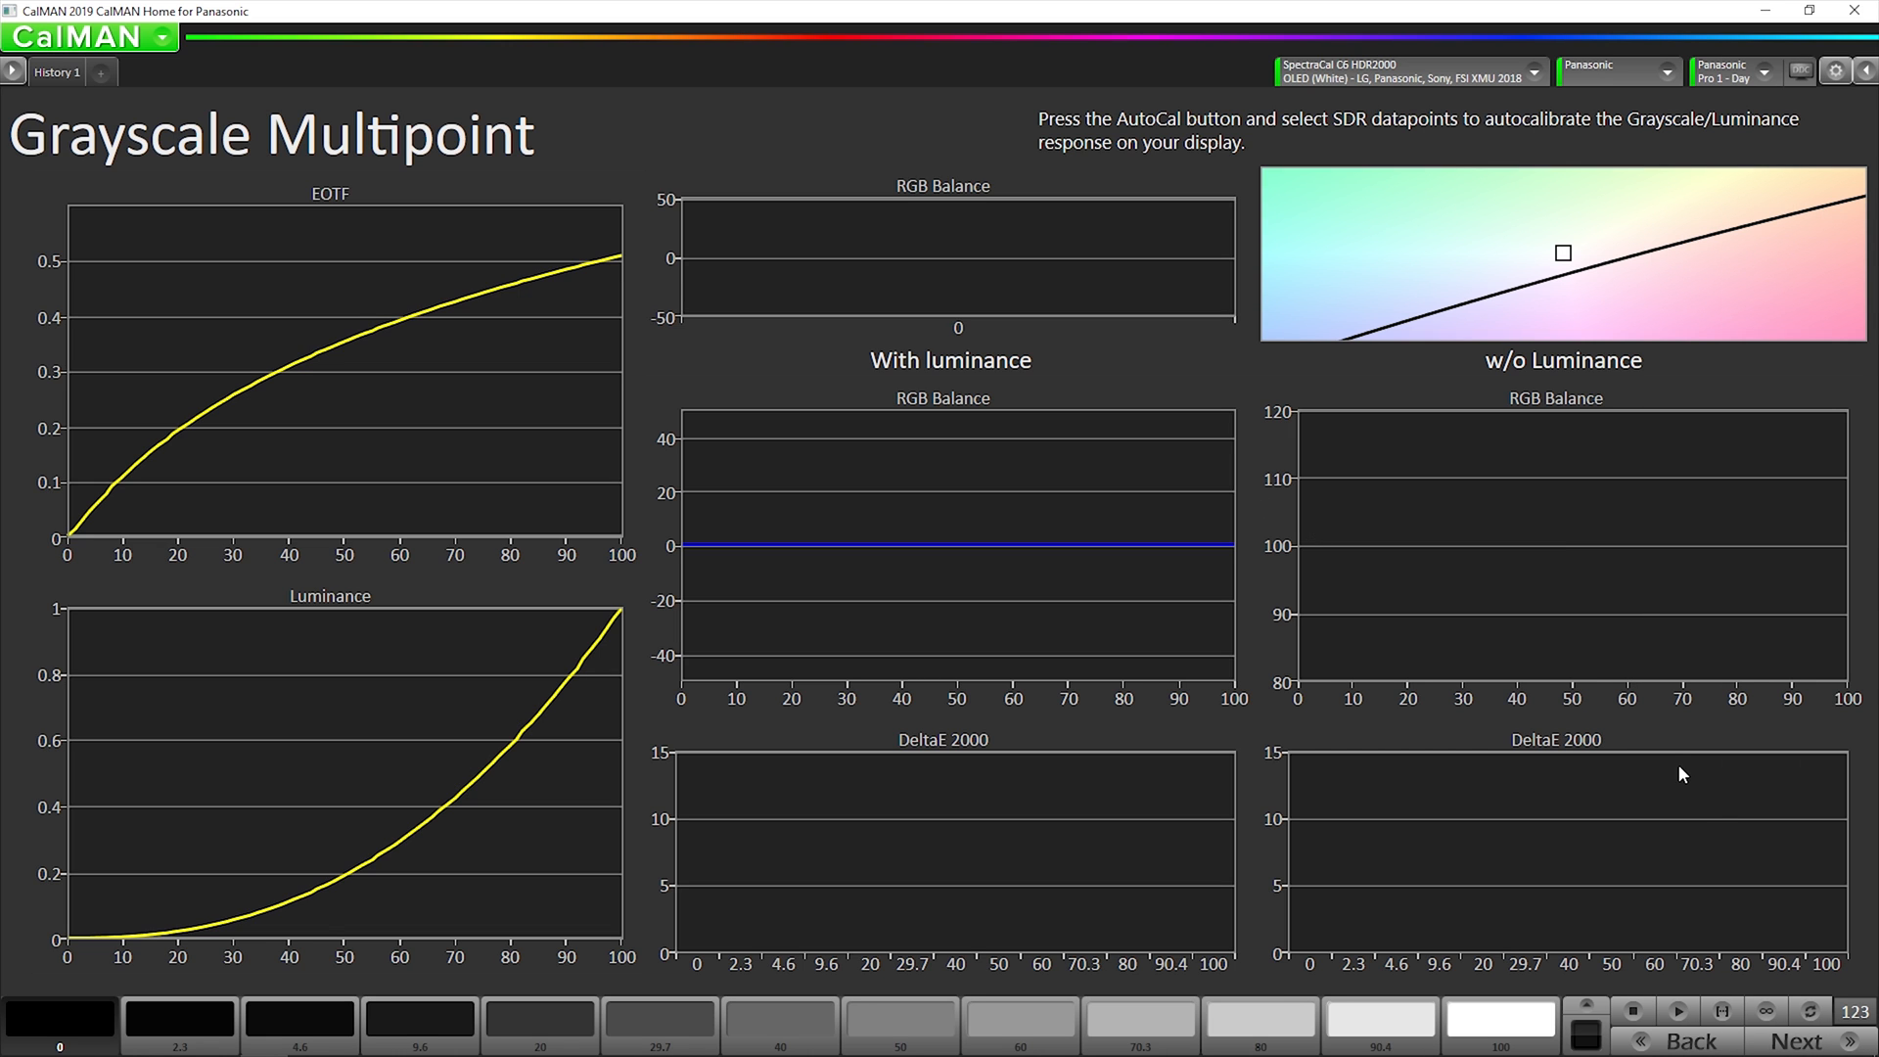
pyautogui.click(1810, 1010)
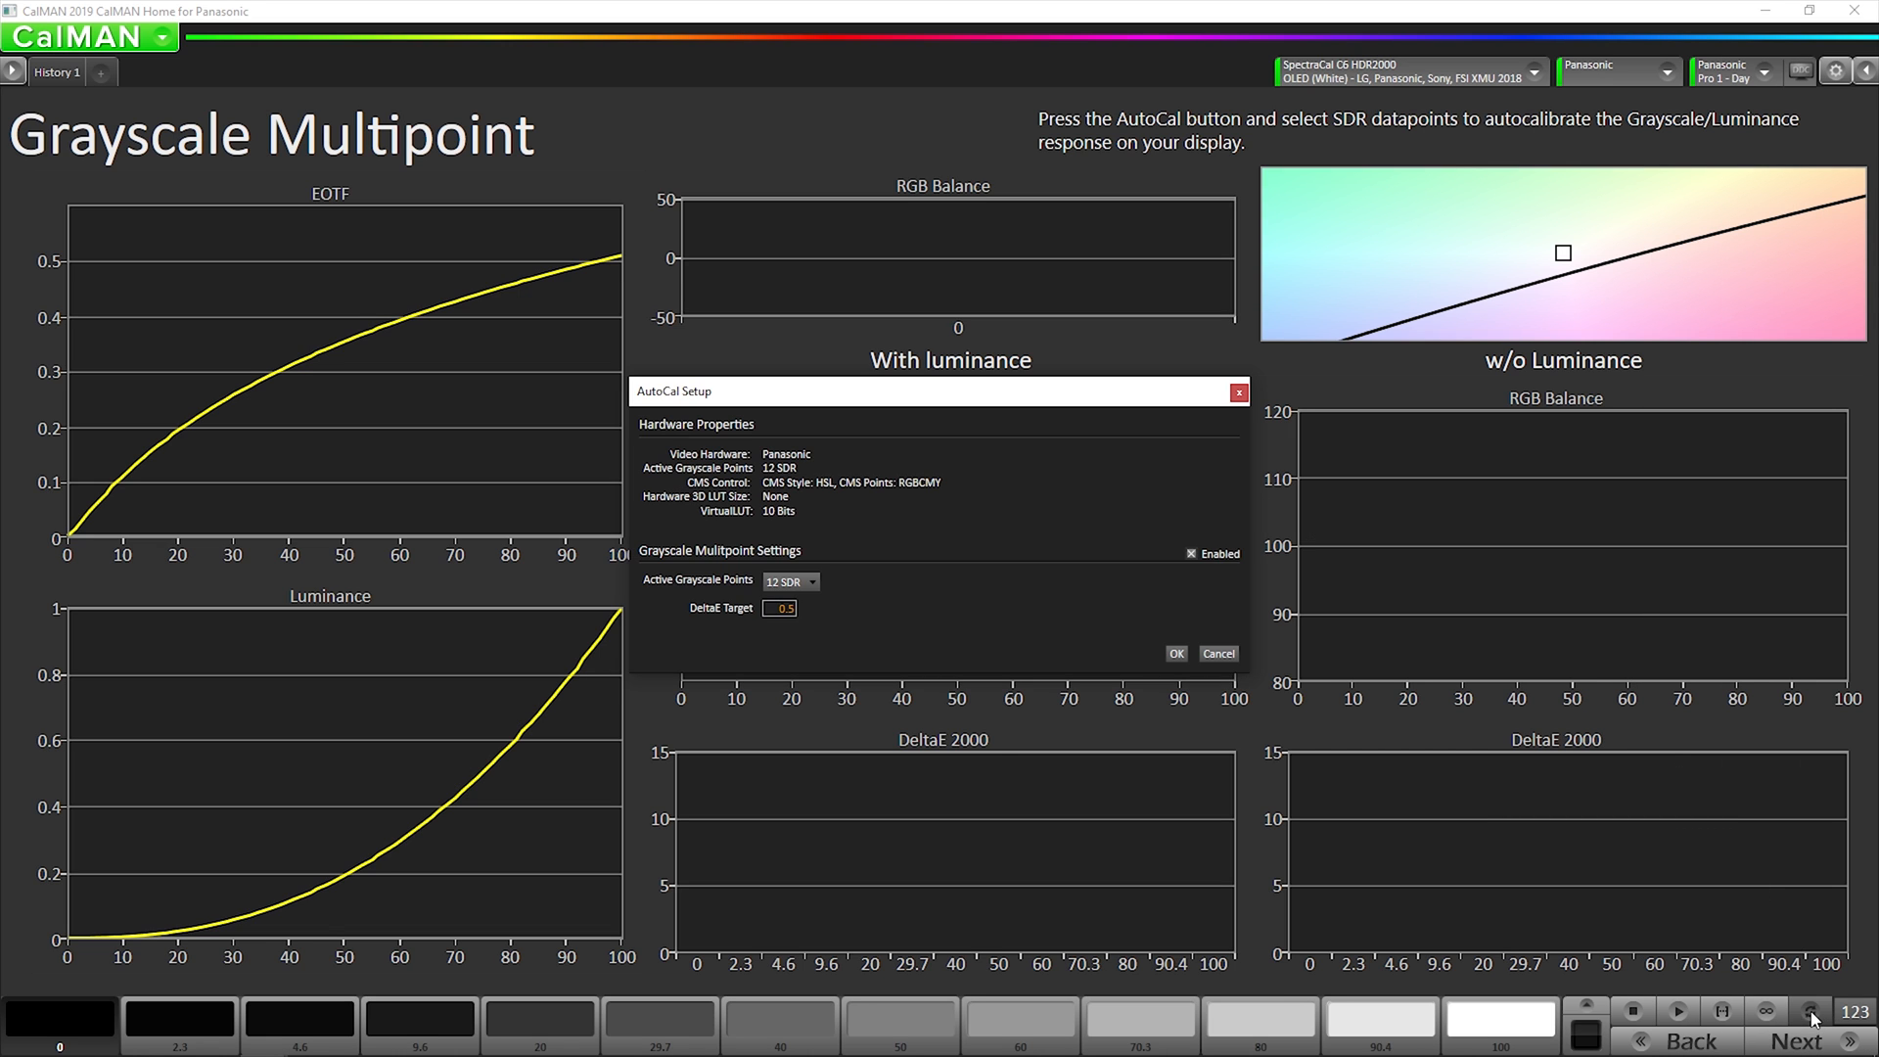
pyautogui.moveTo(790, 582)
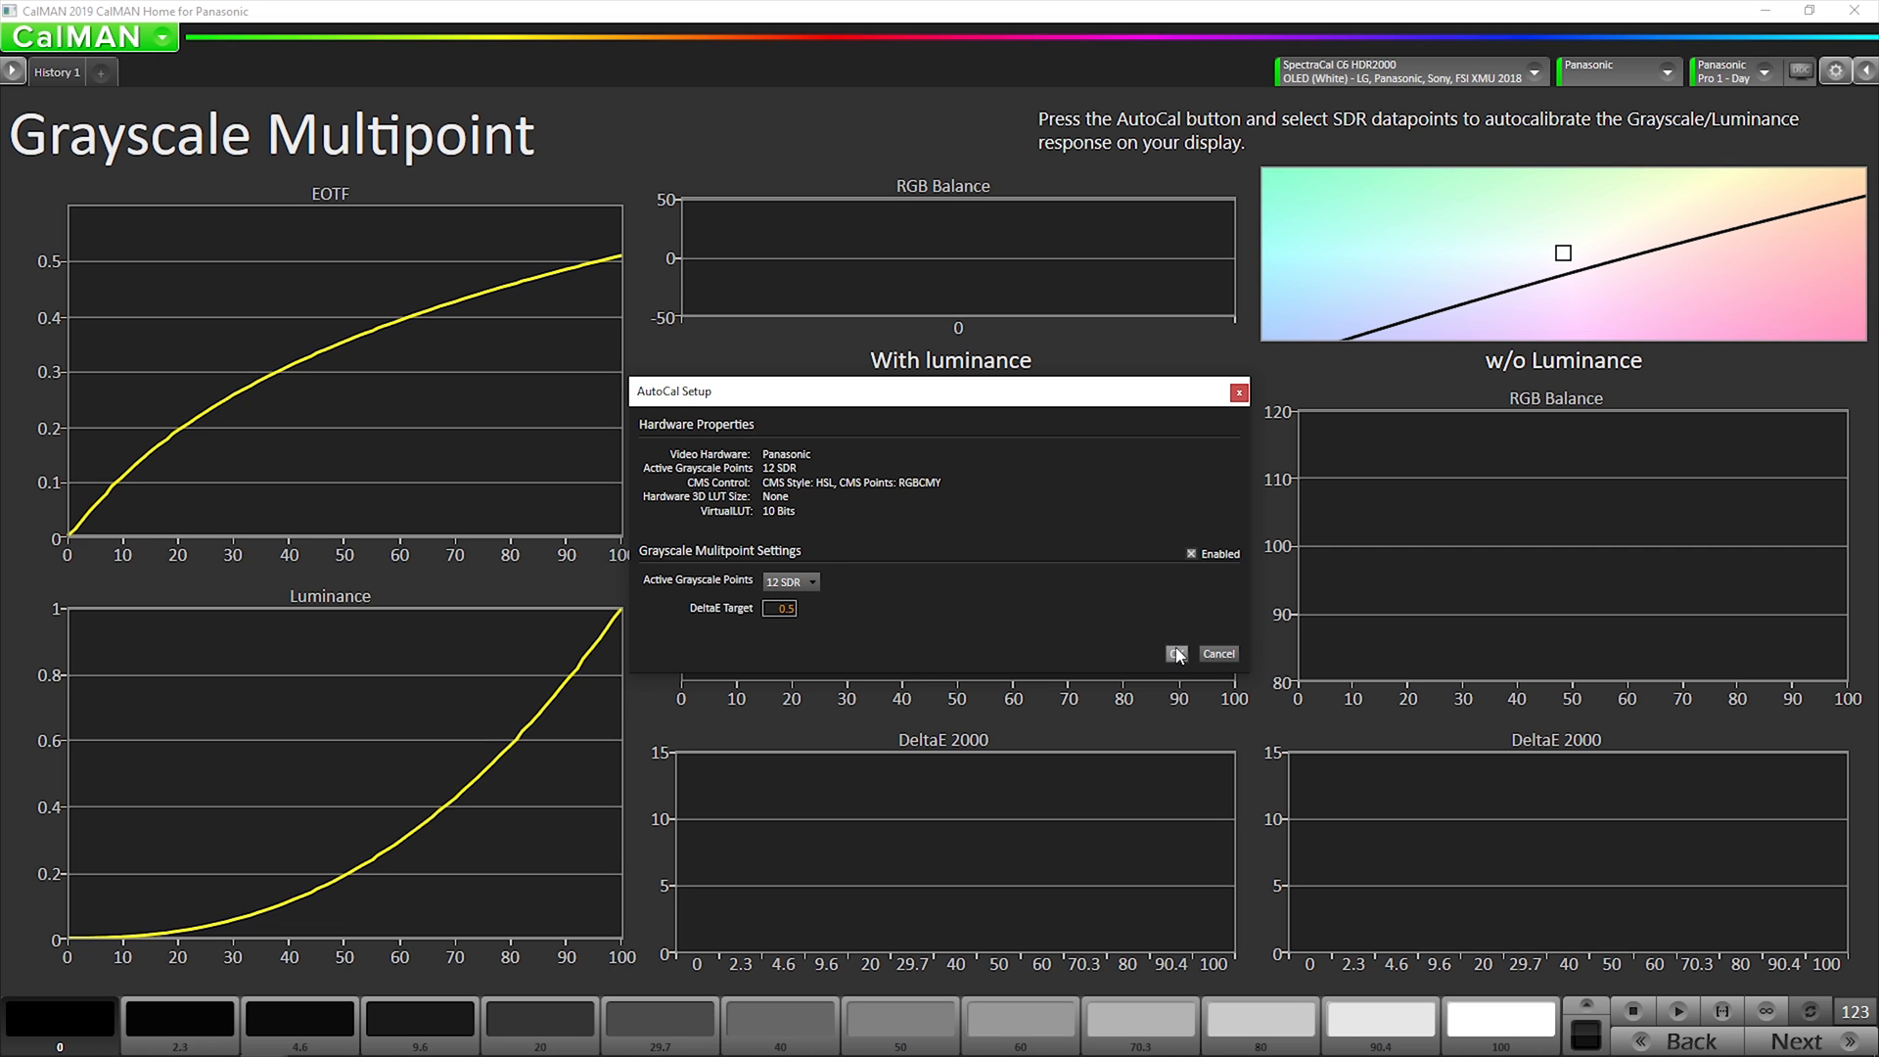
pyautogui.click(1175, 653)
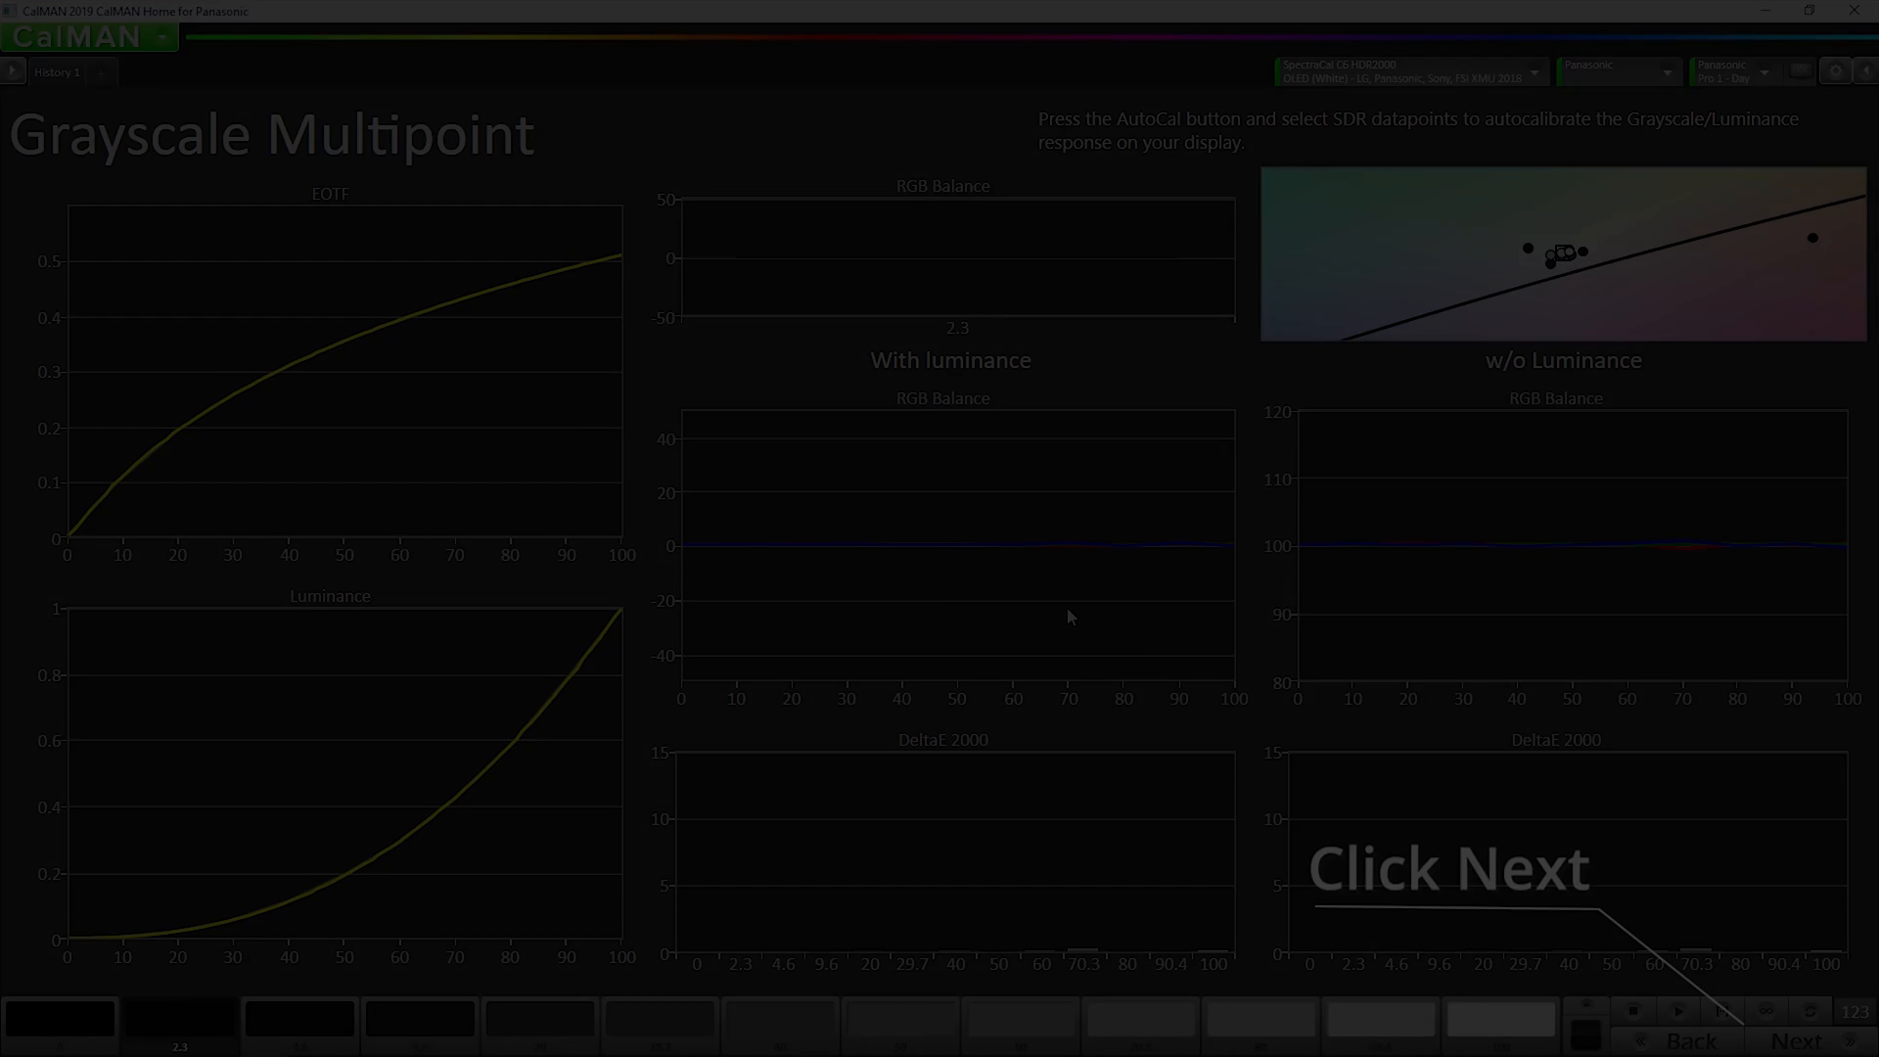
# Run the full gamut CMS AutoCal at 75% saturation and dismiss its completion message
pyautogui.click(1793, 1040)
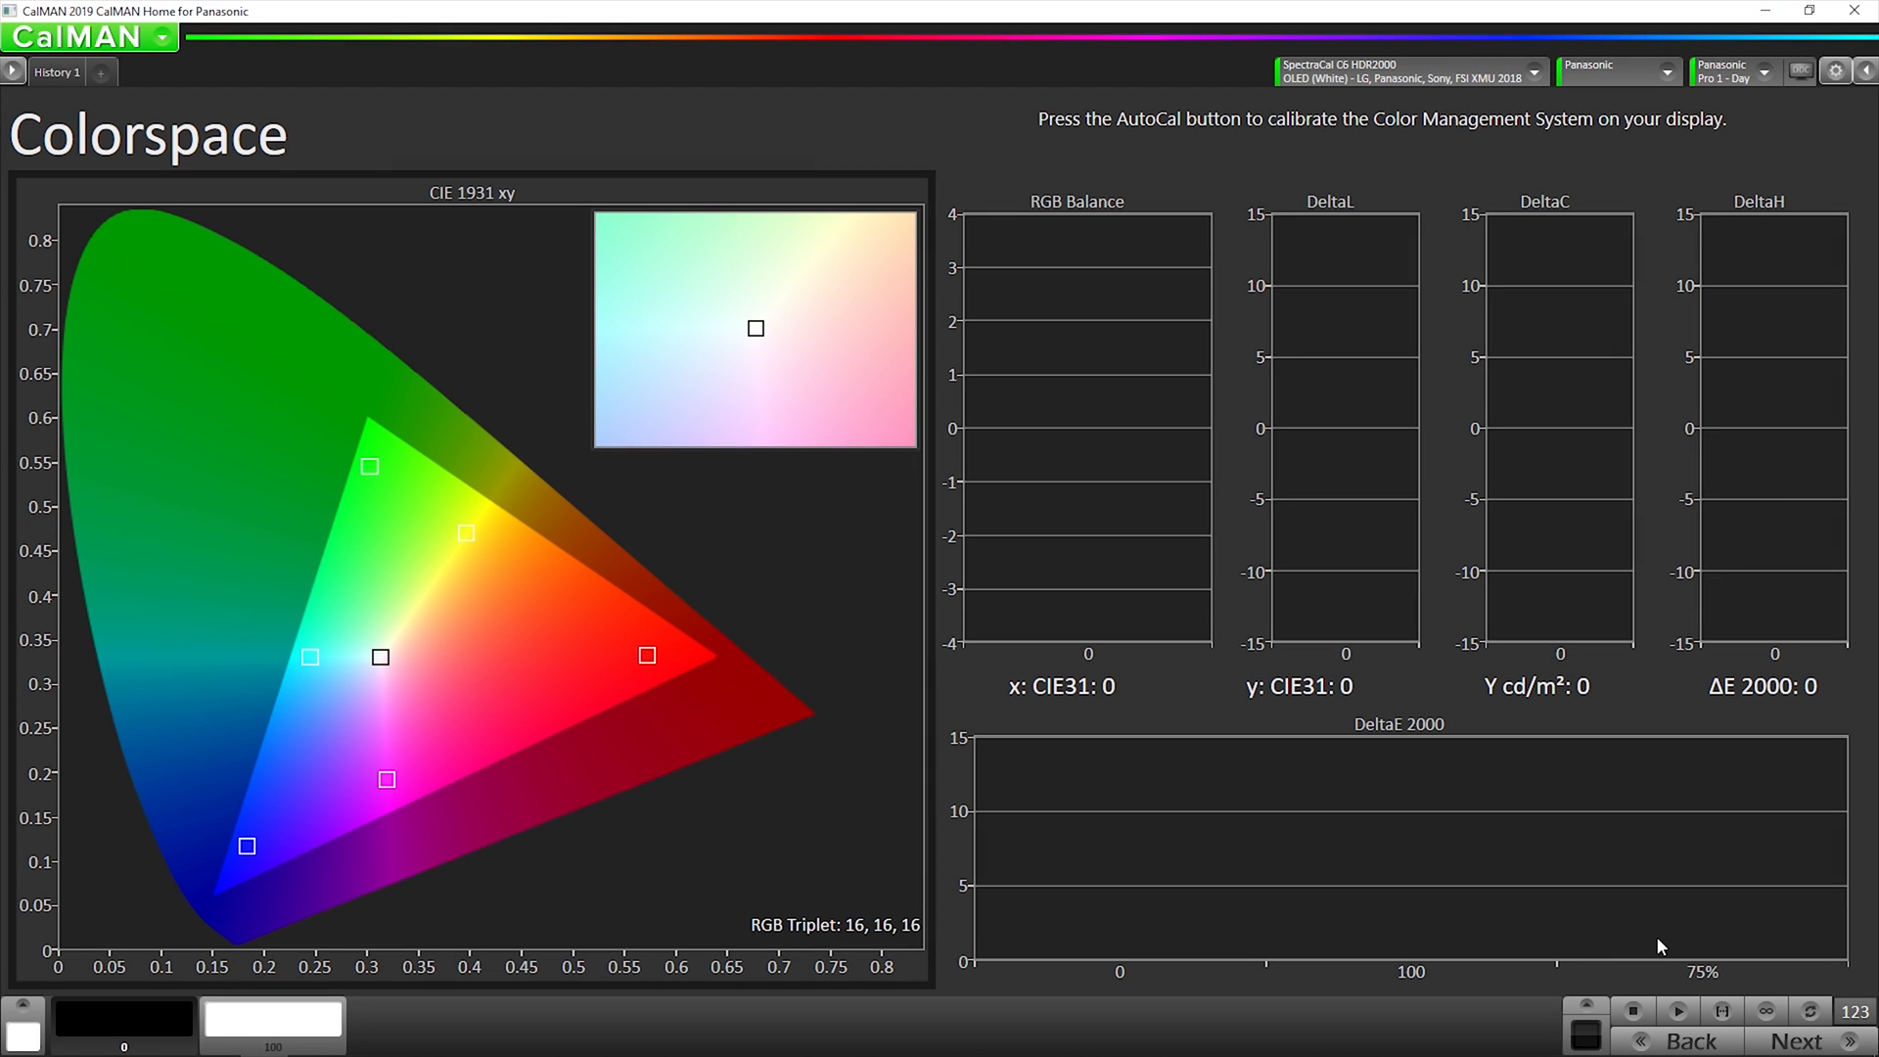
pyautogui.moveTo(1818, 971)
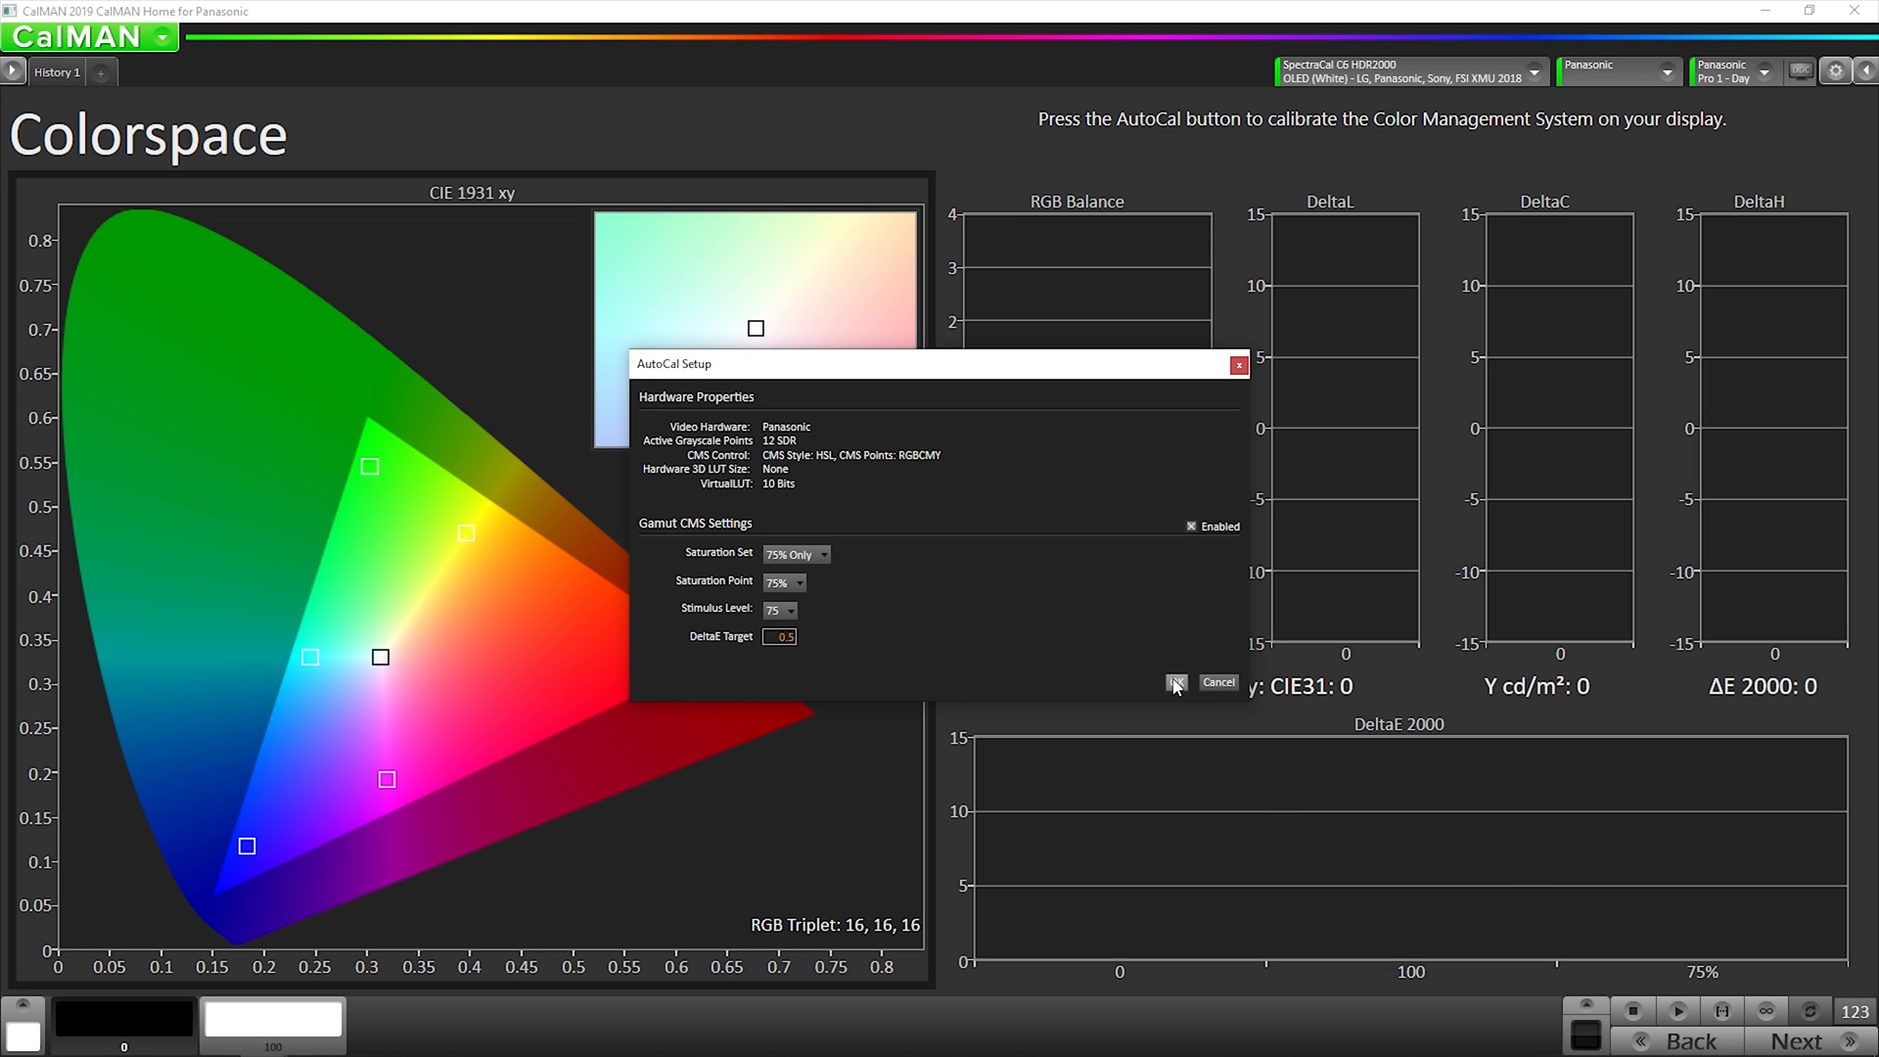
pyautogui.click(1175, 682)
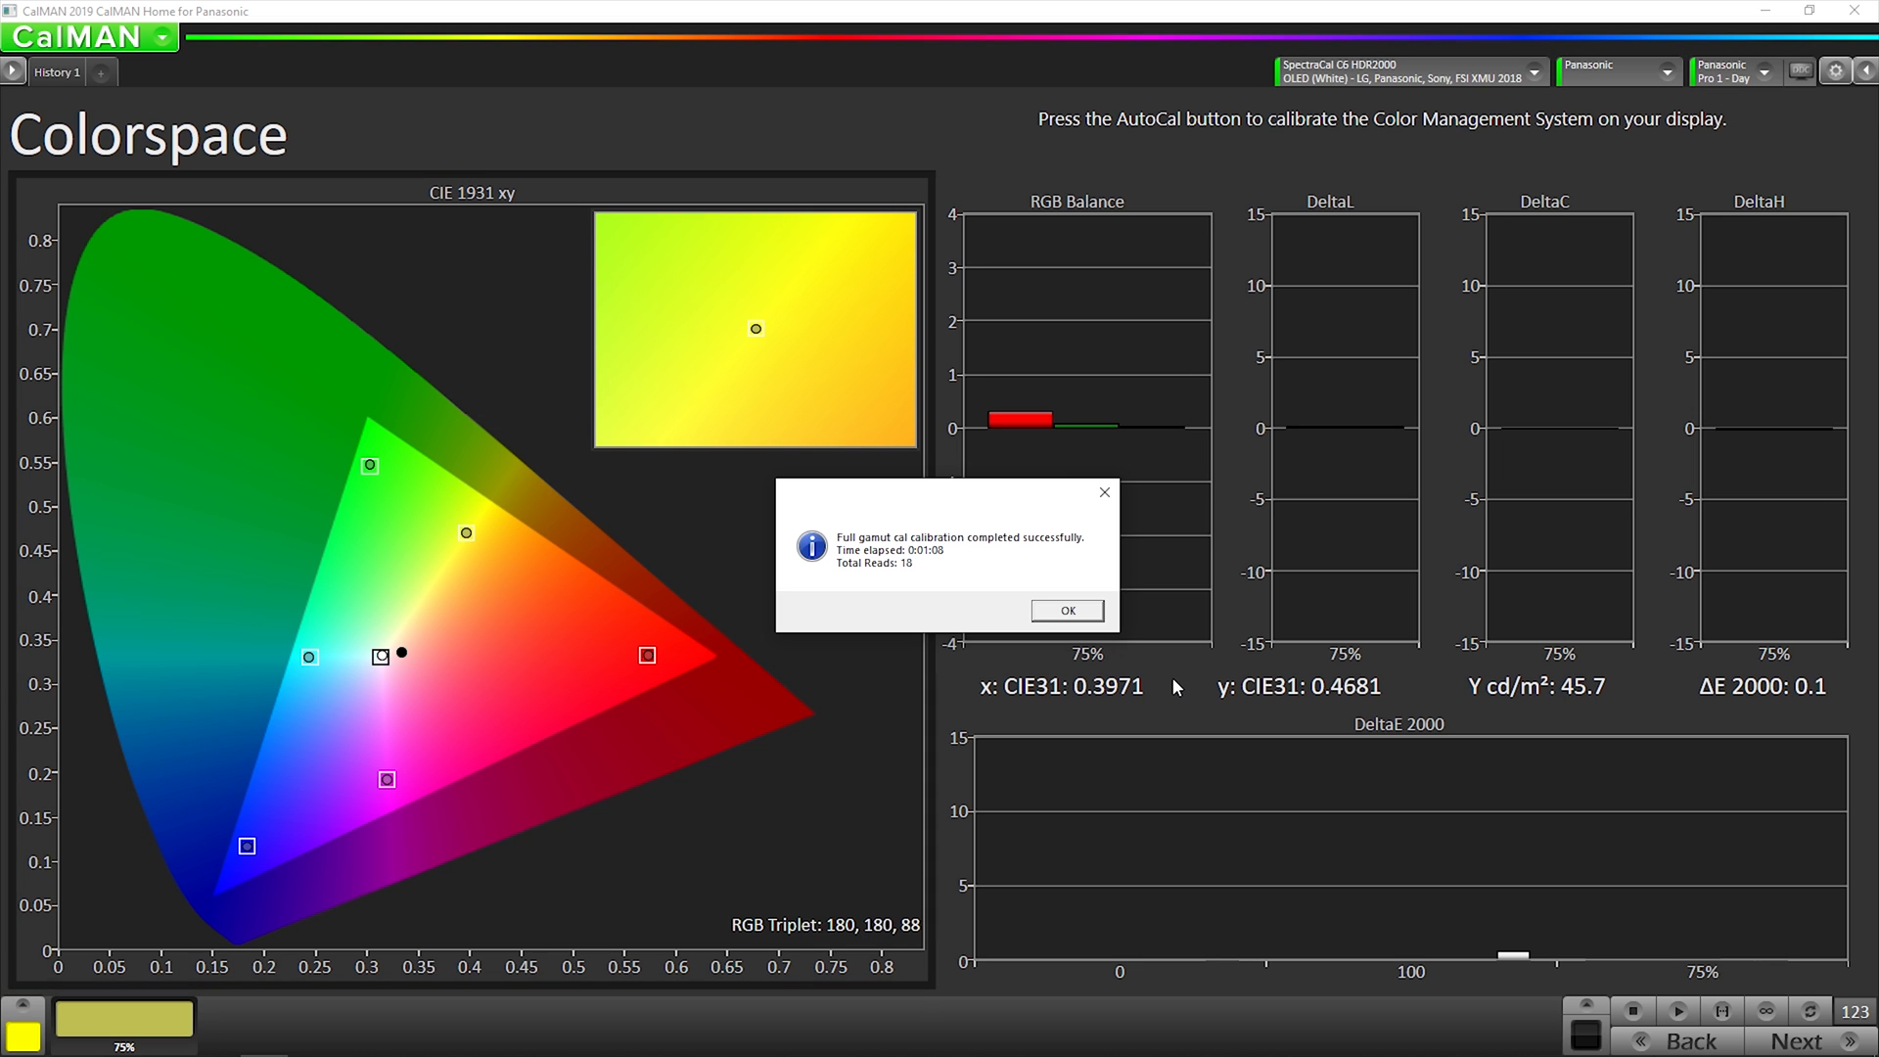
pyautogui.moveTo(1069, 611)
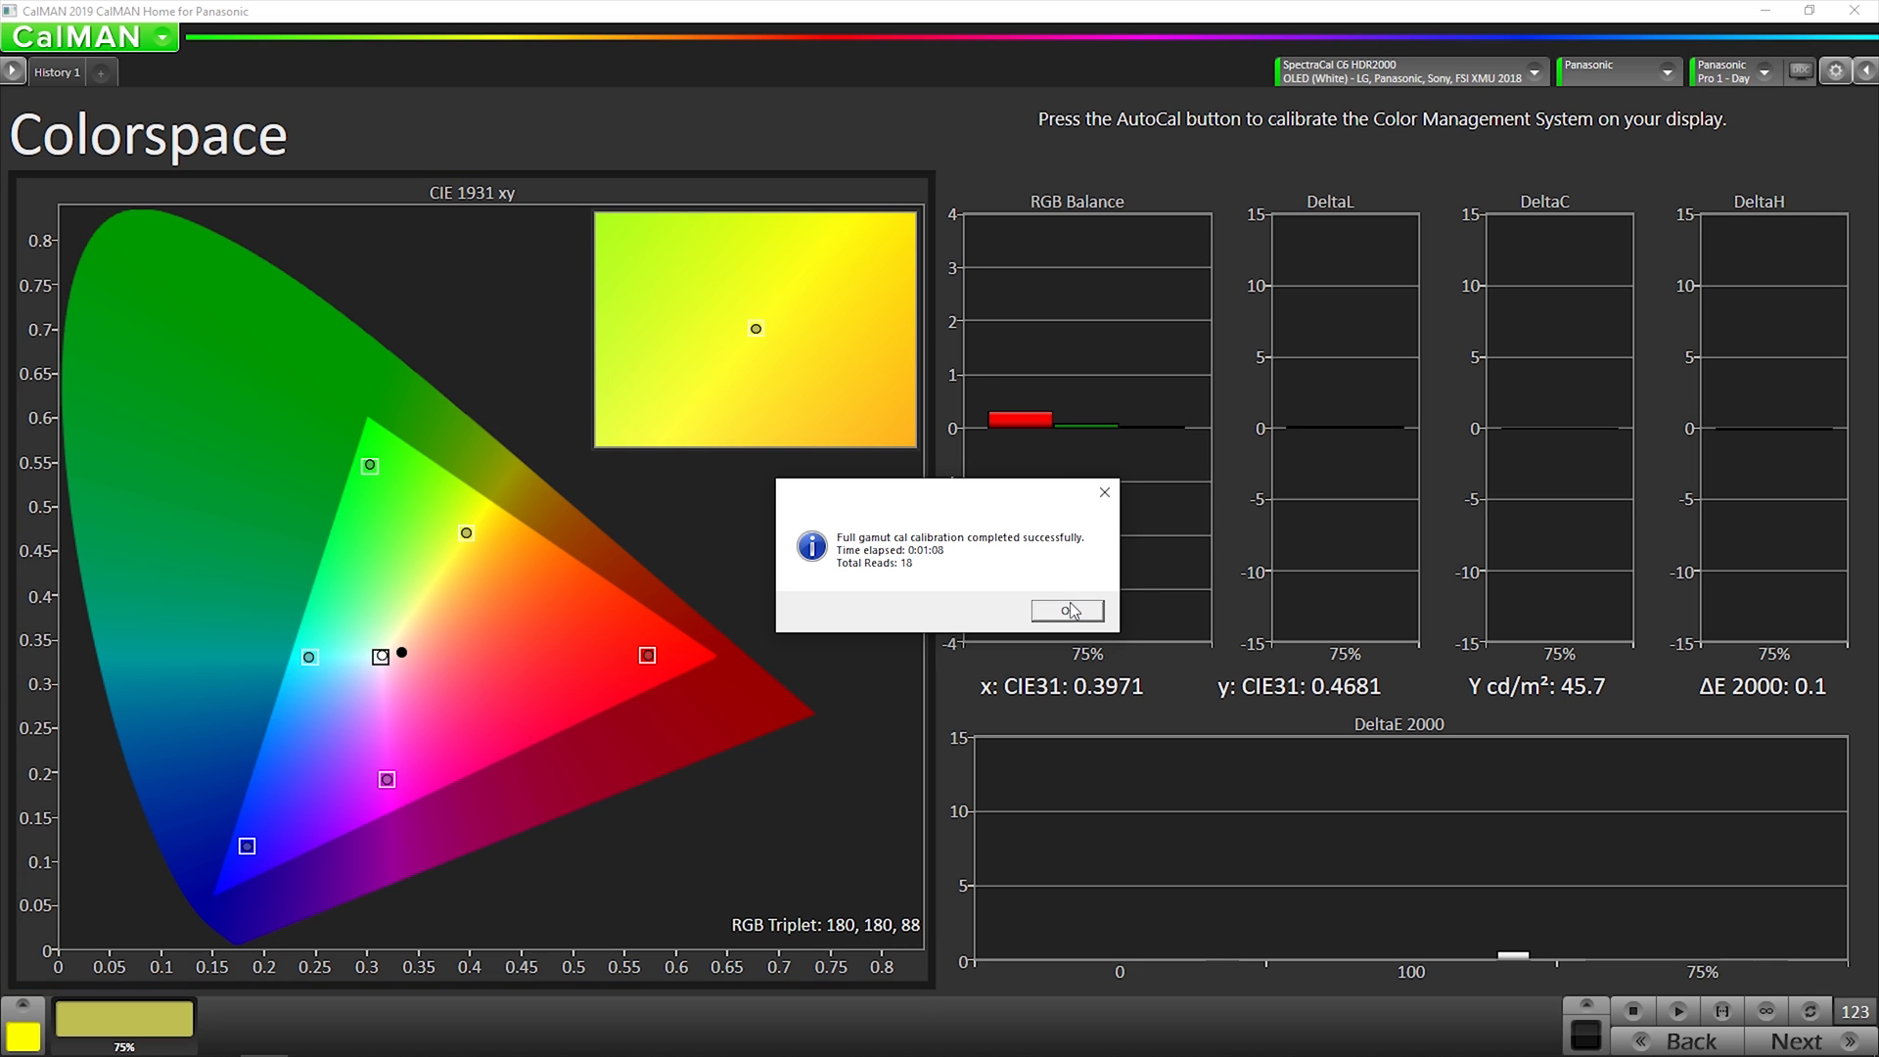
pyautogui.click(1066, 609)
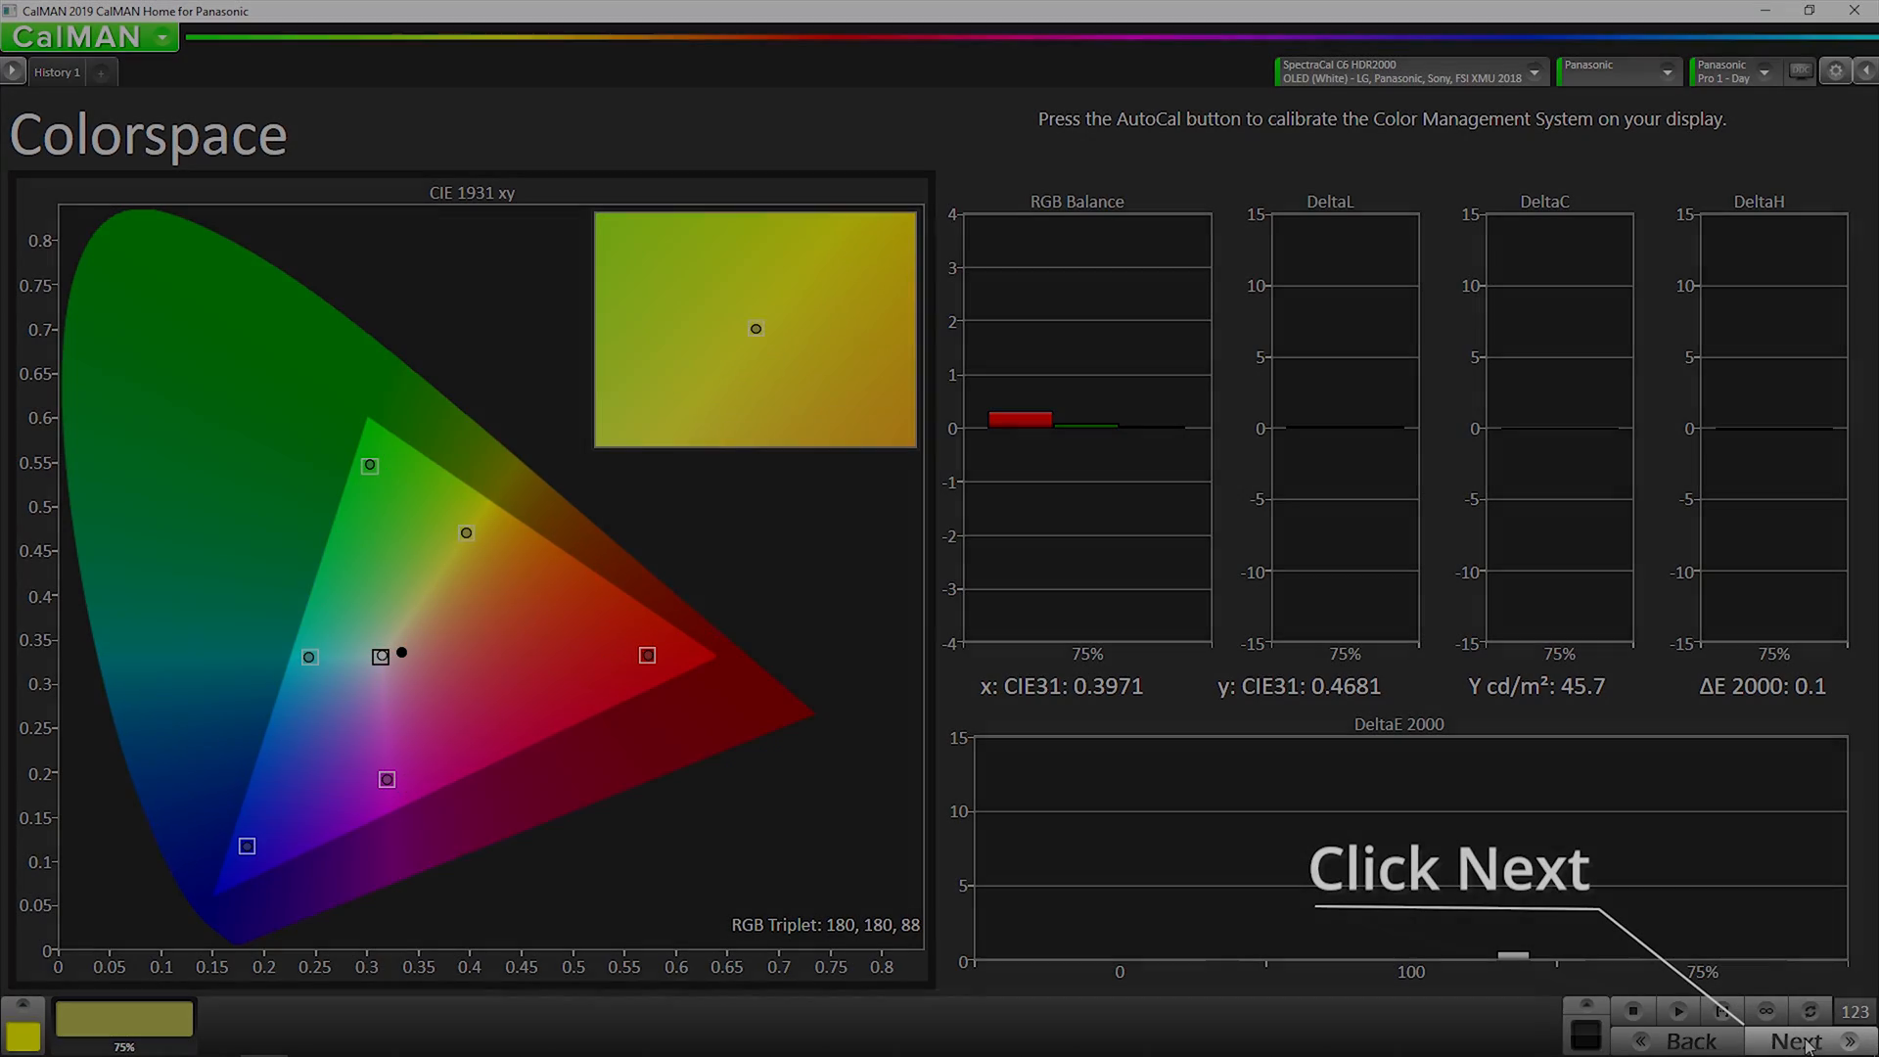
# On the Dynamic Range step, read the white clipping patch series from 100 upward
pyautogui.click(1793, 1040)
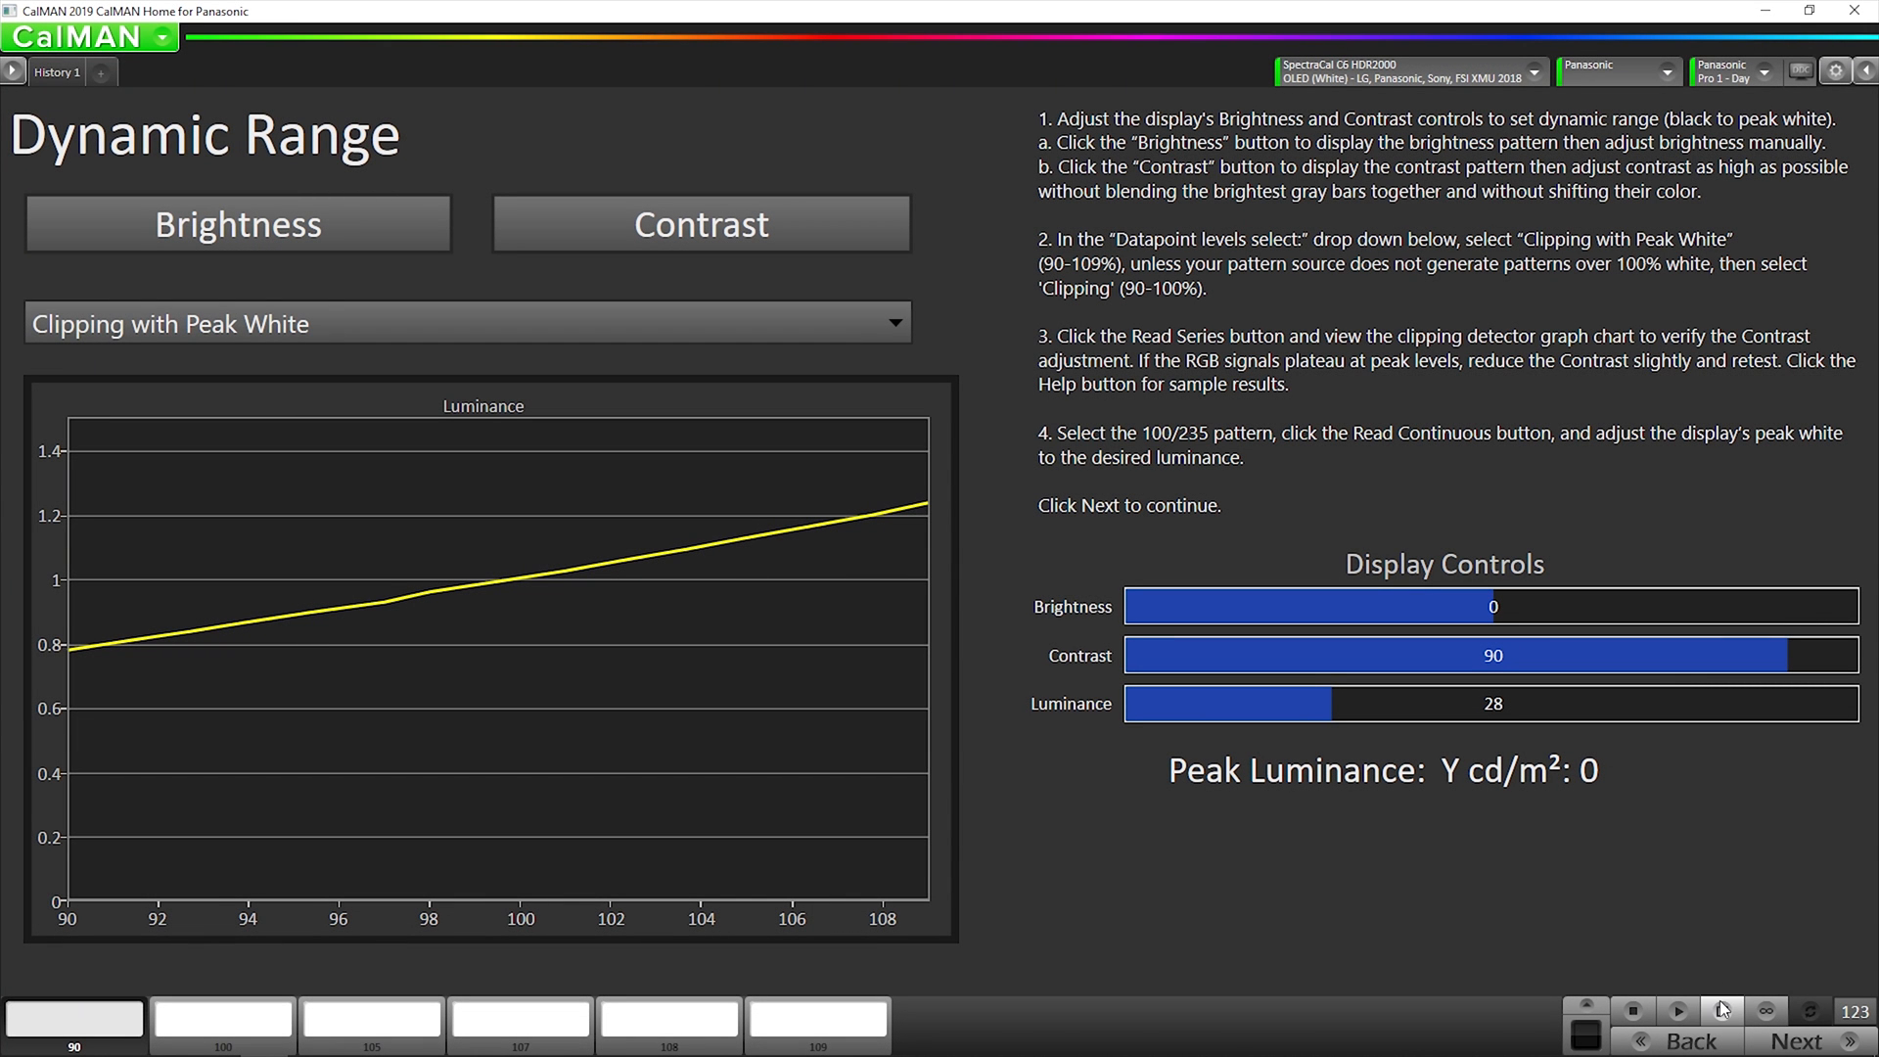
pyautogui.click(222, 1020)
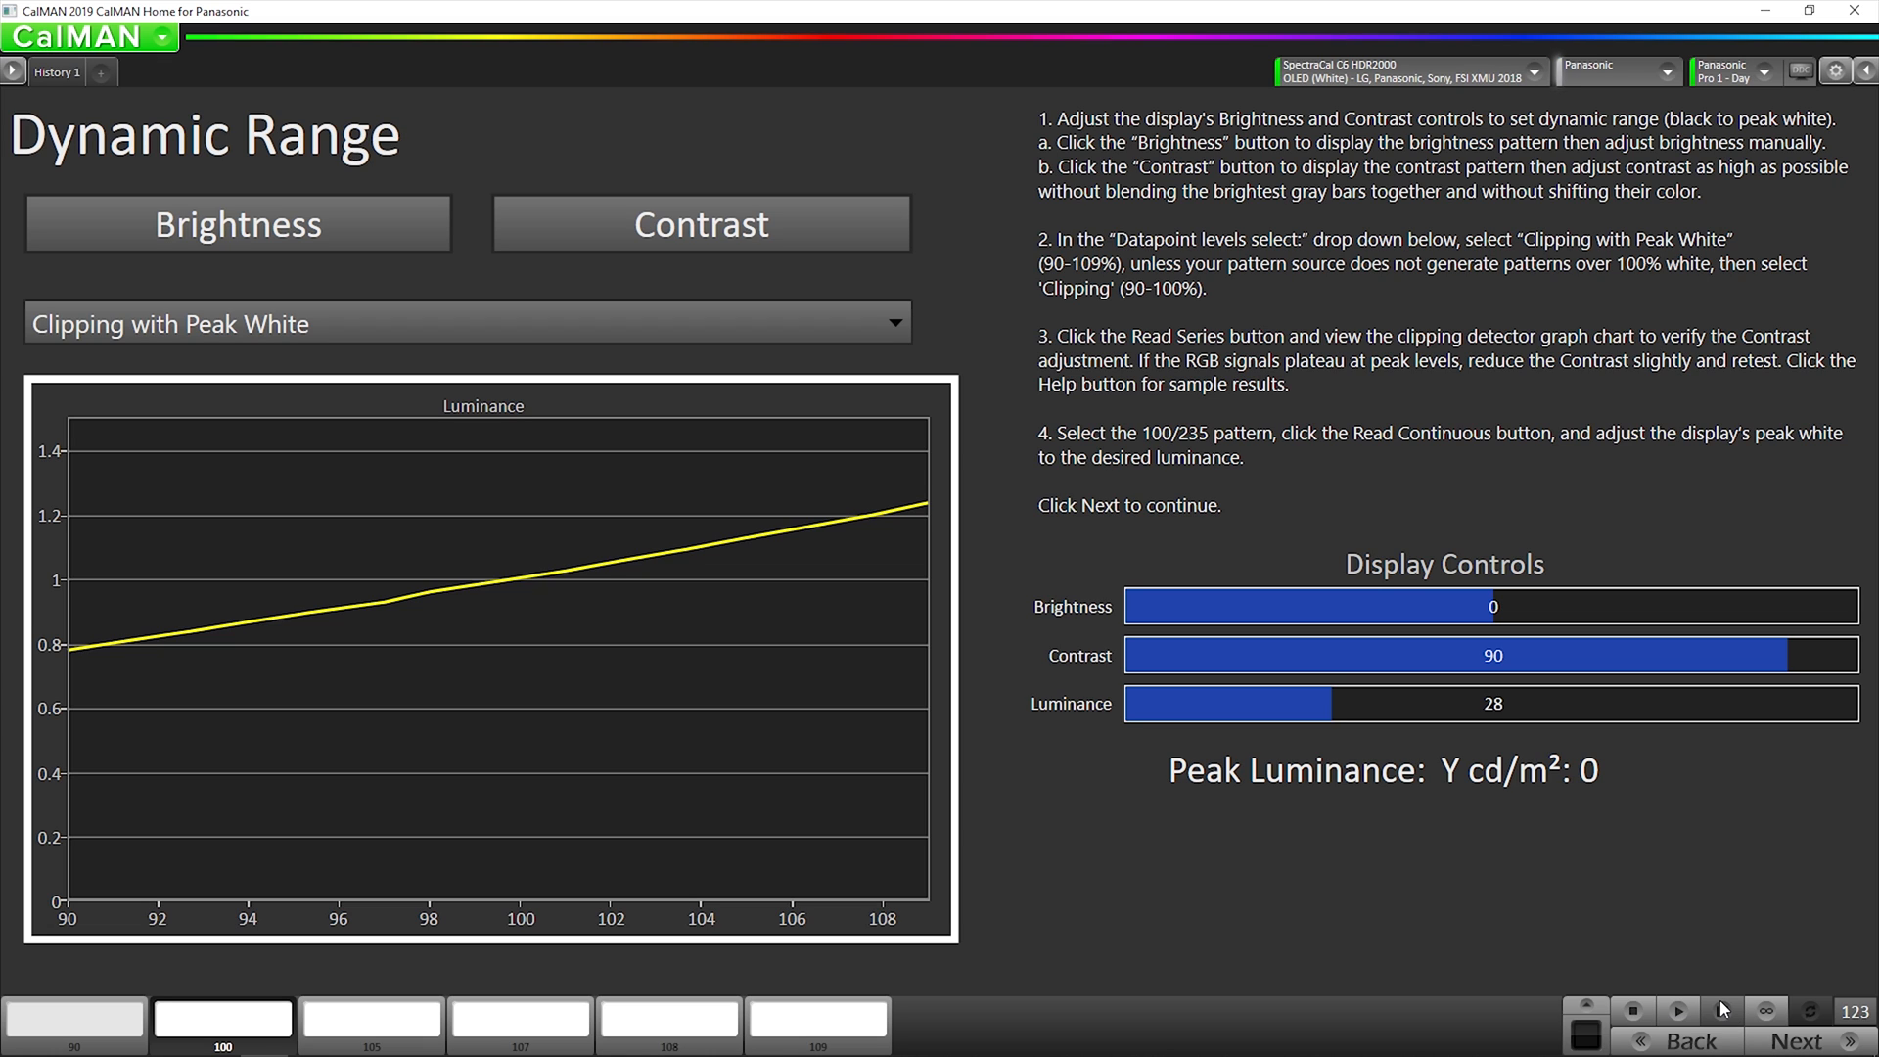
pyautogui.click(74, 1018)
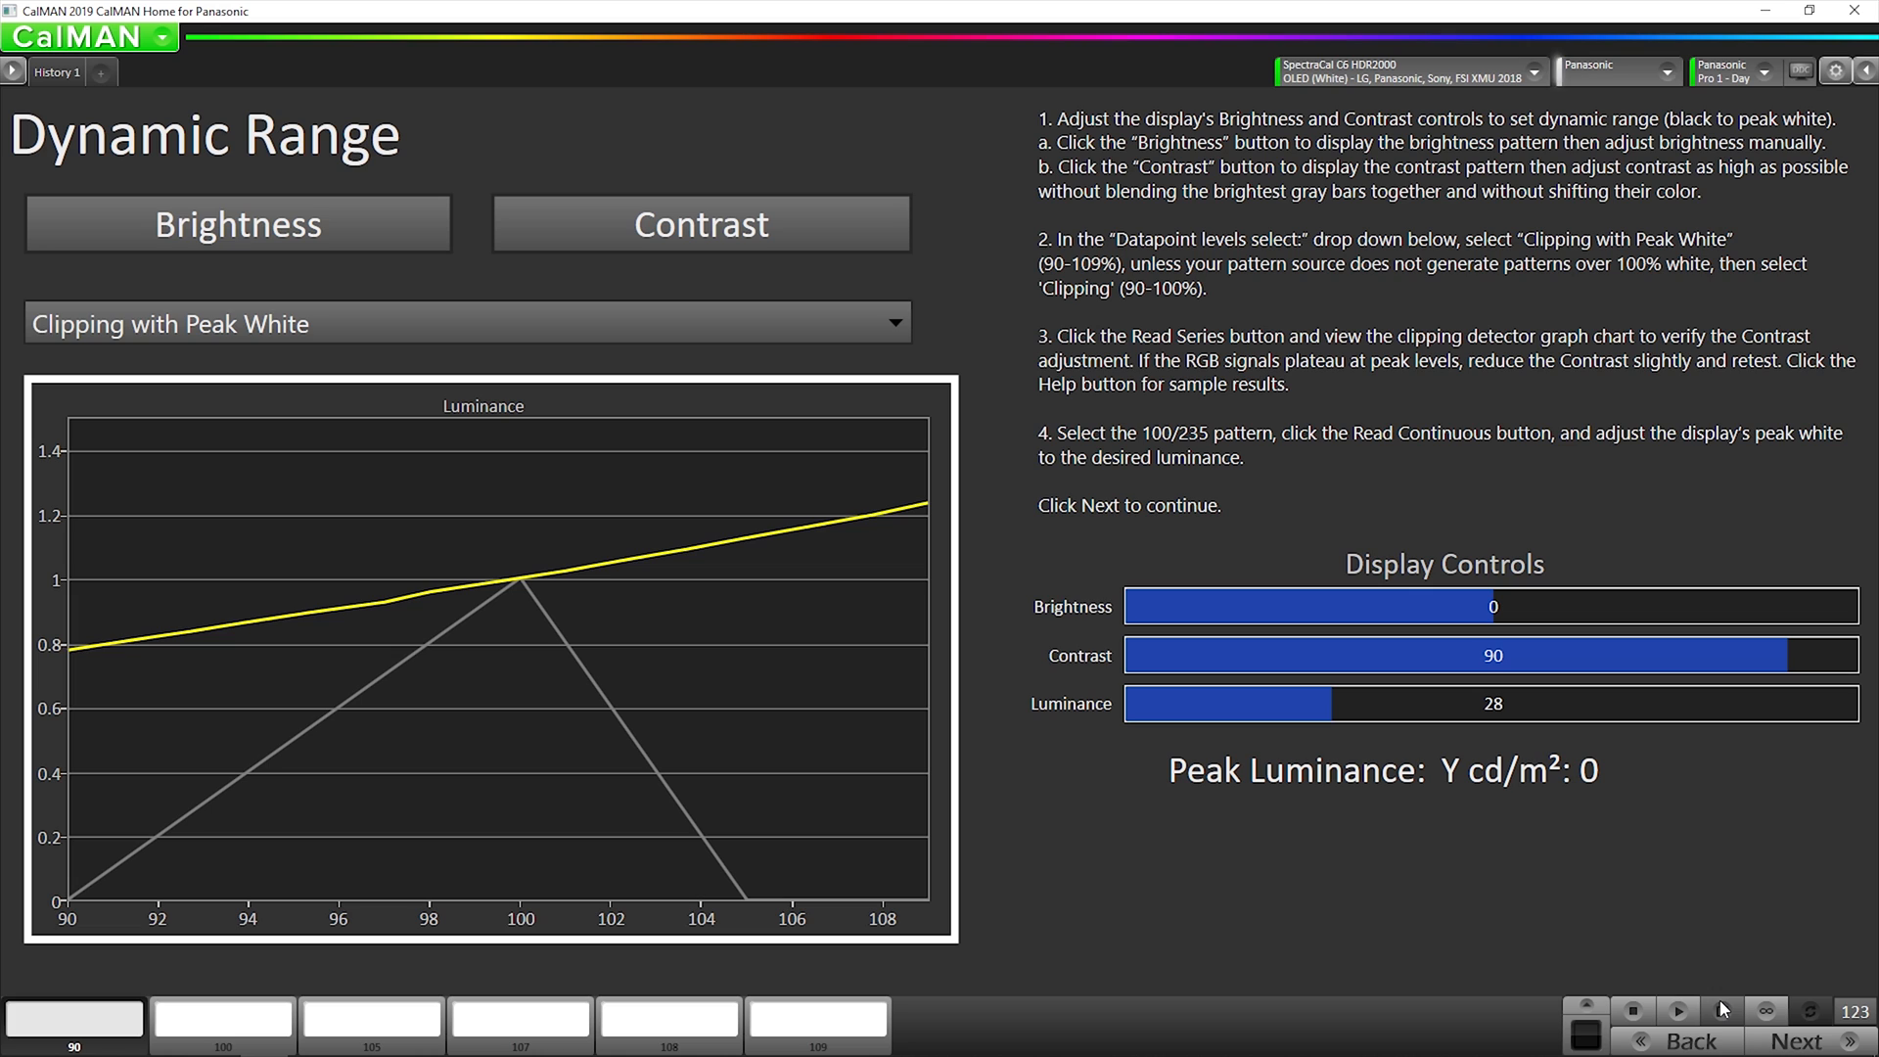
pyautogui.click(372, 1020)
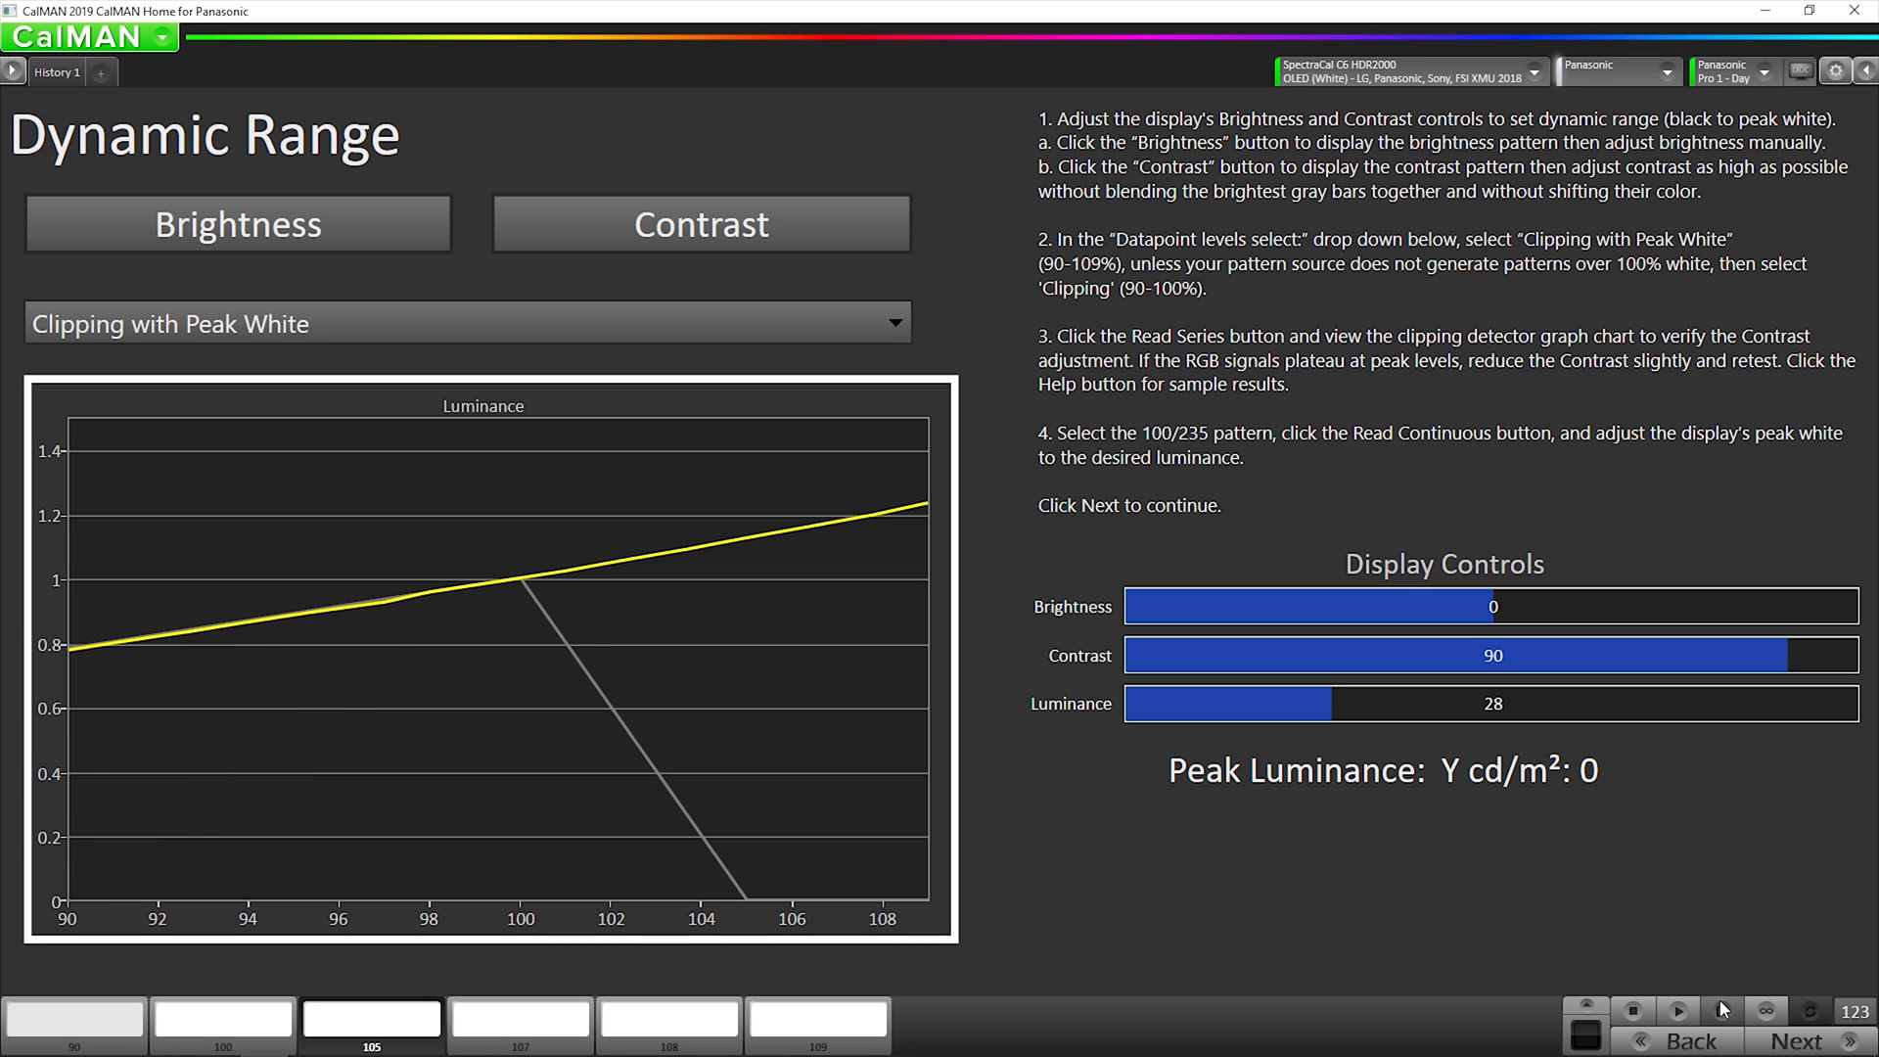
pyautogui.click(518, 1023)
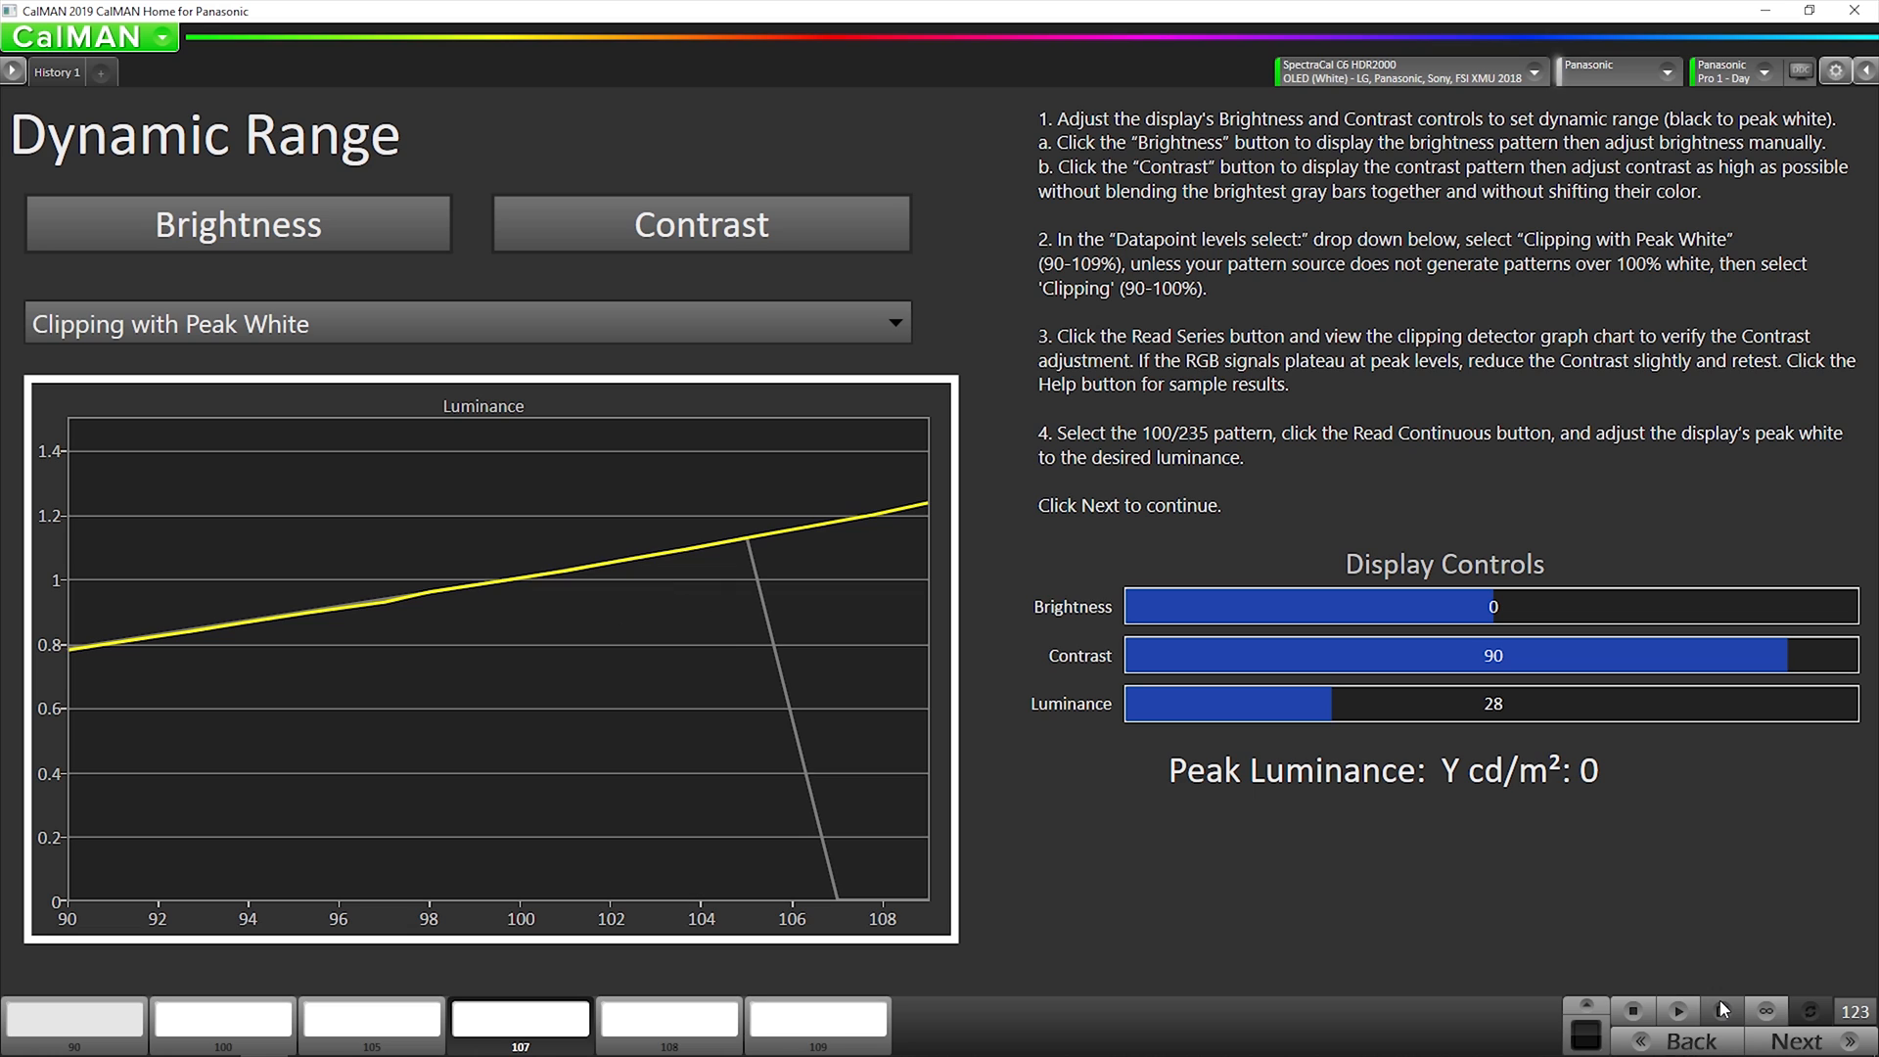
pyautogui.click(667, 1025)
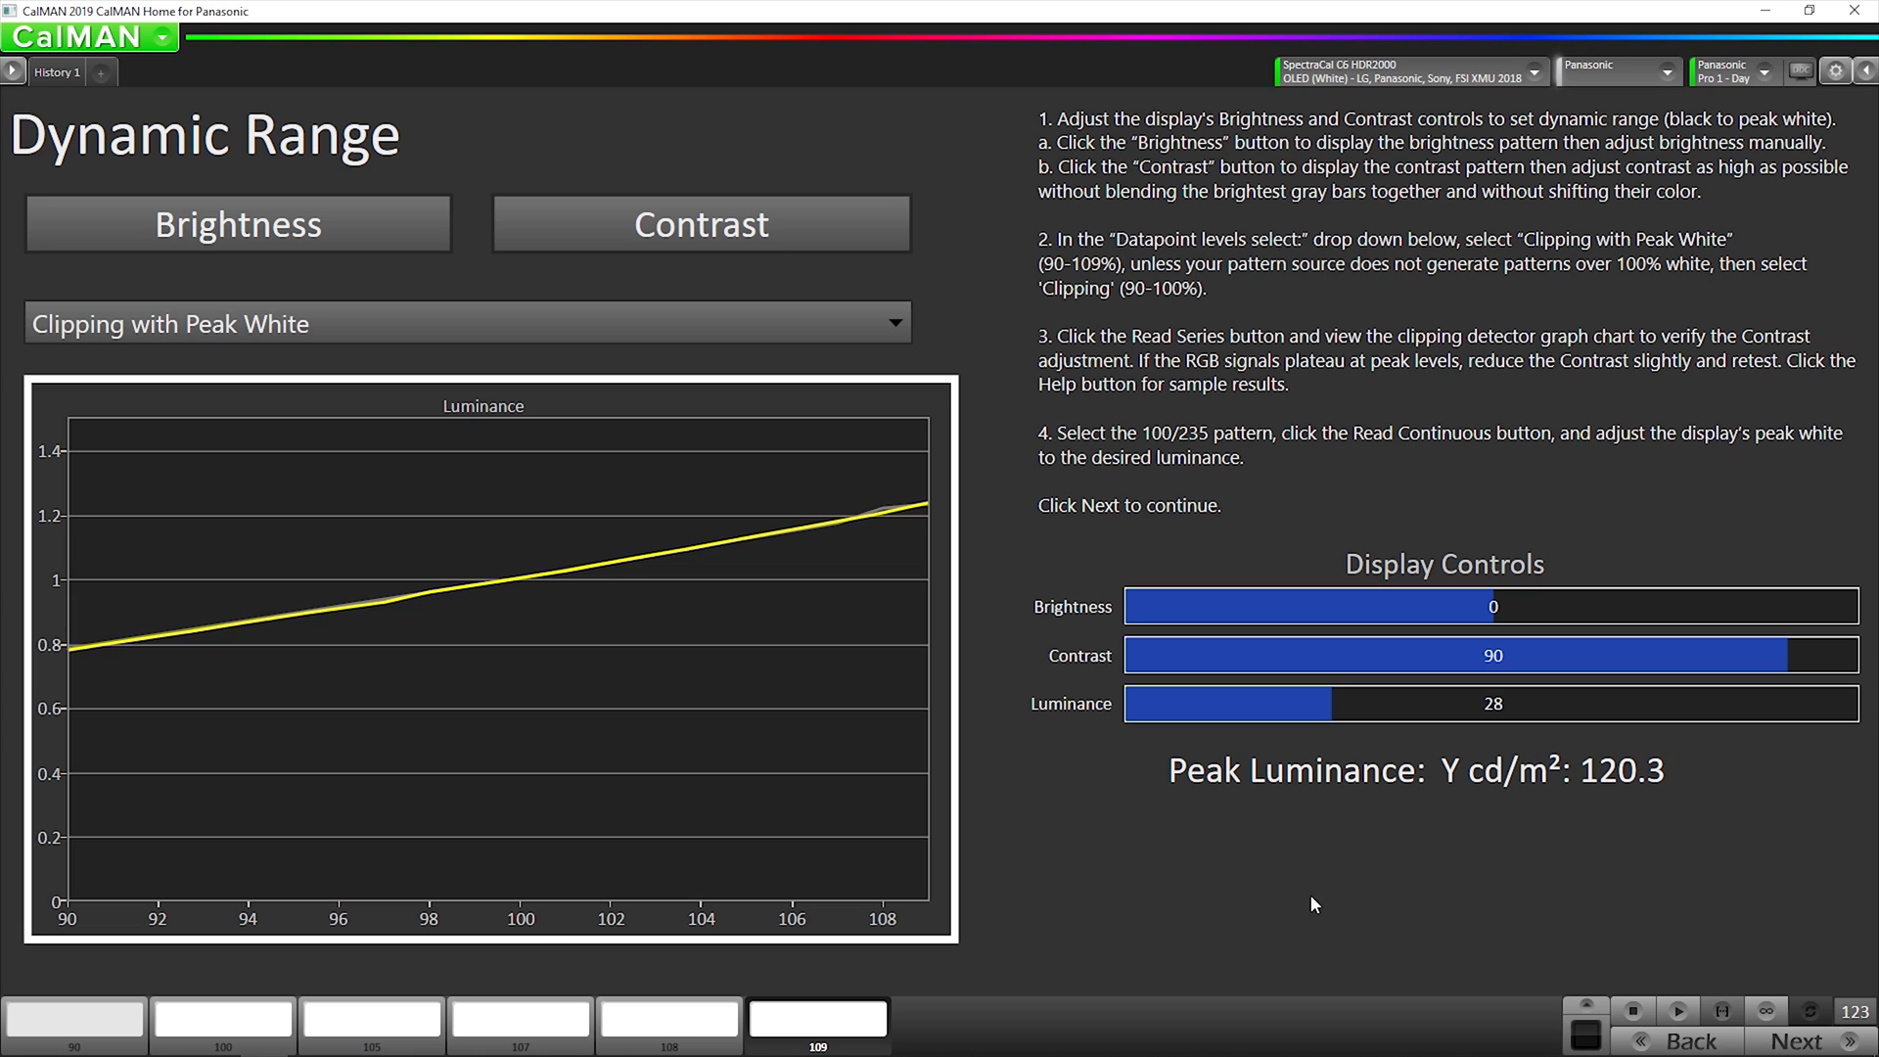
pyautogui.moveTo(1147, 796)
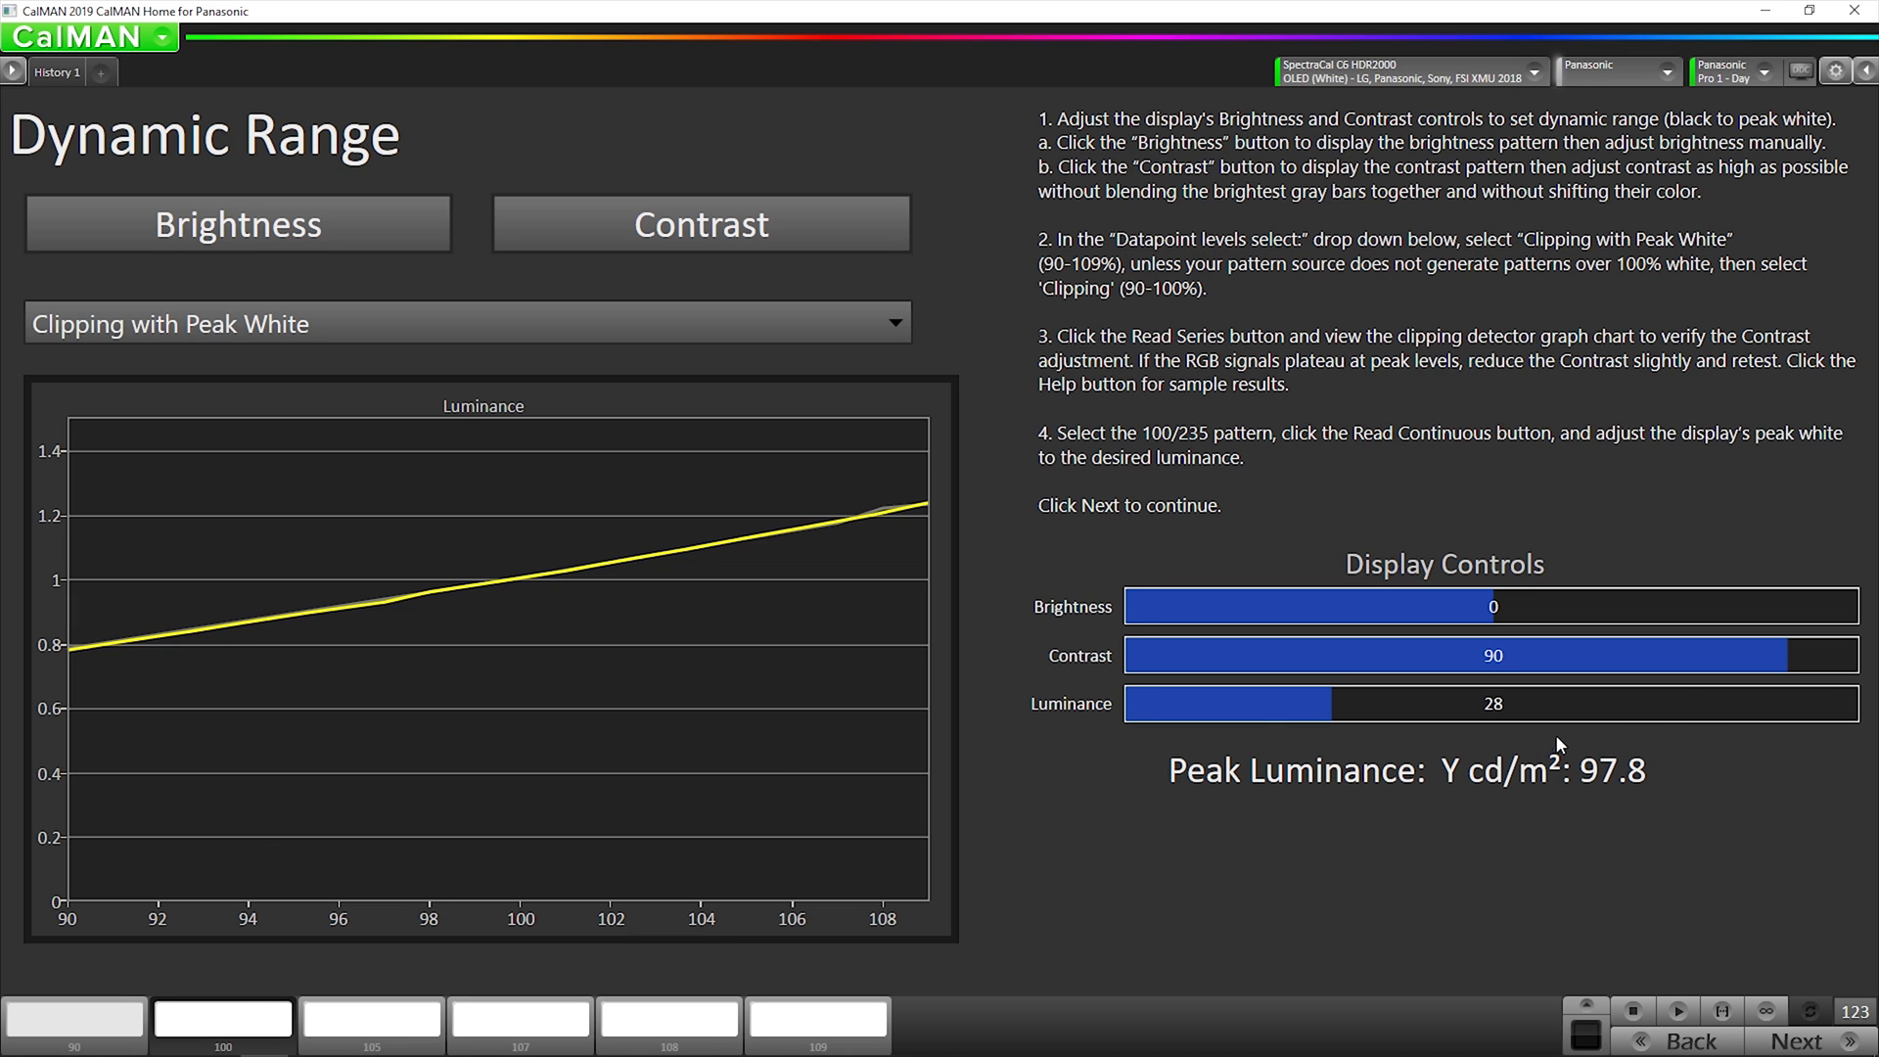
# Nudge the display Luminance up one and back to 28, reading peak white each time
pyautogui.click(1848, 704)
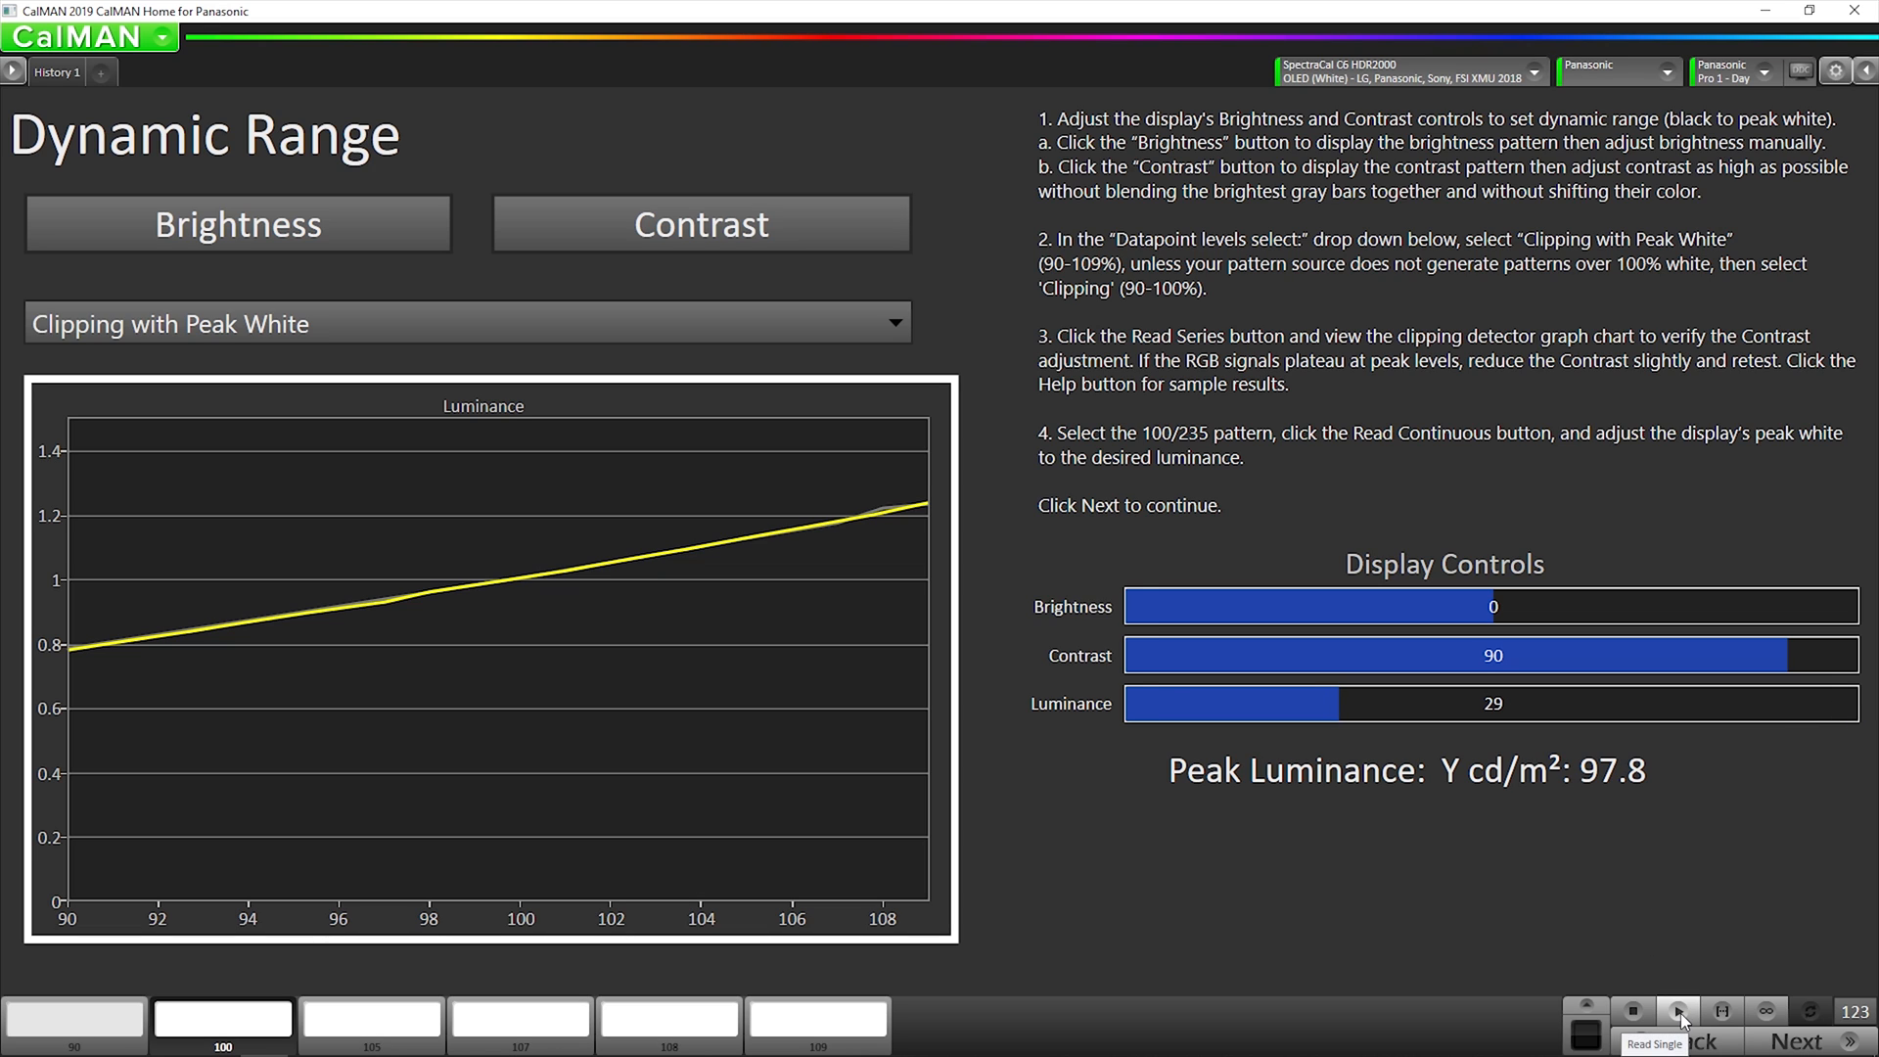
pyautogui.click(1676, 1010)
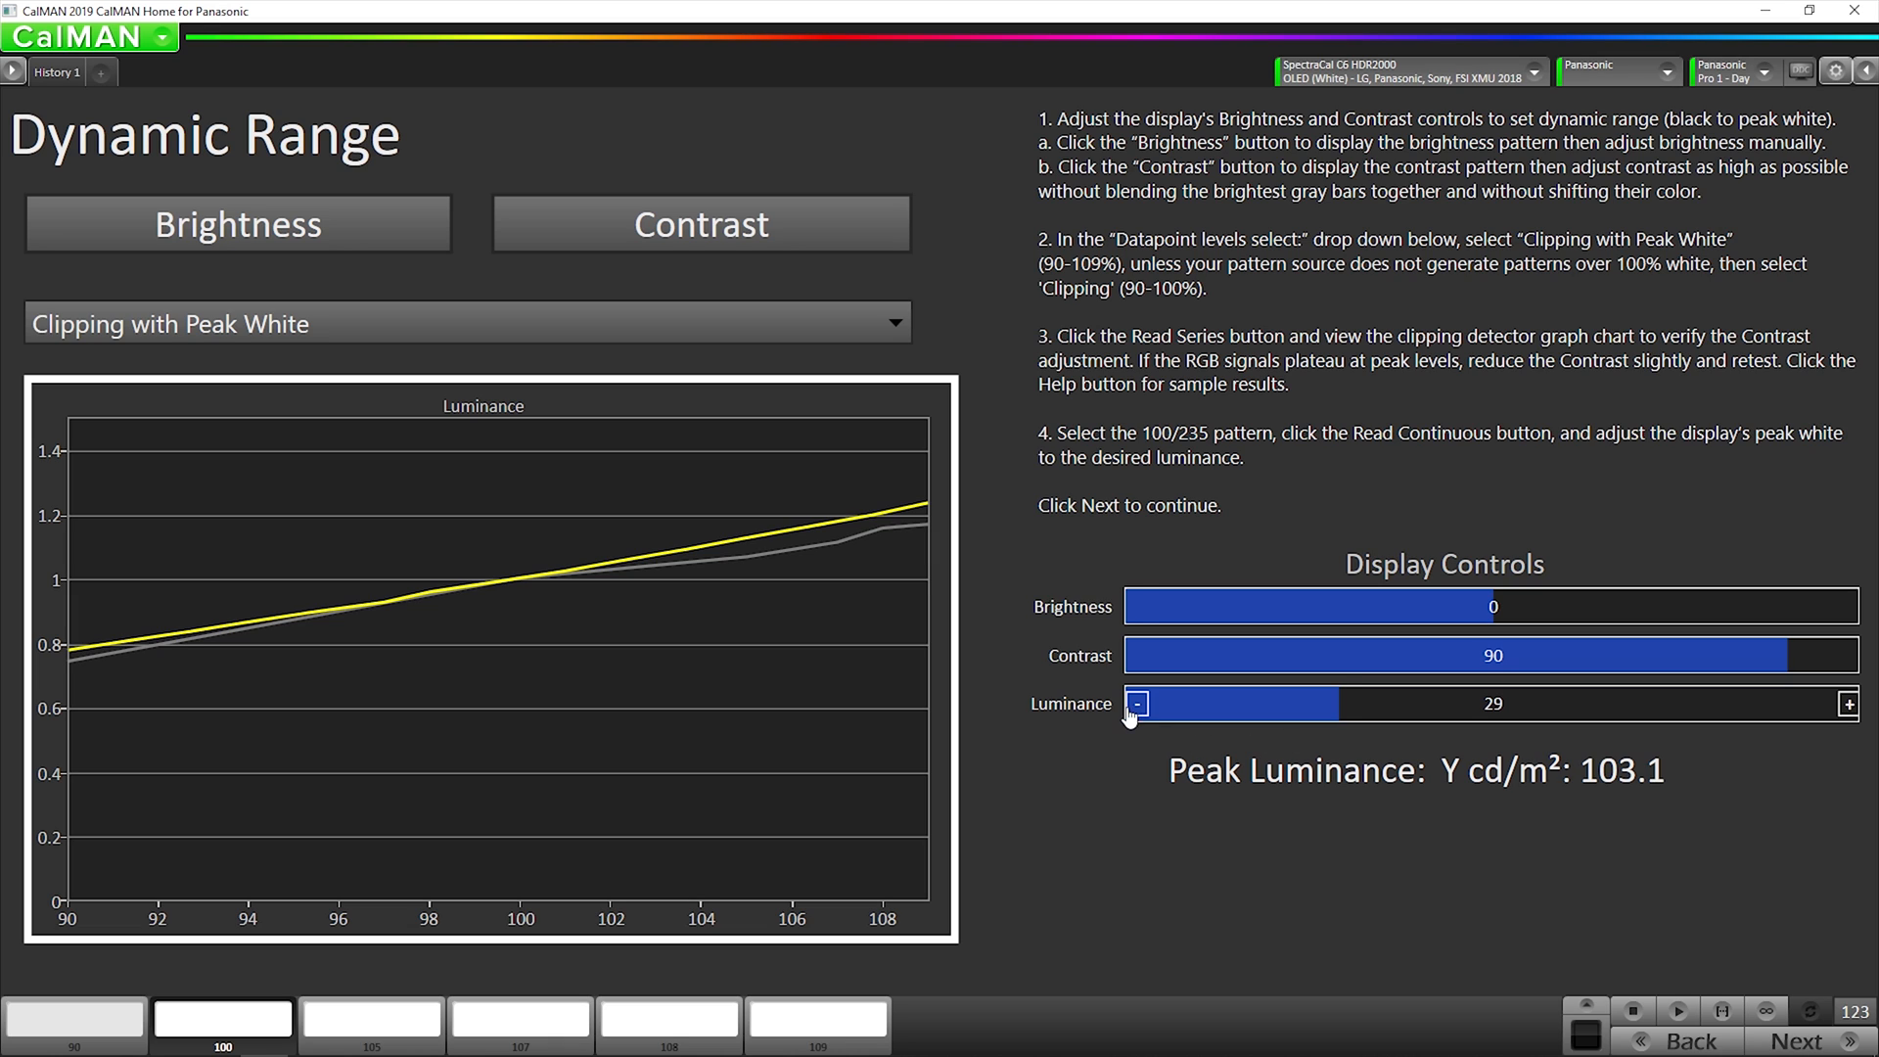
pyautogui.click(1135, 704)
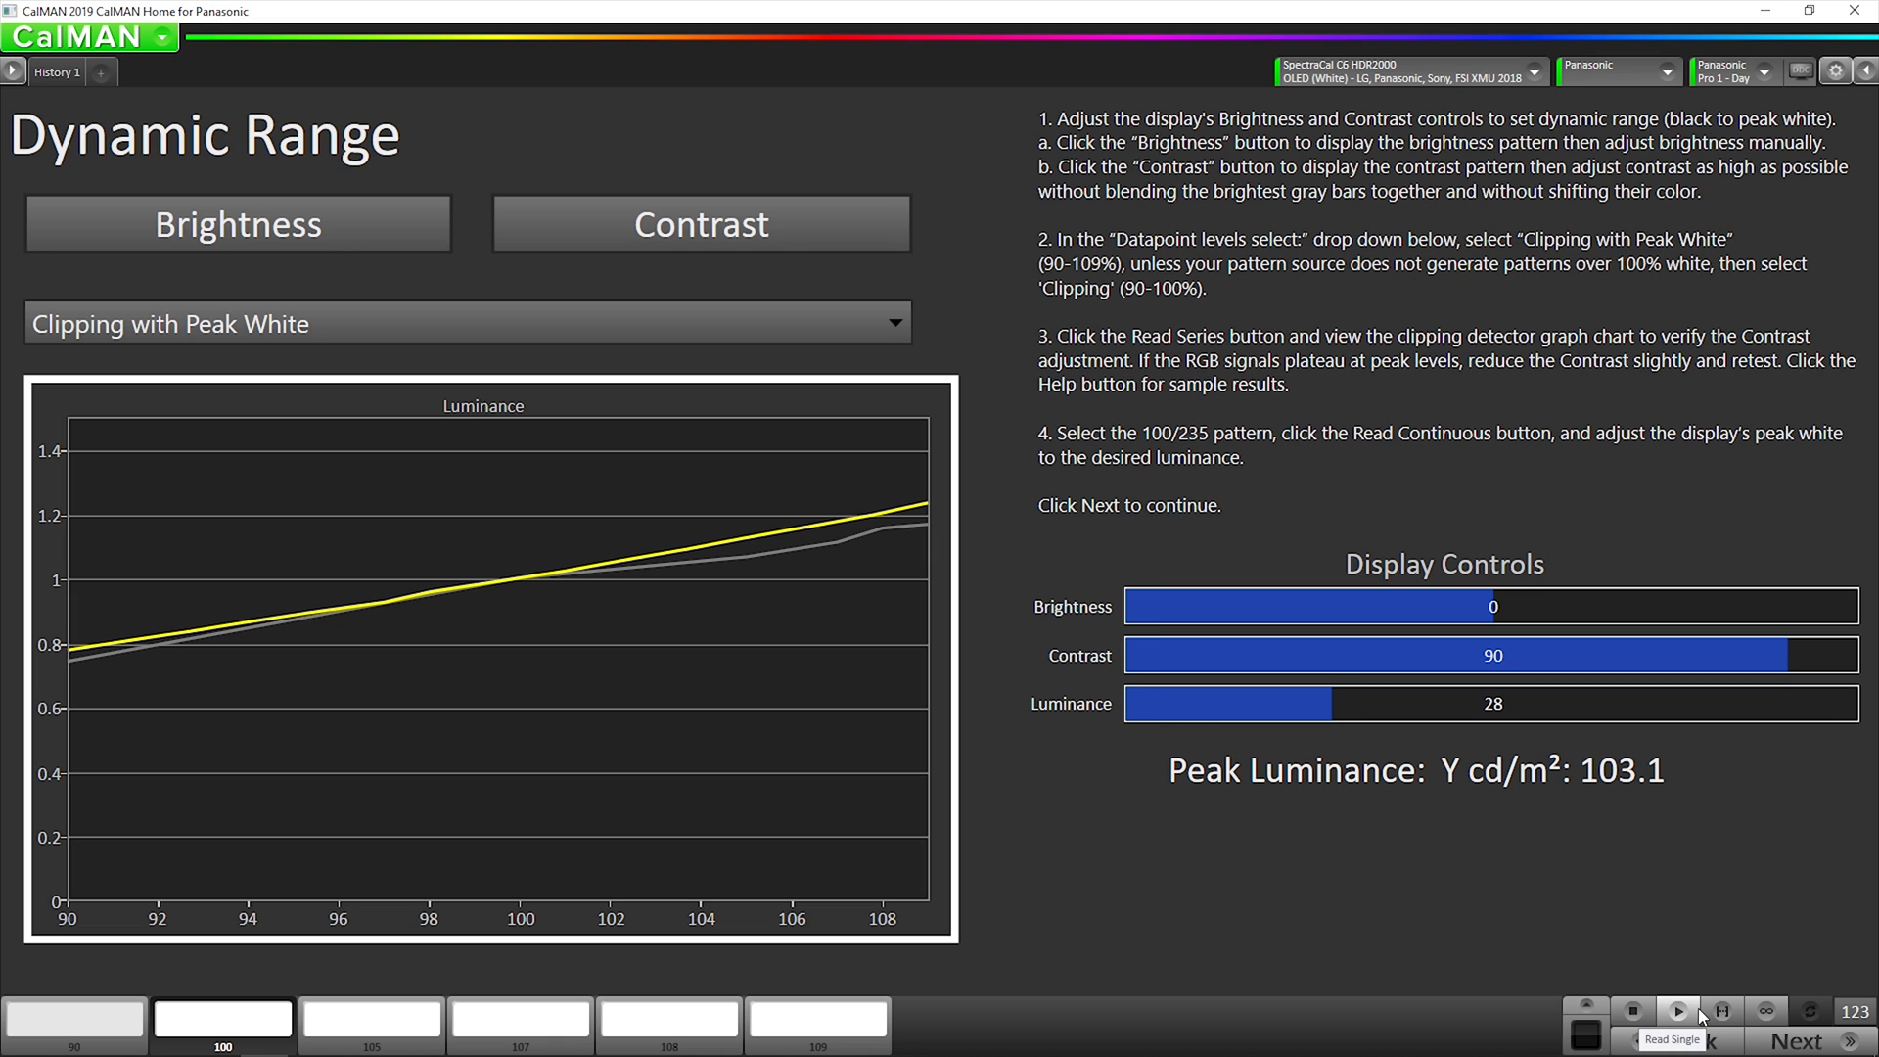
pyautogui.click(1677, 1010)
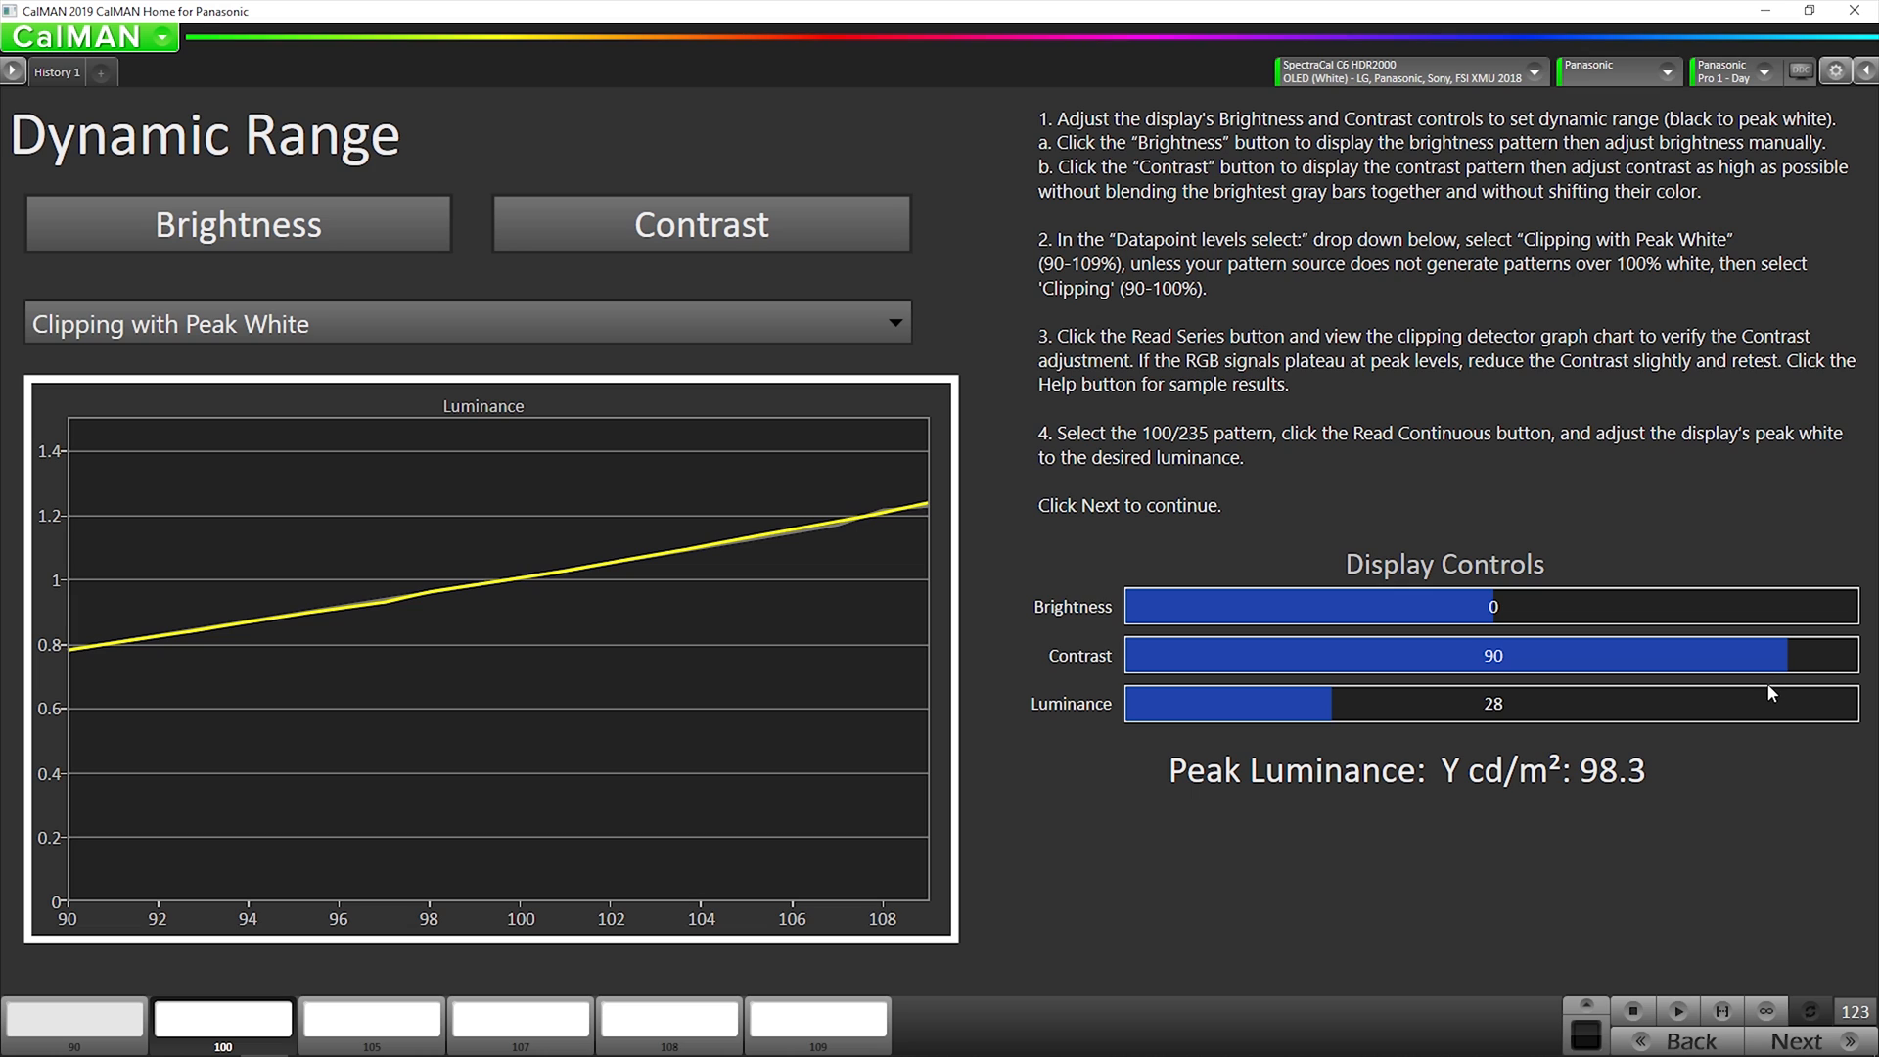
pyautogui.moveTo(1738, 863)
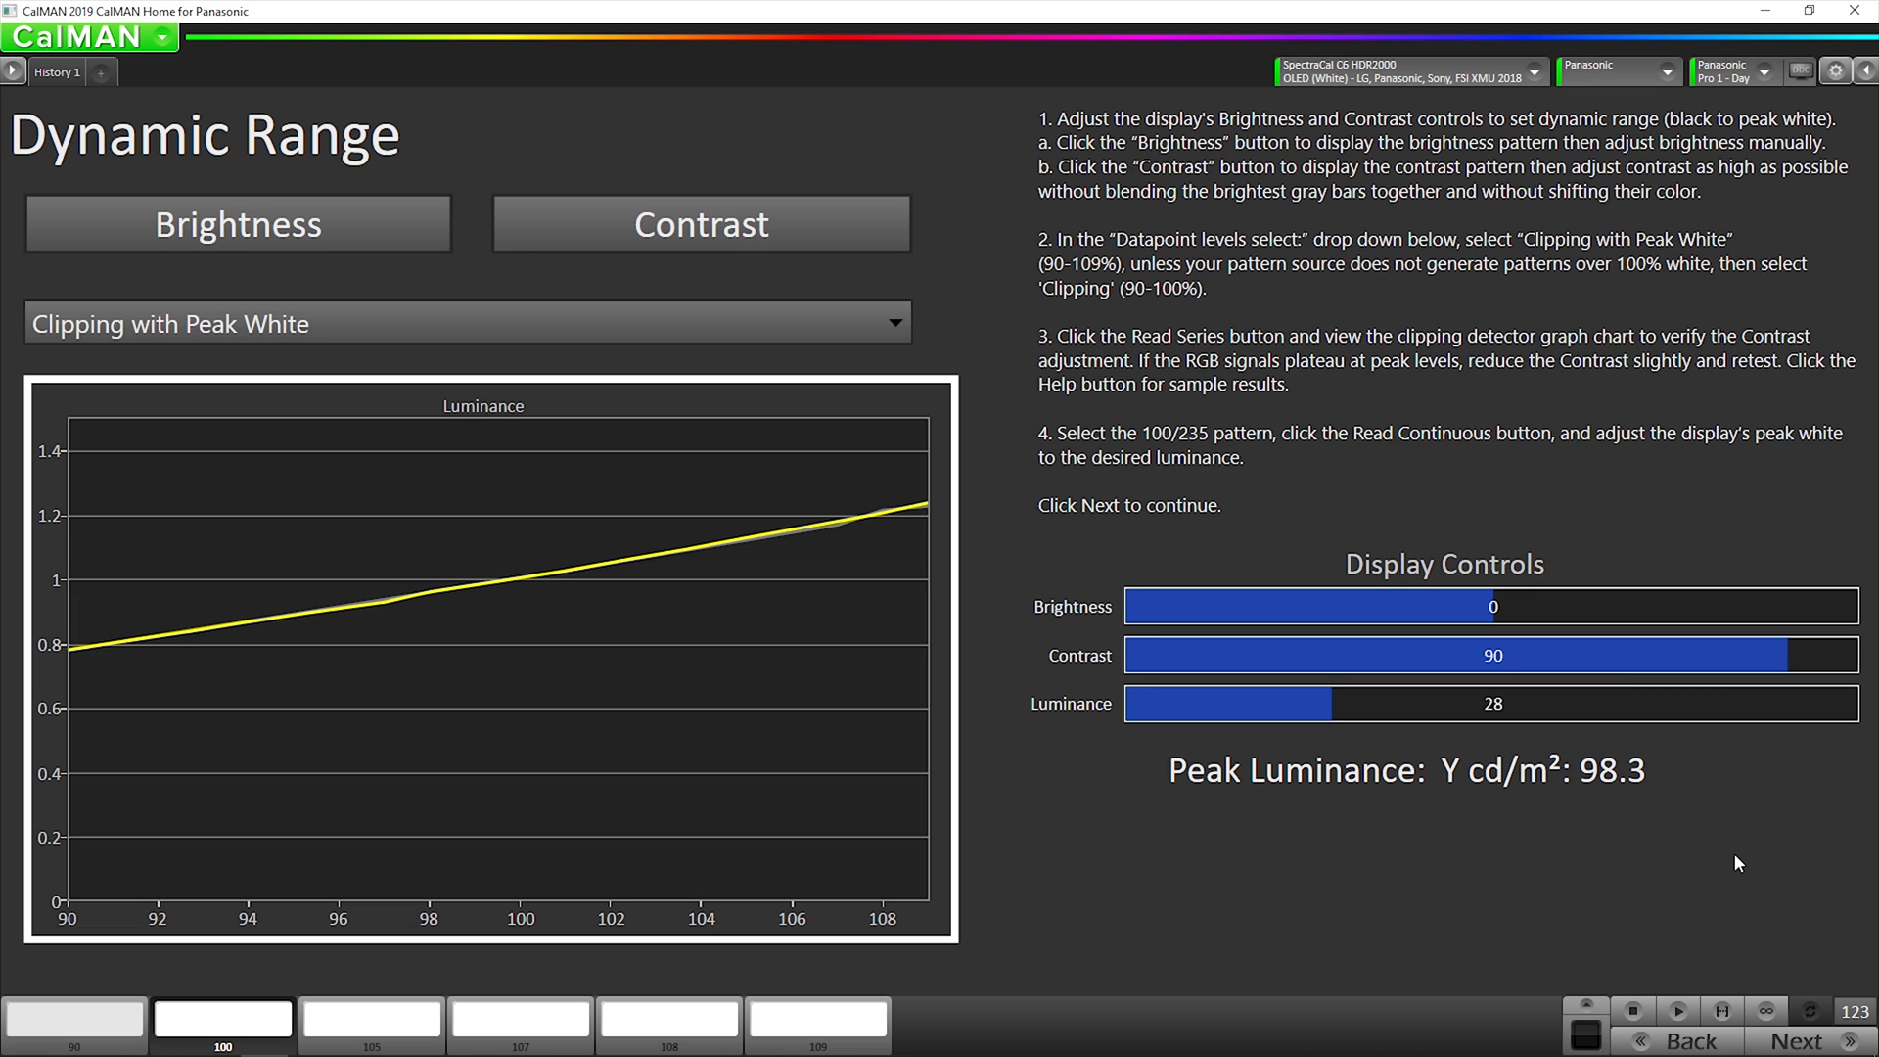
pyautogui.moveTo(913, 341)
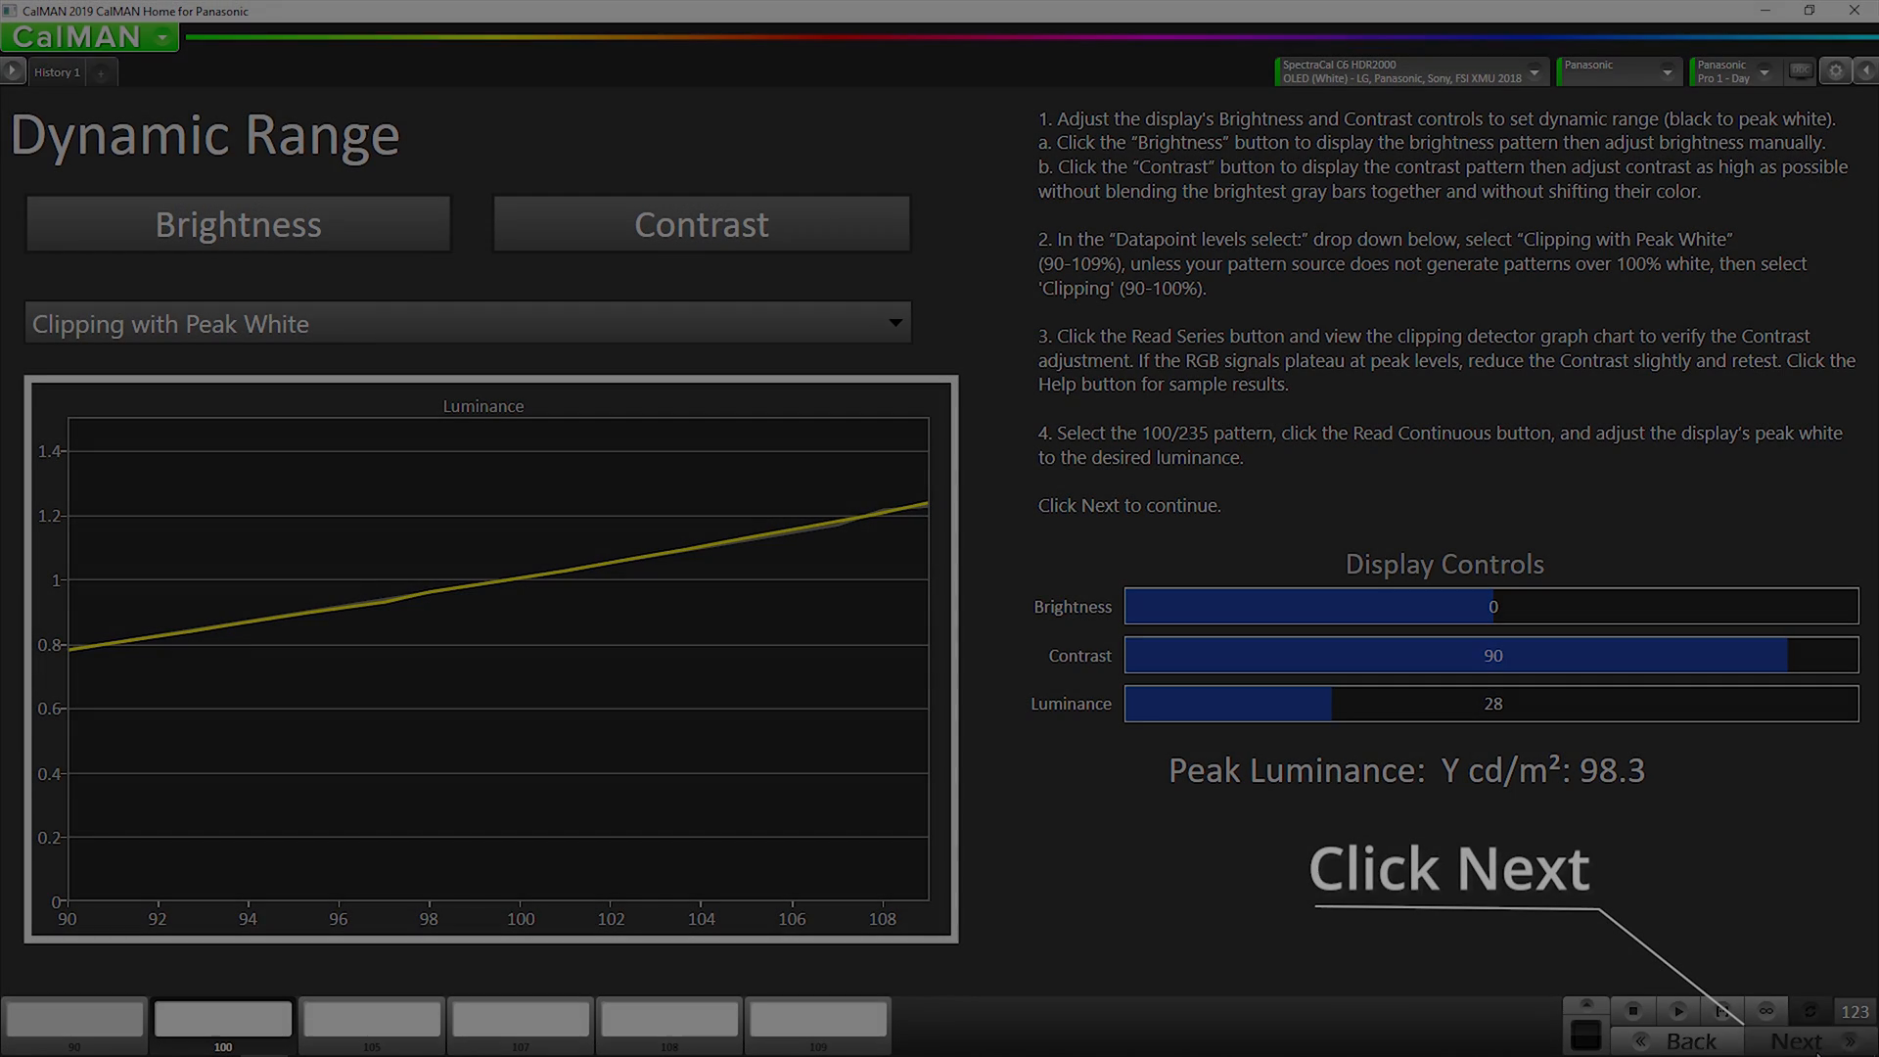
# Read the post-calibration grayscale and ColorChecker series: colour avg 0.5/max 1.7, grayscale avg 0.3/max 0.5
pyautogui.click(1793, 1040)
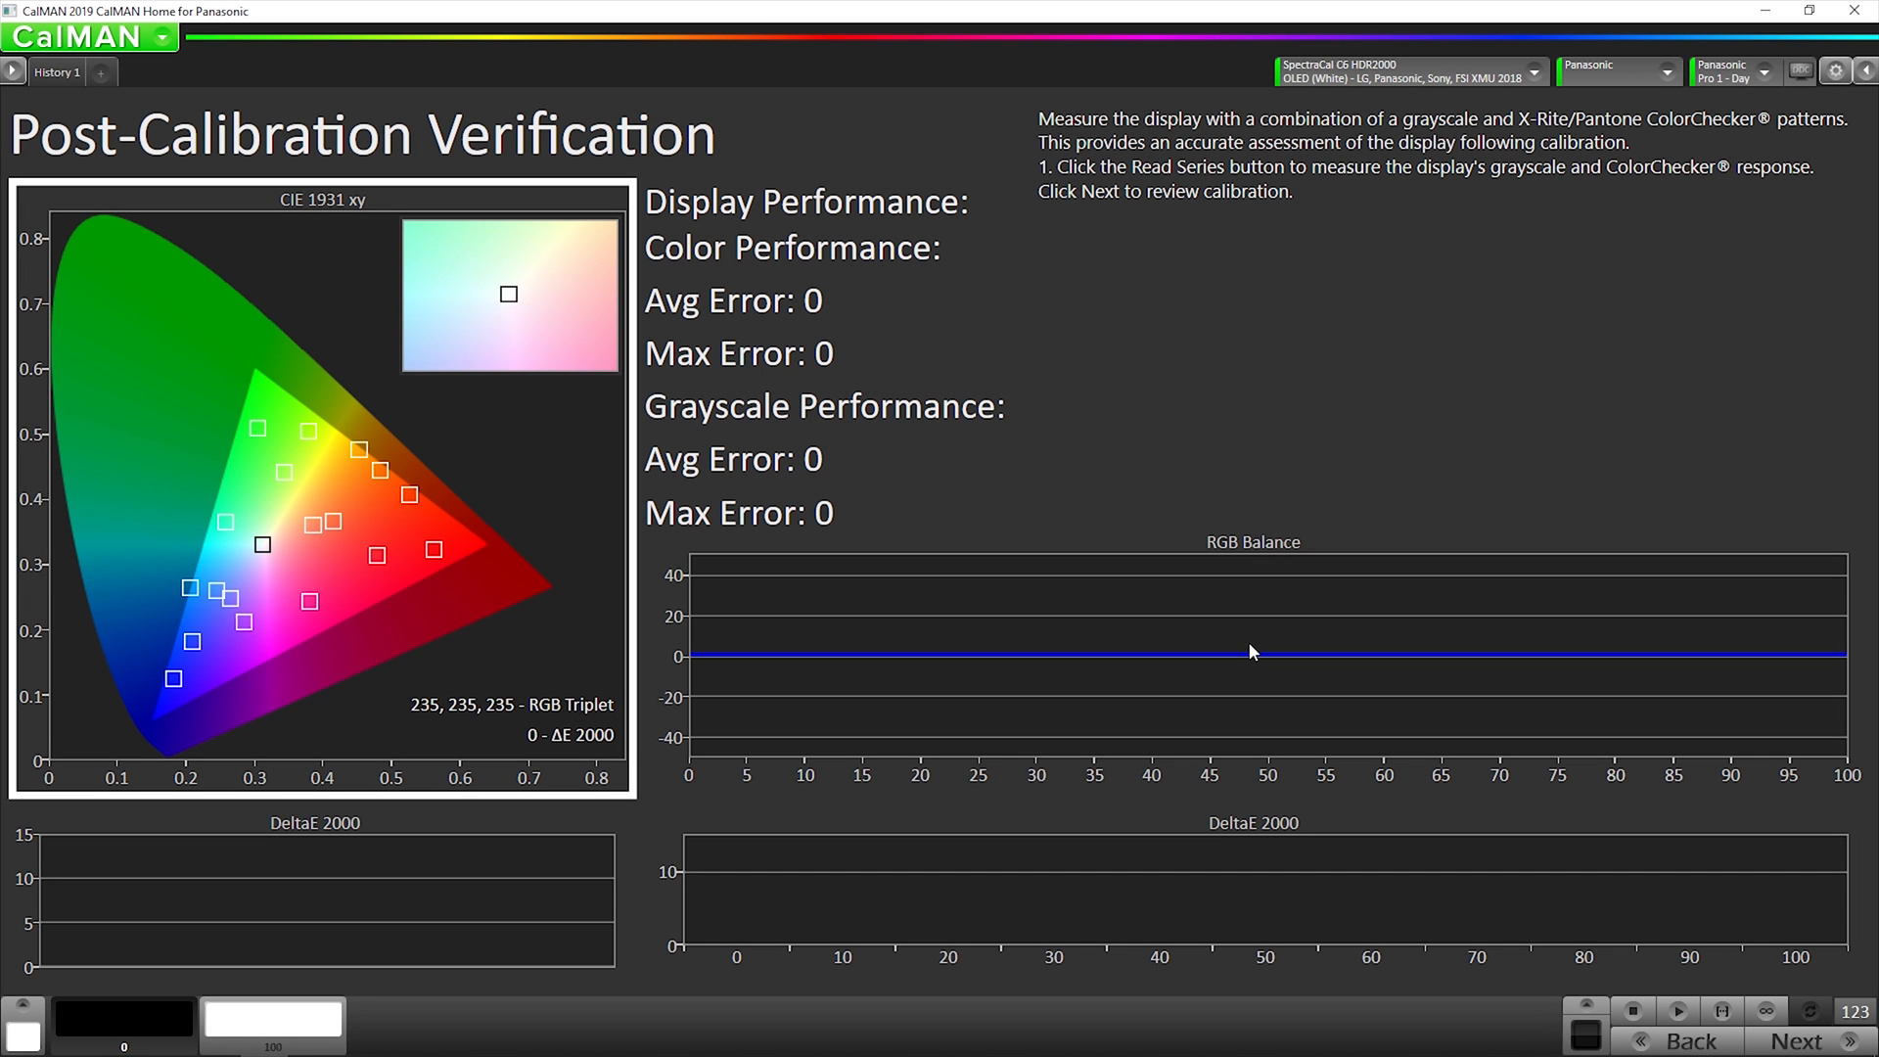
pyautogui.moveTo(1723, 997)
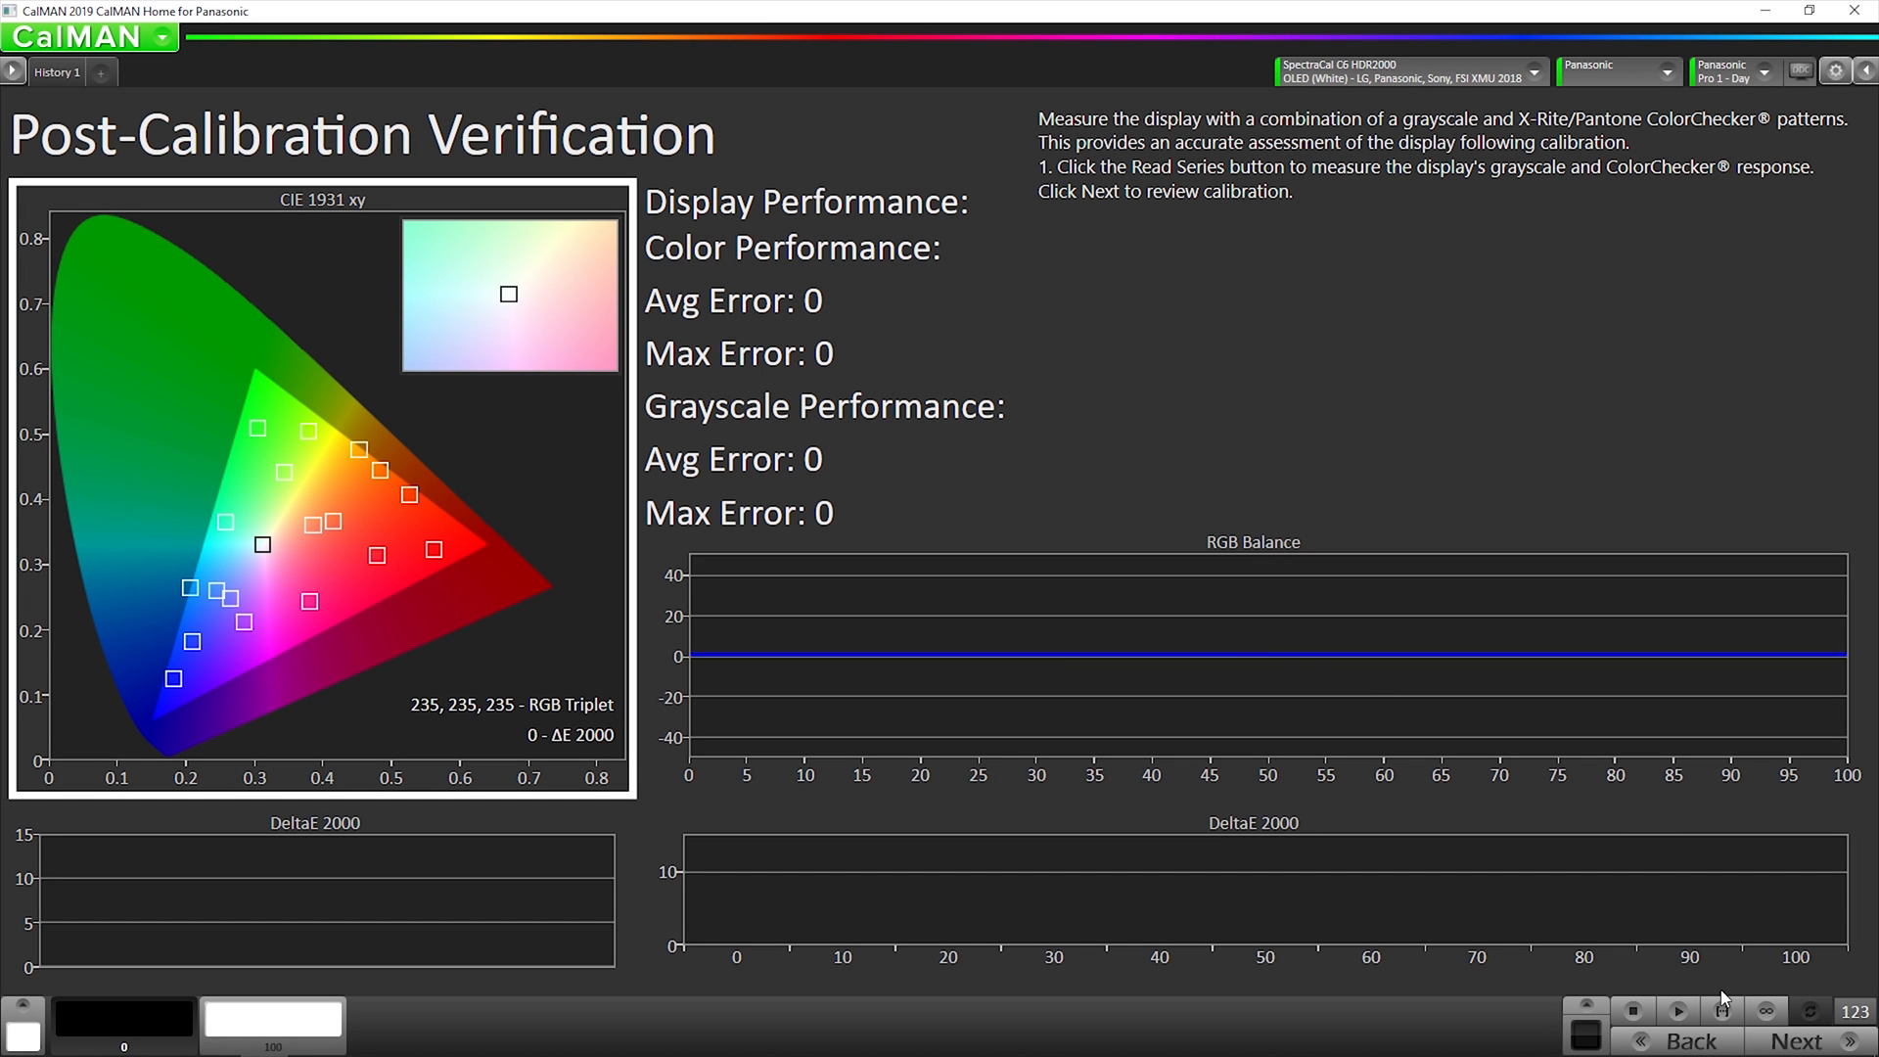
pyautogui.moveTo(1716, 1017)
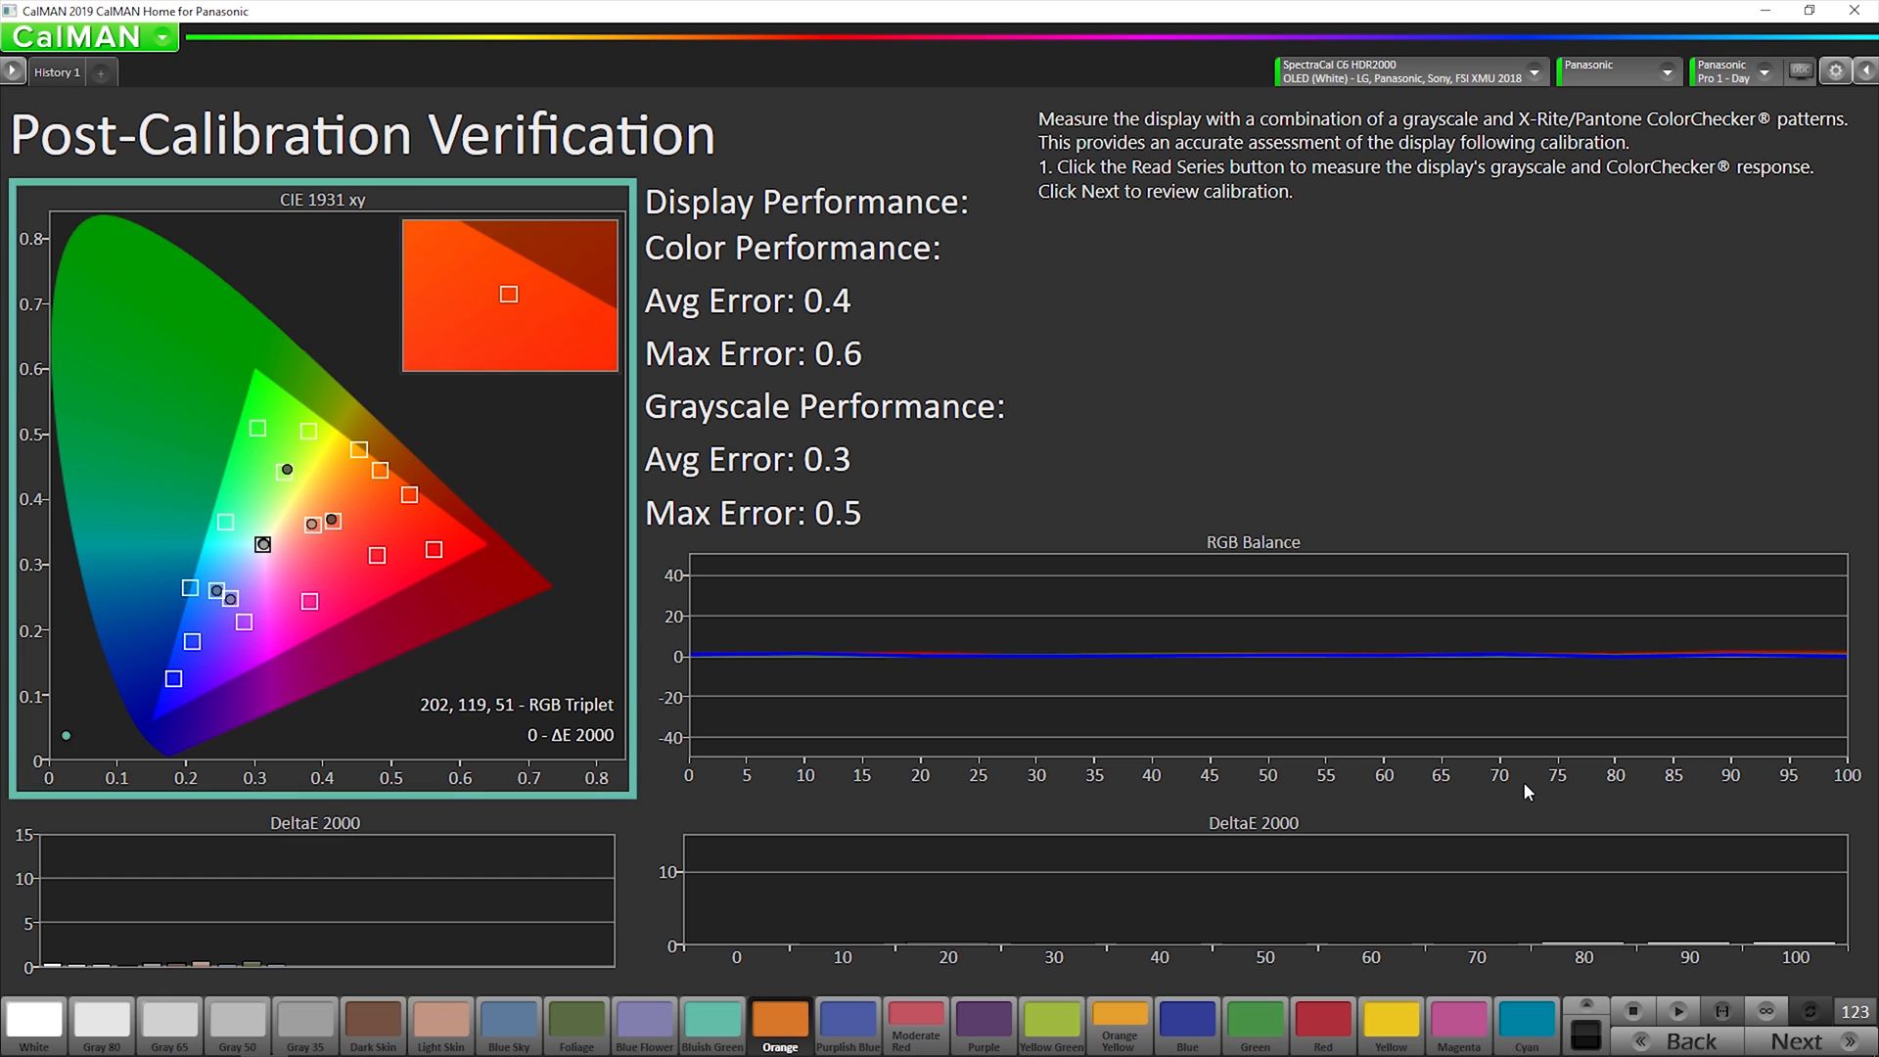
pyautogui.click(1254, 1026)
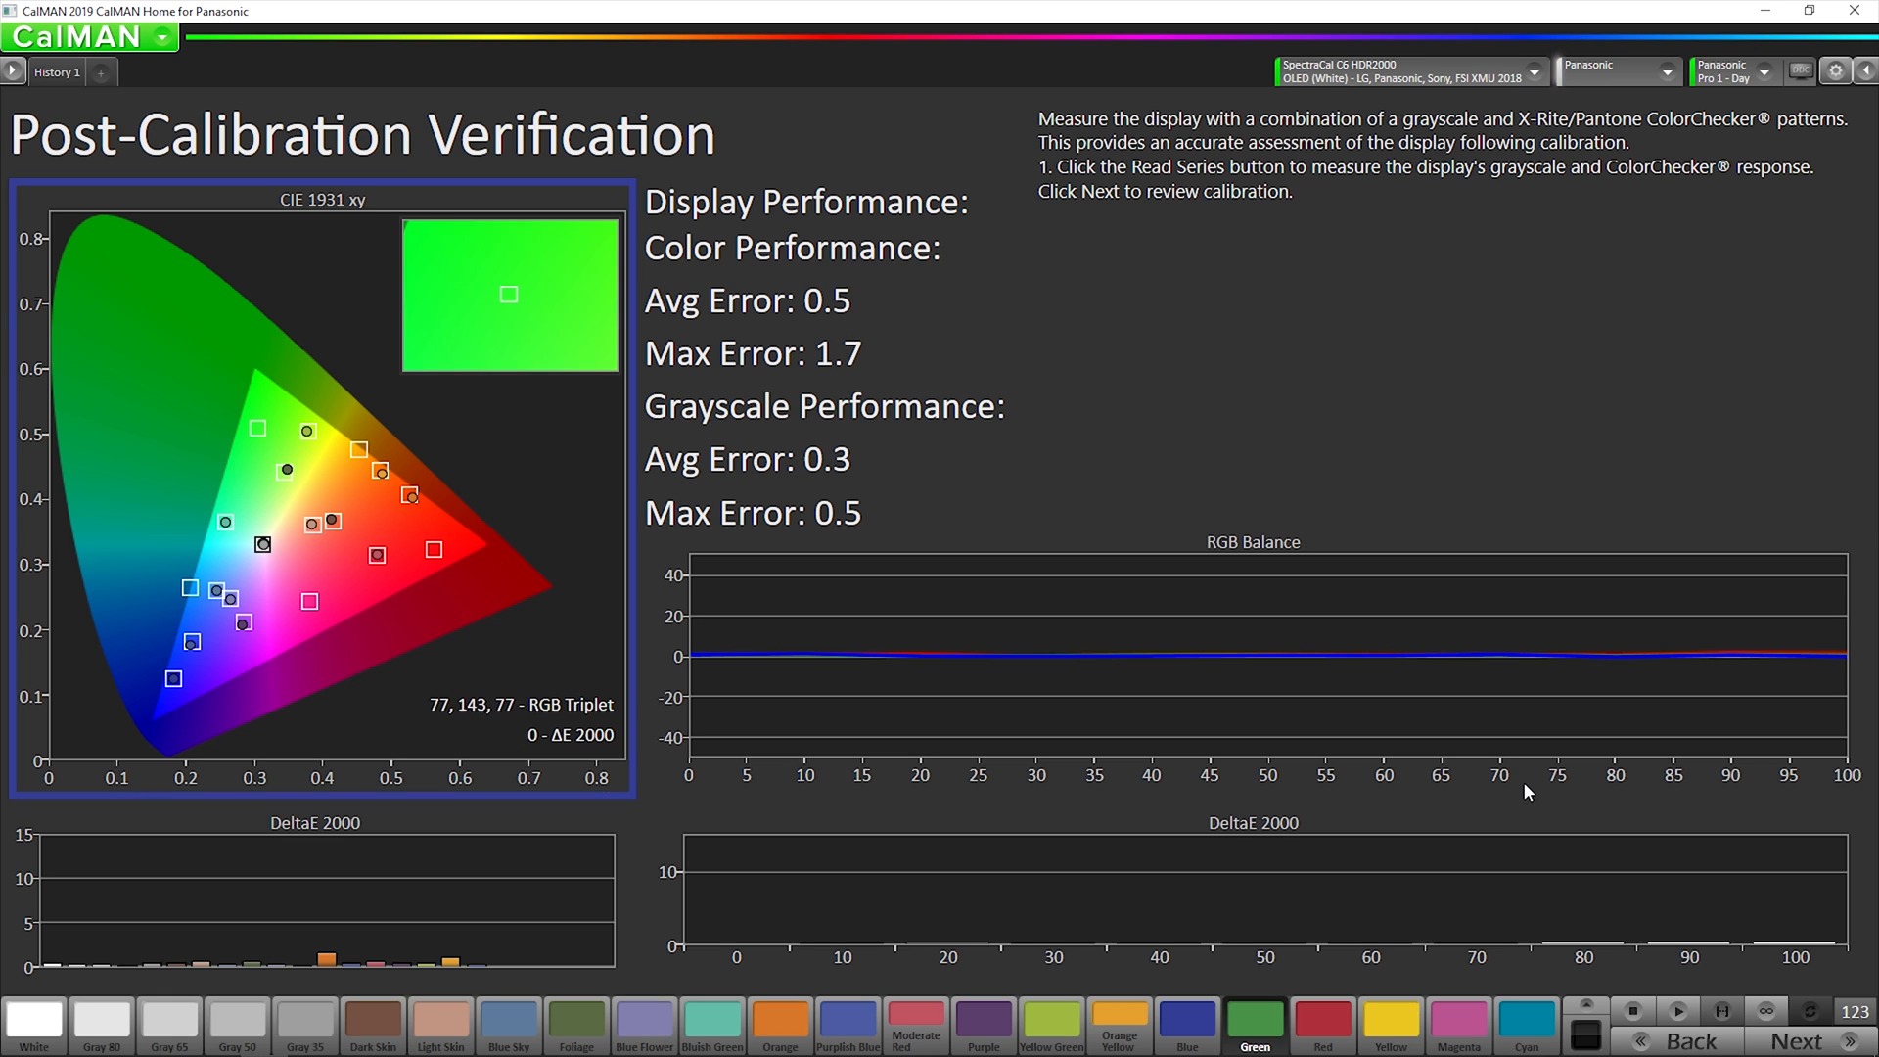
pyautogui.click(1527, 1024)
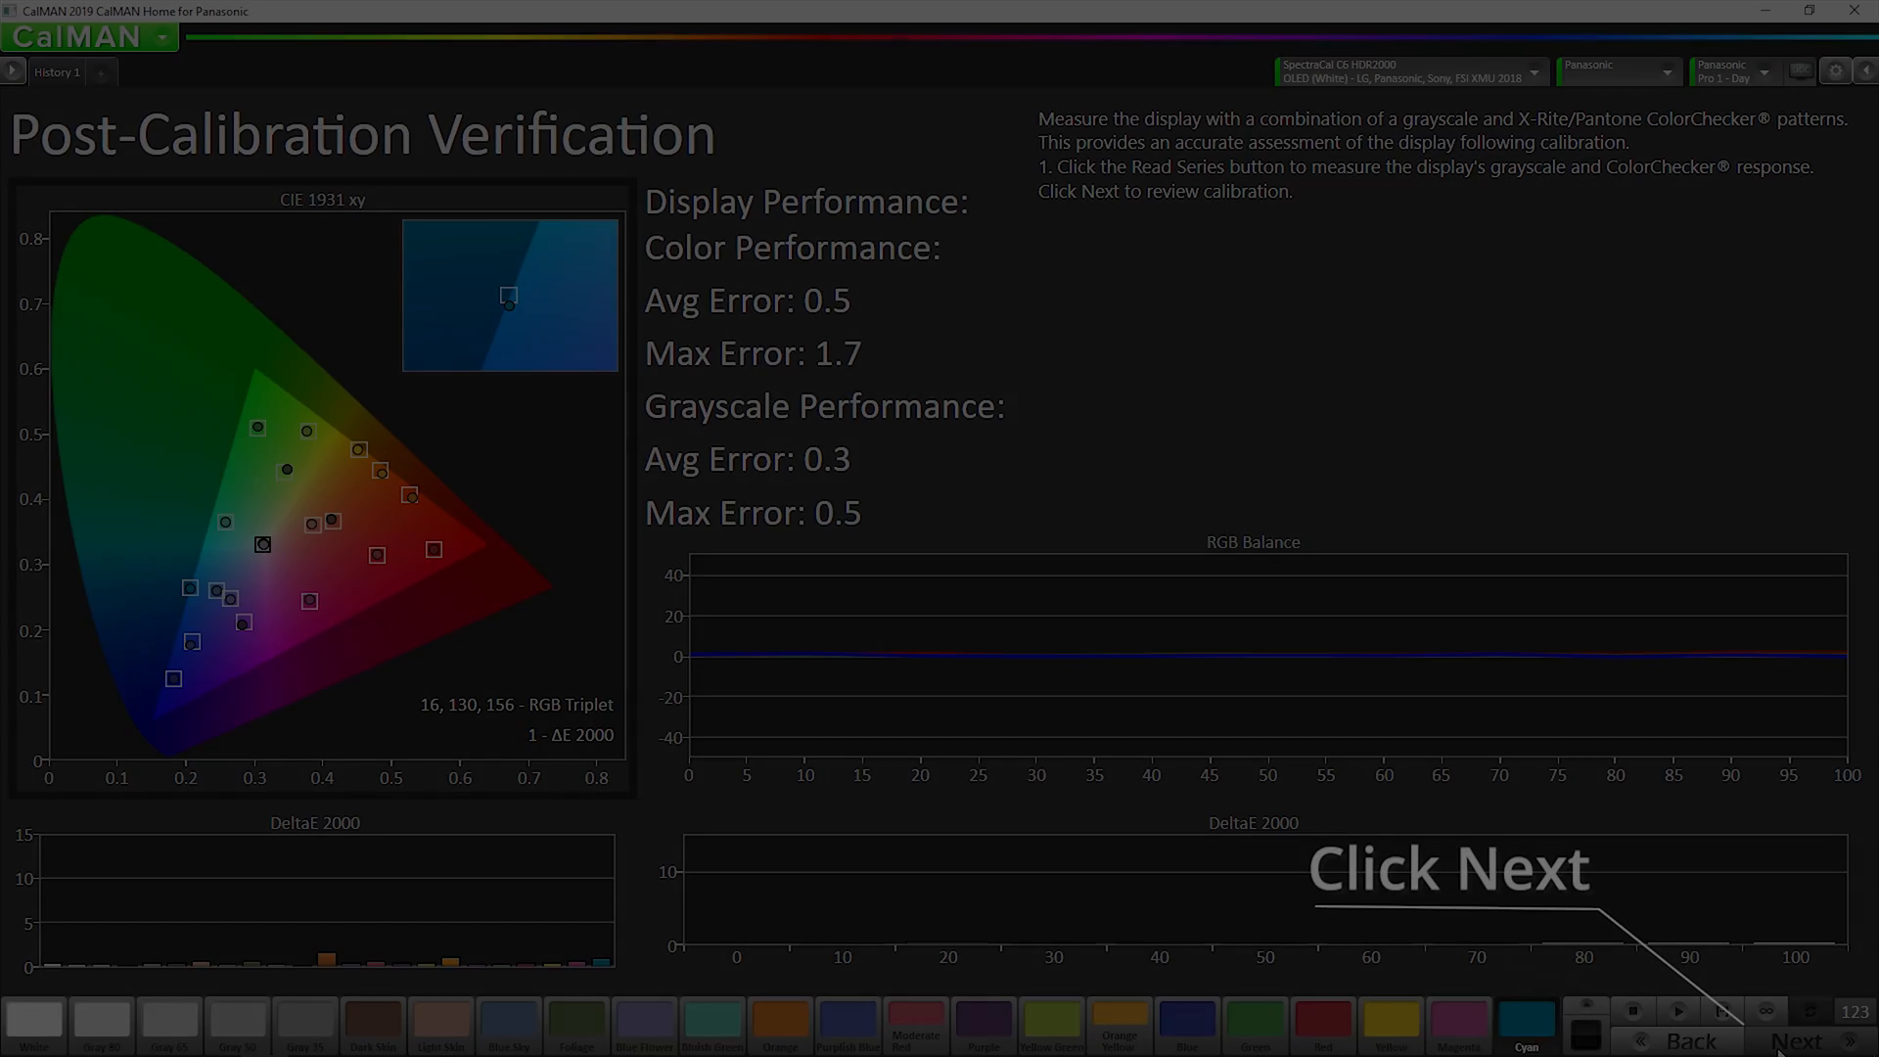
# Advance to the Pre/Post Comparison page showing pre DeltaE 1.3 versus post 0.5/0.3
pyautogui.click(1793, 1040)
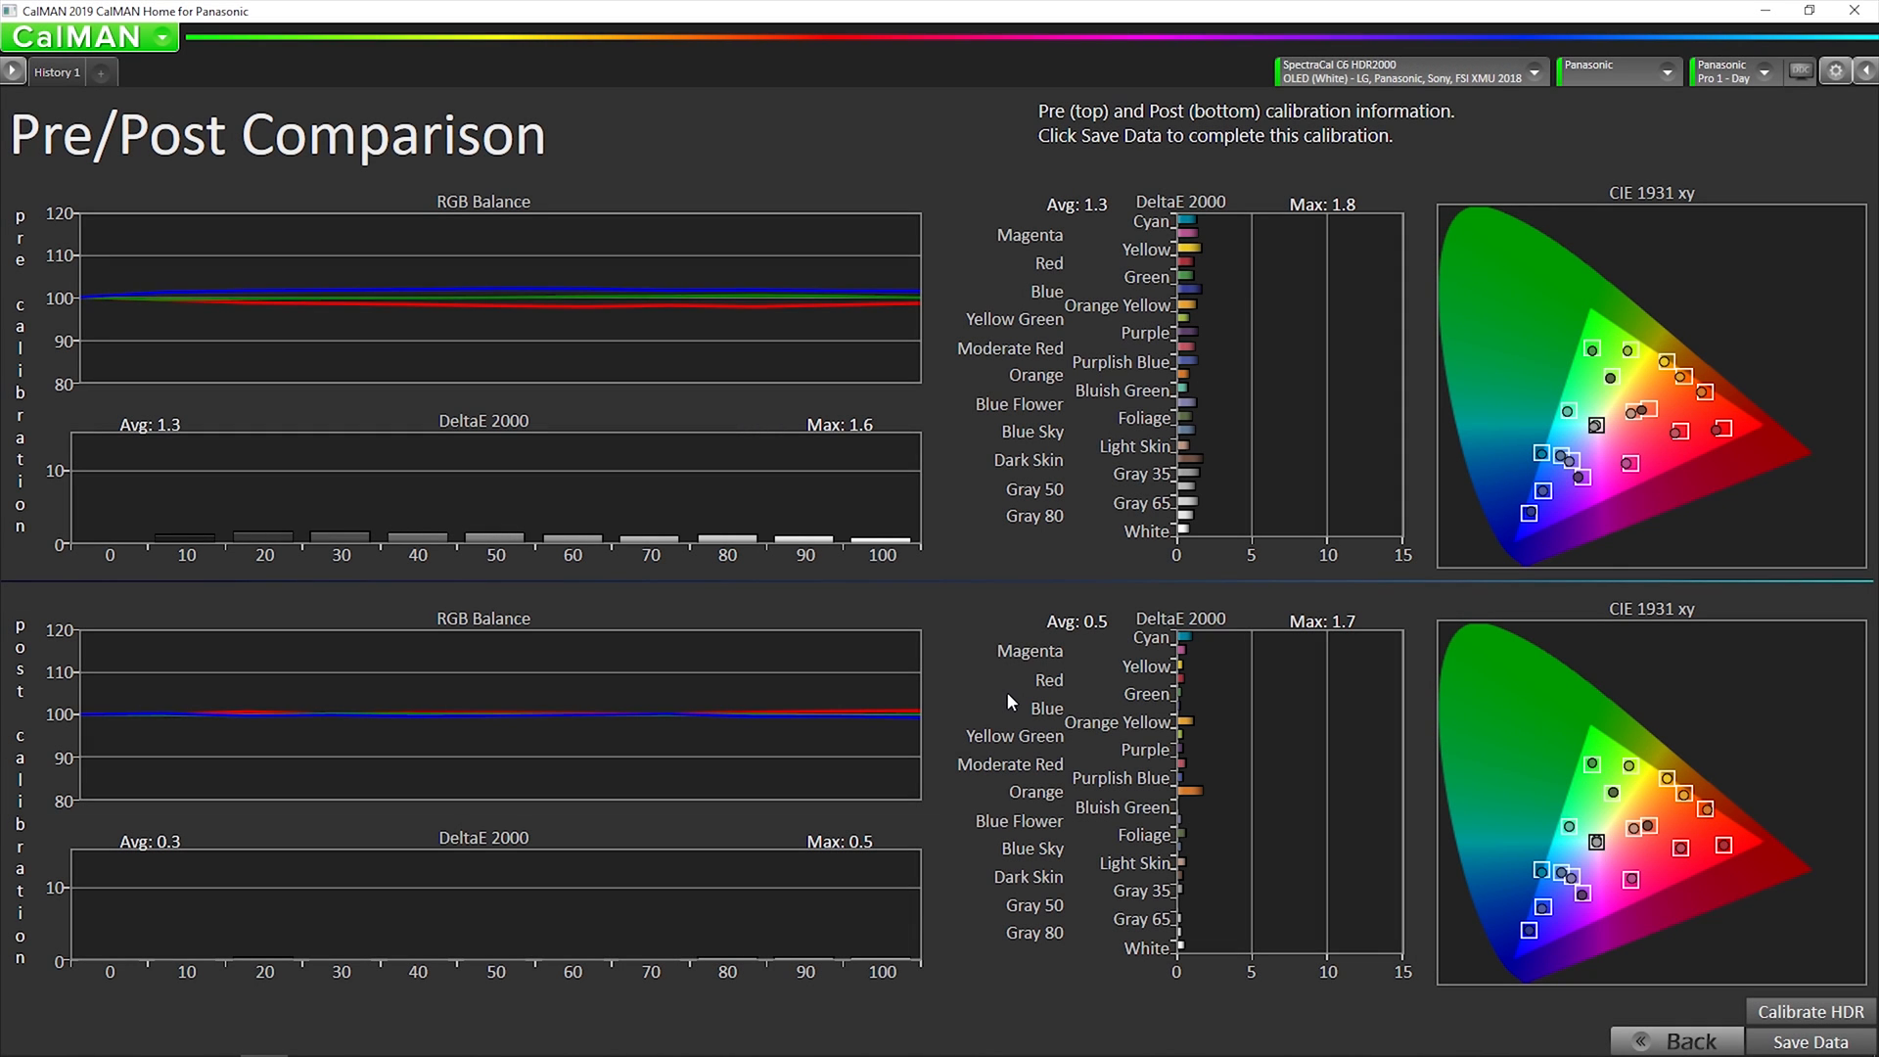
pyautogui.moveTo(790, 672)
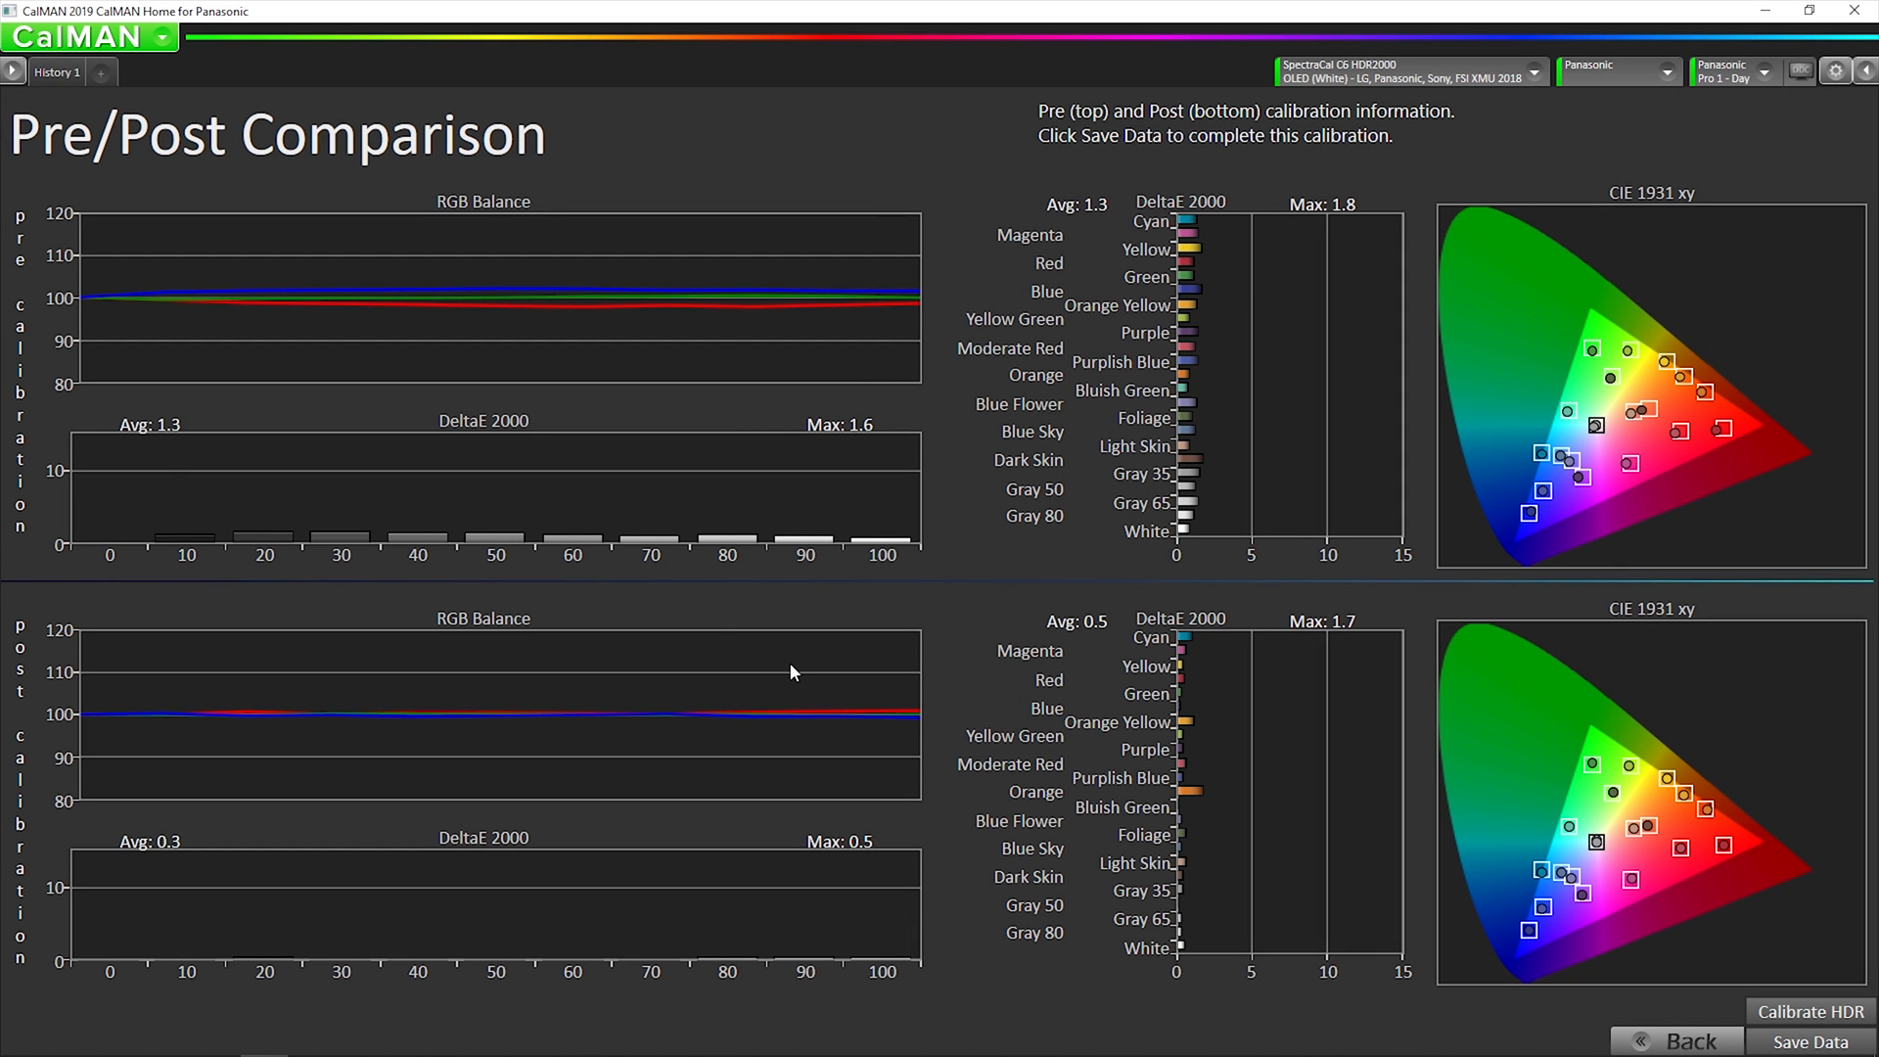
pyautogui.moveTo(940, 665)
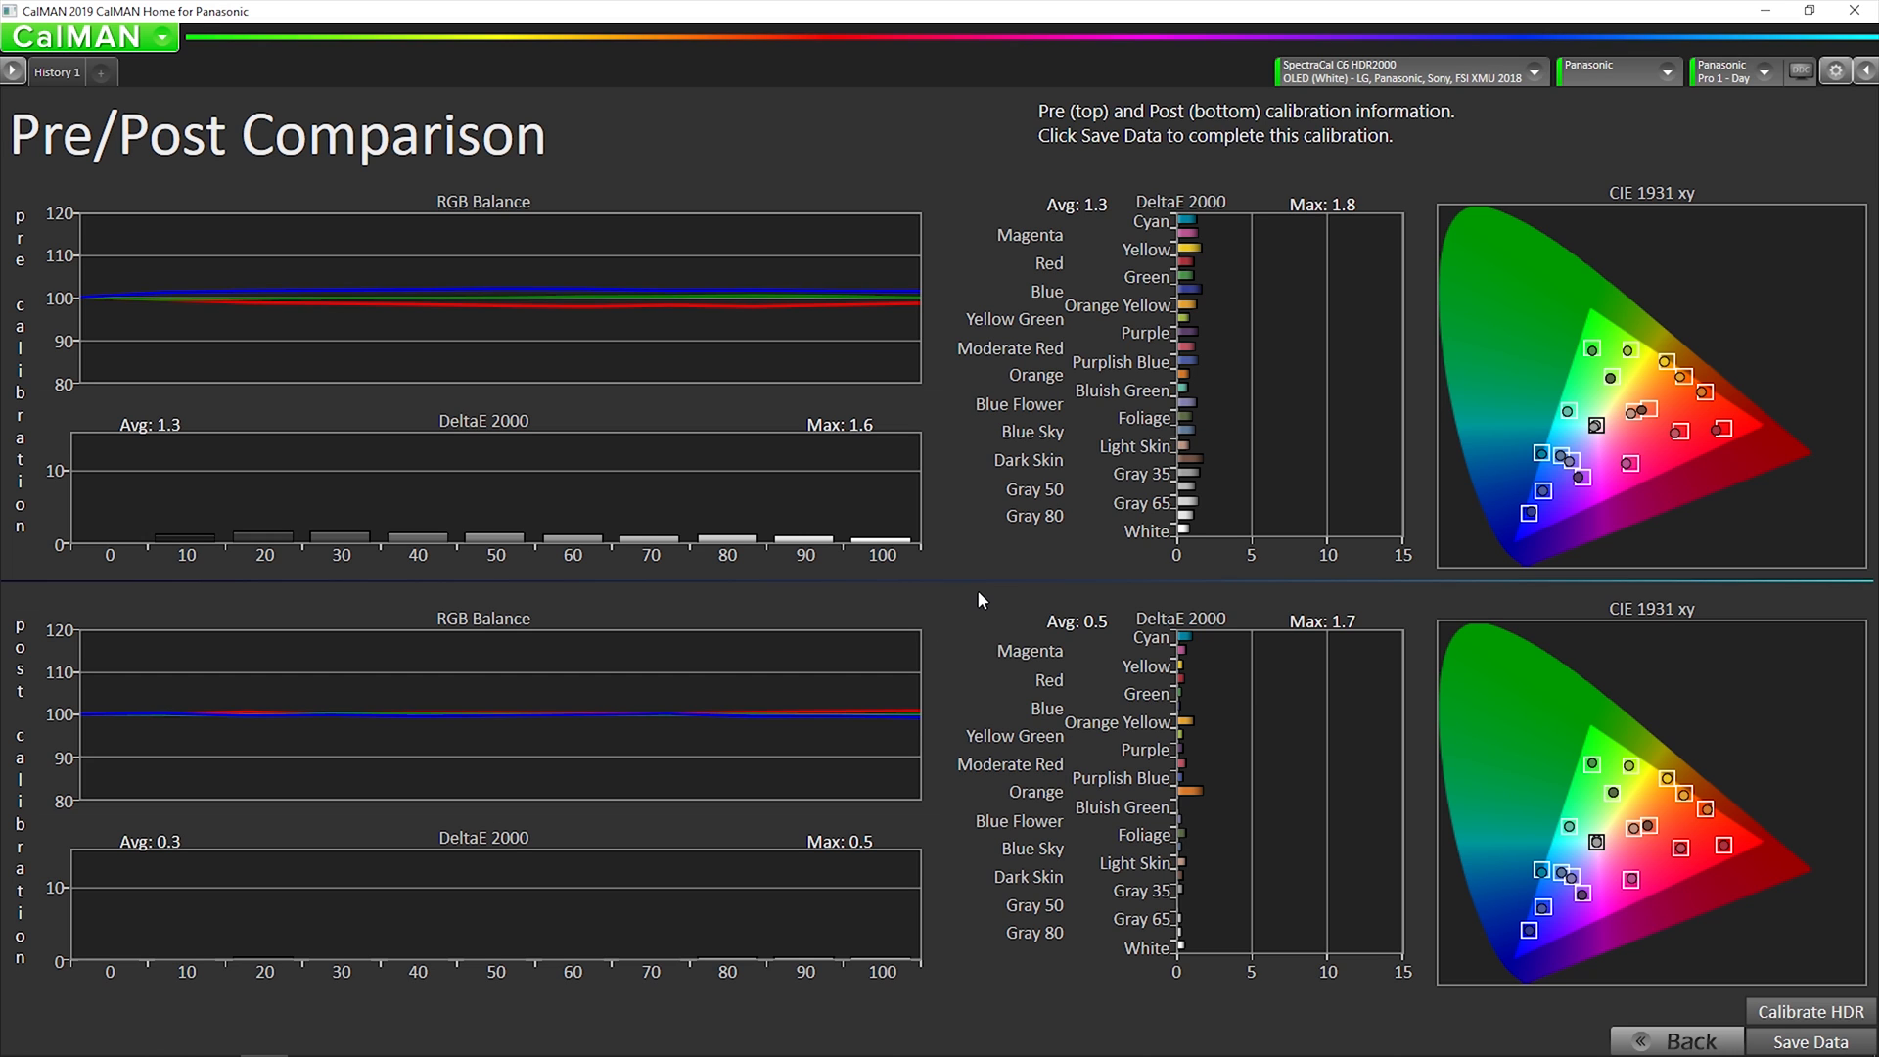
pyautogui.moveTo(1154, 674)
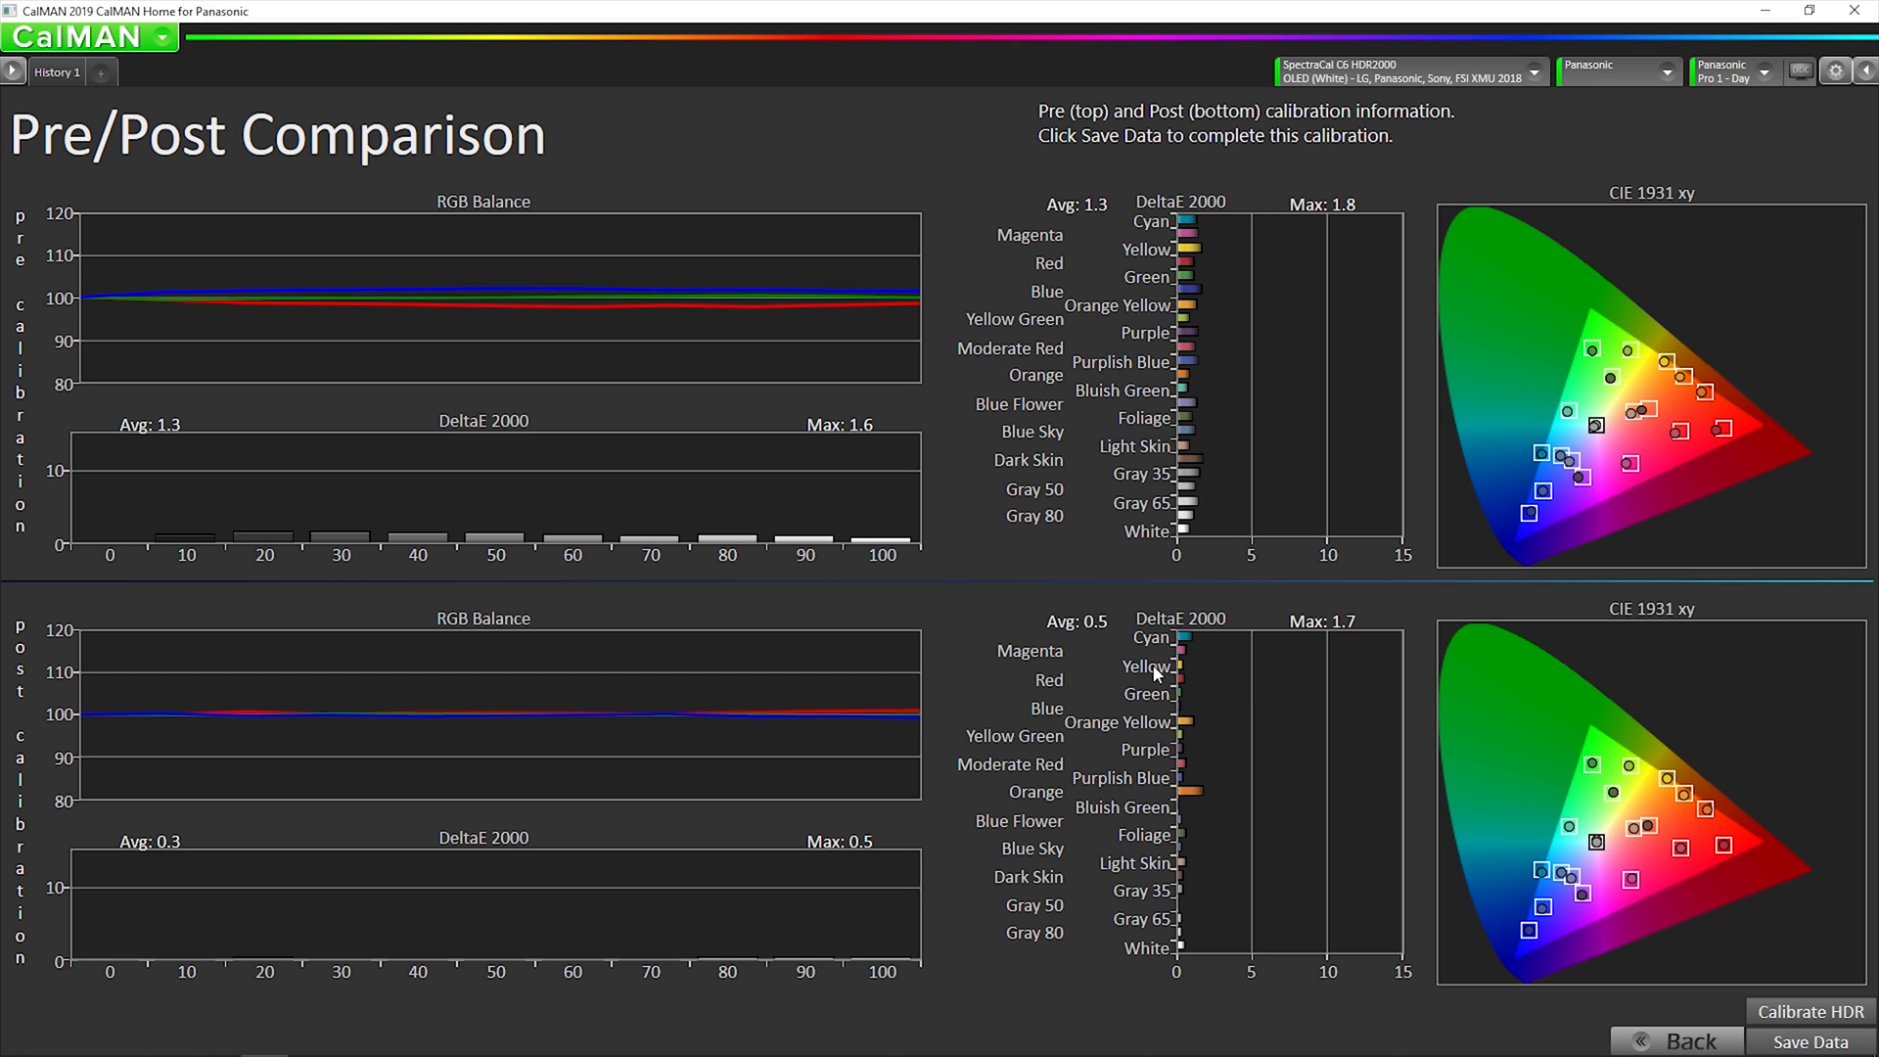
pyautogui.moveTo(1393, 702)
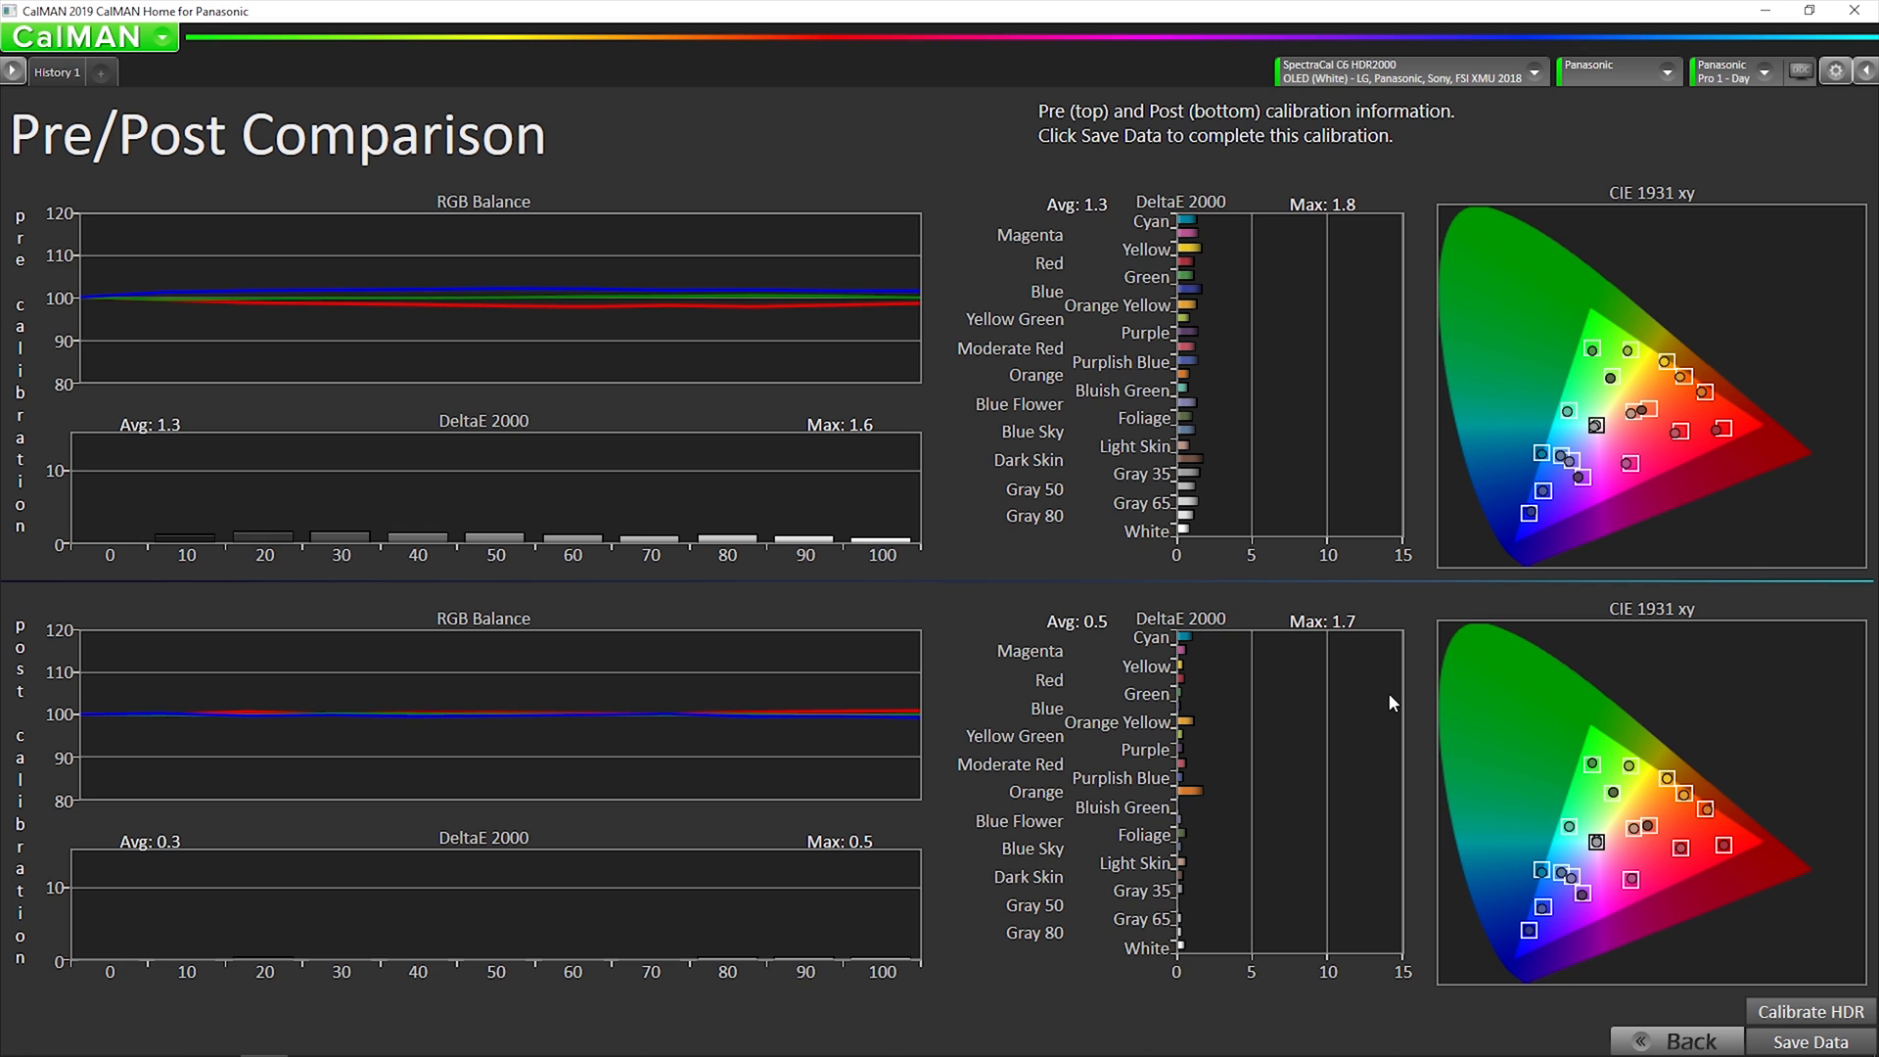